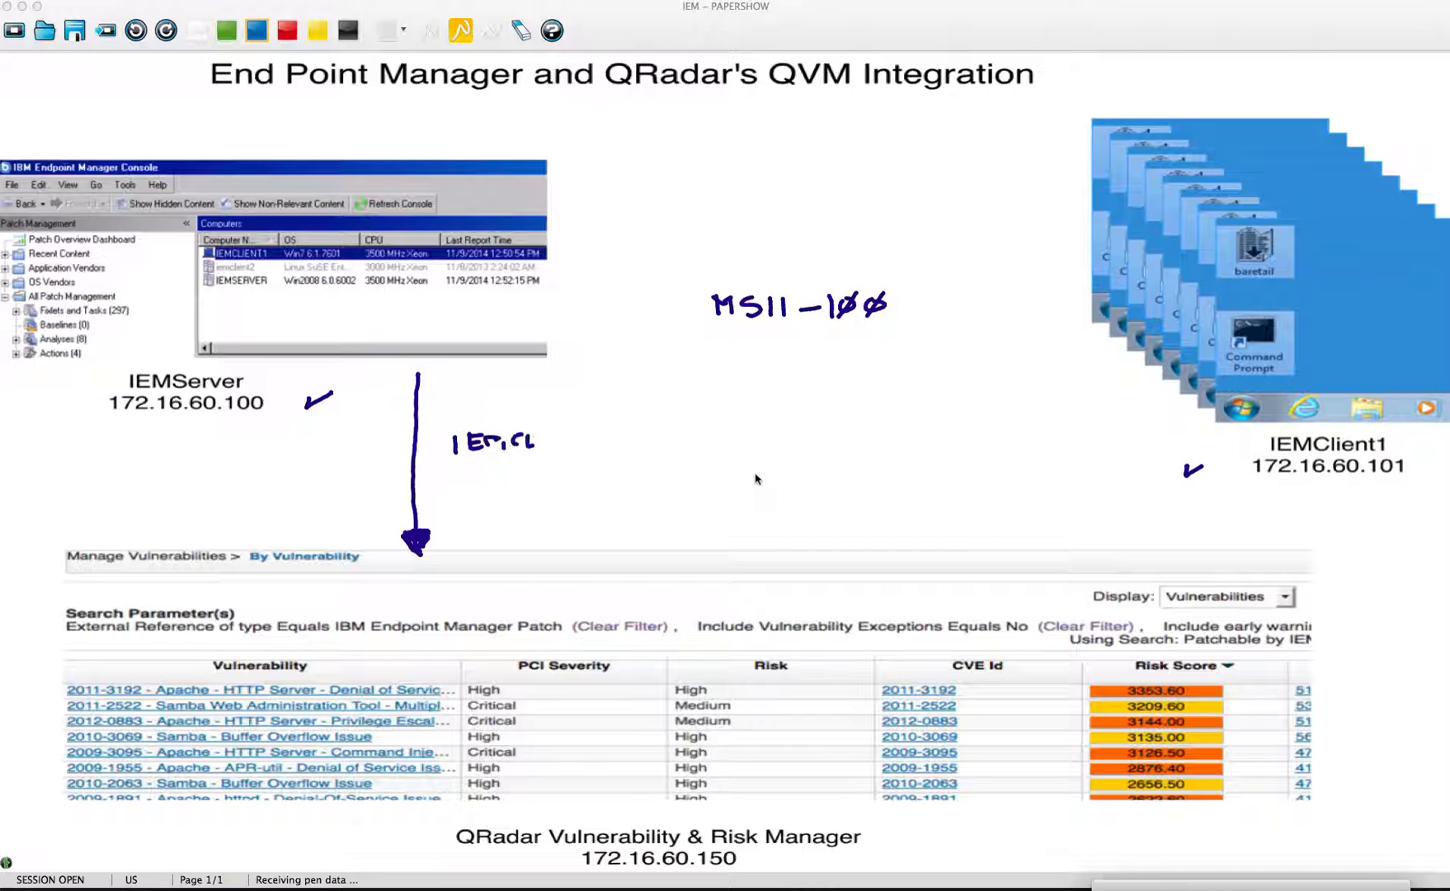
- Annotate the PaperShow diagram with an IEMClient label and a restart-pending note
{"action": "type", "text": "IEMCLIENT"}
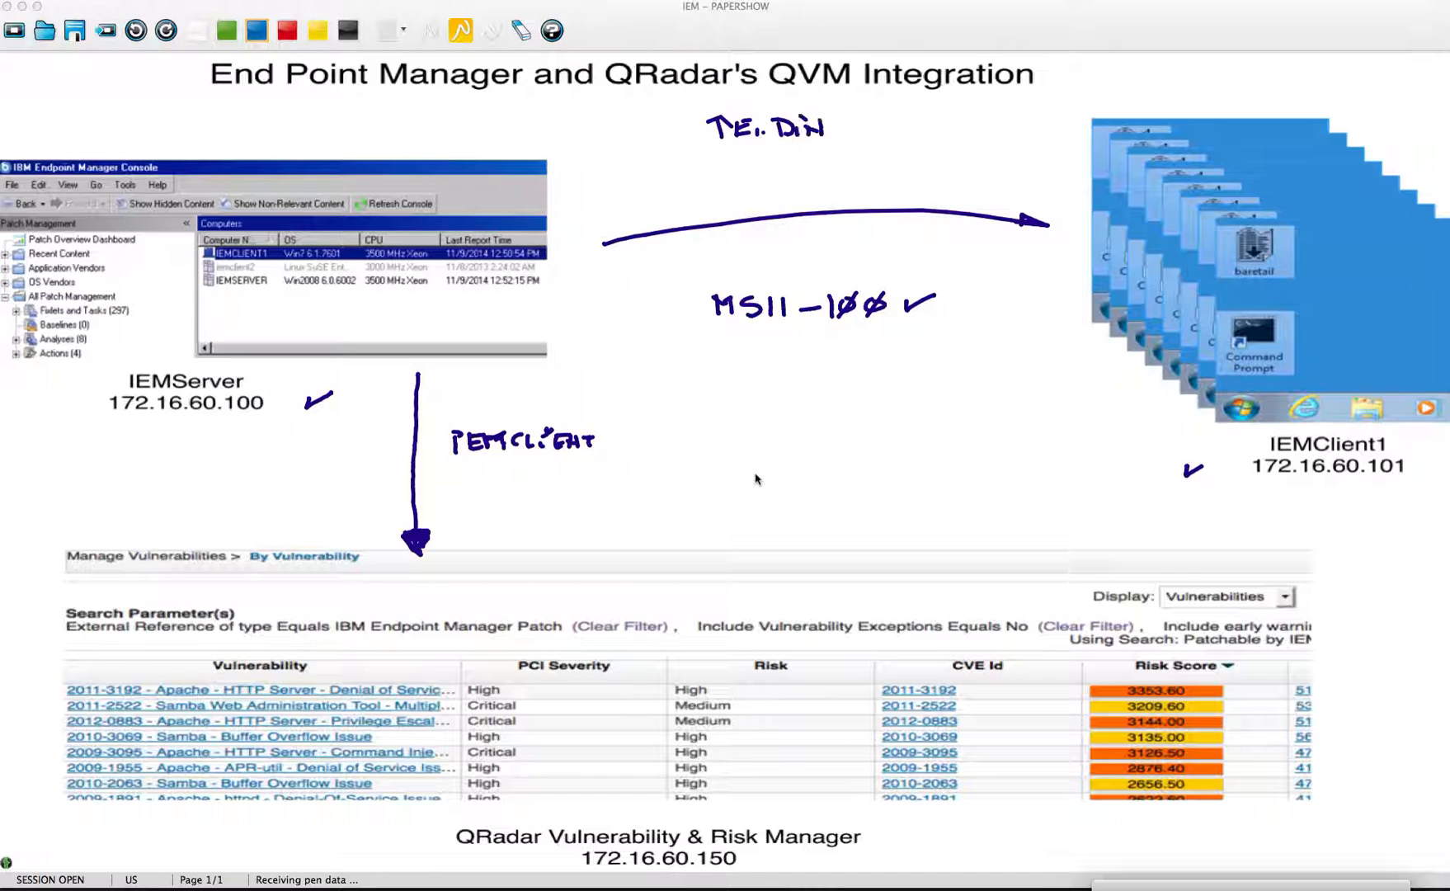
{"action": "type", "text": "RESI"}
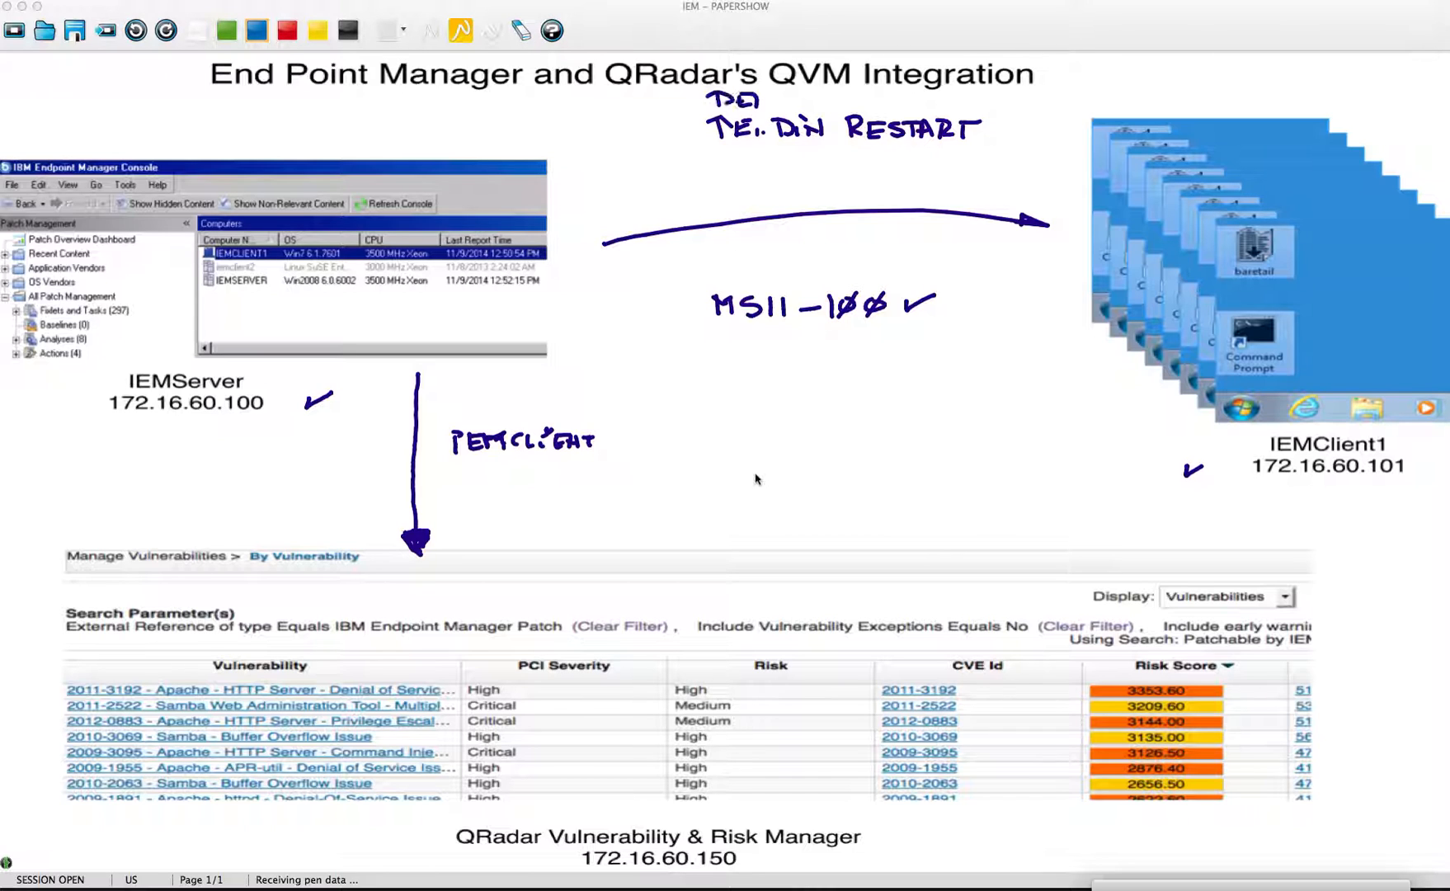
{"action": "type", "text": "PENDi."}
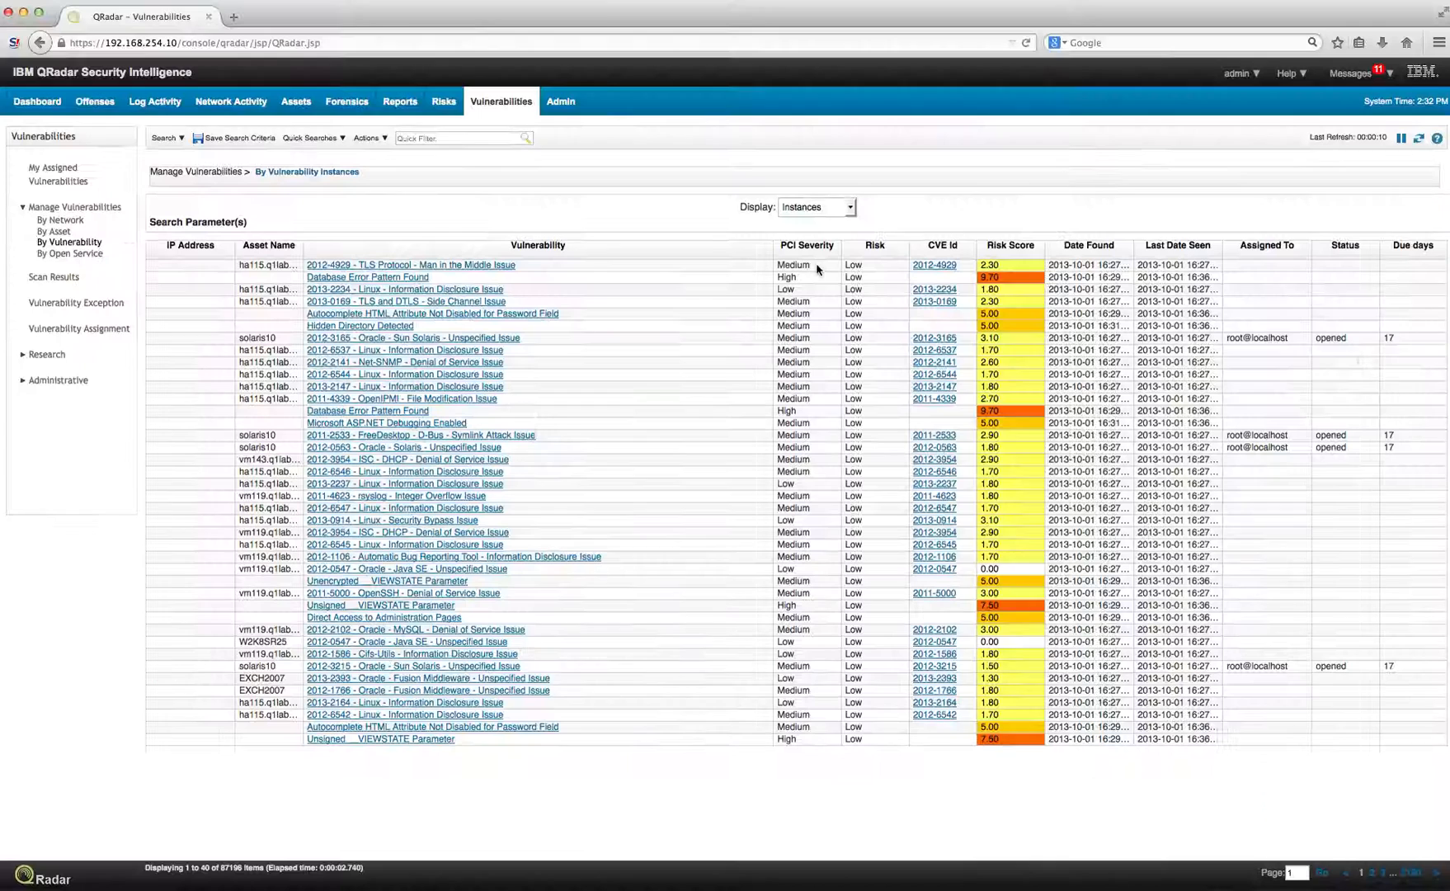
- Start a new vulnerability search filtered by Found by scanner Equals IBM Tivoli Endpoint Manager
{"action": "left_click", "coordinate": [165, 139]}
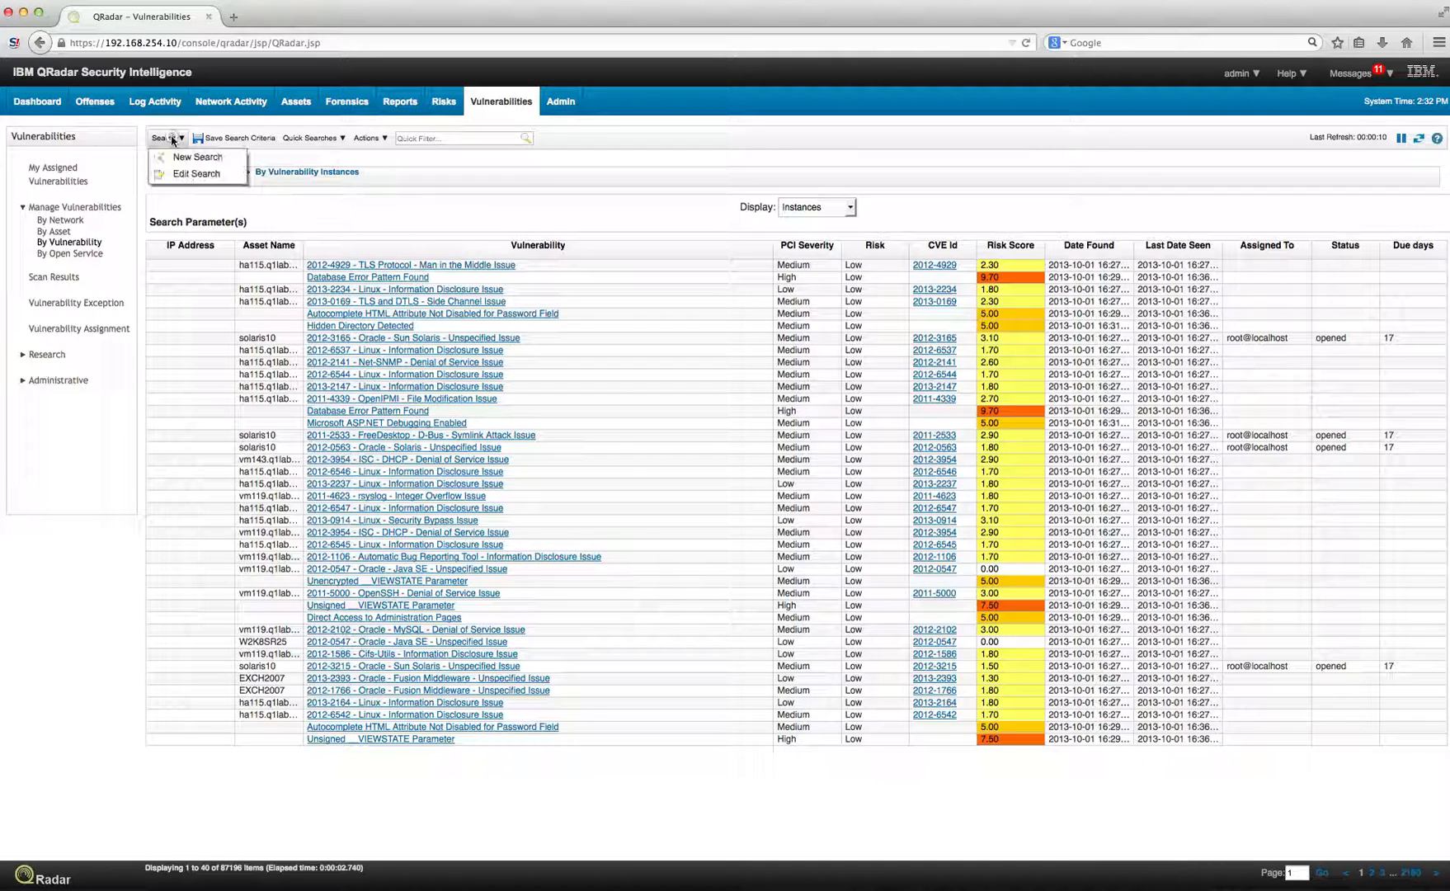
{"action": "left_click", "coordinate": [198, 157]}
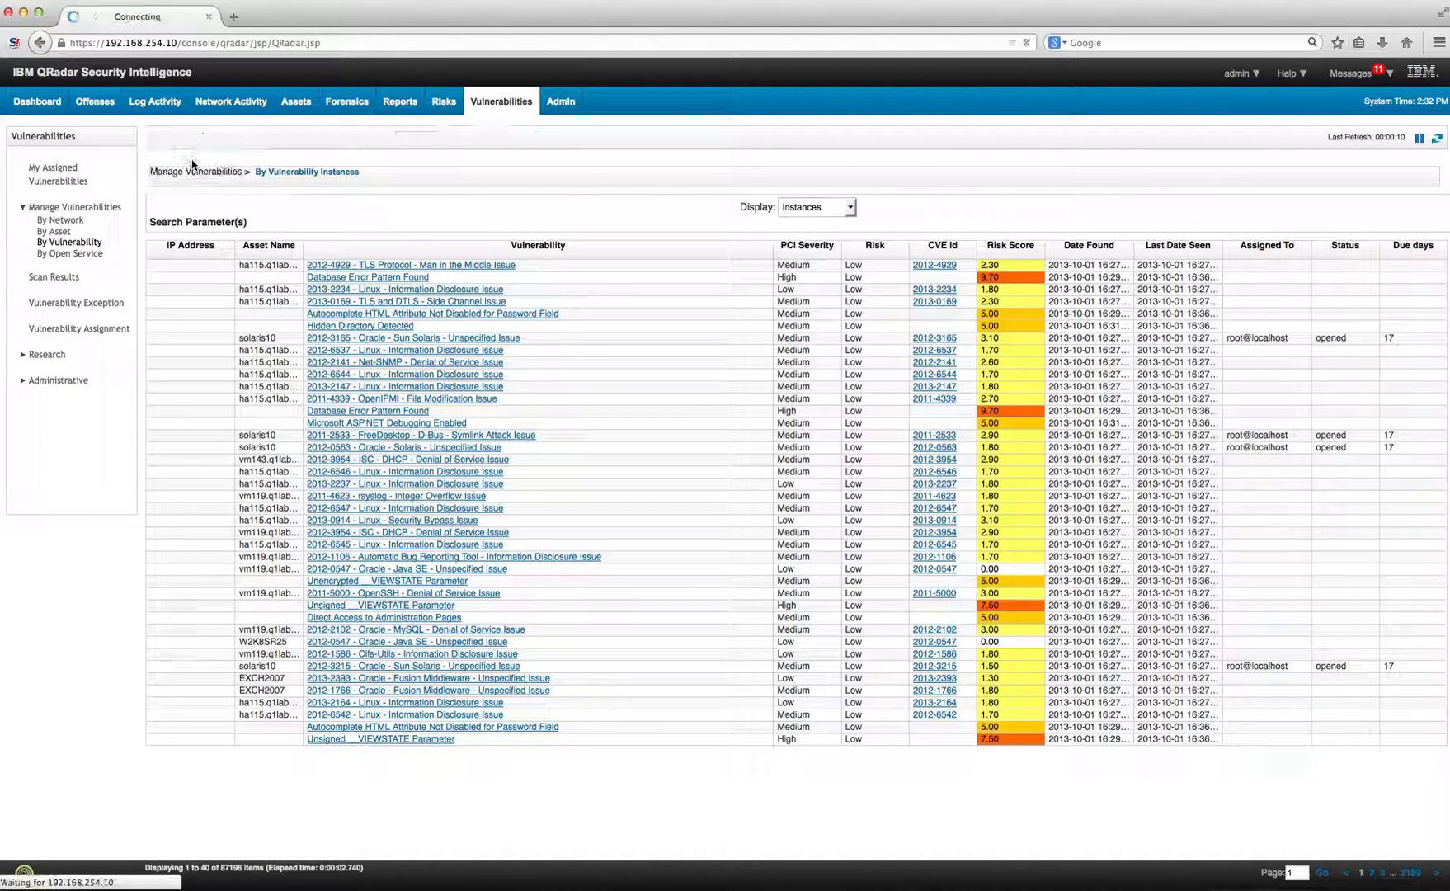
{"action": "left_click", "coordinate": [71, 241]}
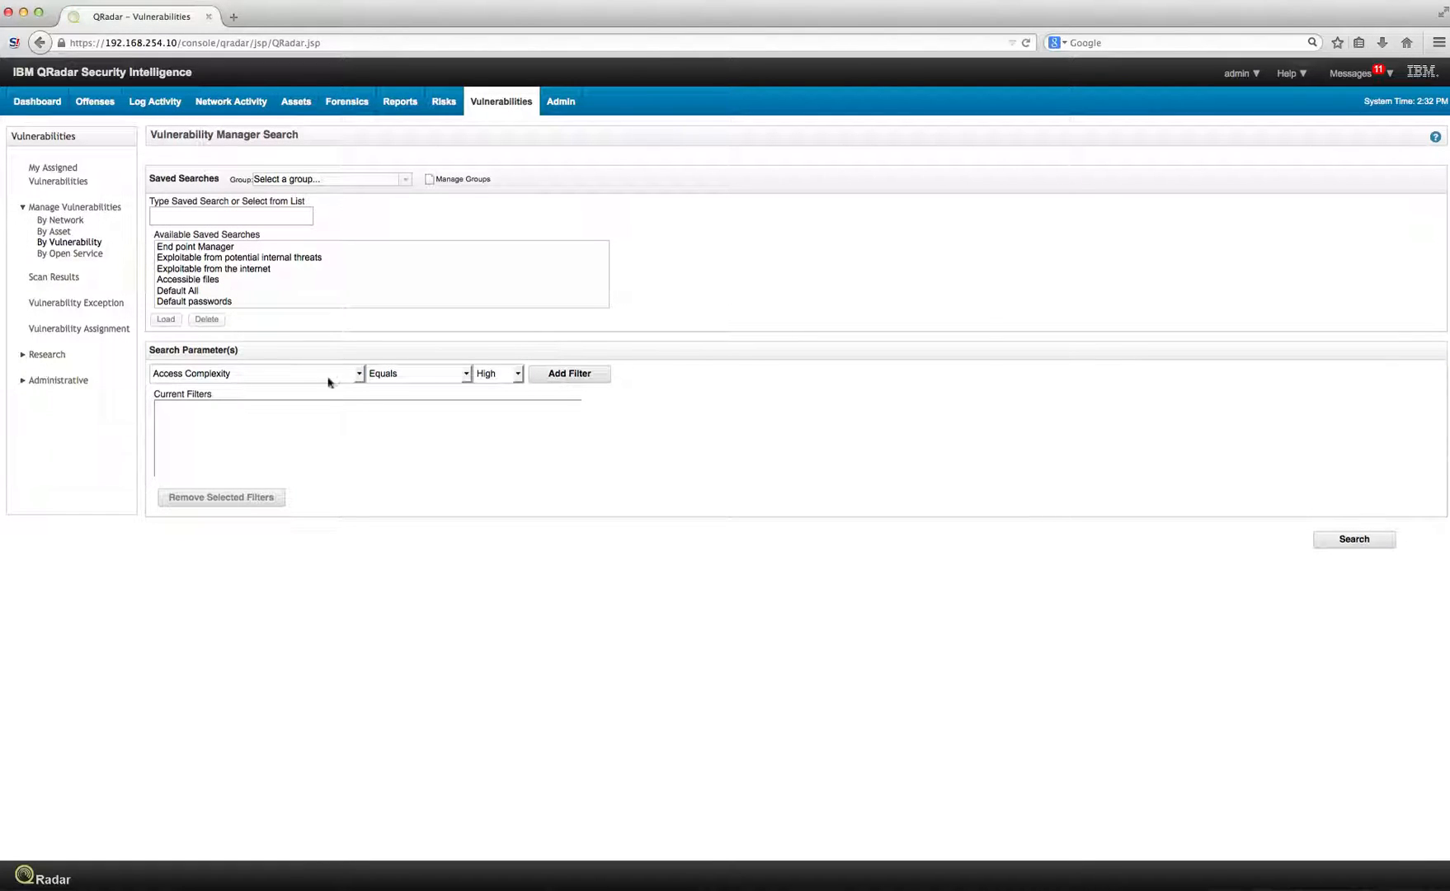
{"action": "left_click", "coordinate": [357, 373]}
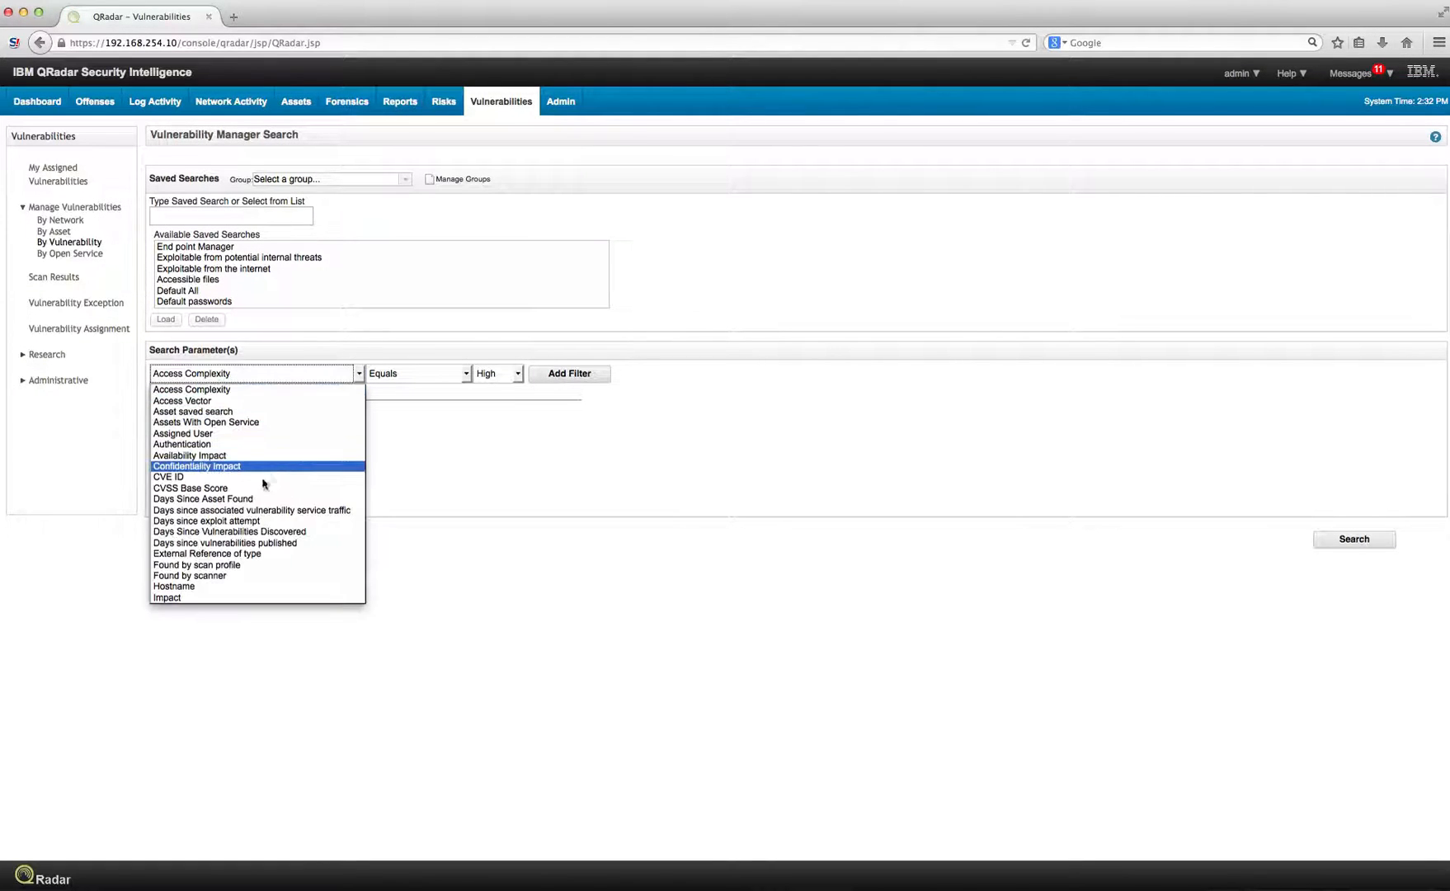
{"action": "left_click", "coordinate": [190, 576]}
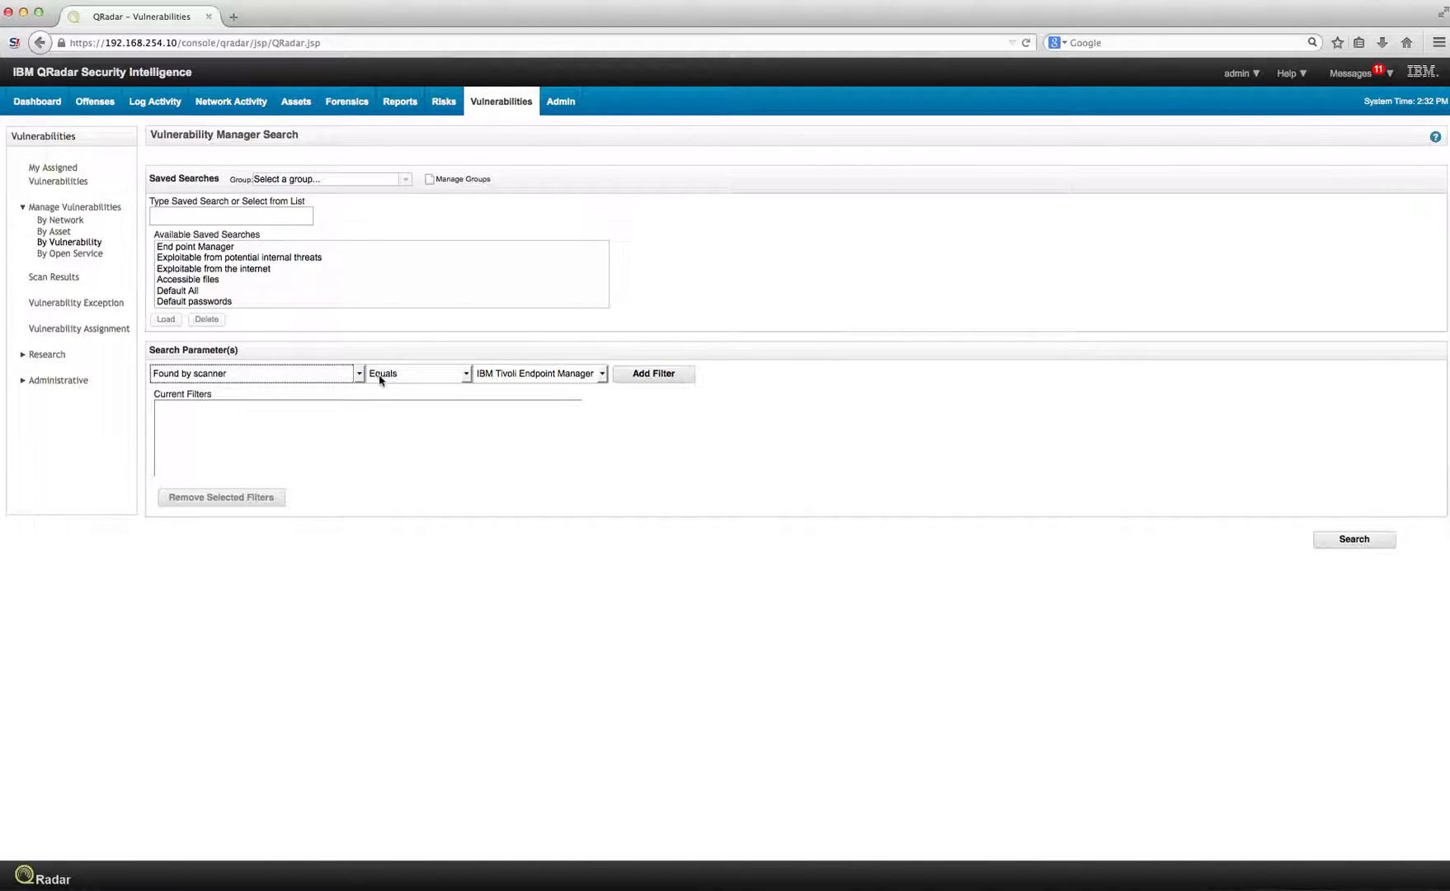
{"action": "left_click", "coordinate": [653, 375]}
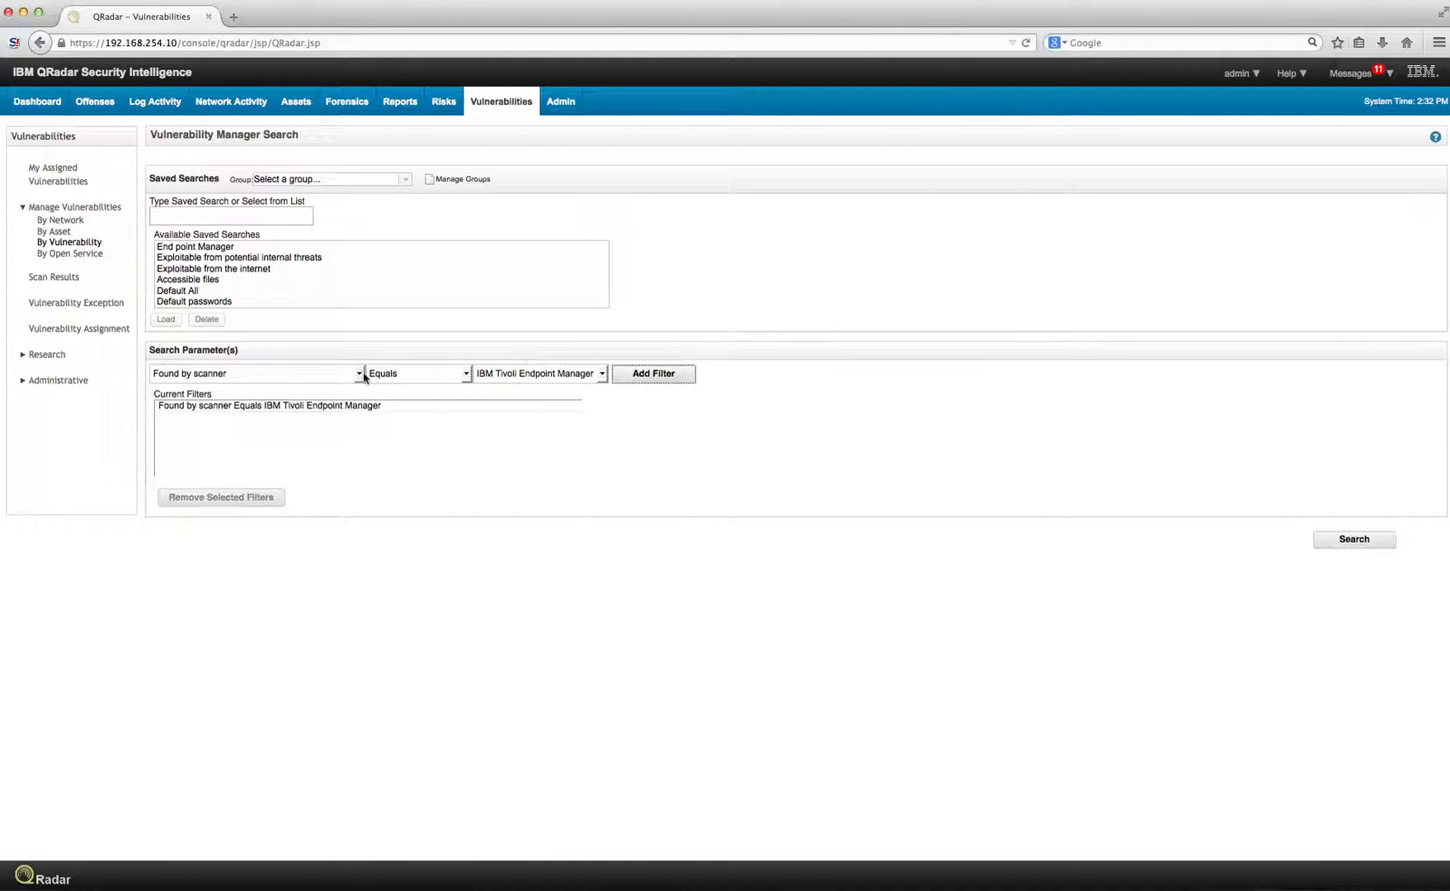
- Add a Hostname Equals iemclient1 filter and run the search
{"action": "left_click", "coordinate": [356, 373]}
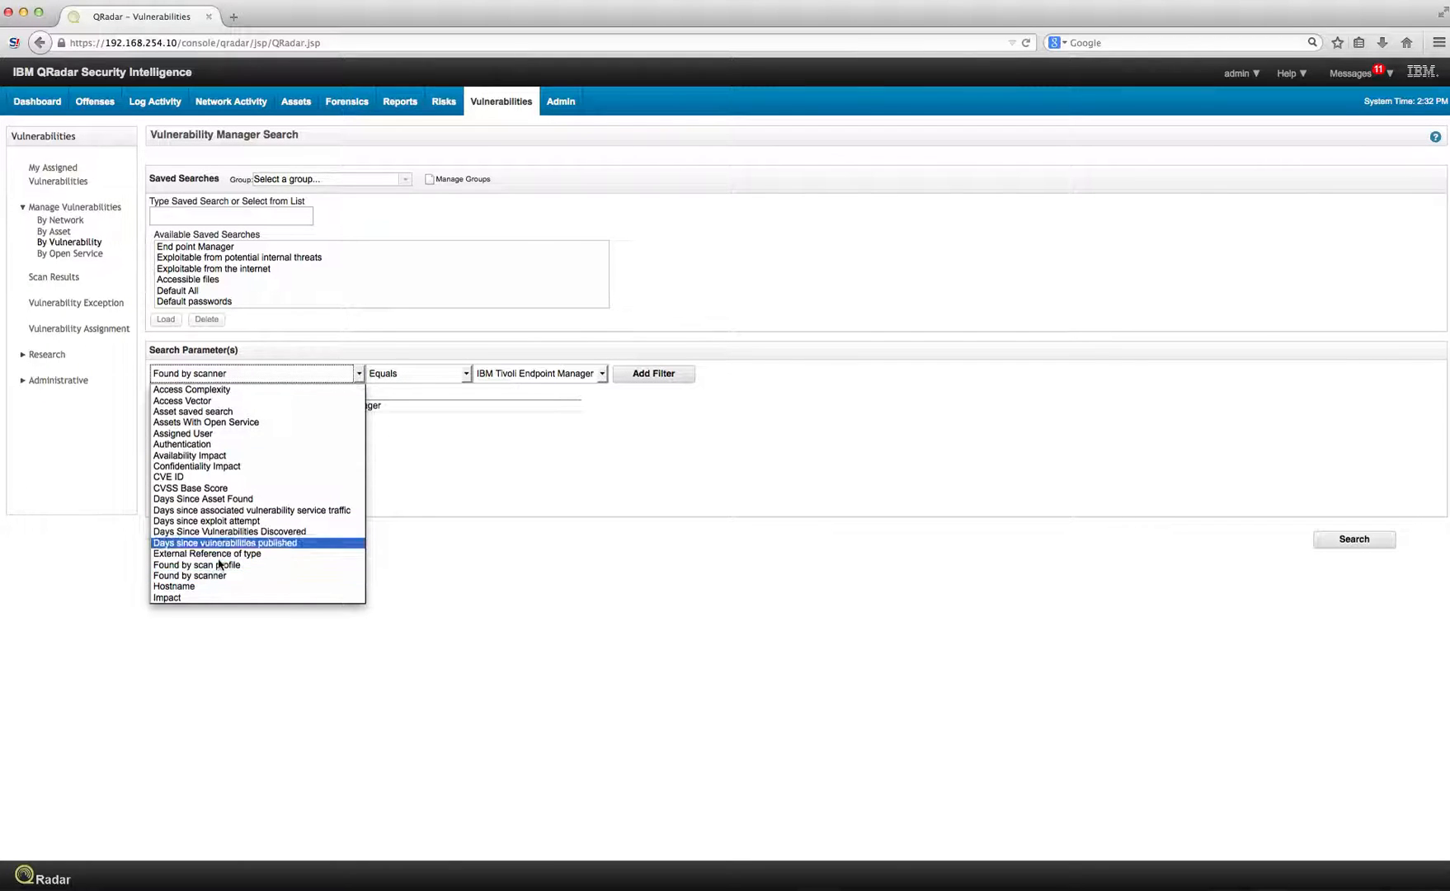
{"action": "left_click", "coordinate": [174, 586]}
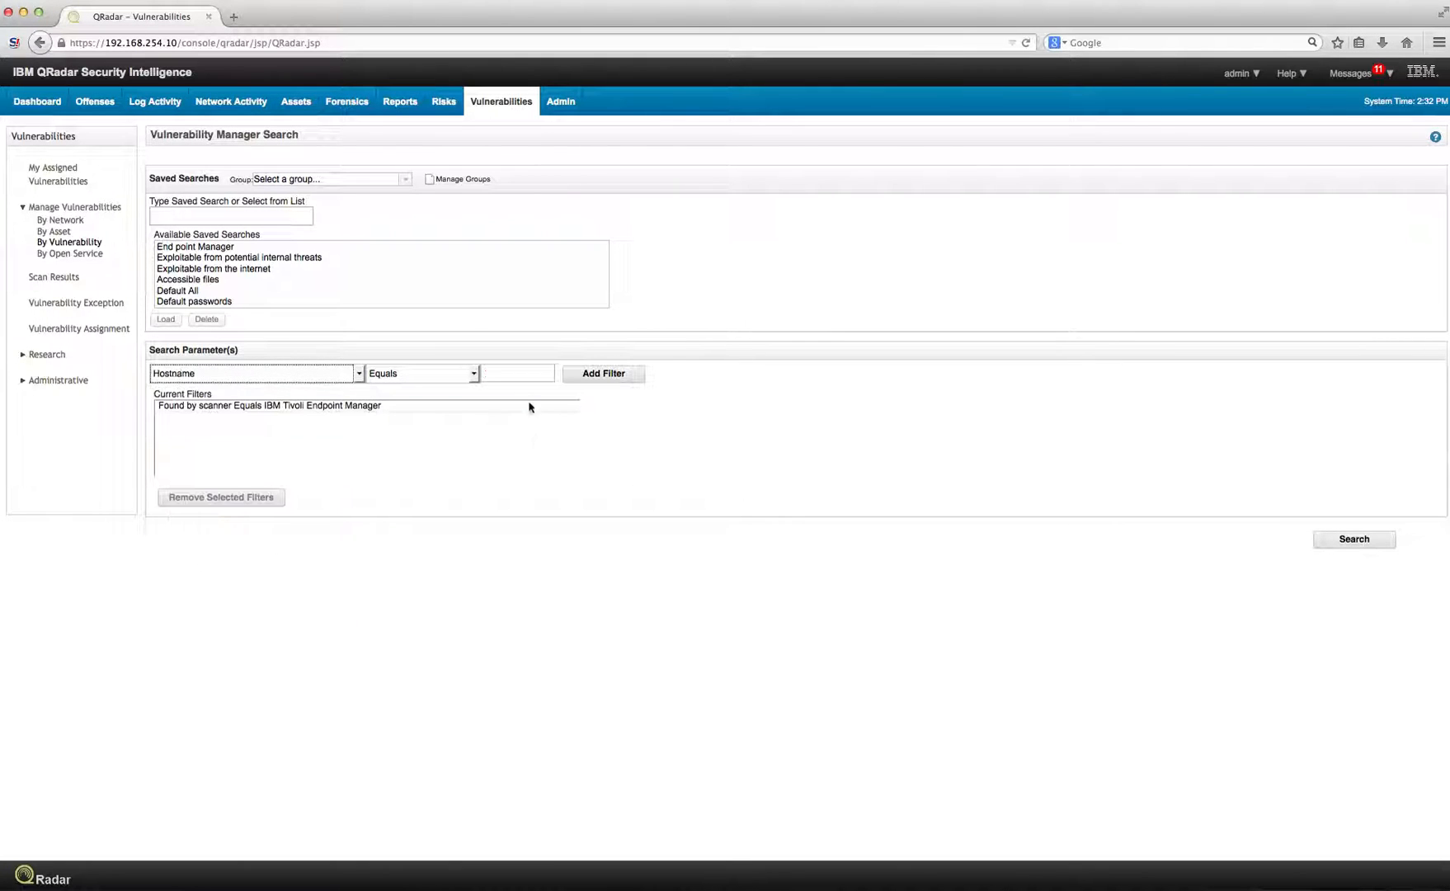
{"action": "left_click", "coordinate": [516, 372]}
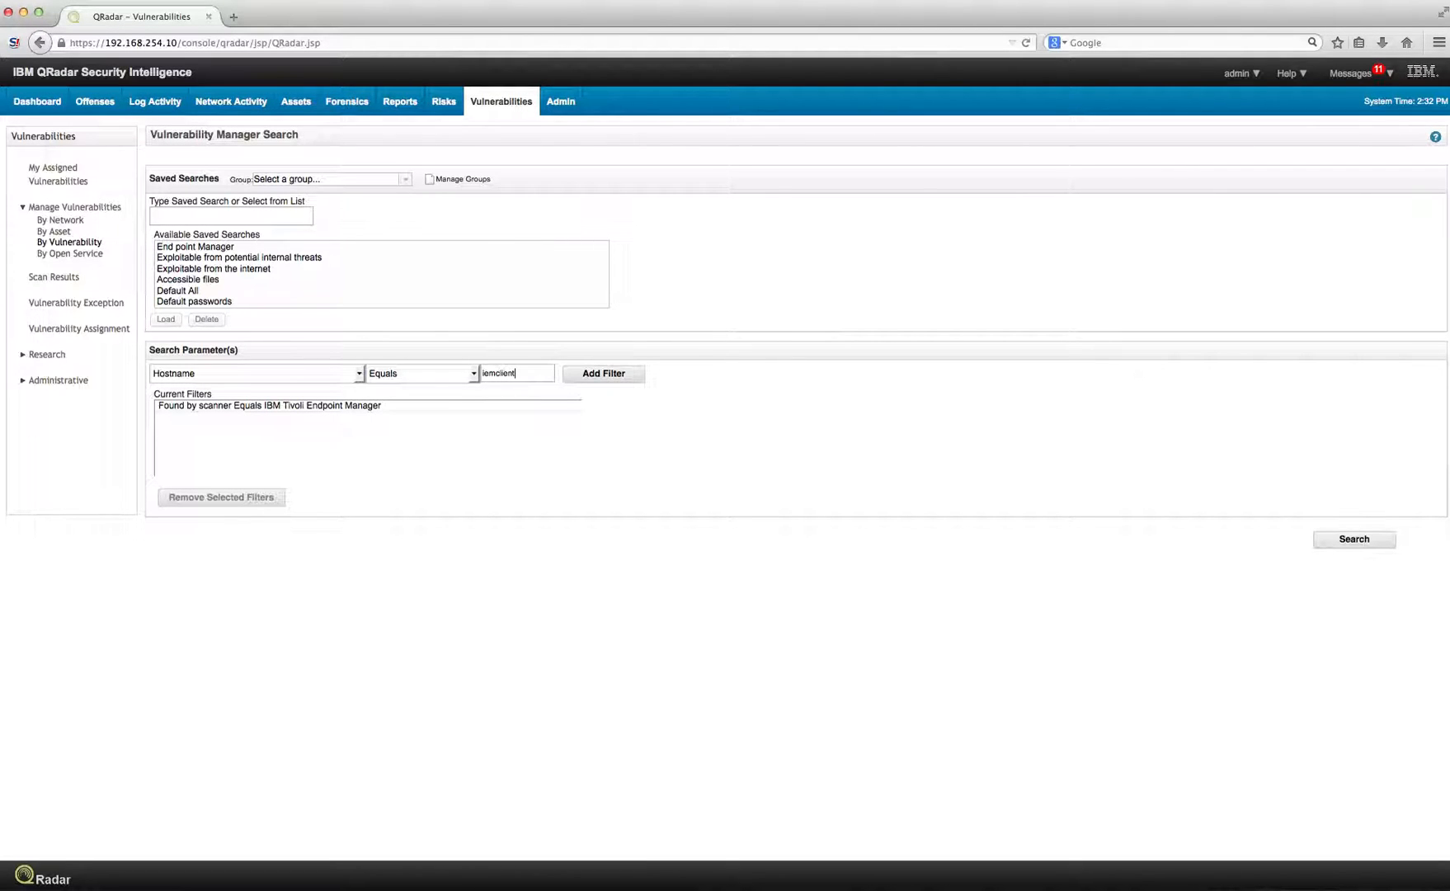
{"action": "type", "text": "1"}
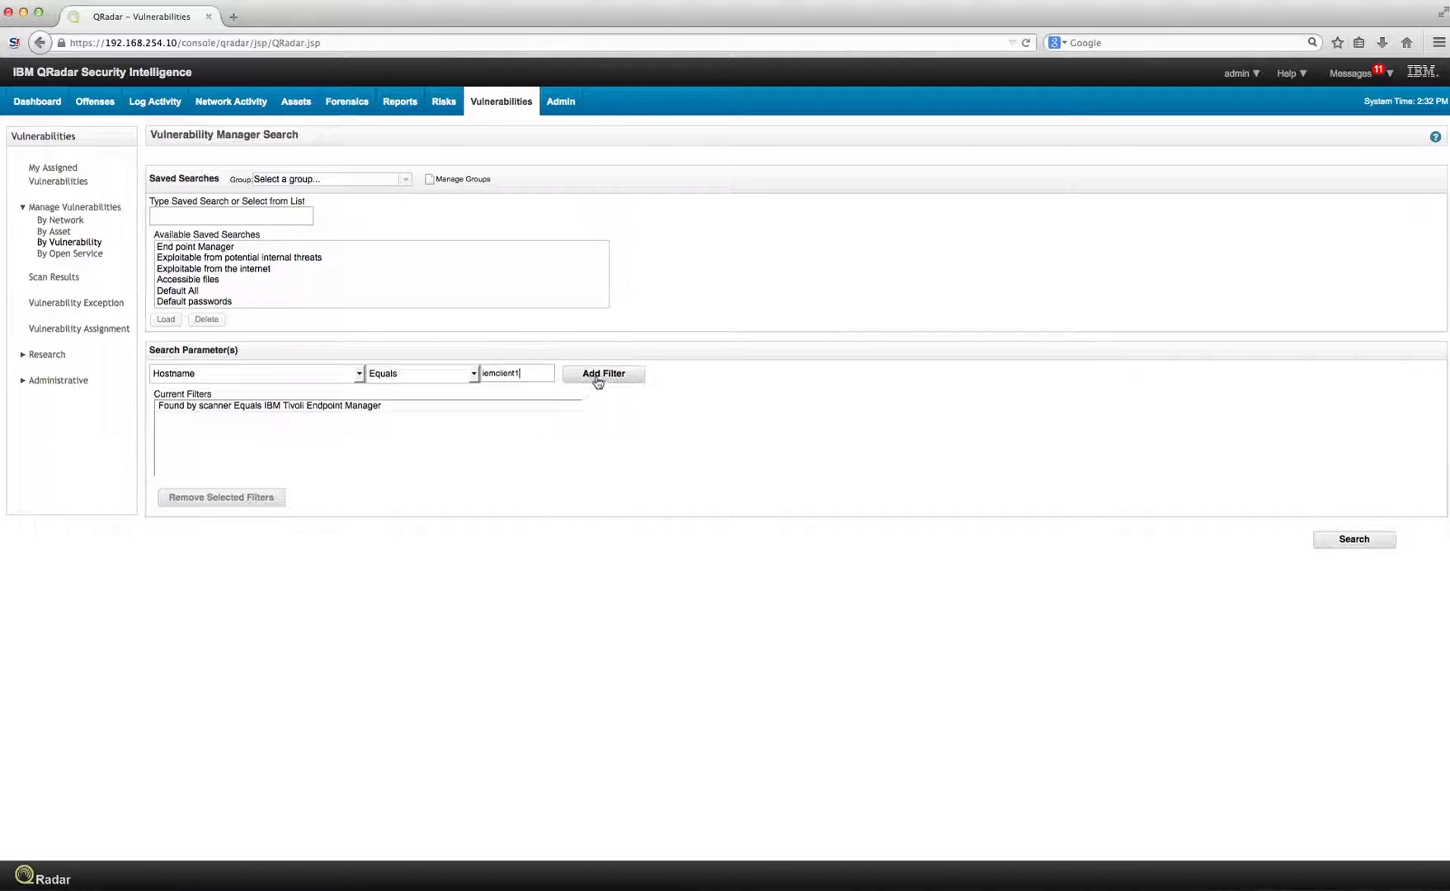
{"action": "left_click", "coordinate": [604, 373]}
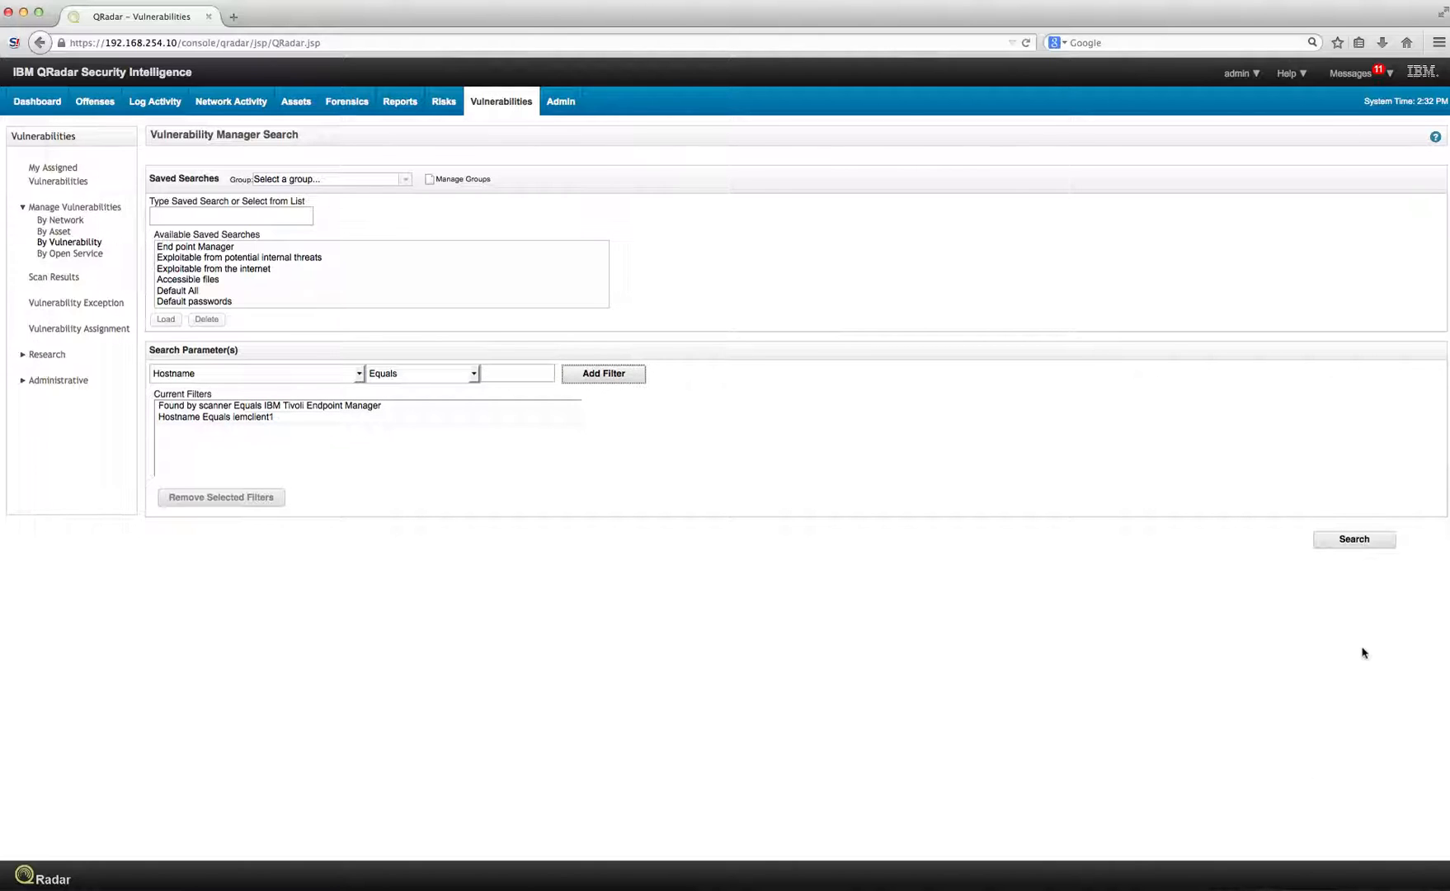
{"action": "left_click", "coordinate": [1355, 540]}
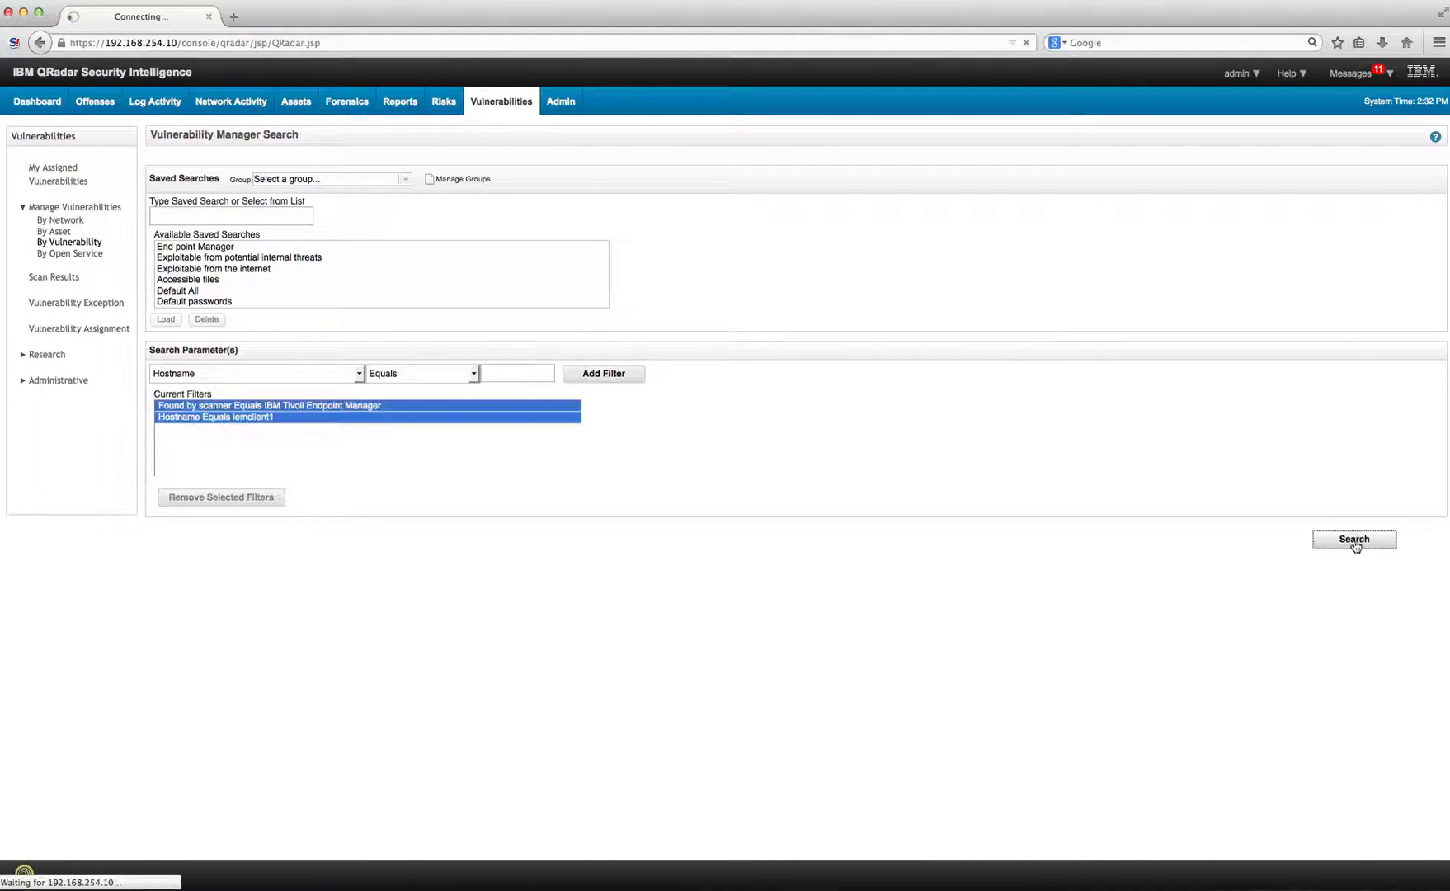
{"action": "left_click", "coordinate": [1354, 540]}
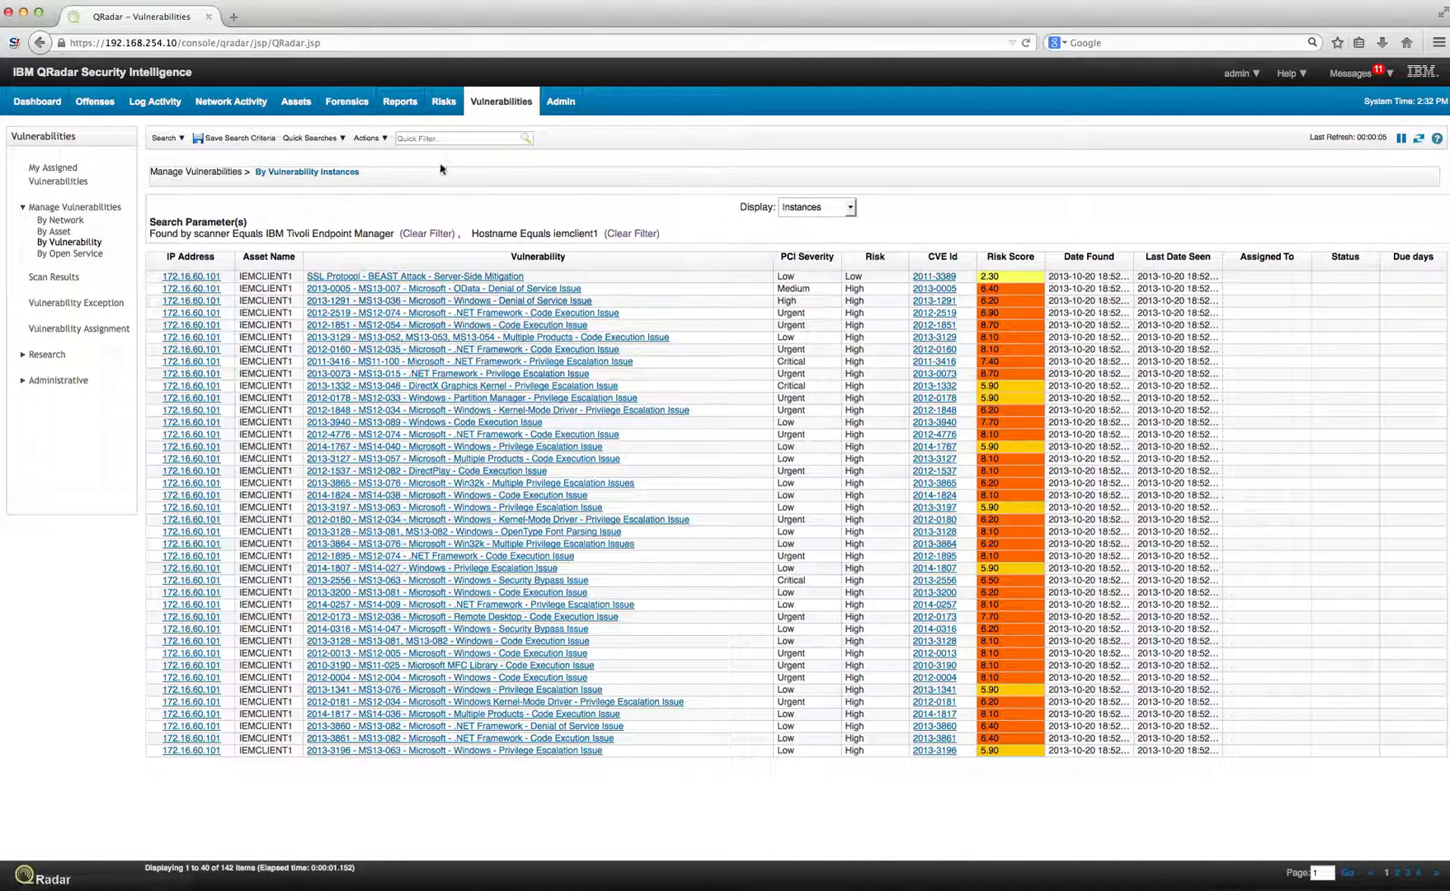
- Quick-filter the vulnerability results for MS11-100
{"action": "left_click", "coordinate": [462, 139]}
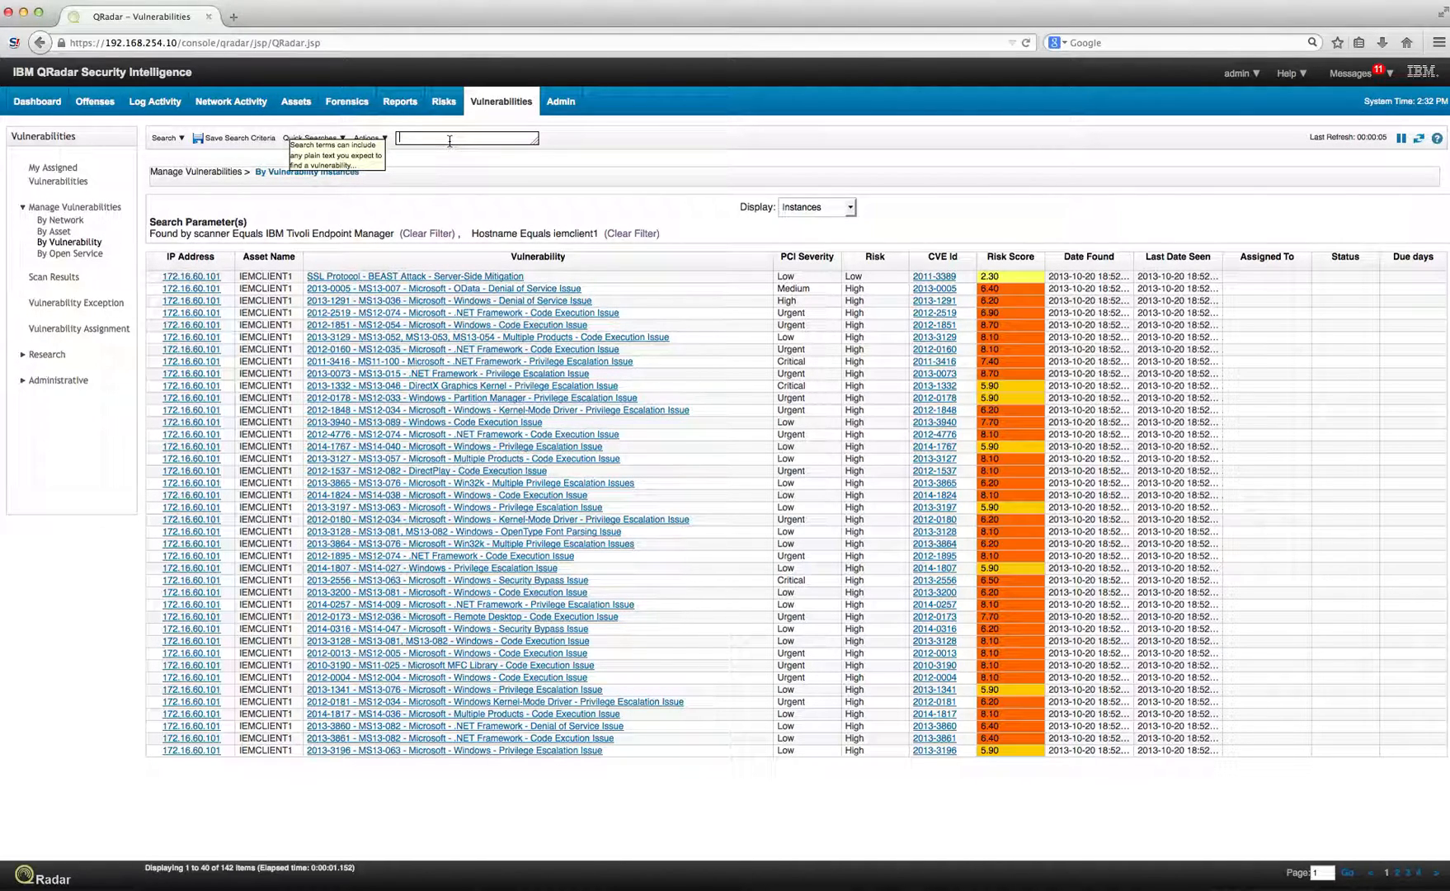
{"action": "type", "text": "MS"}
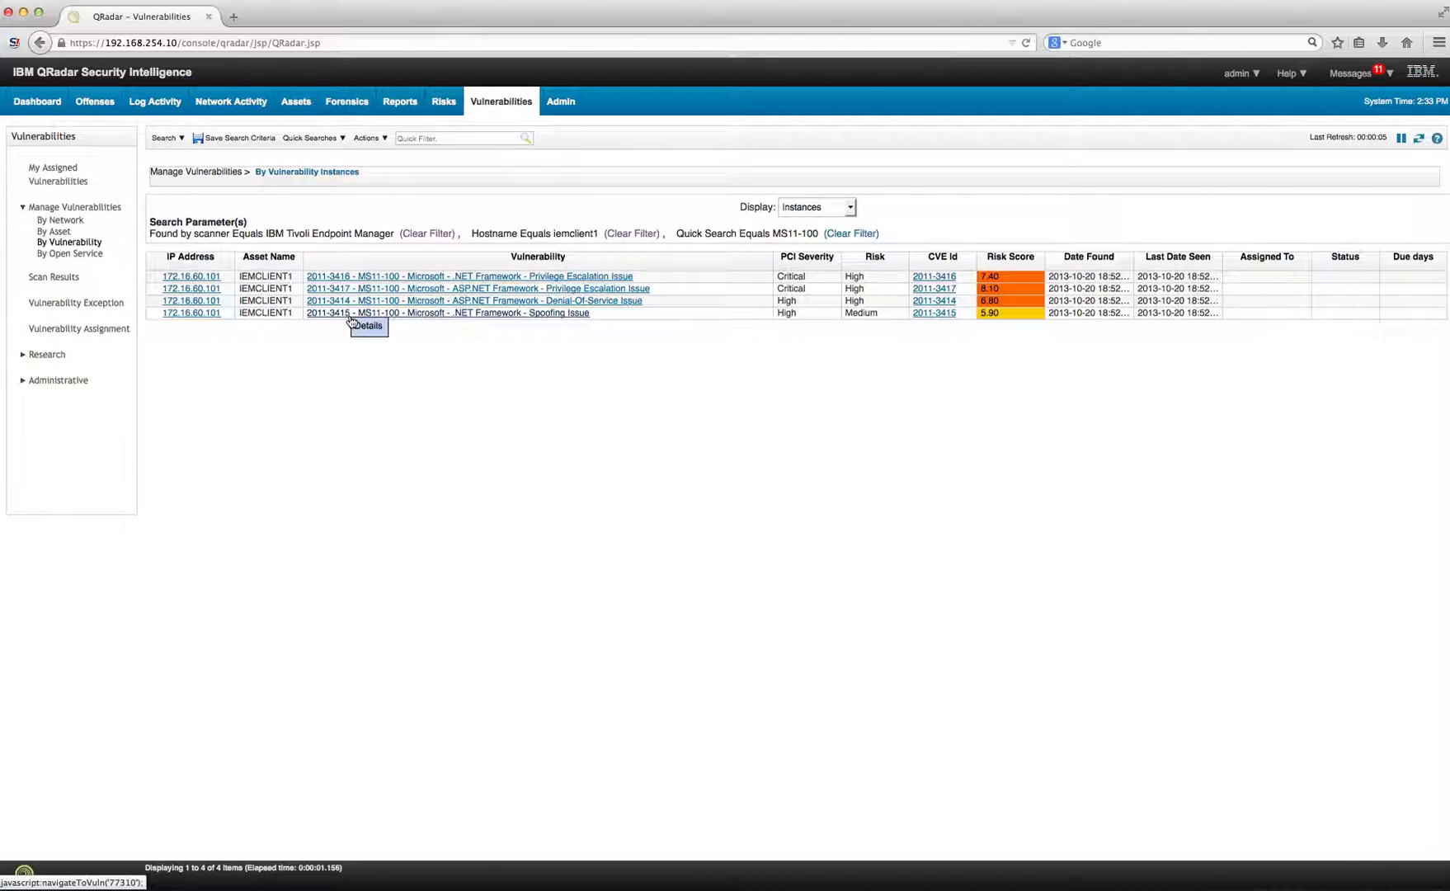
{"action": "mouse_move", "coordinate": [840, 856]}
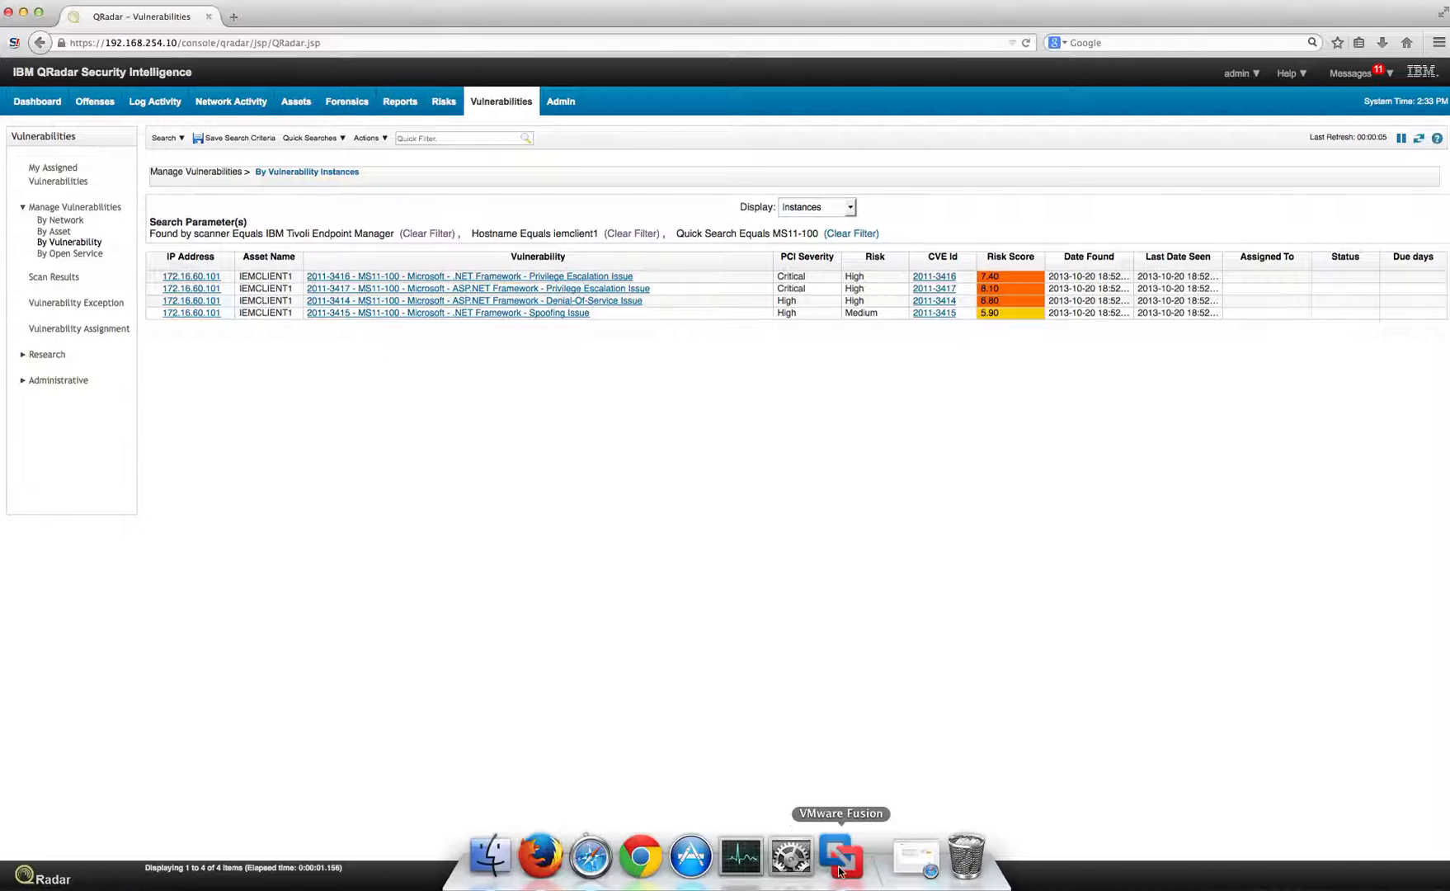
- In the QRDemo723 console, show the current directory /opt/qvm/iem and list its contents
{"action": "left_click", "coordinate": [838, 856]}
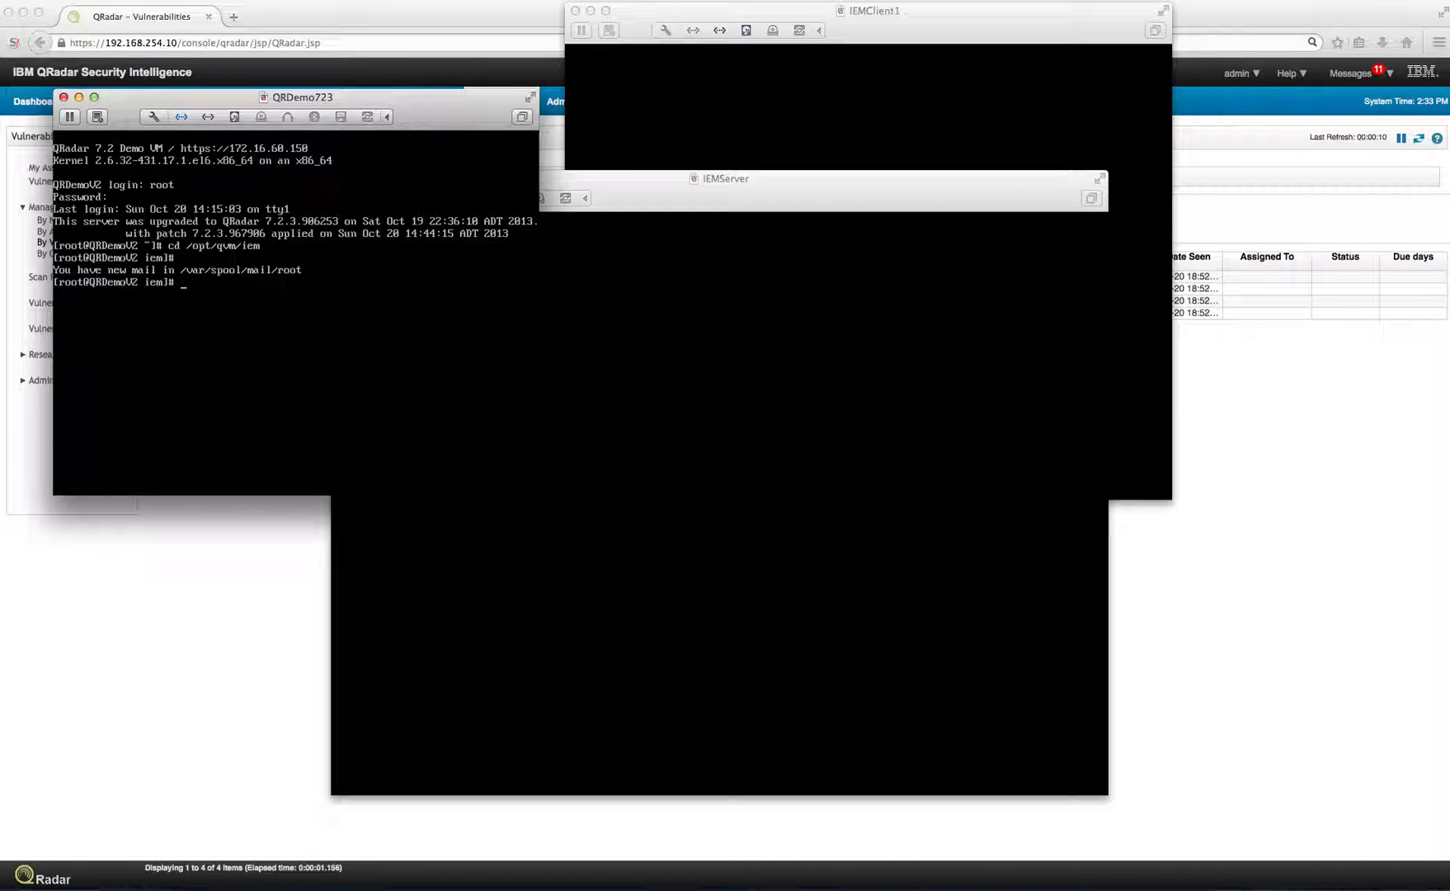
{"action": "type", "text": "pwd"}
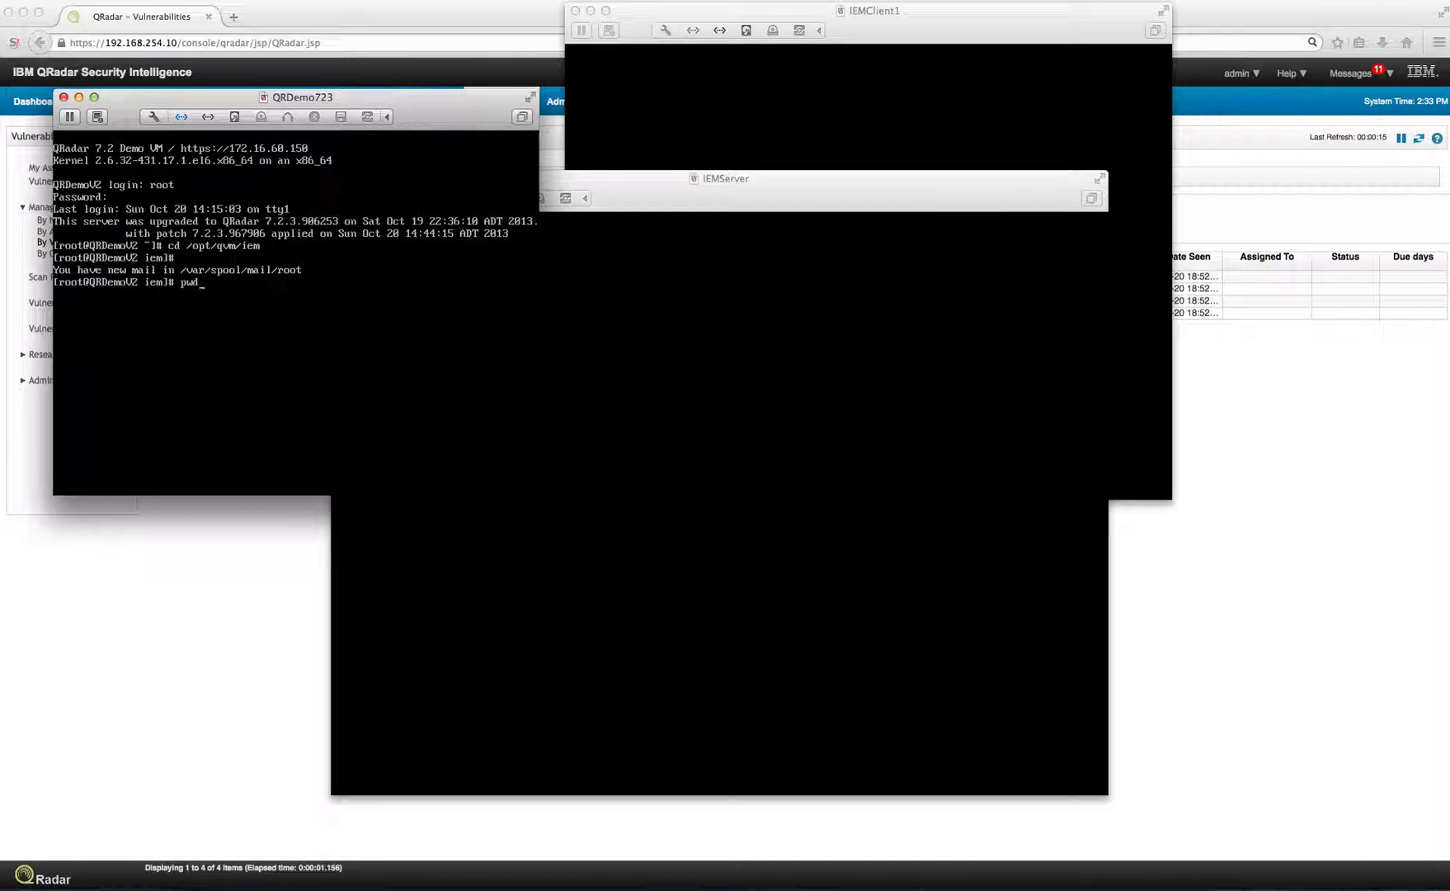
{"action": "key", "text": "Return"}
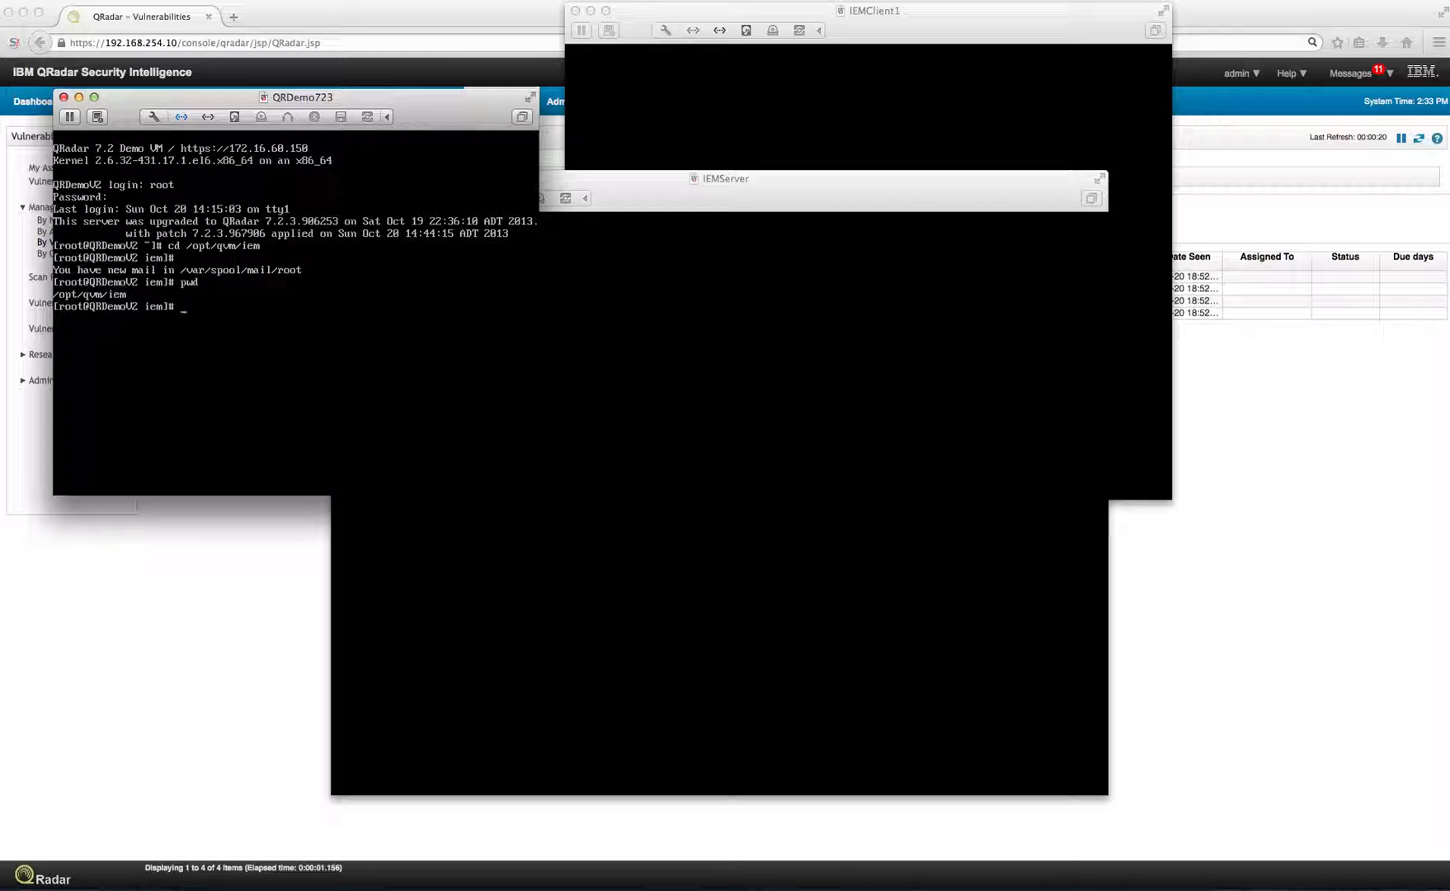
{"action": "type", "text": "ls"}
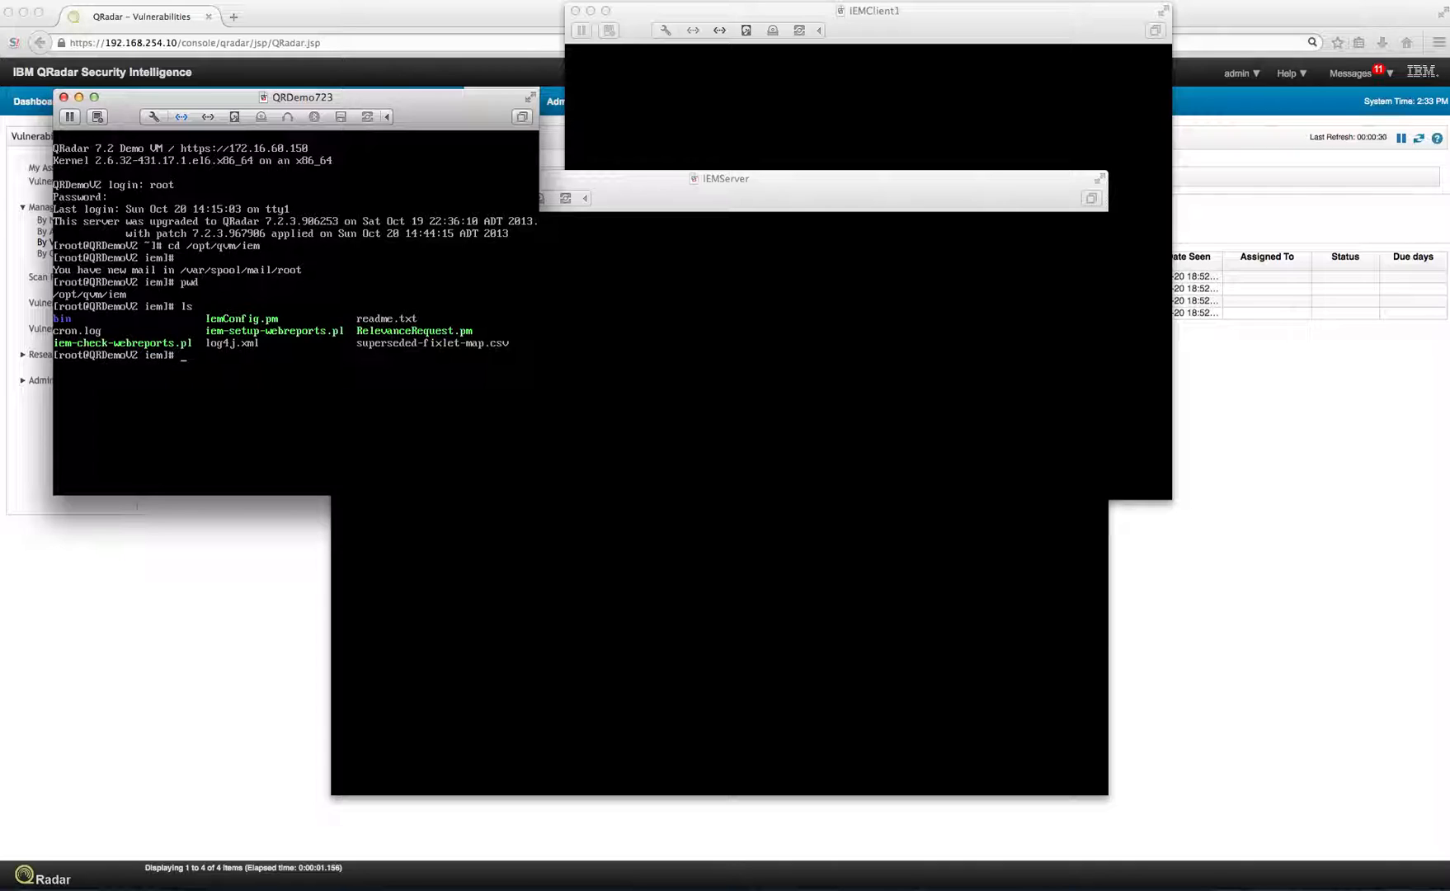
- Enter ./iem-setup-webreports.pl at the shell prompt
{"action": "type", "text": "./"}
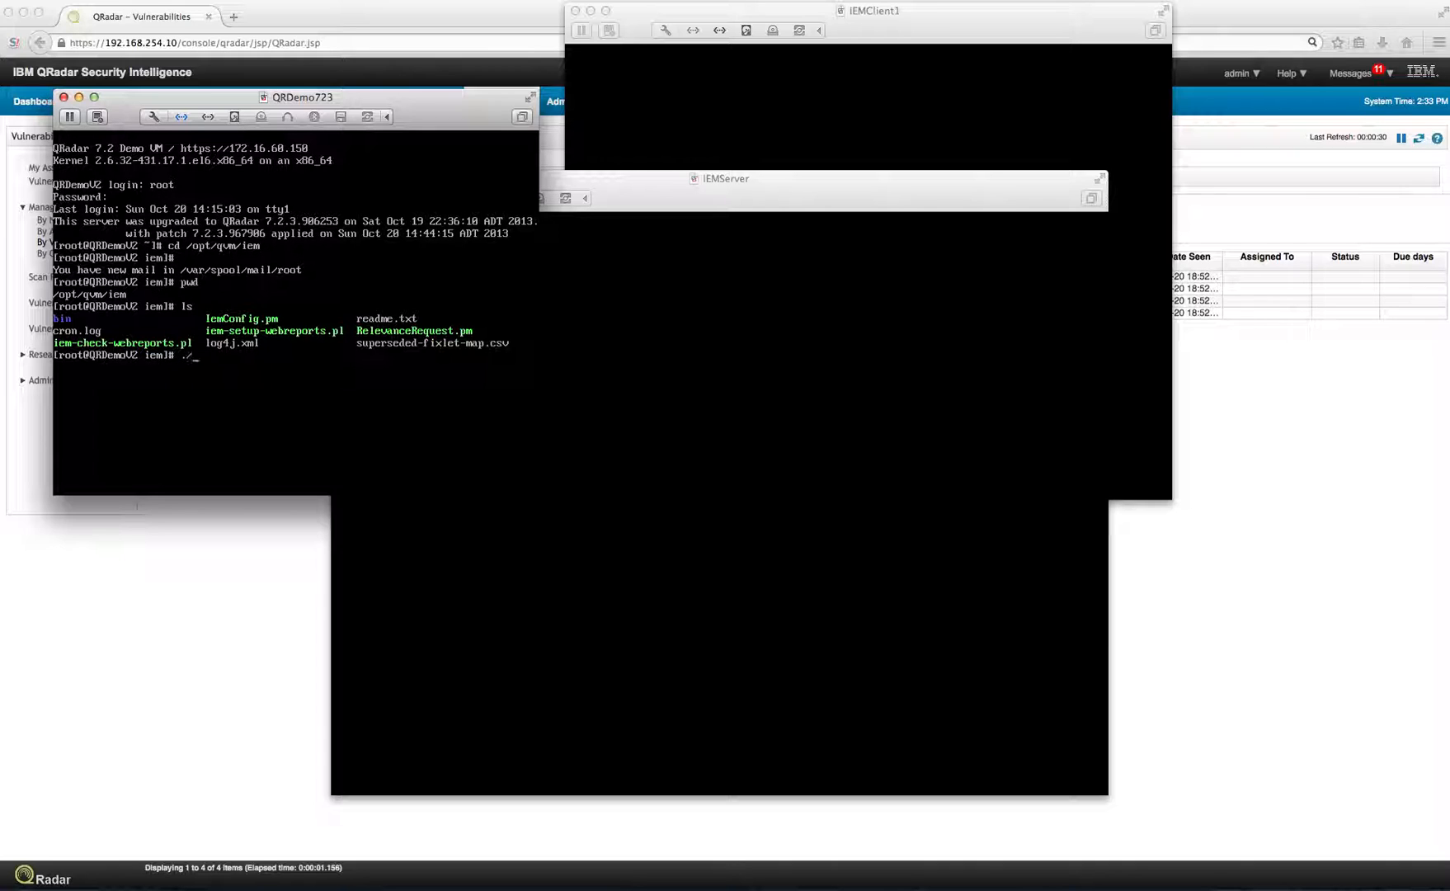
{"action": "type", "text": "i"}
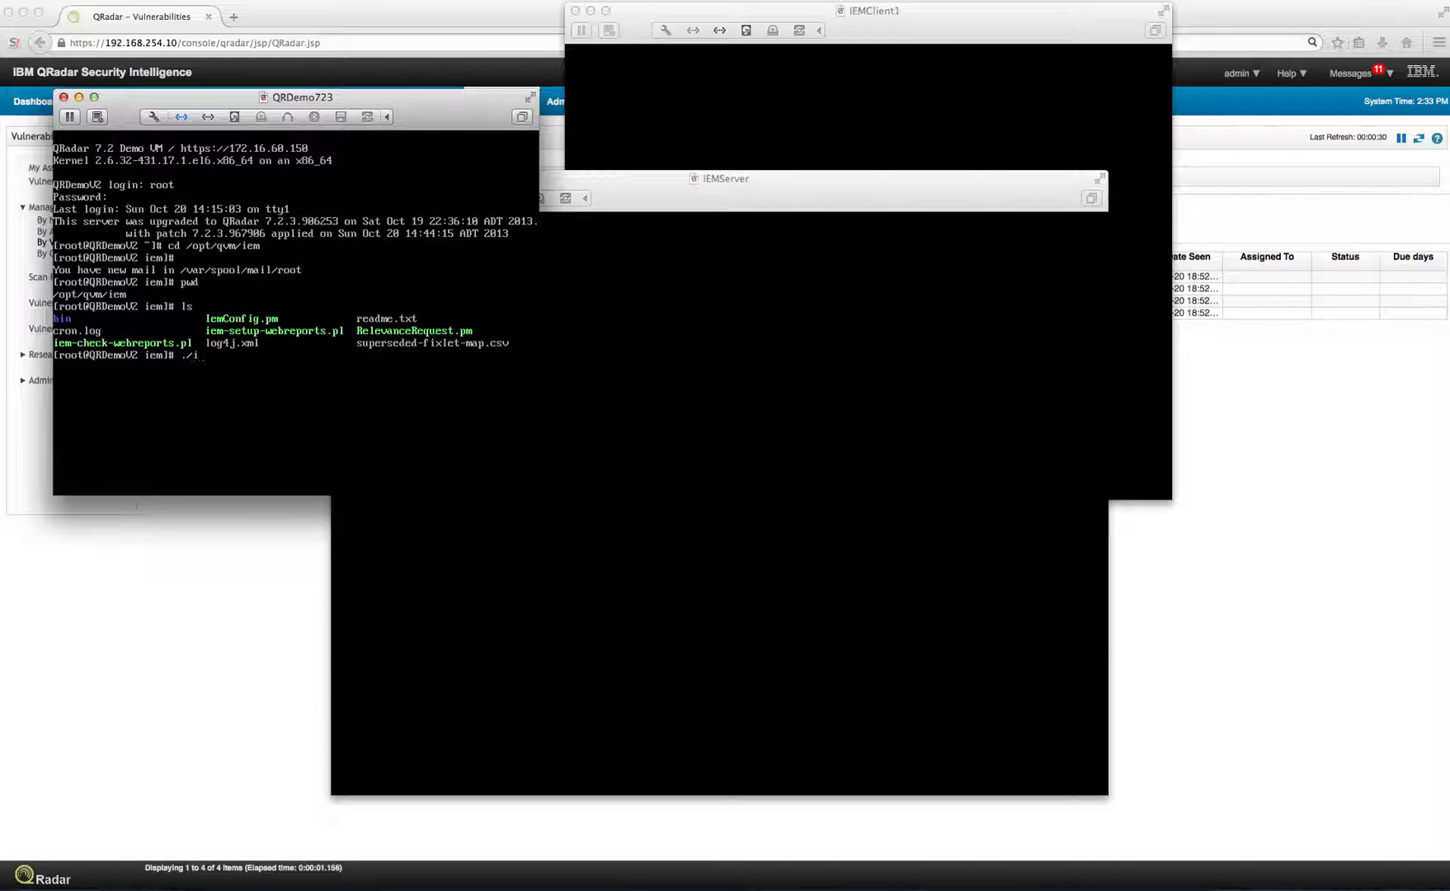
{"action": "type", "text": "iem-setup-webreports.pl"}
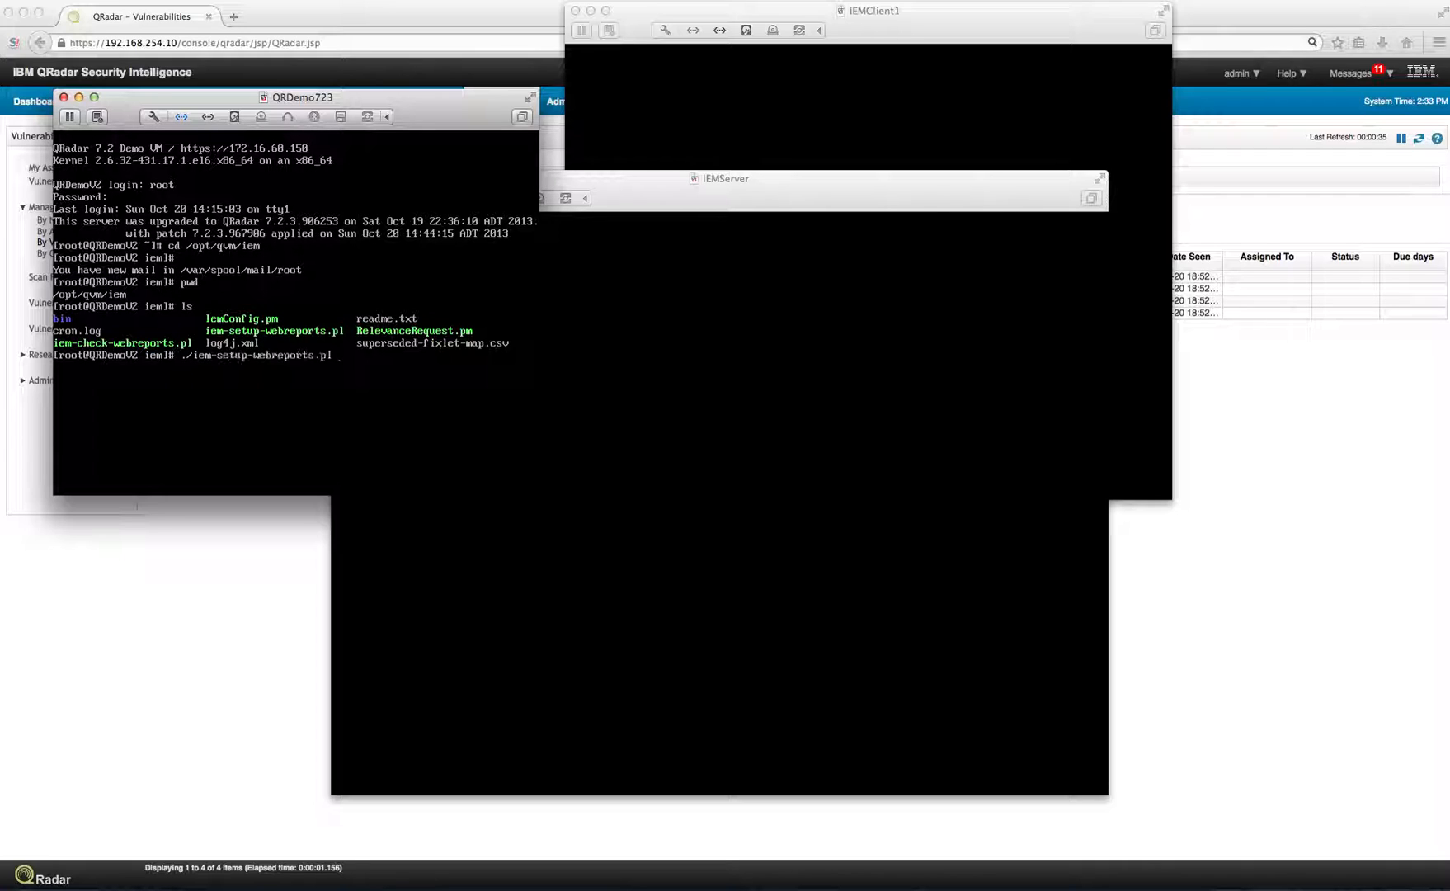
- Launch the web-reports setup script and give it host 172.16.60.100
{"action": "key", "text": "Return"}
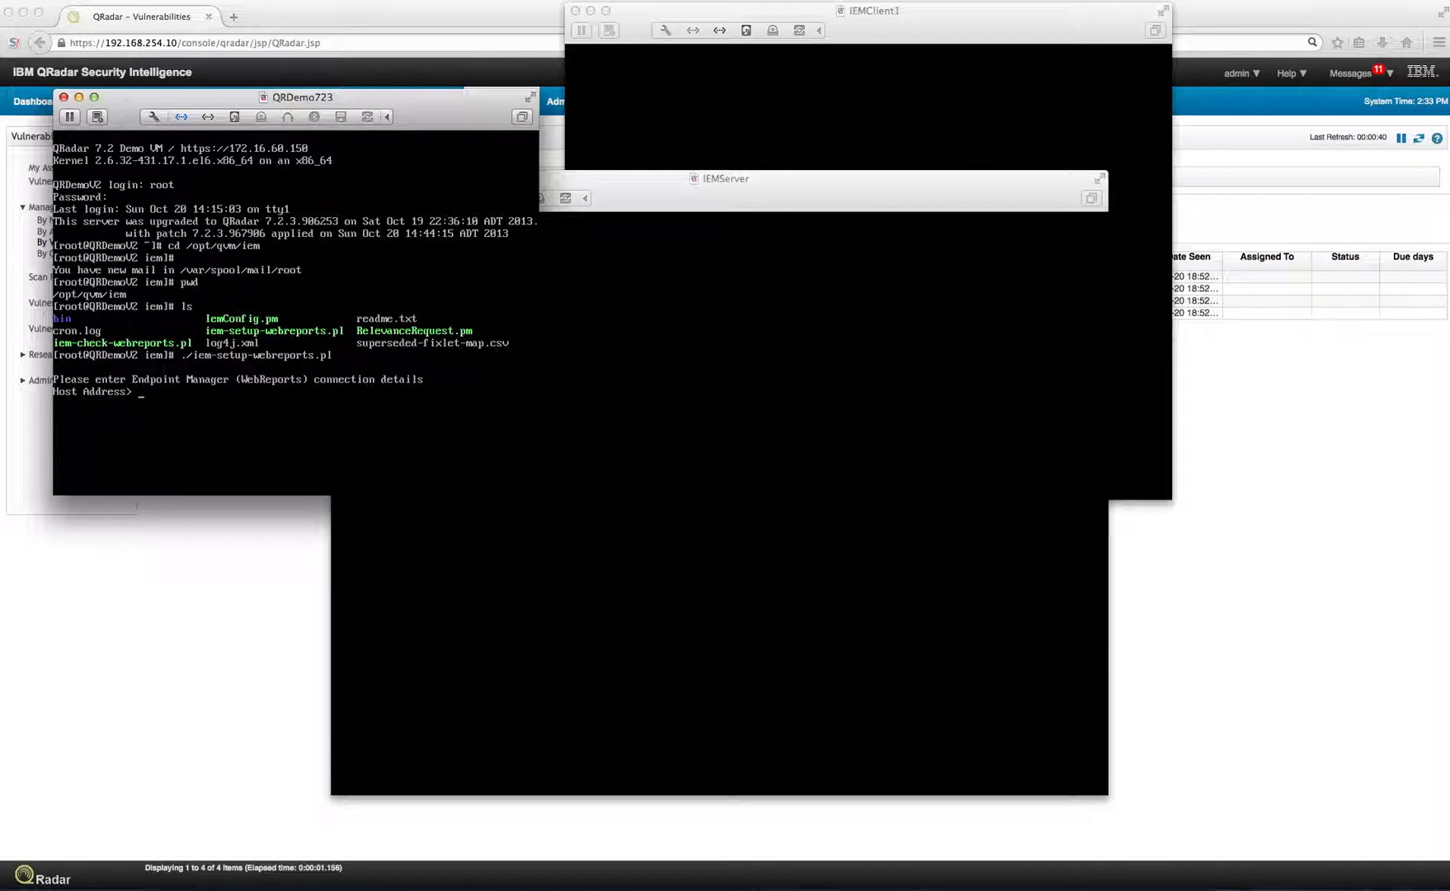
{"action": "type", "text": "17"}
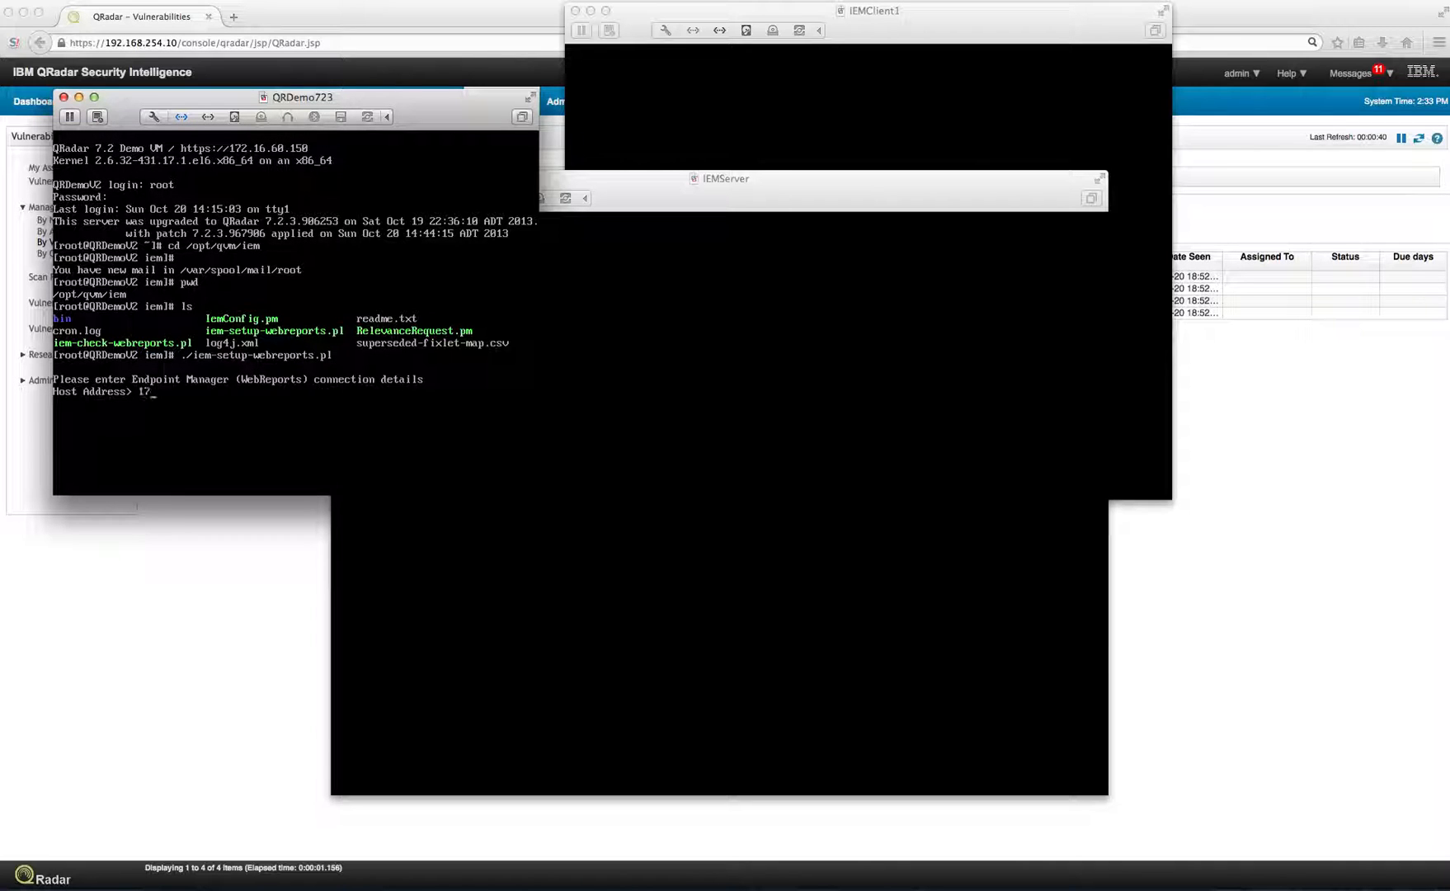
{"action": "type", "text": "2.16"}
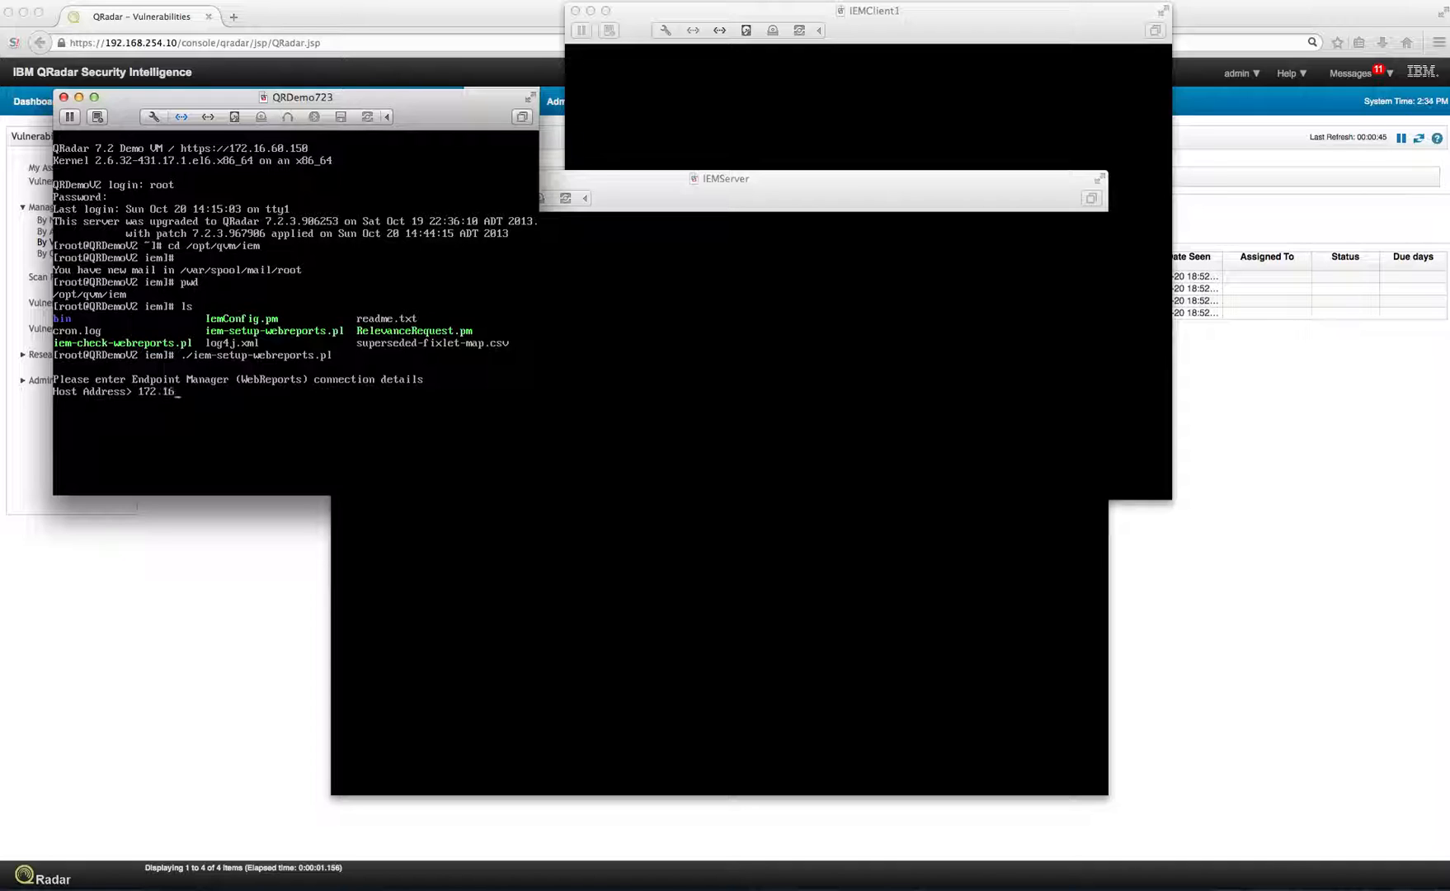
{"action": "type", "text": "60"}
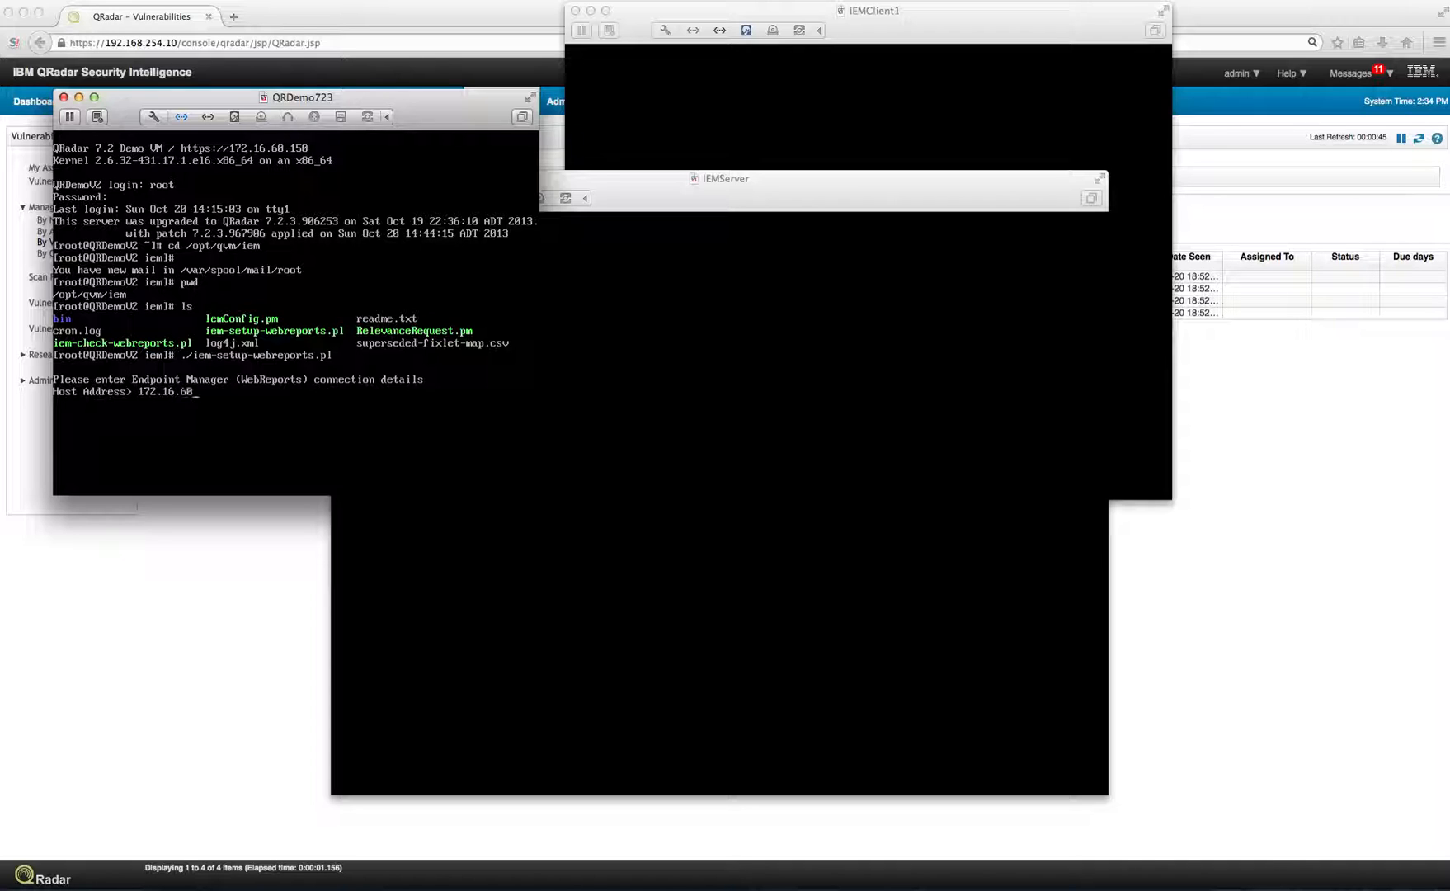
{"action": "type", "text": "."}
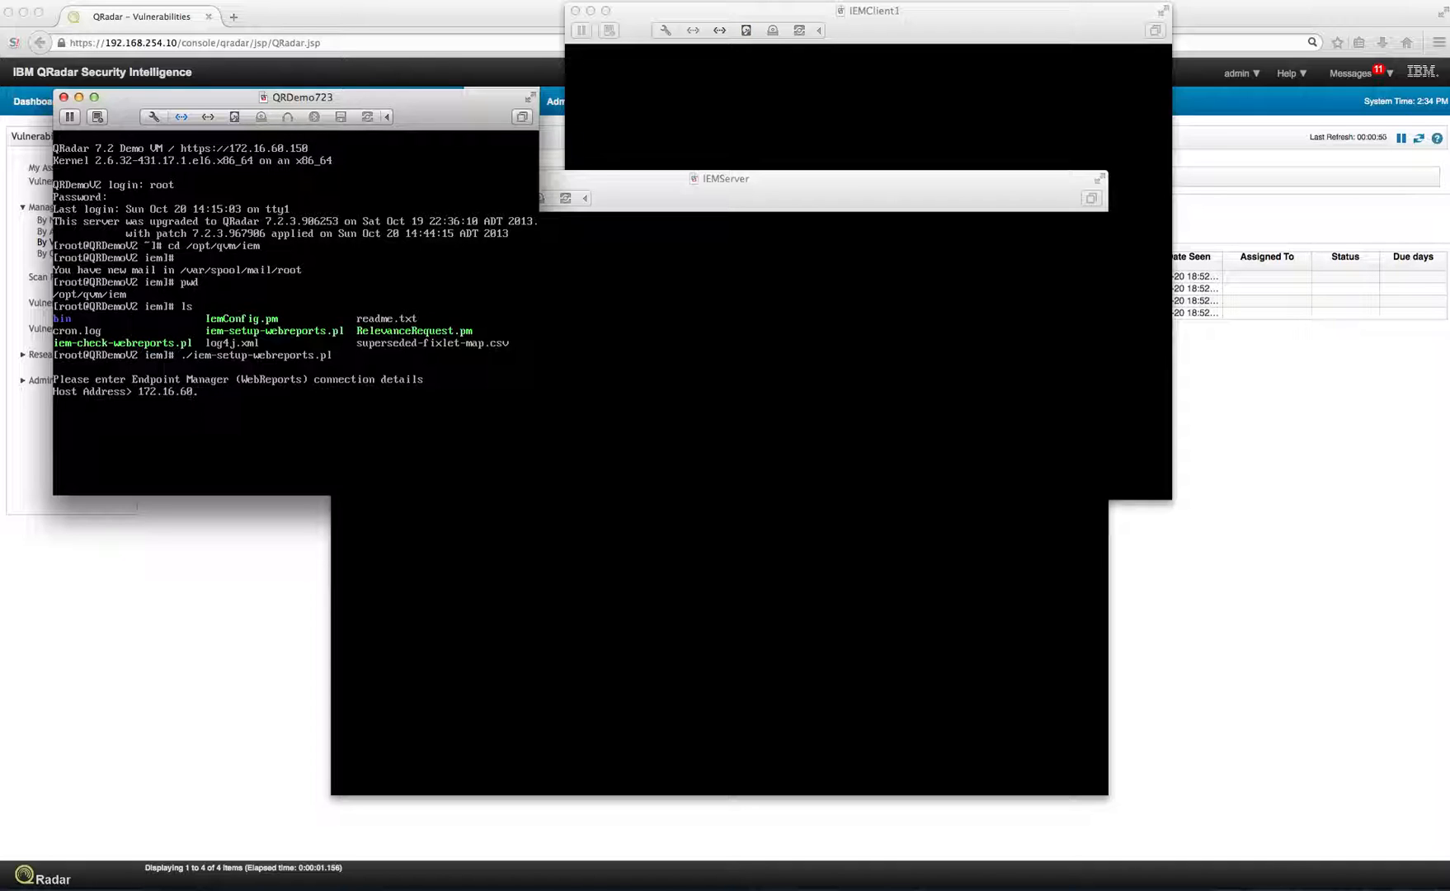
{"action": "type", "text": "100"}
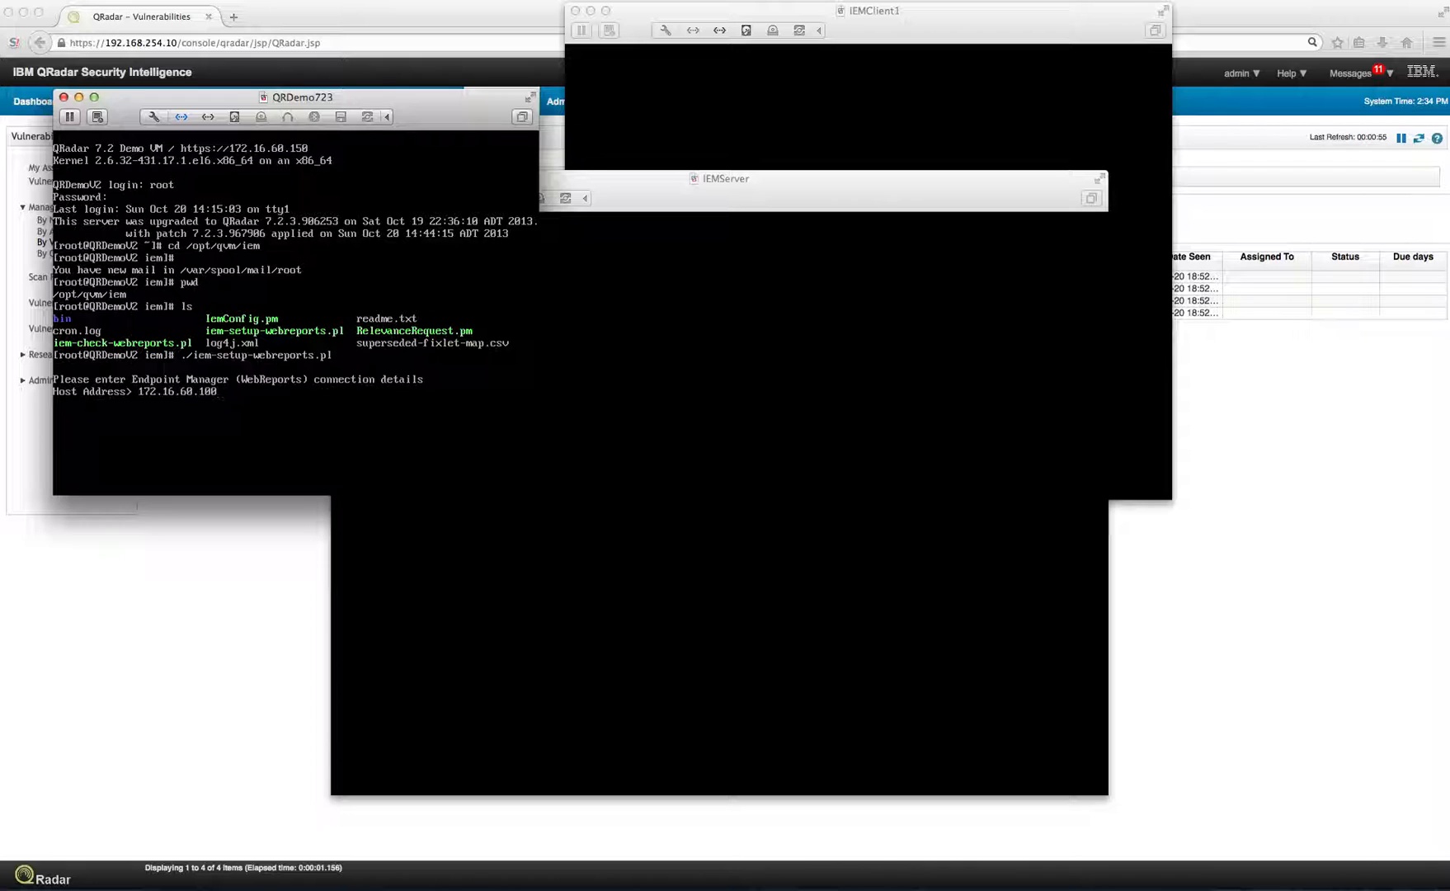
{"action": "key", "text": "Return"}
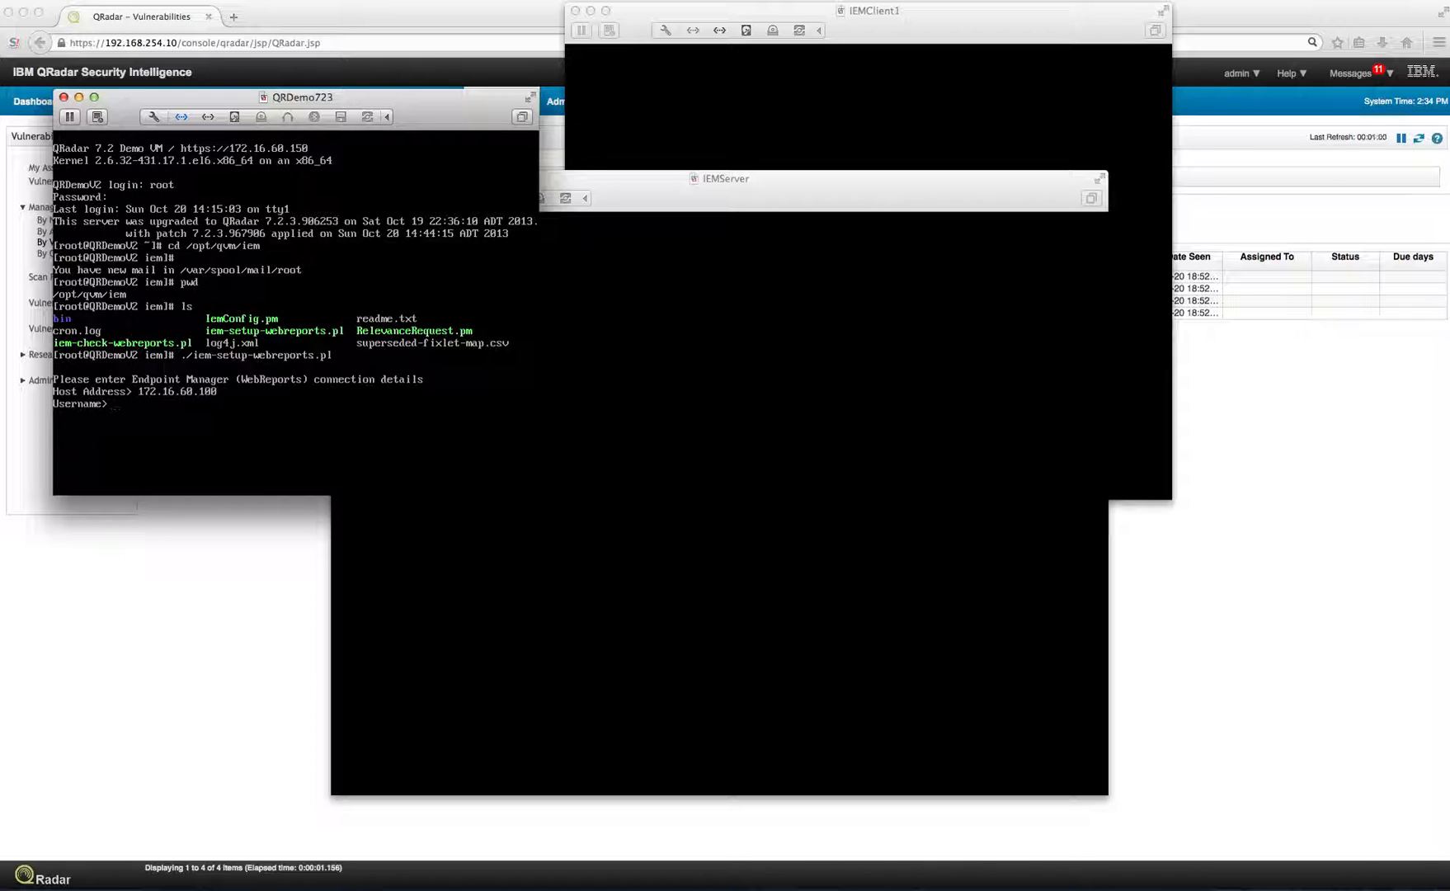
- Supply username rptadmin, the password, and answer no to SSL encryption
{"action": "type", "text": "r"}
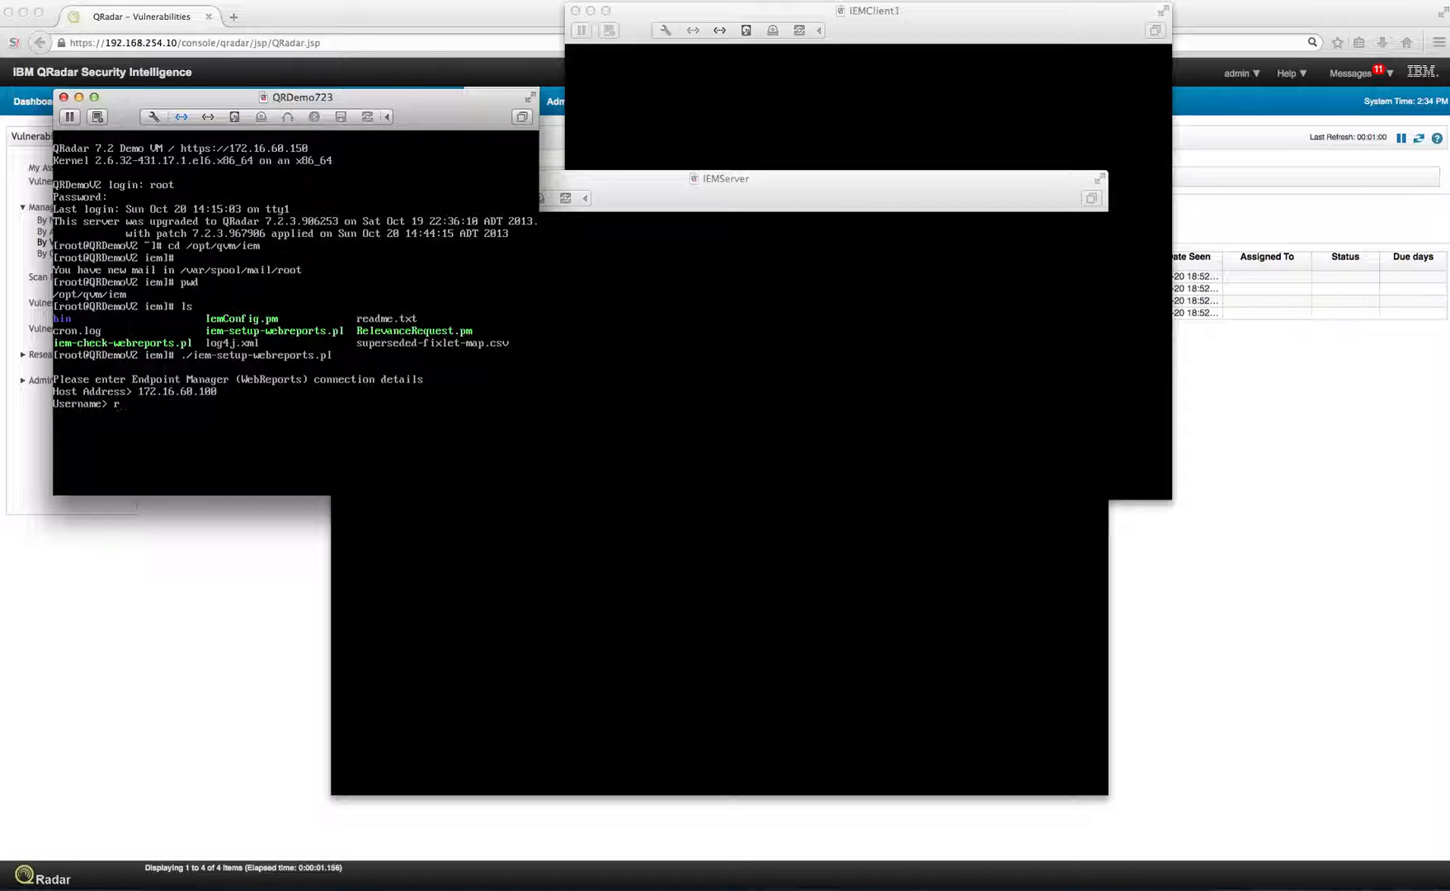
{"action": "type", "text": "ptam"}
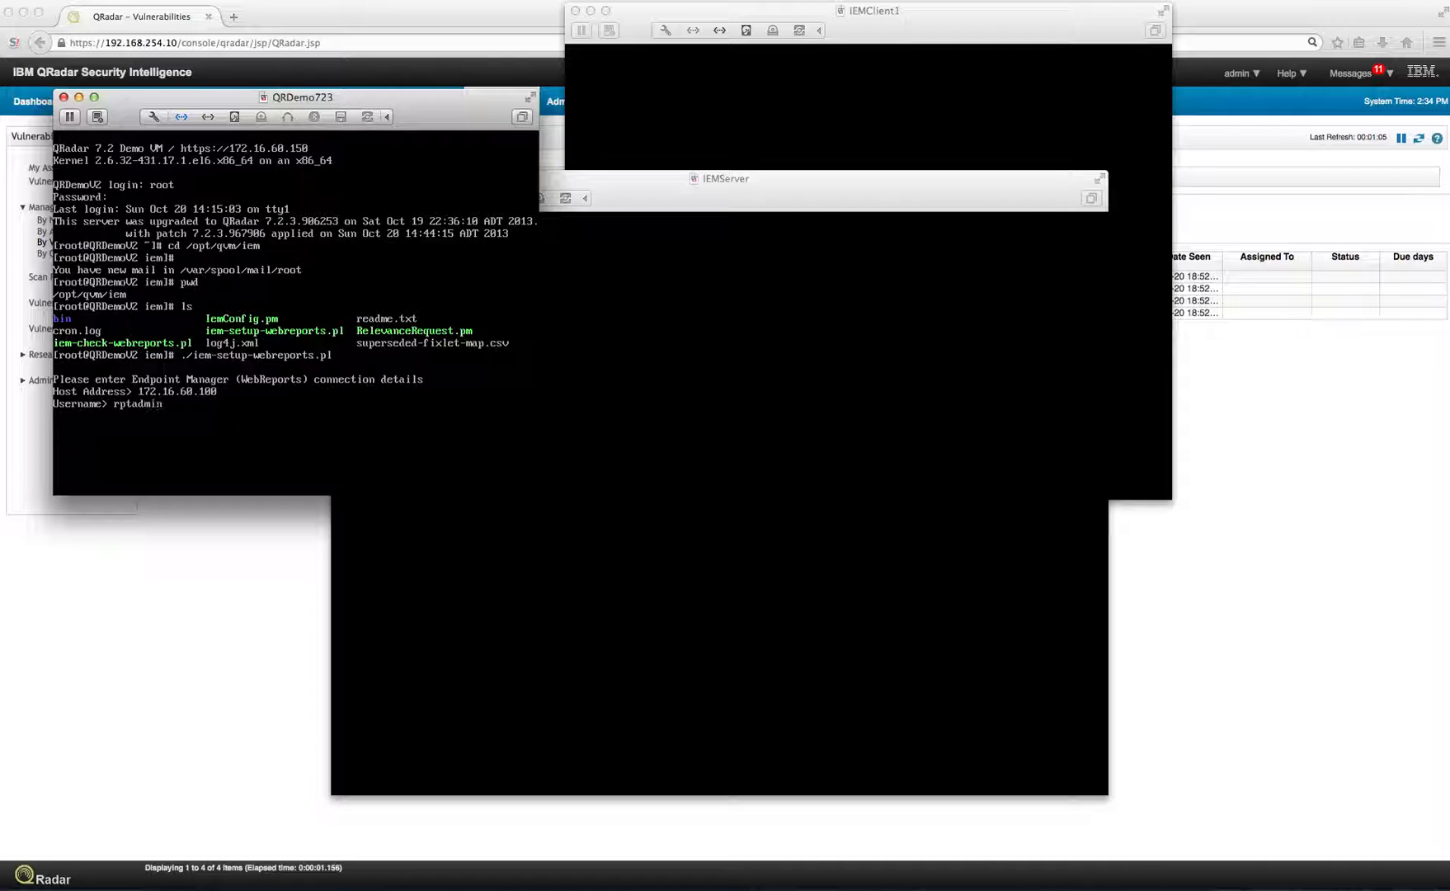
{"action": "key", "text": "Return"}
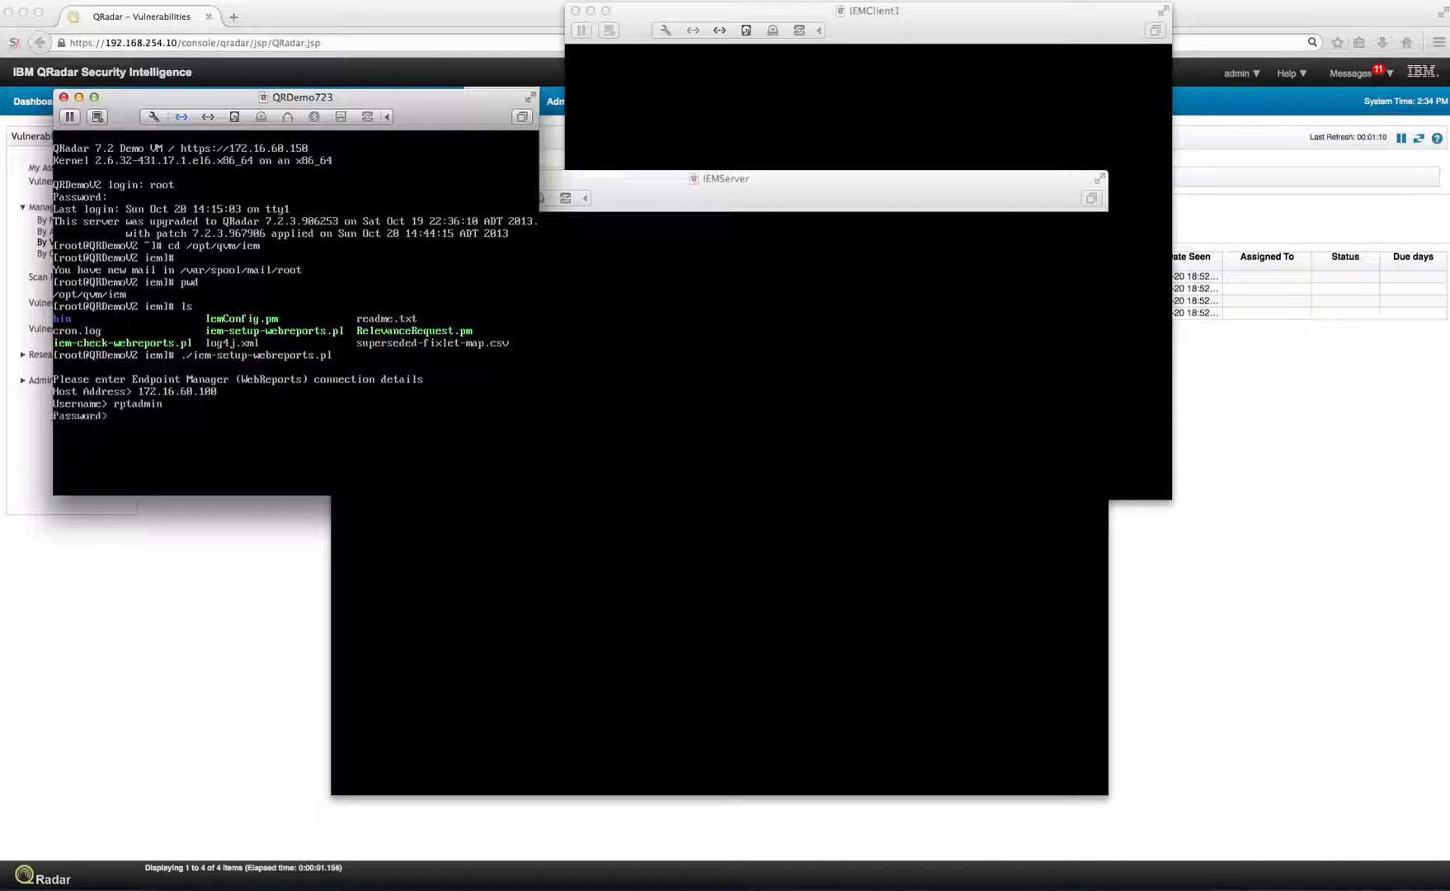
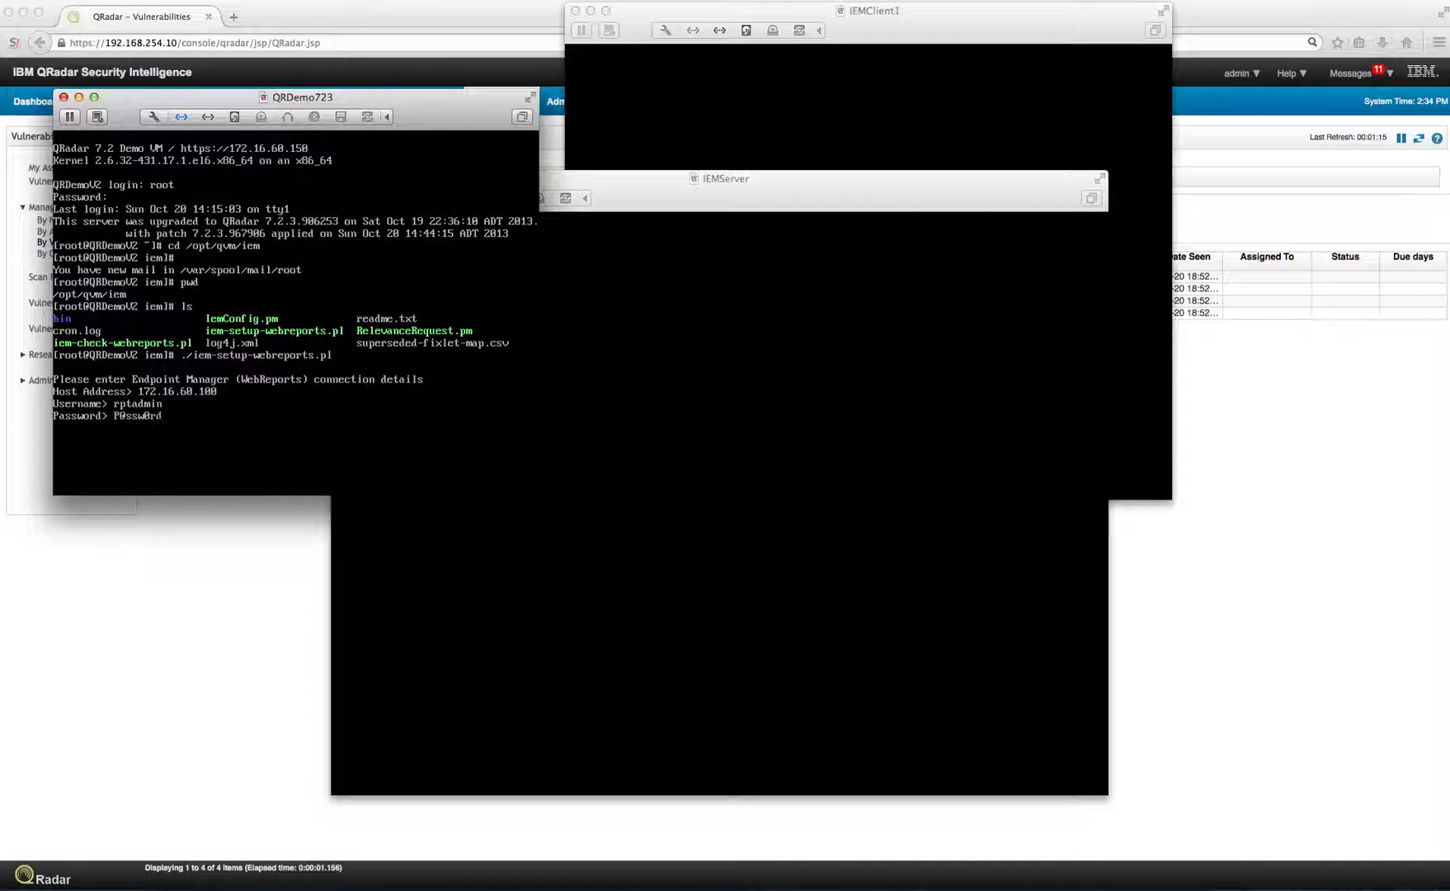
{"action": "key", "text": "Return"}
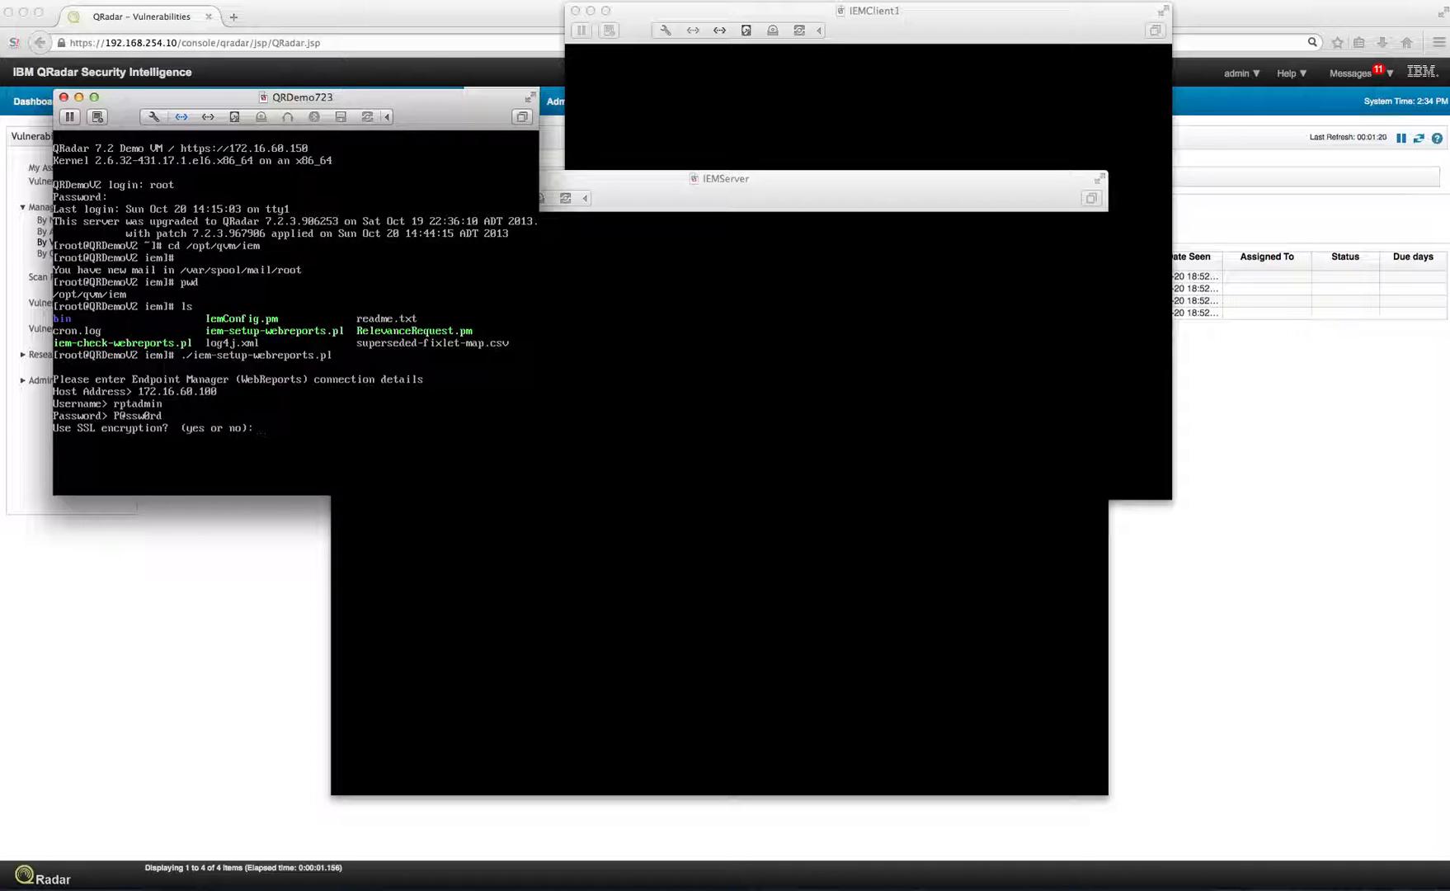
{"action": "type", "text": "no"}
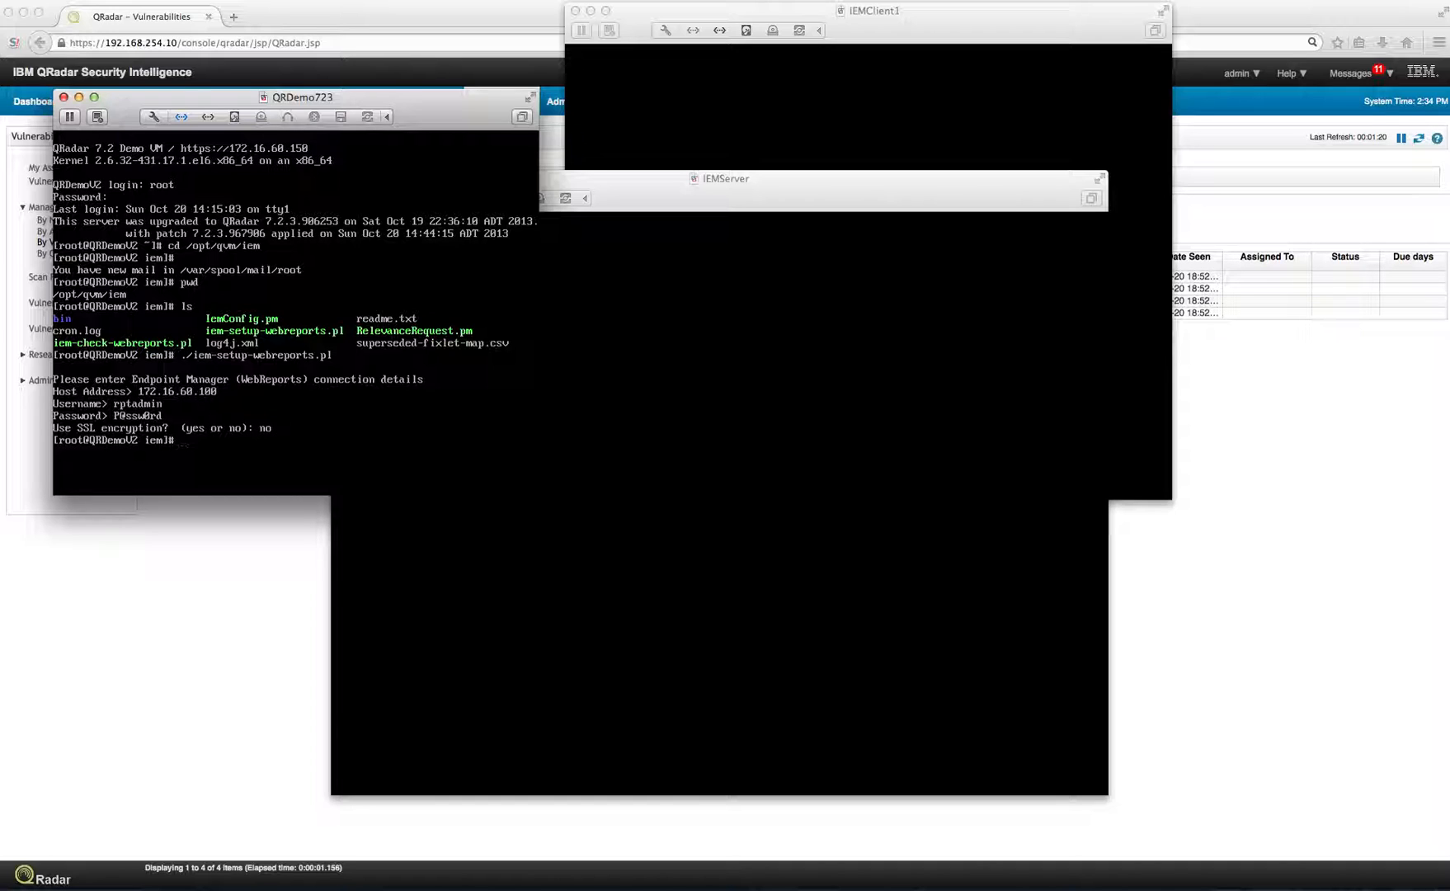
- Change into the bin folder and list its run-*.sh scripts
{"action": "type", "text": "cd"}
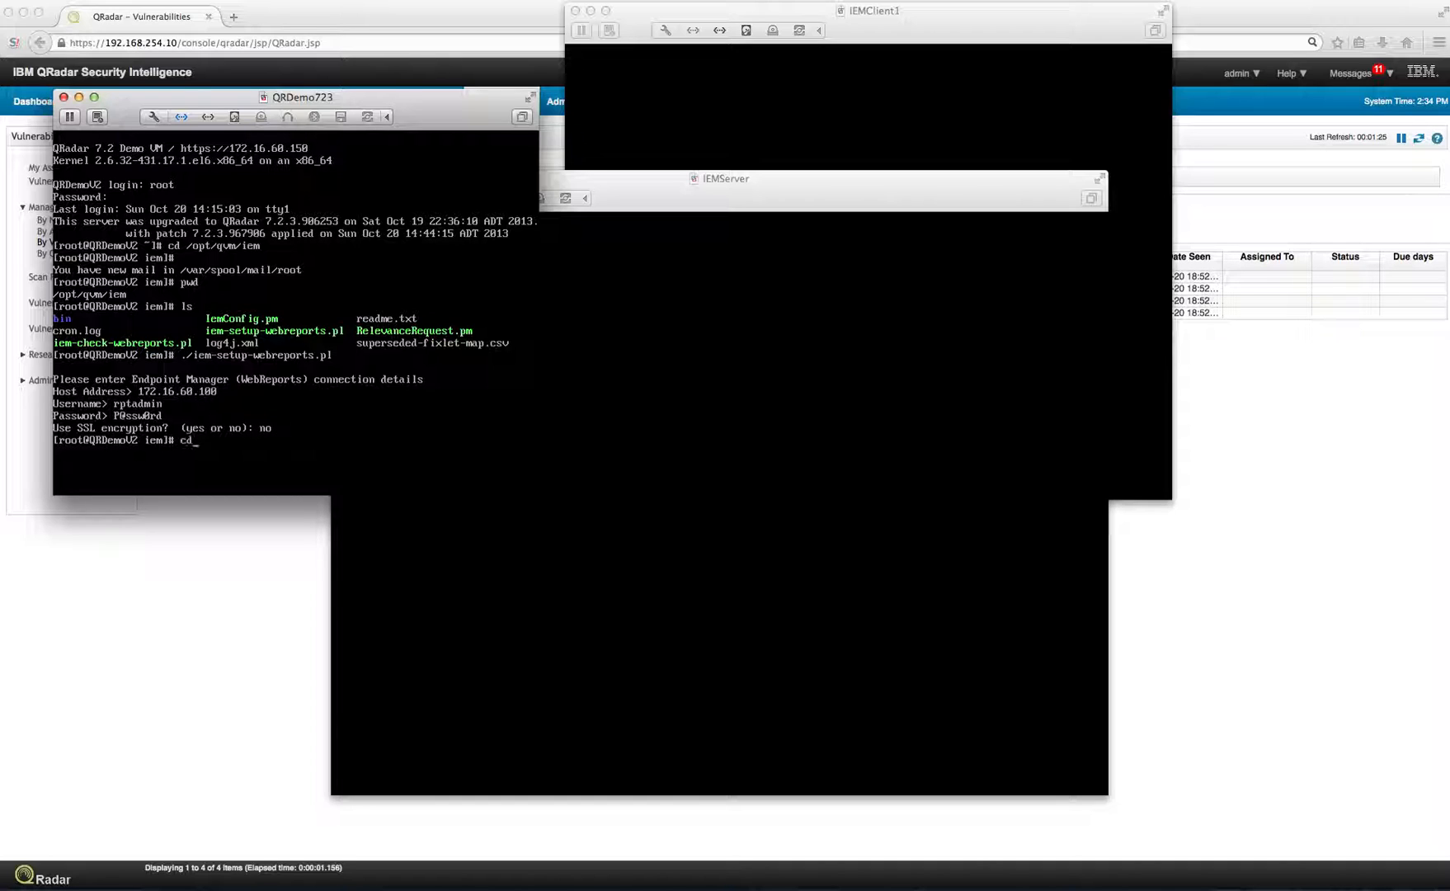
{"action": "type", "text": "bin"}
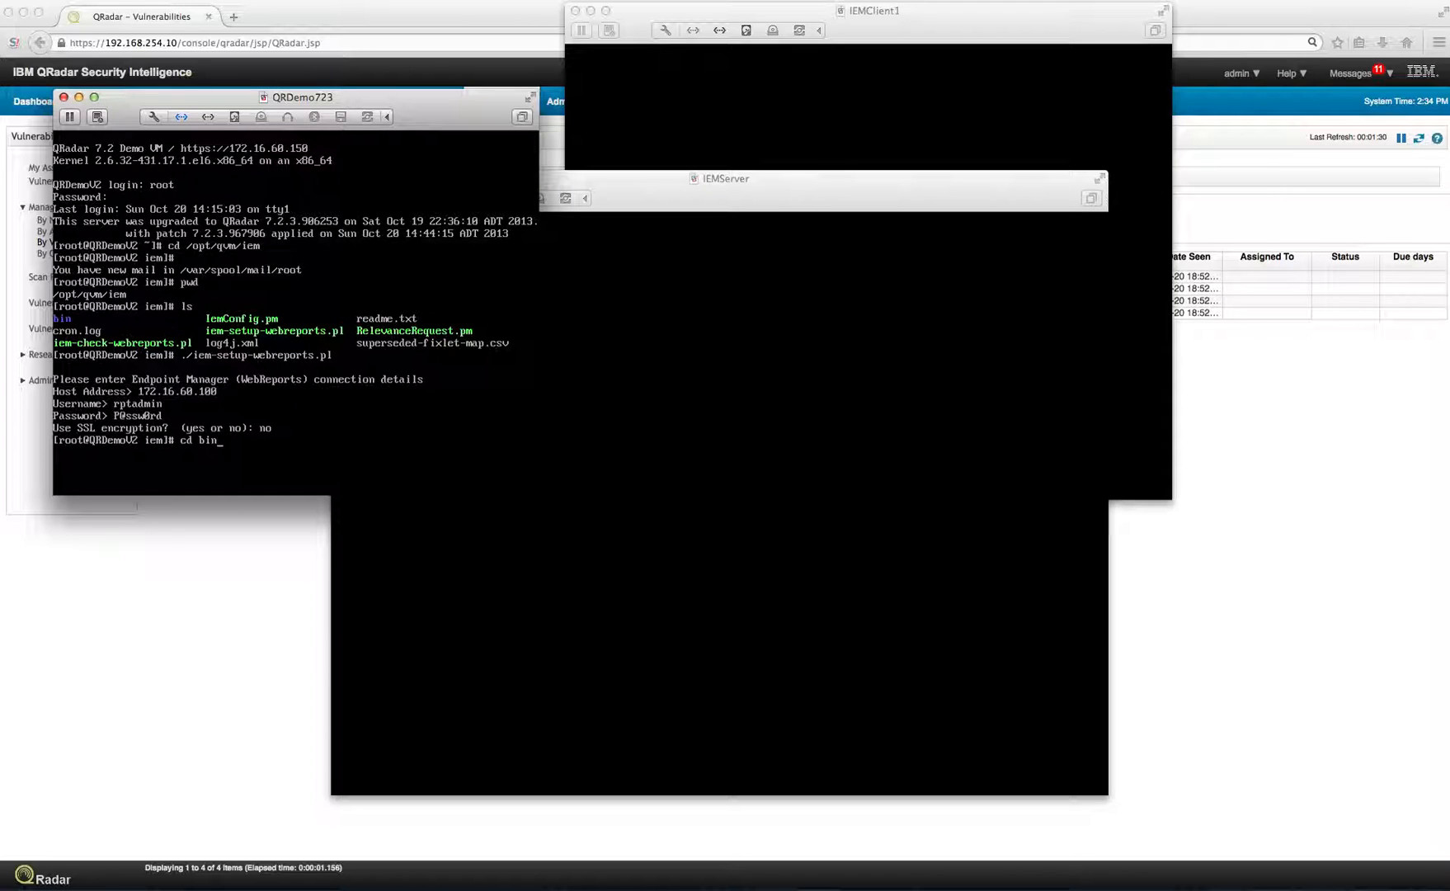
{"action": "key", "text": "Return"}
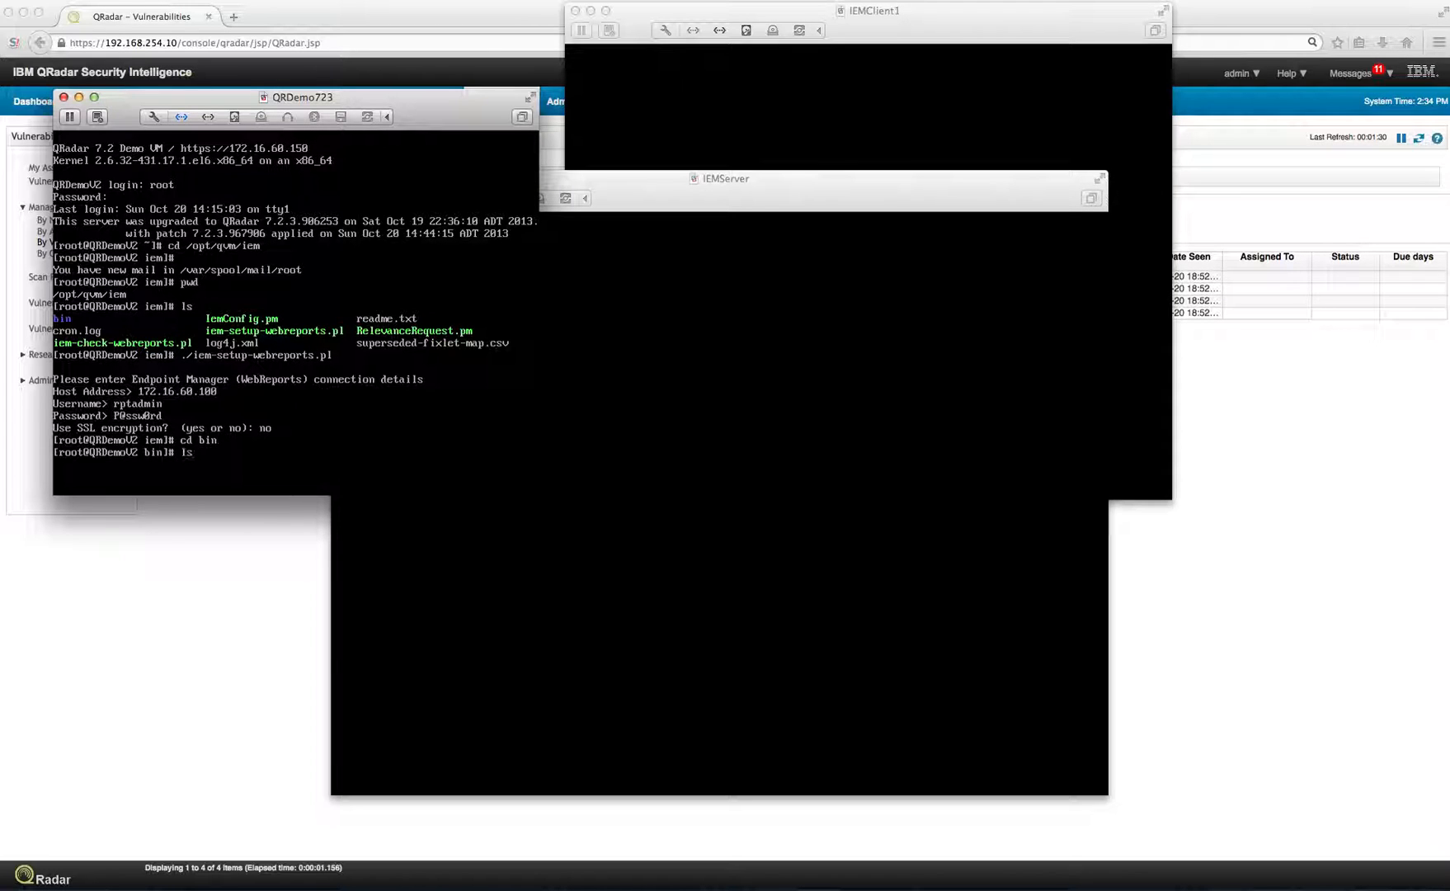
{"action": "key", "text": "Return"}
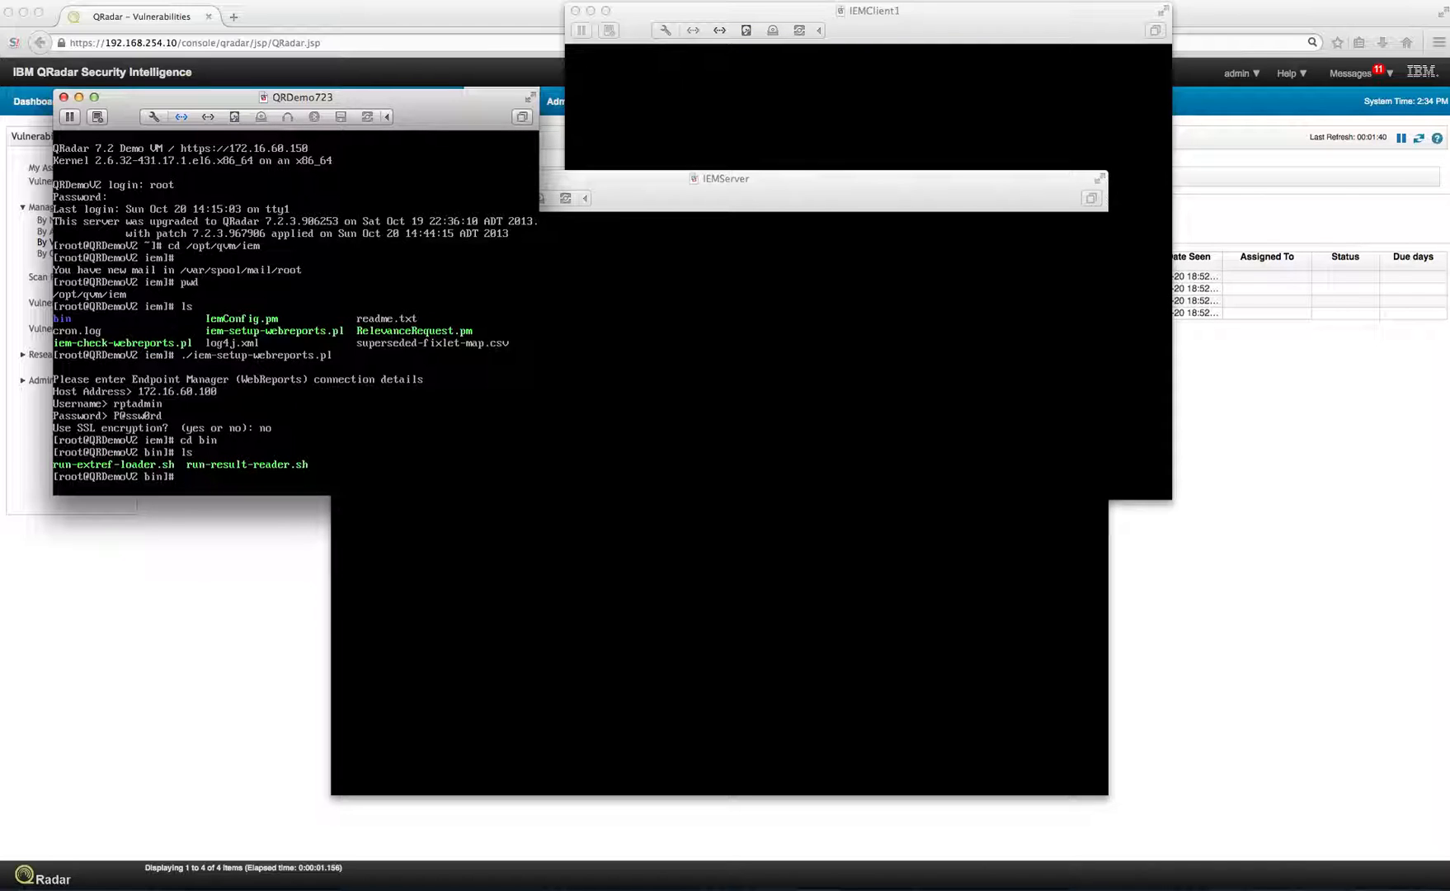
{"action": "type", "text": "cro"}
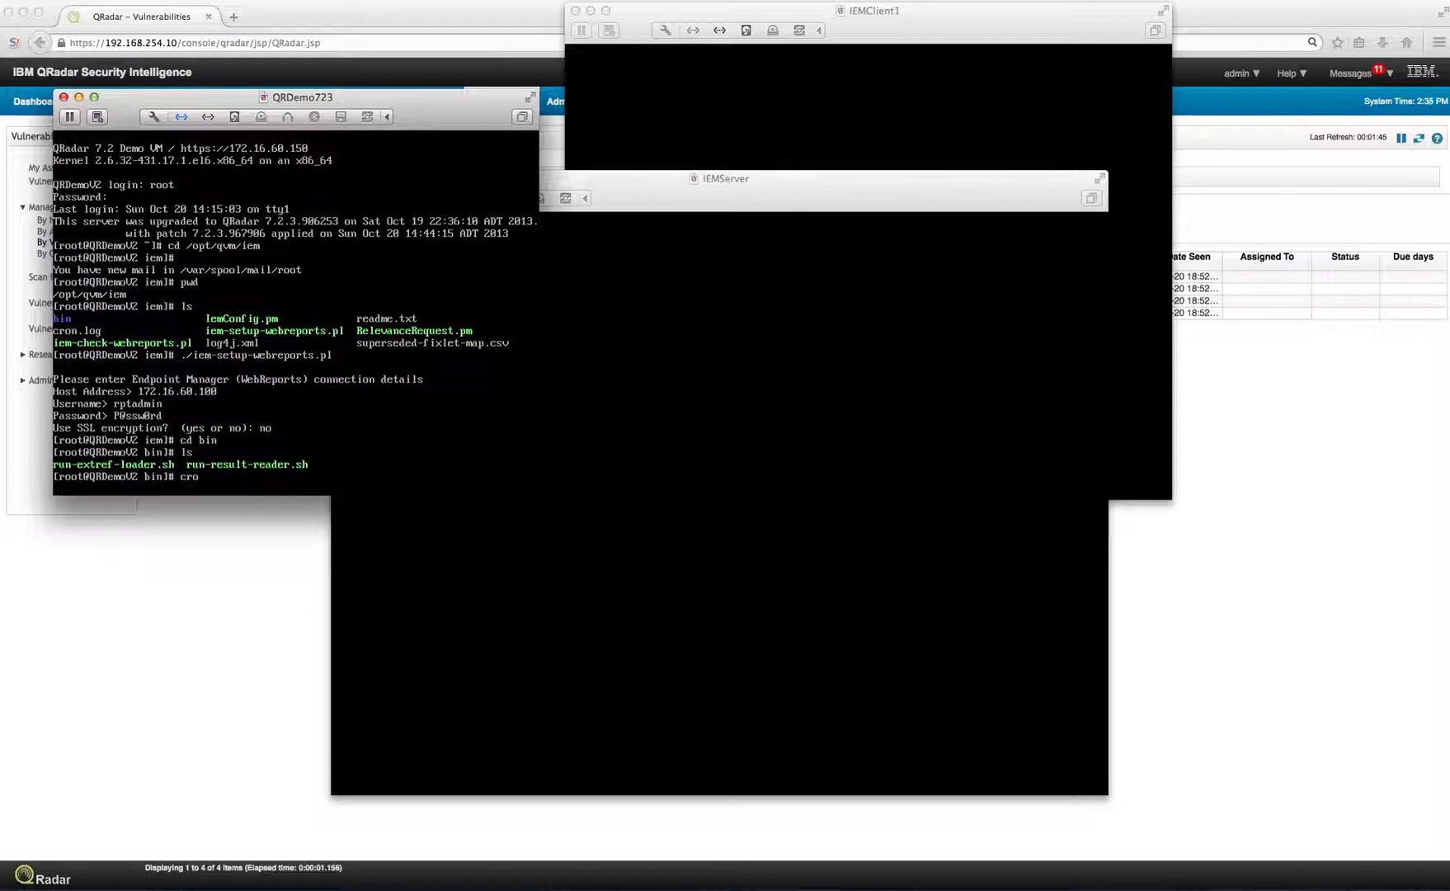
- Show the scheduled cron jobs with crontab -l
{"action": "type", "text": "nta"}
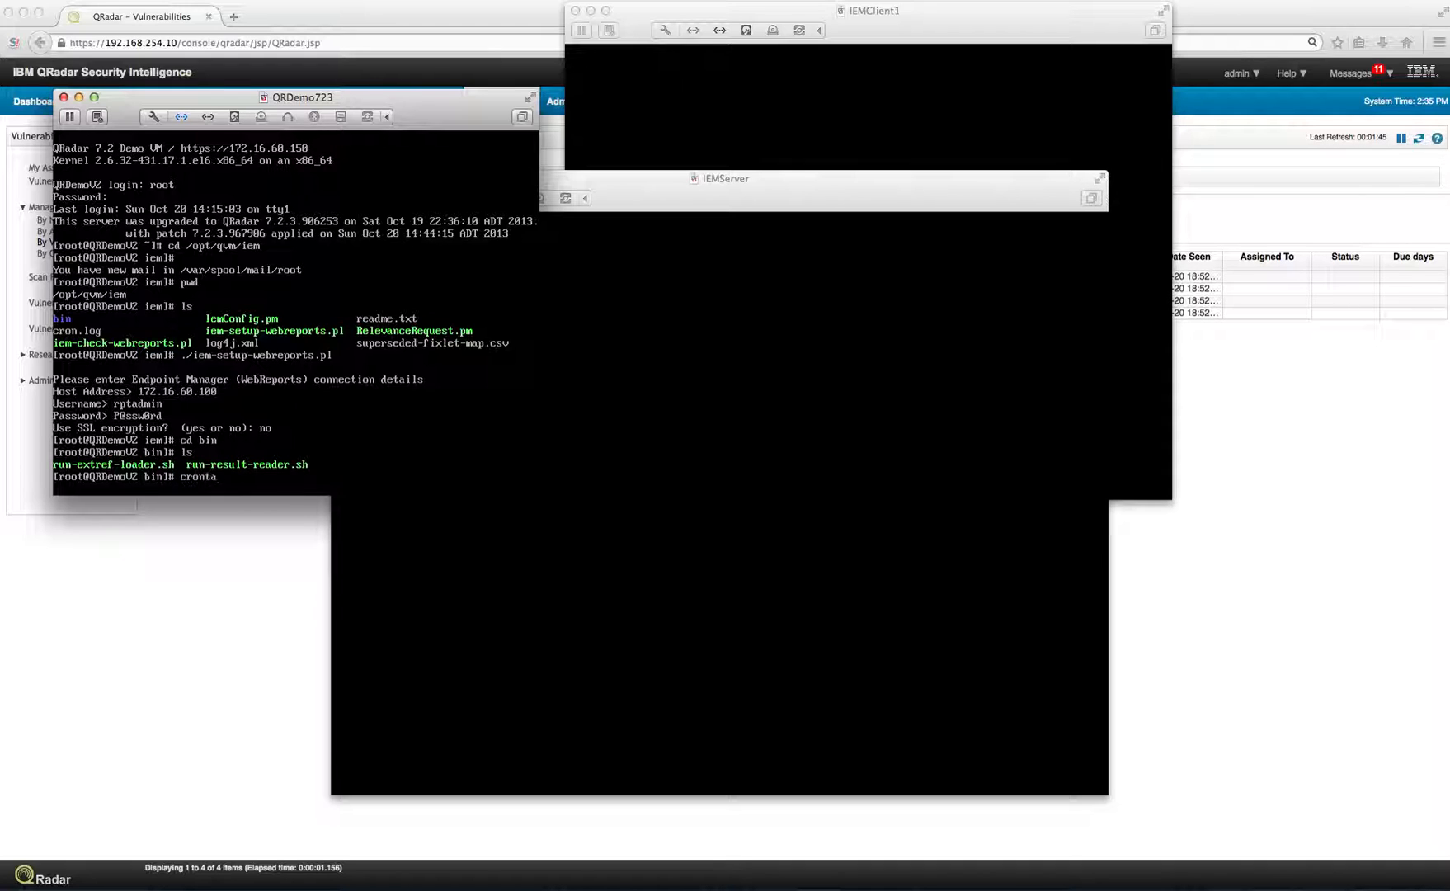
{"action": "type", "text": "b -l"}
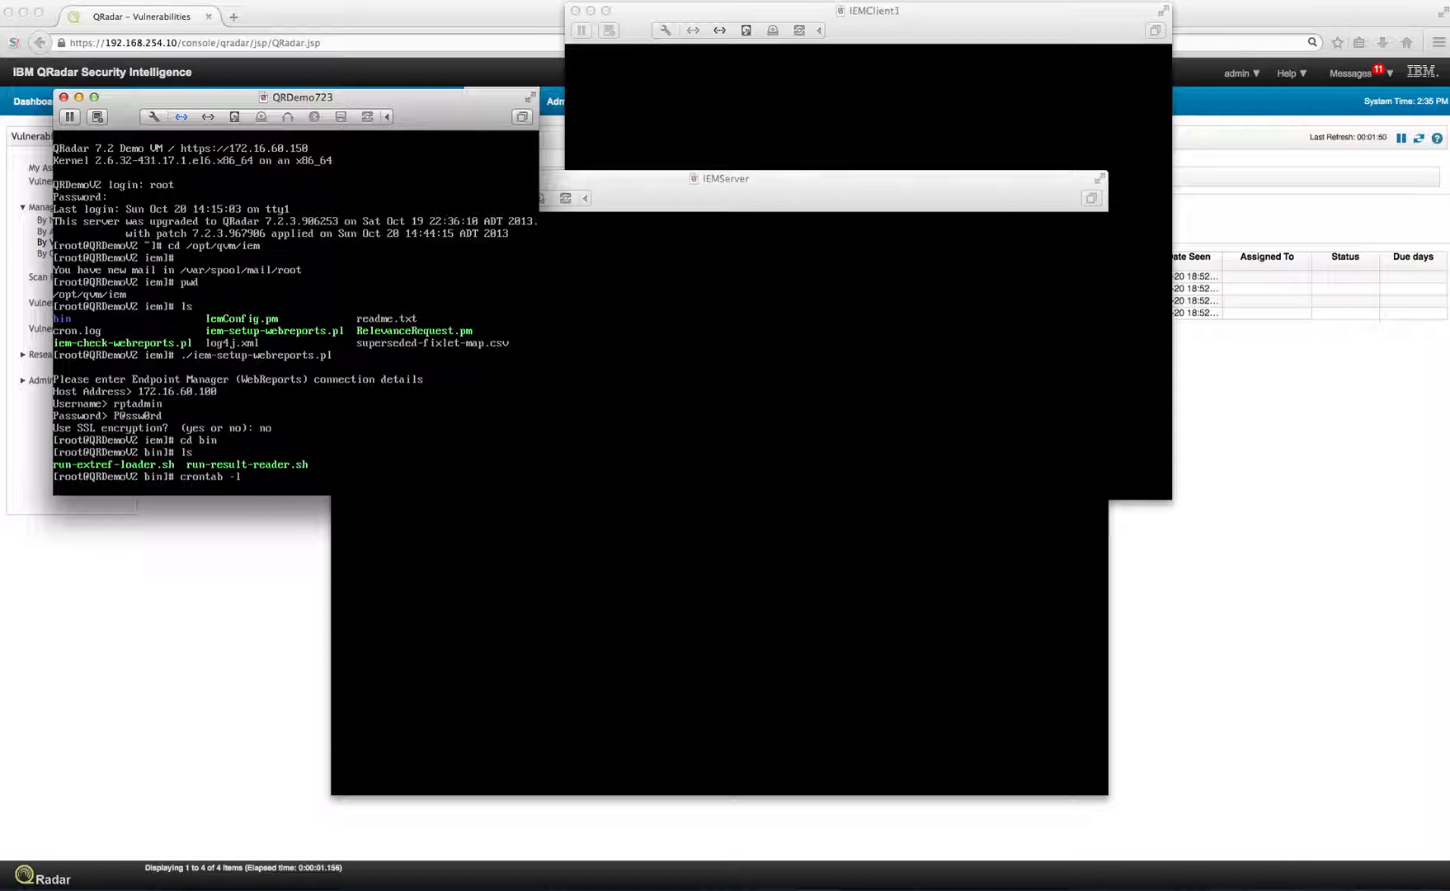
{"action": "key", "text": "Return"}
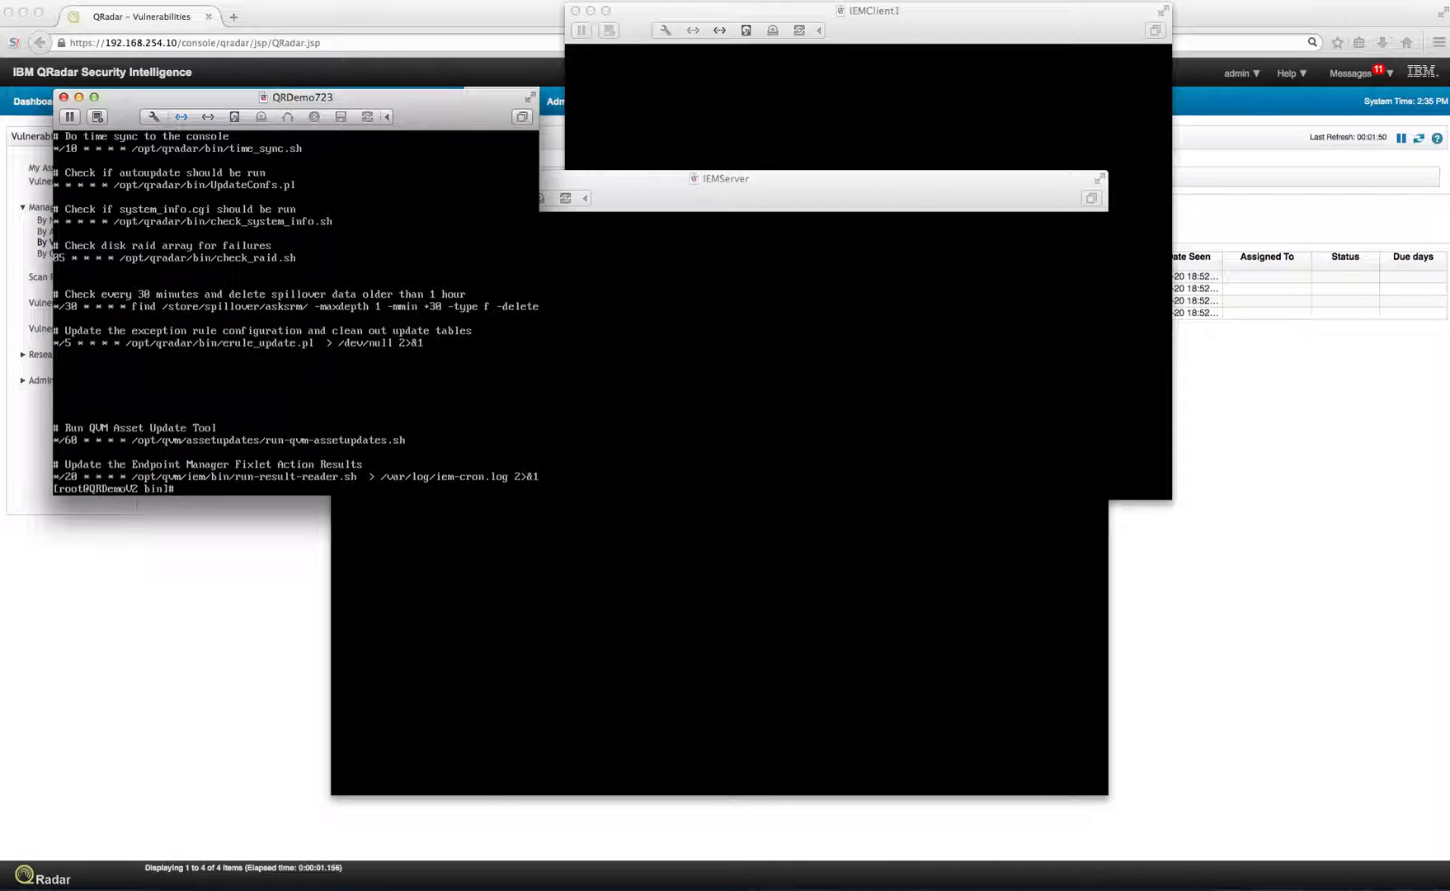
{"action": "mouse_move", "coordinate": [386, 482]}
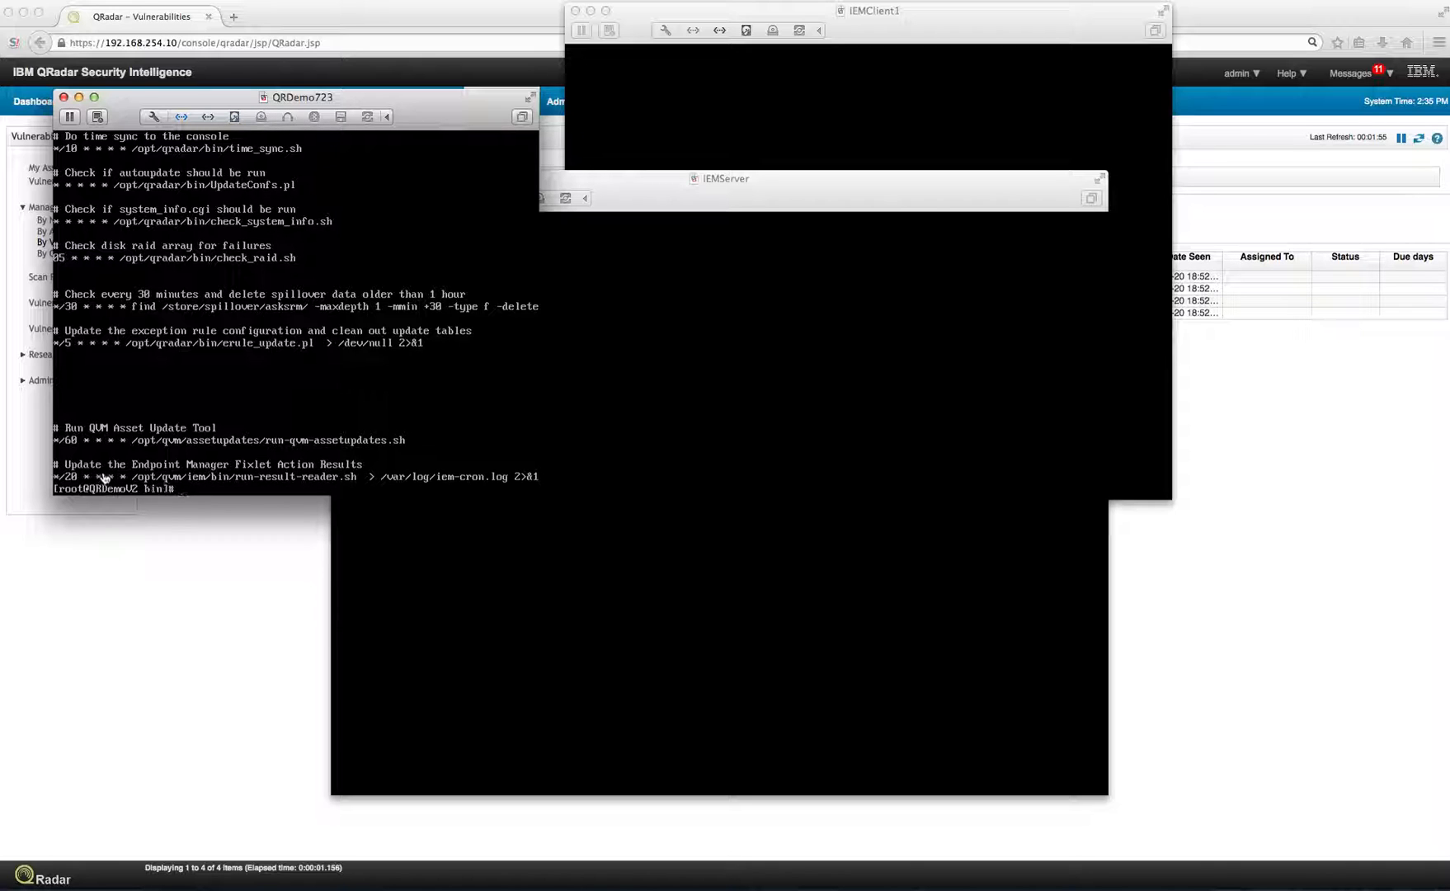
{"action": "mouse_move", "coordinate": [287, 485]}
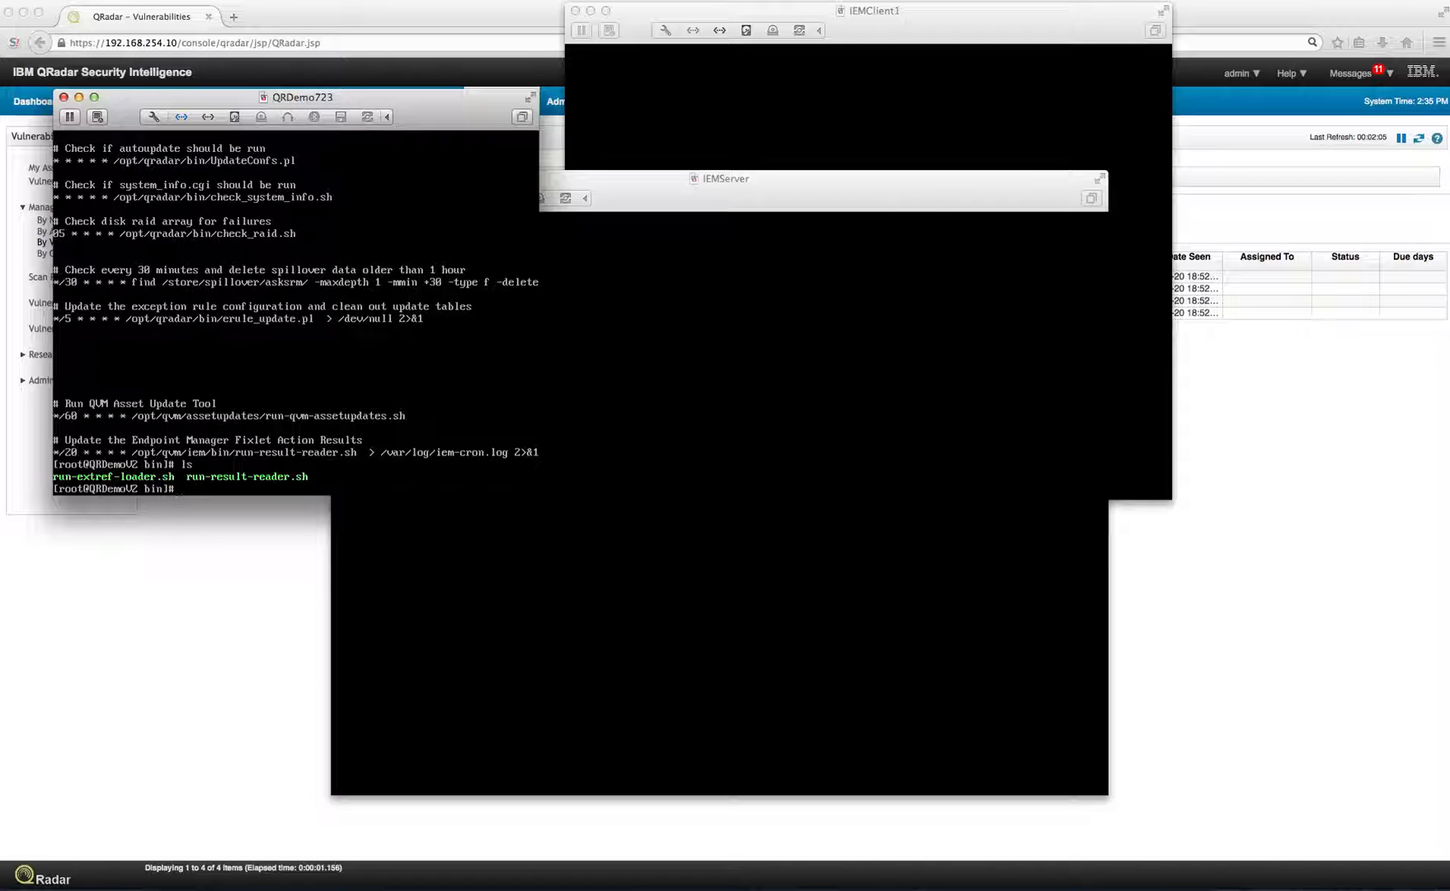
- Run ./run-result-reader.sh to load fixlet patches and download action results
{"action": "type", "text": "./run"}
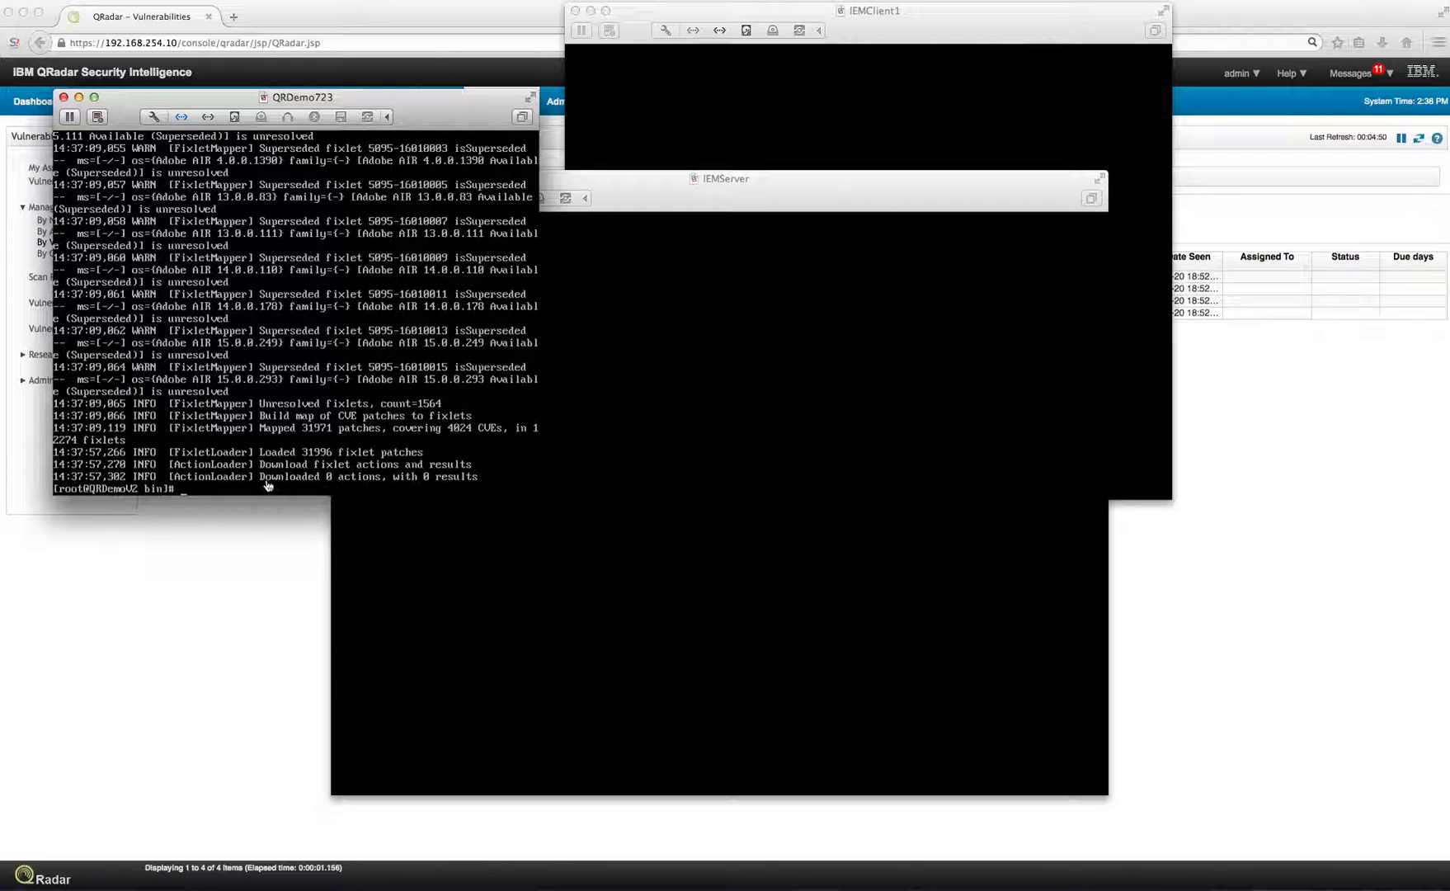
{"action": "type", "text": "./run-result-reader.sh"}
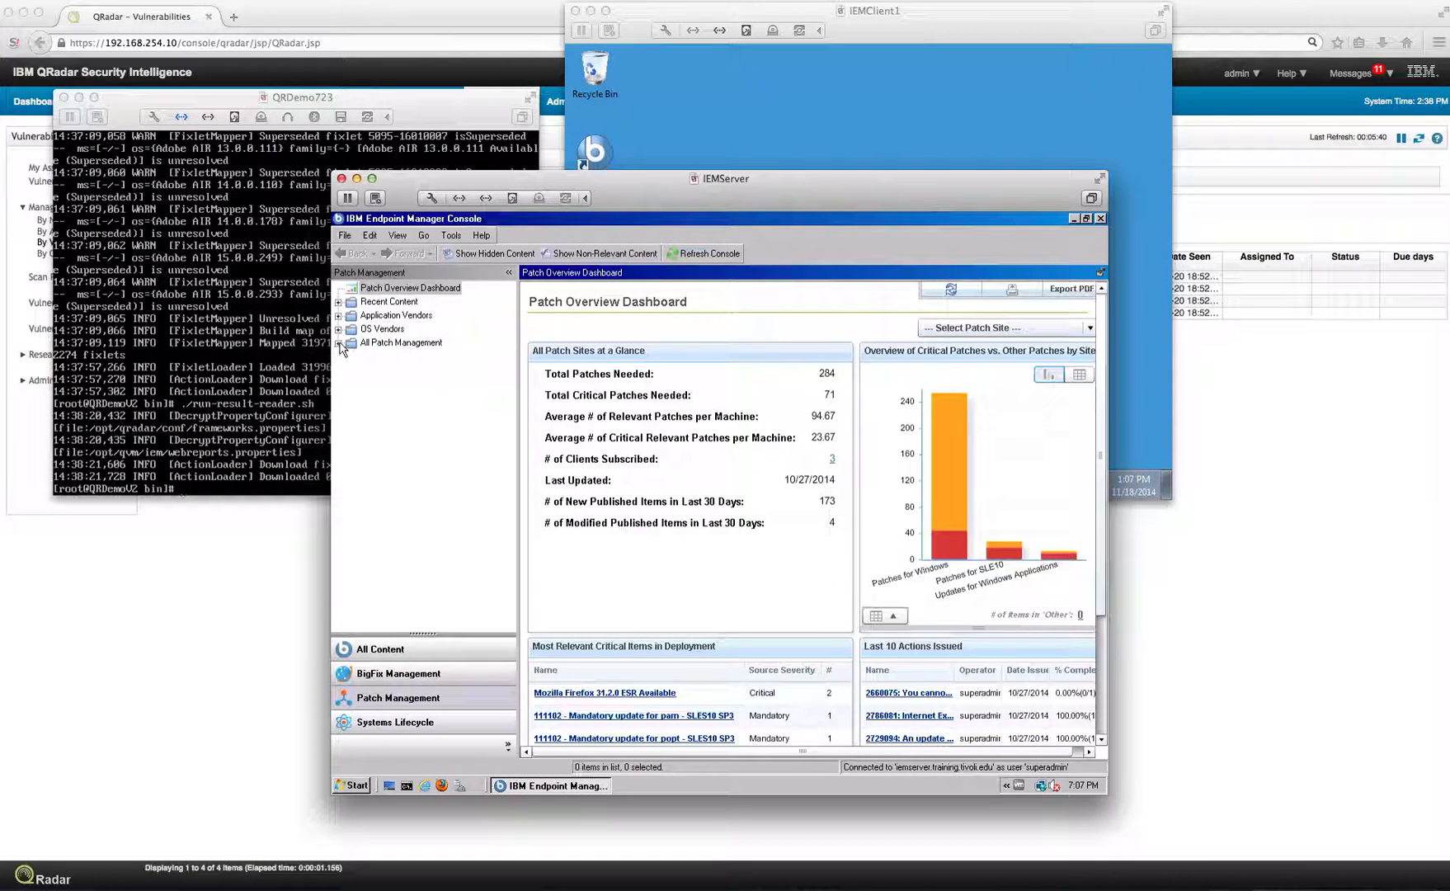
- Navigate Computers > By Active Directory > edu > tivoli > training to list its computers
{"action": "left_click", "coordinate": [340, 342]}
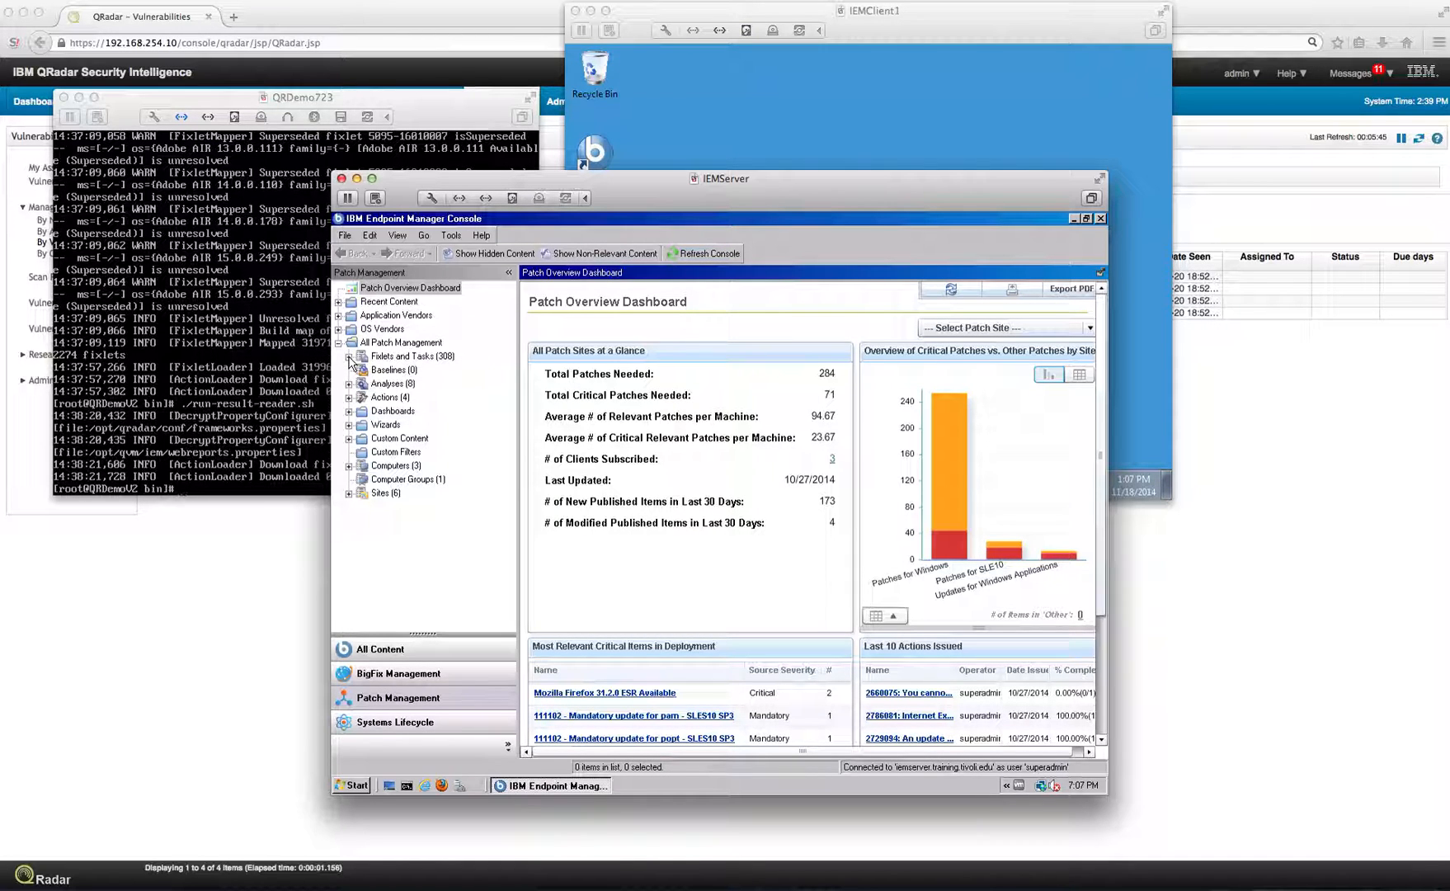
{"action": "left_click", "coordinate": [349, 356]}
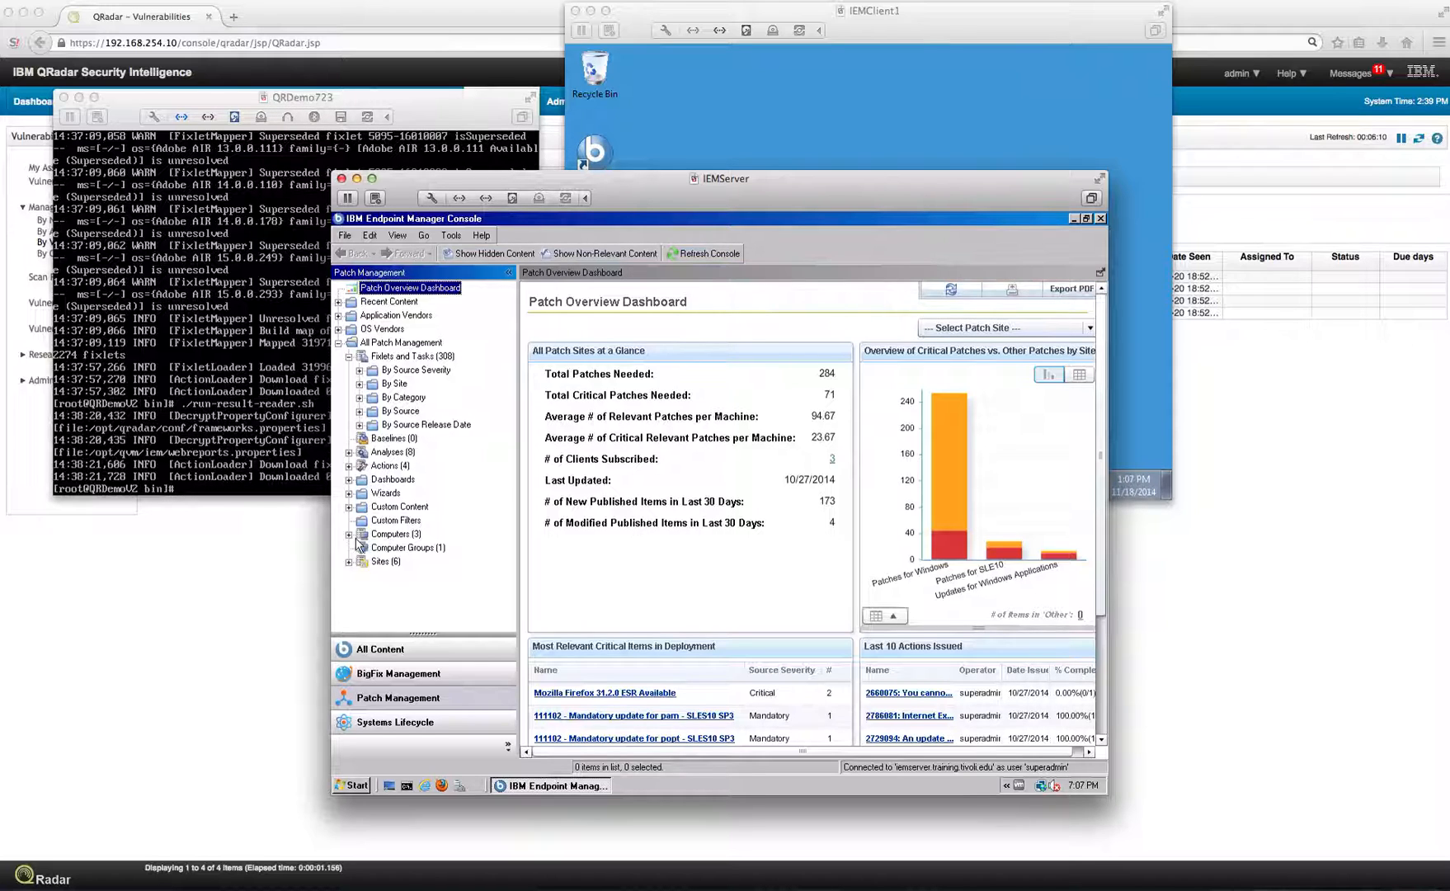
{"action": "left_click", "coordinate": [350, 534]}
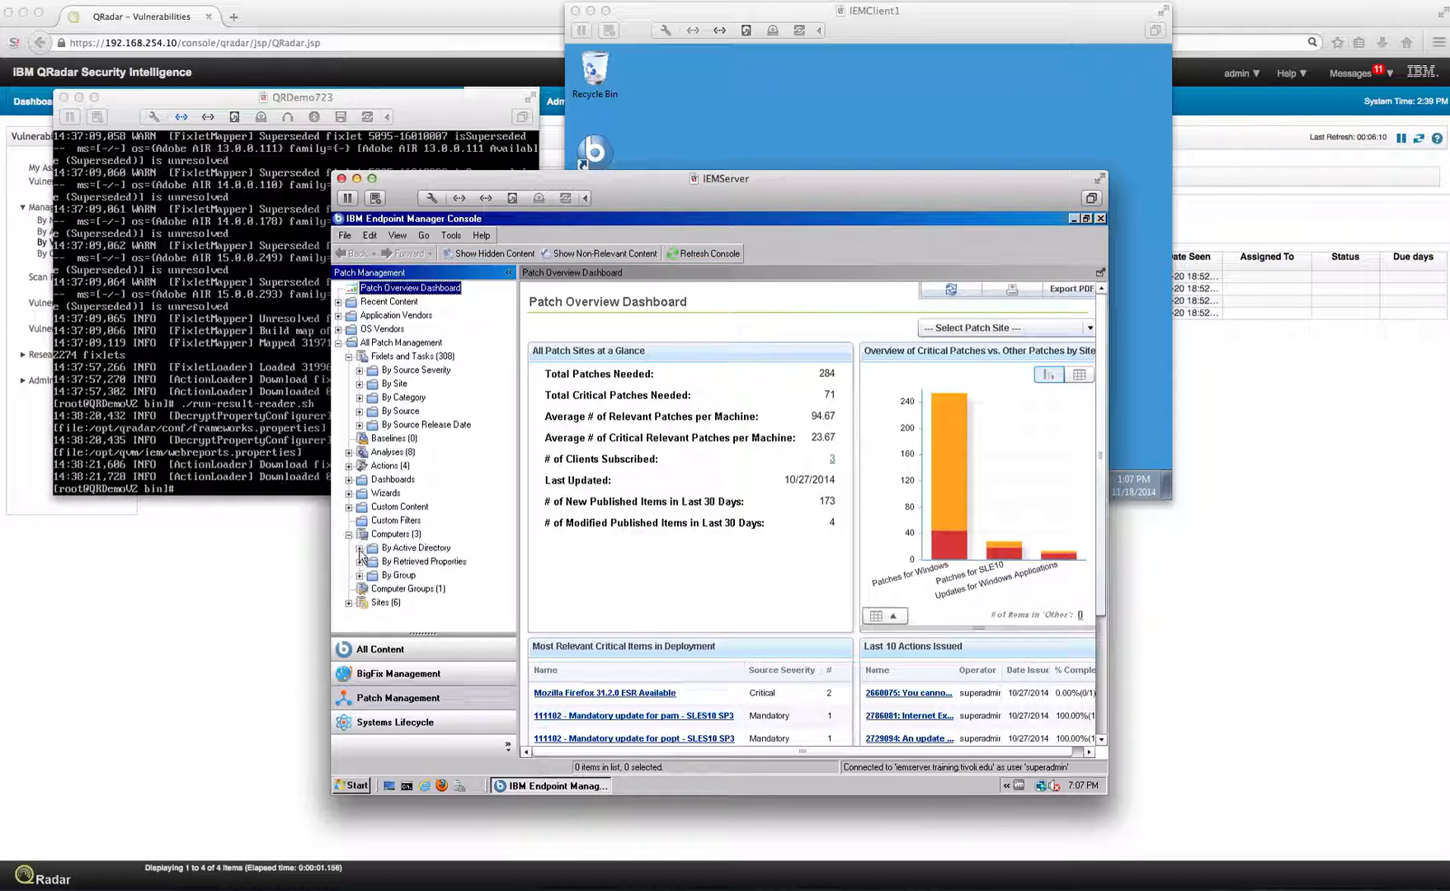
{"action": "left_click", "coordinate": [360, 546]}
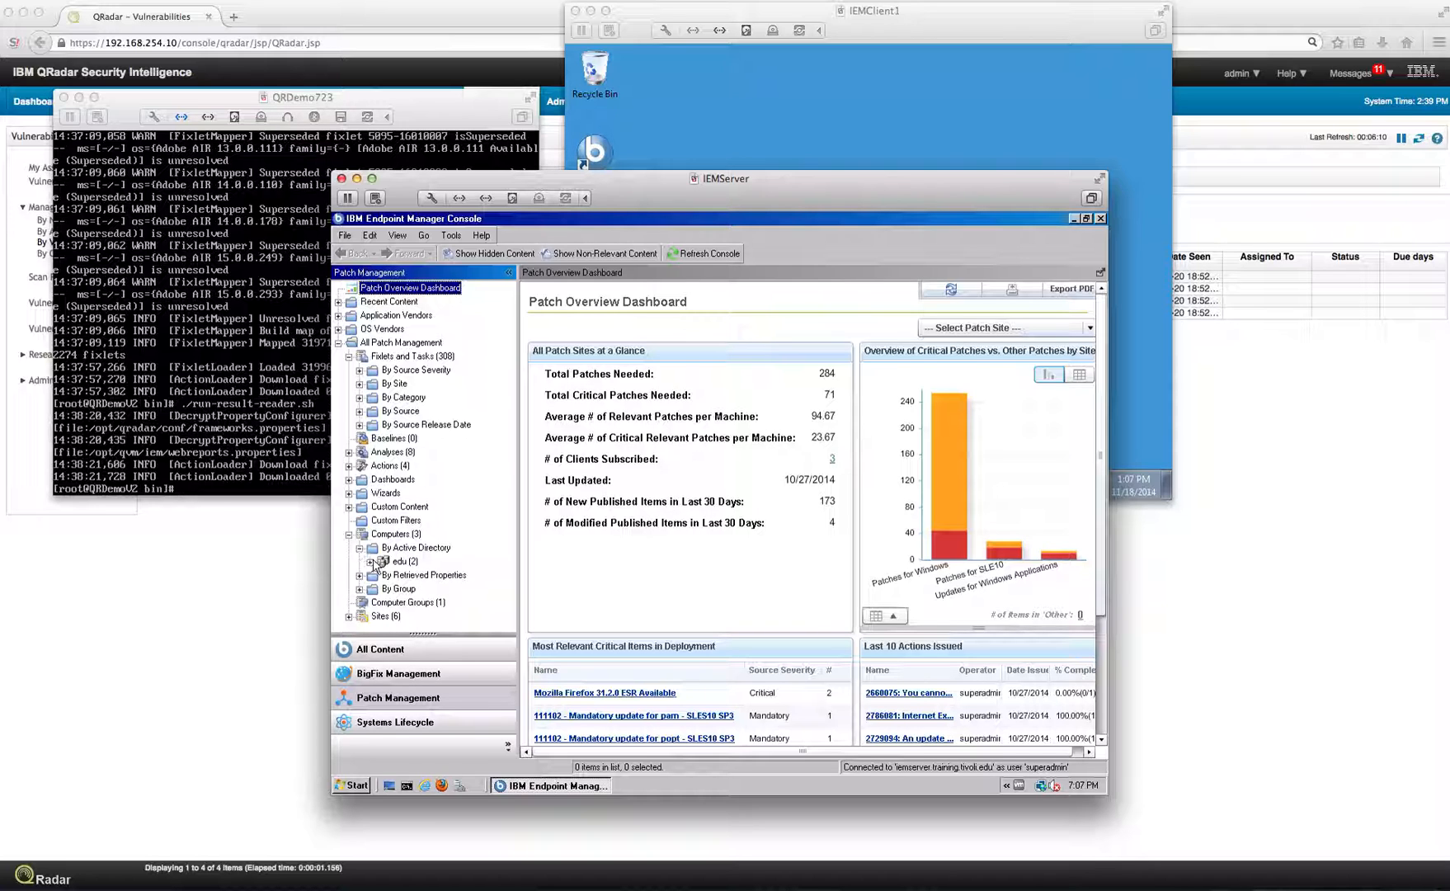
{"action": "left_click", "coordinate": [369, 561]}
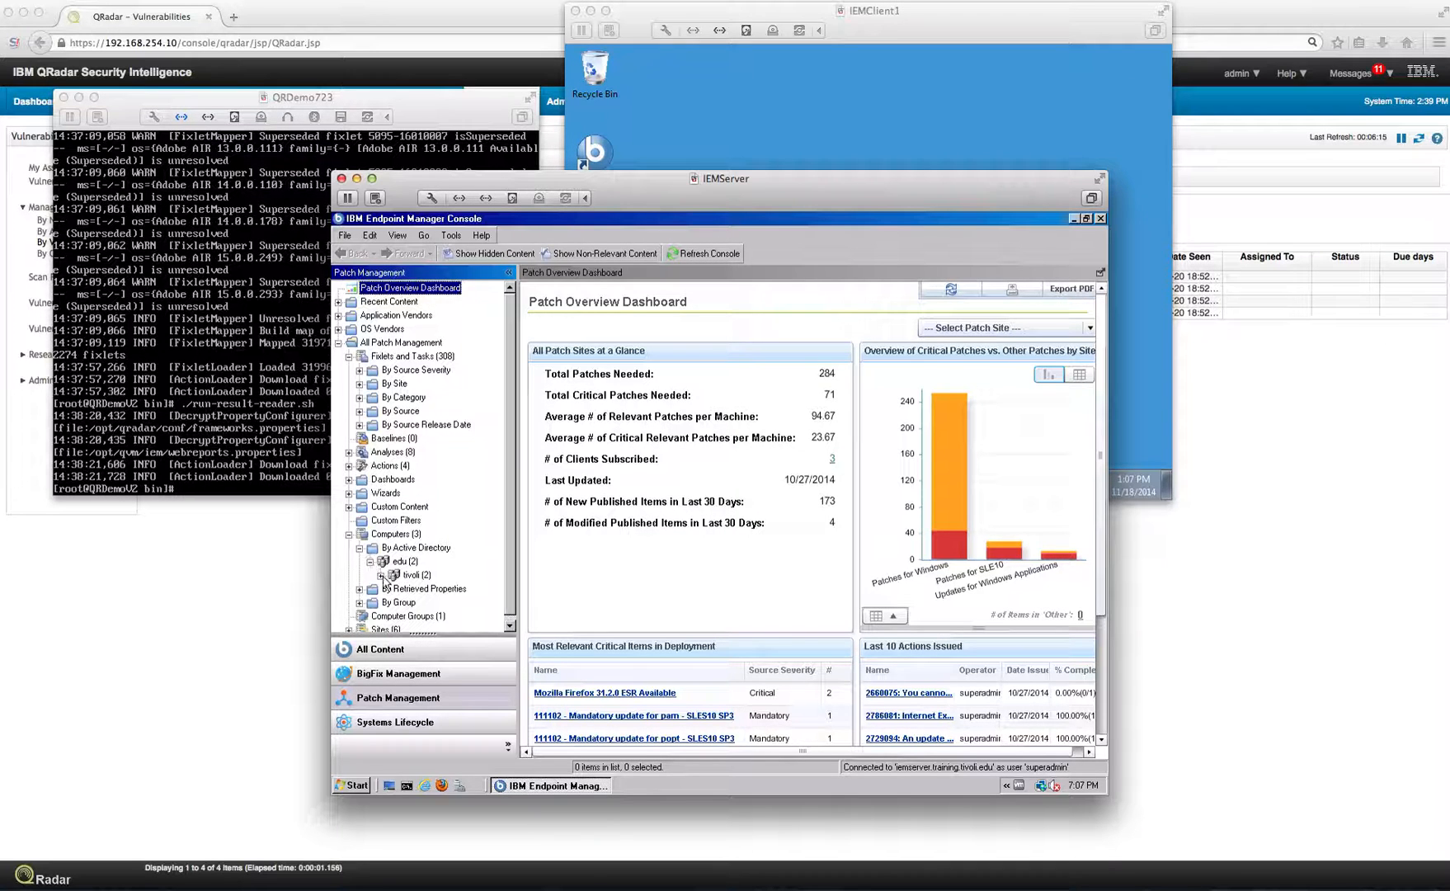
{"action": "left_click", "coordinate": [371, 574]}
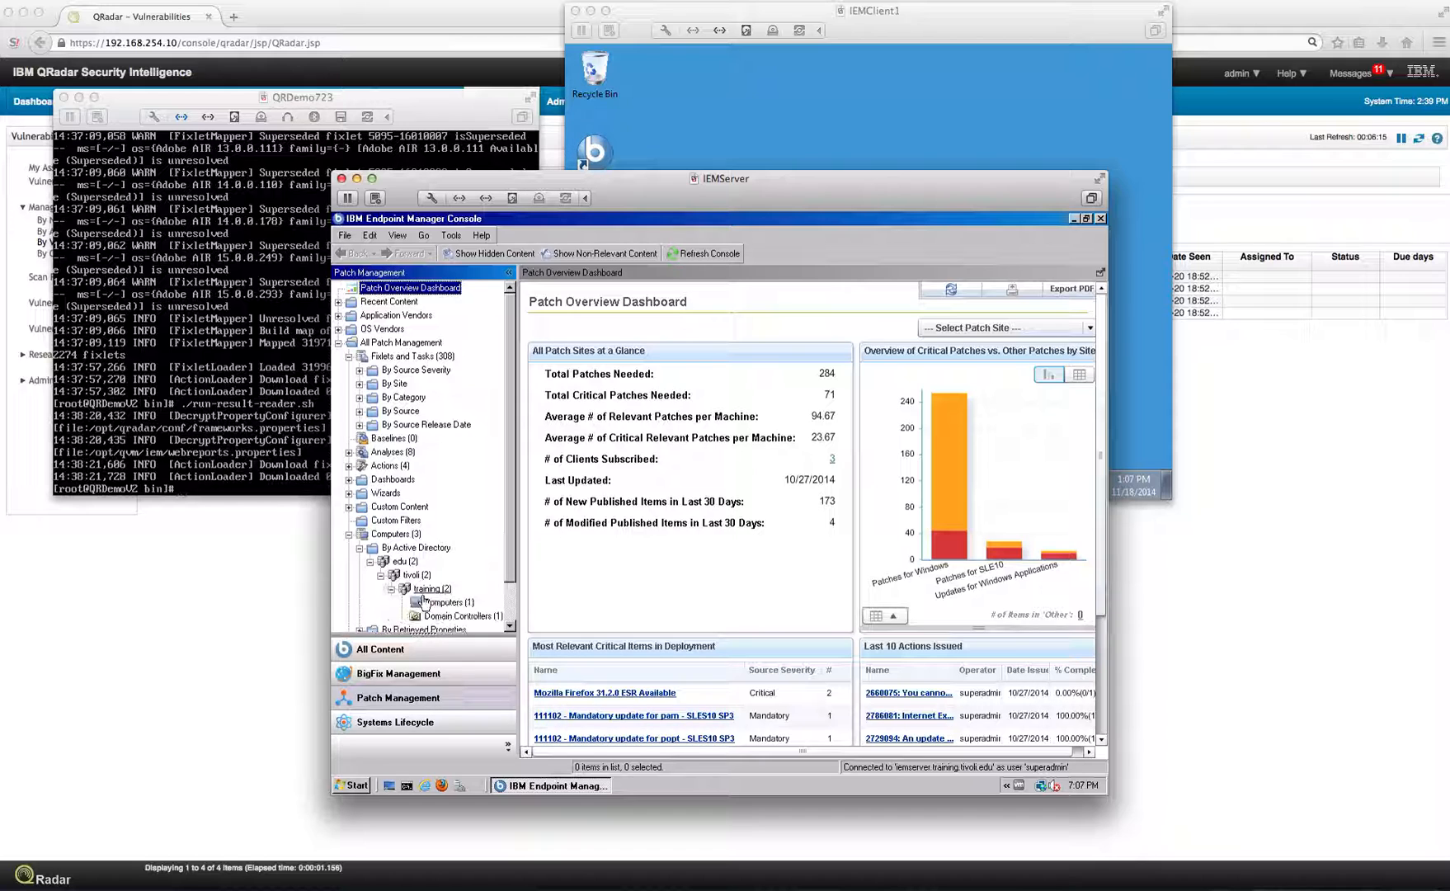
{"action": "left_click", "coordinate": [447, 600]}
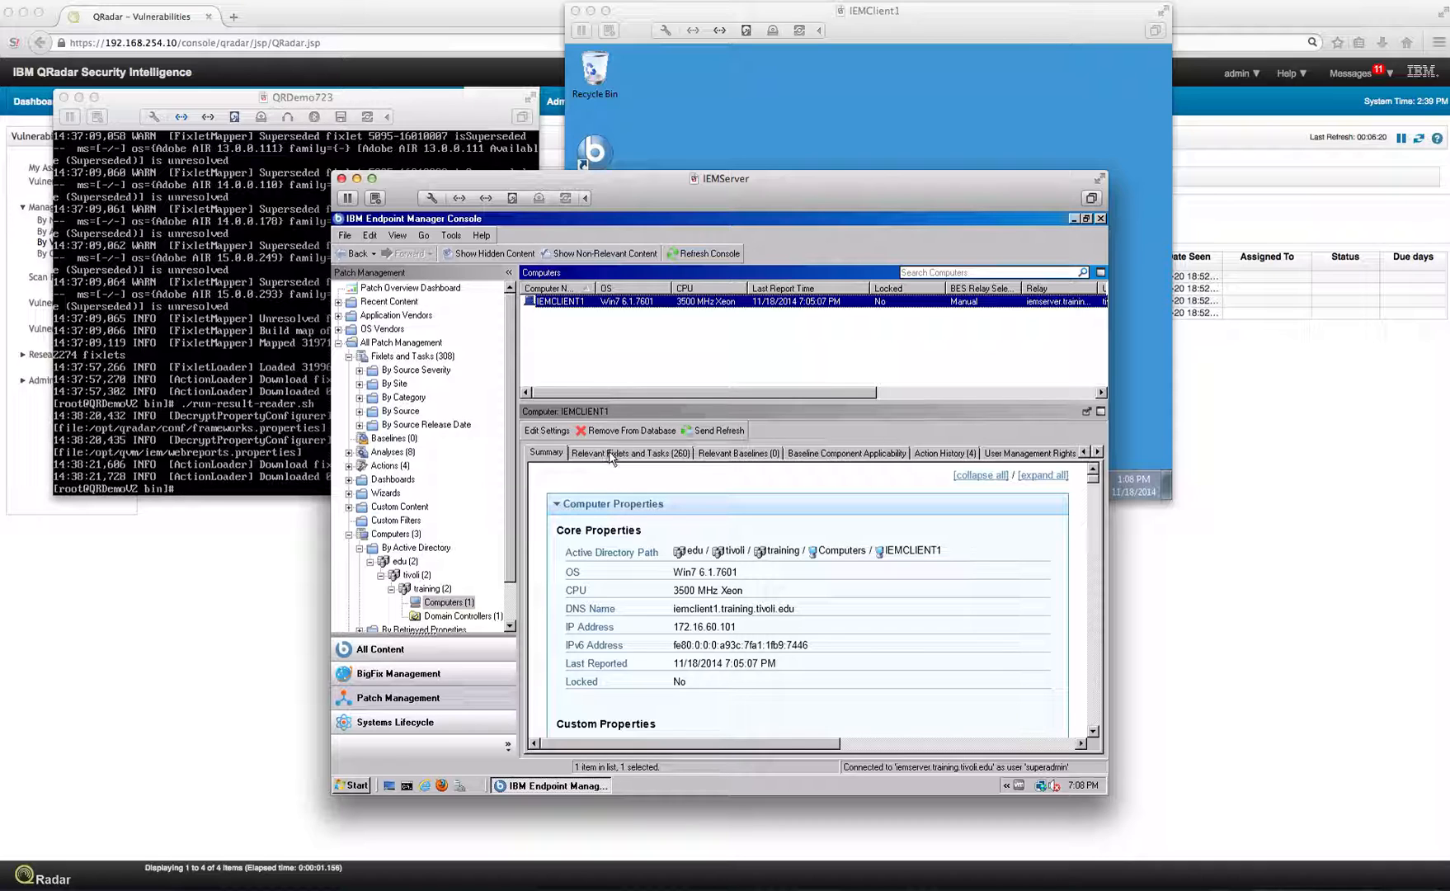
- List IEMCLIENT1's relevant fixlets and open the MS11-100 .NET Framework fixlet details
{"action": "left_click", "coordinate": [632, 453]}
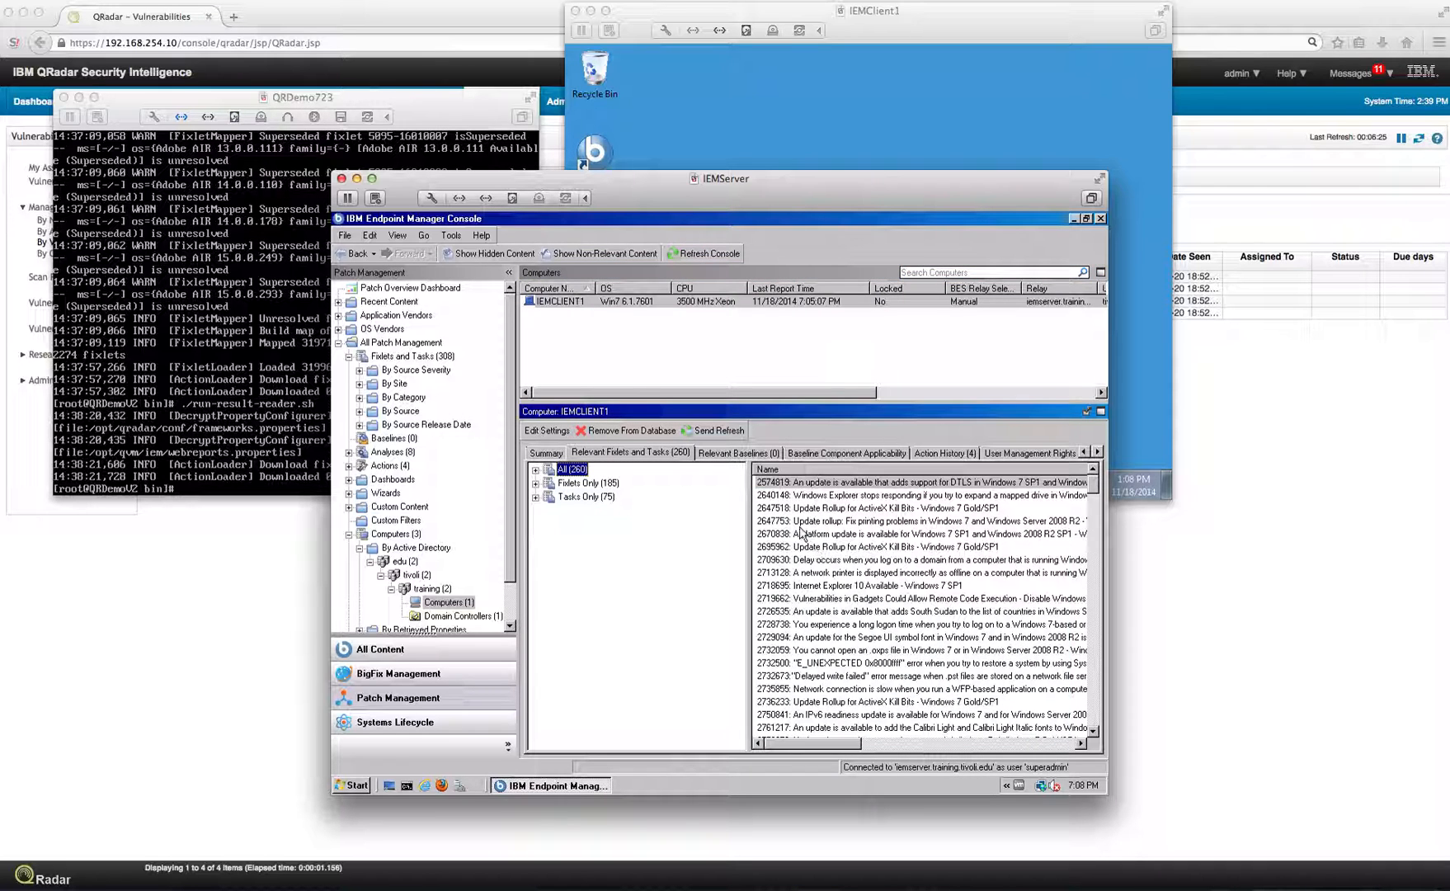
{"action": "mouse_move", "coordinate": [1095, 508]}
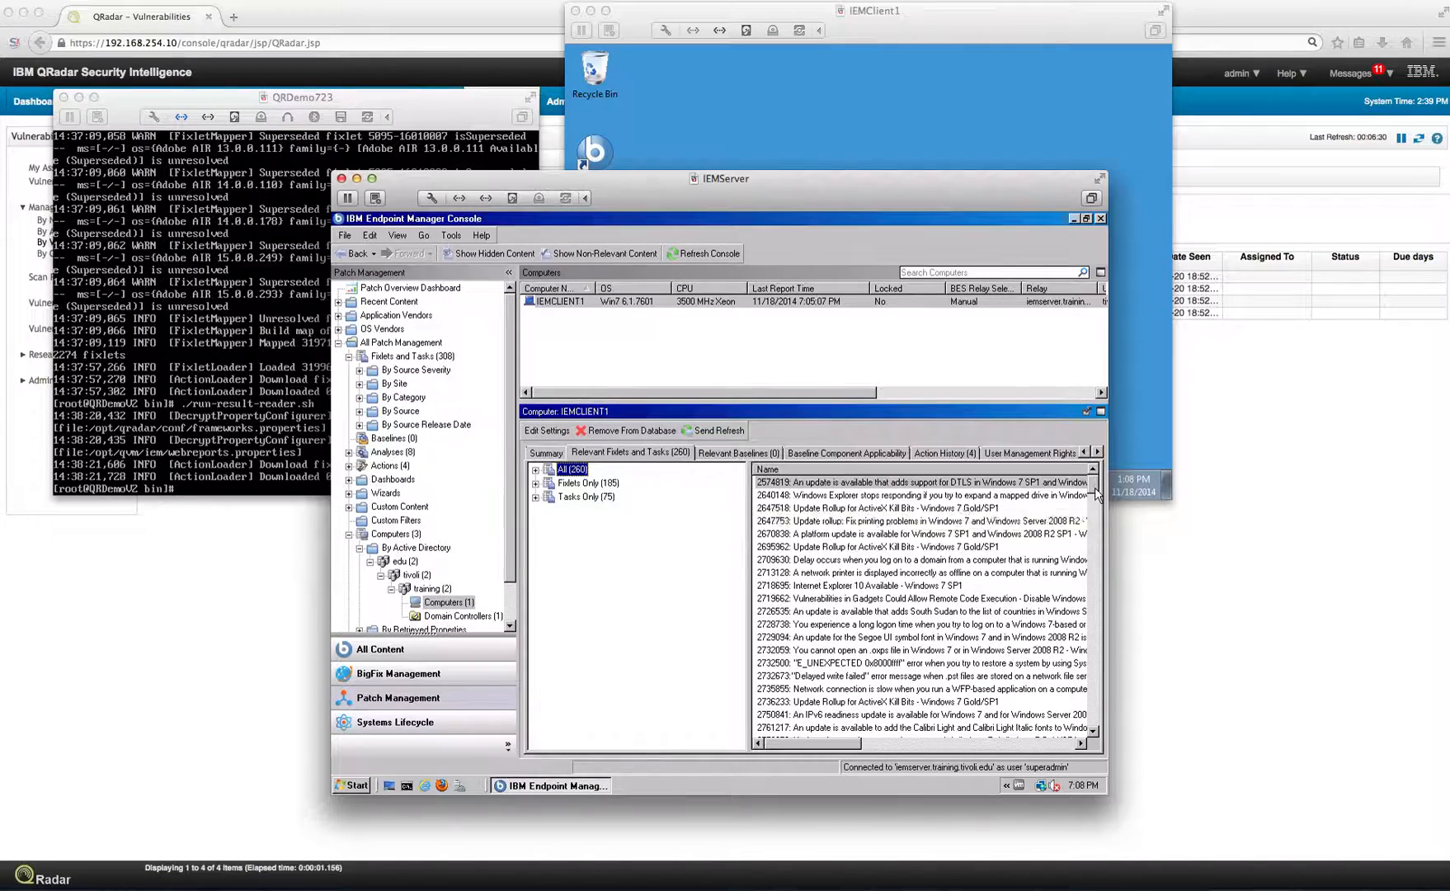
{"action": "scroll", "scroll_direction": "down", "scroll_amount": 3}
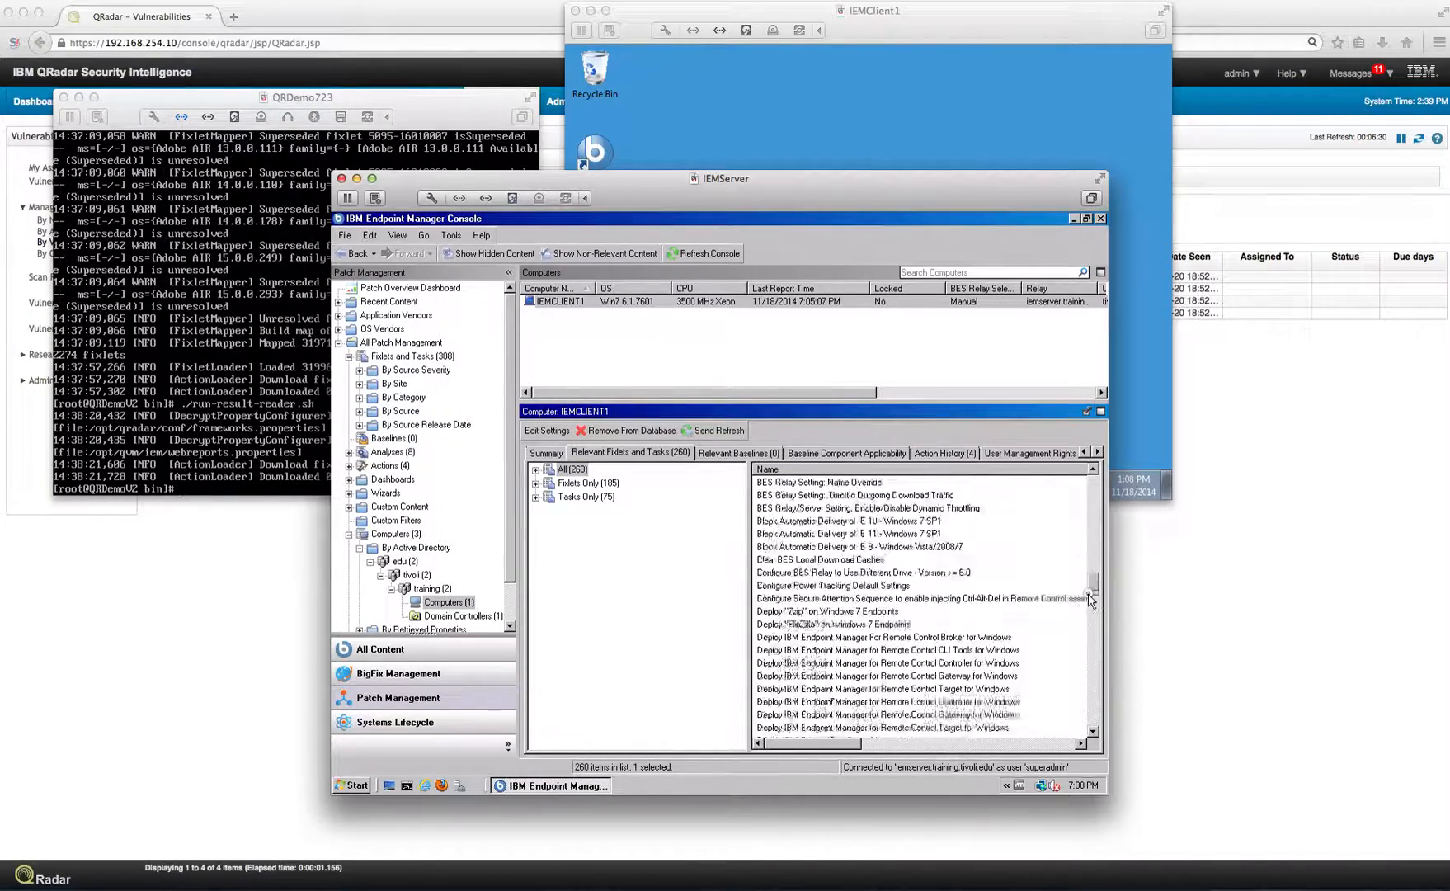
{"action": "scroll", "scroll_direction": "down", "scroll_amount": 3}
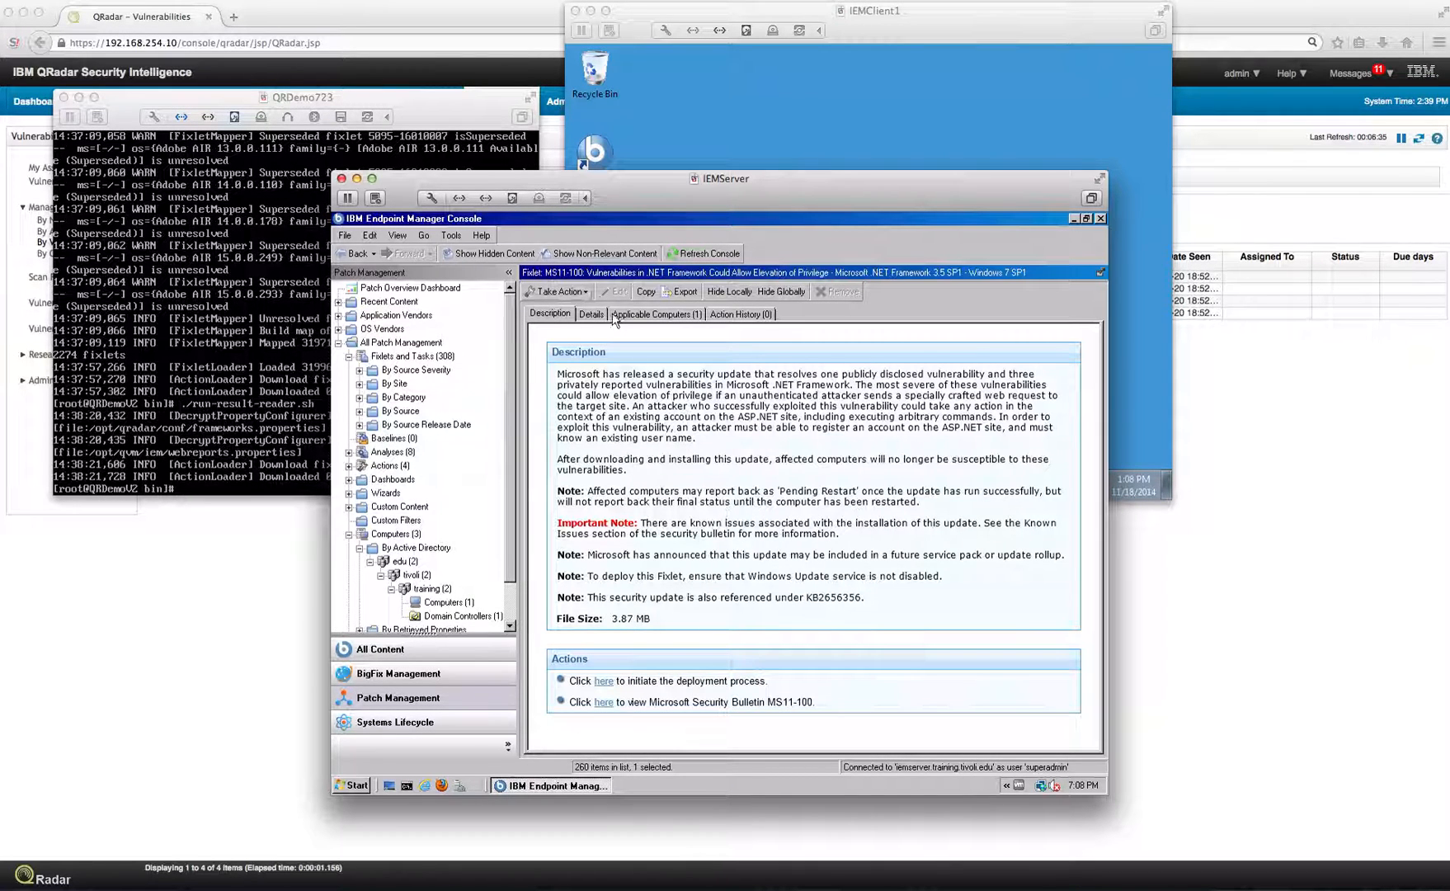
{"action": "left_click", "coordinate": [590, 313]}
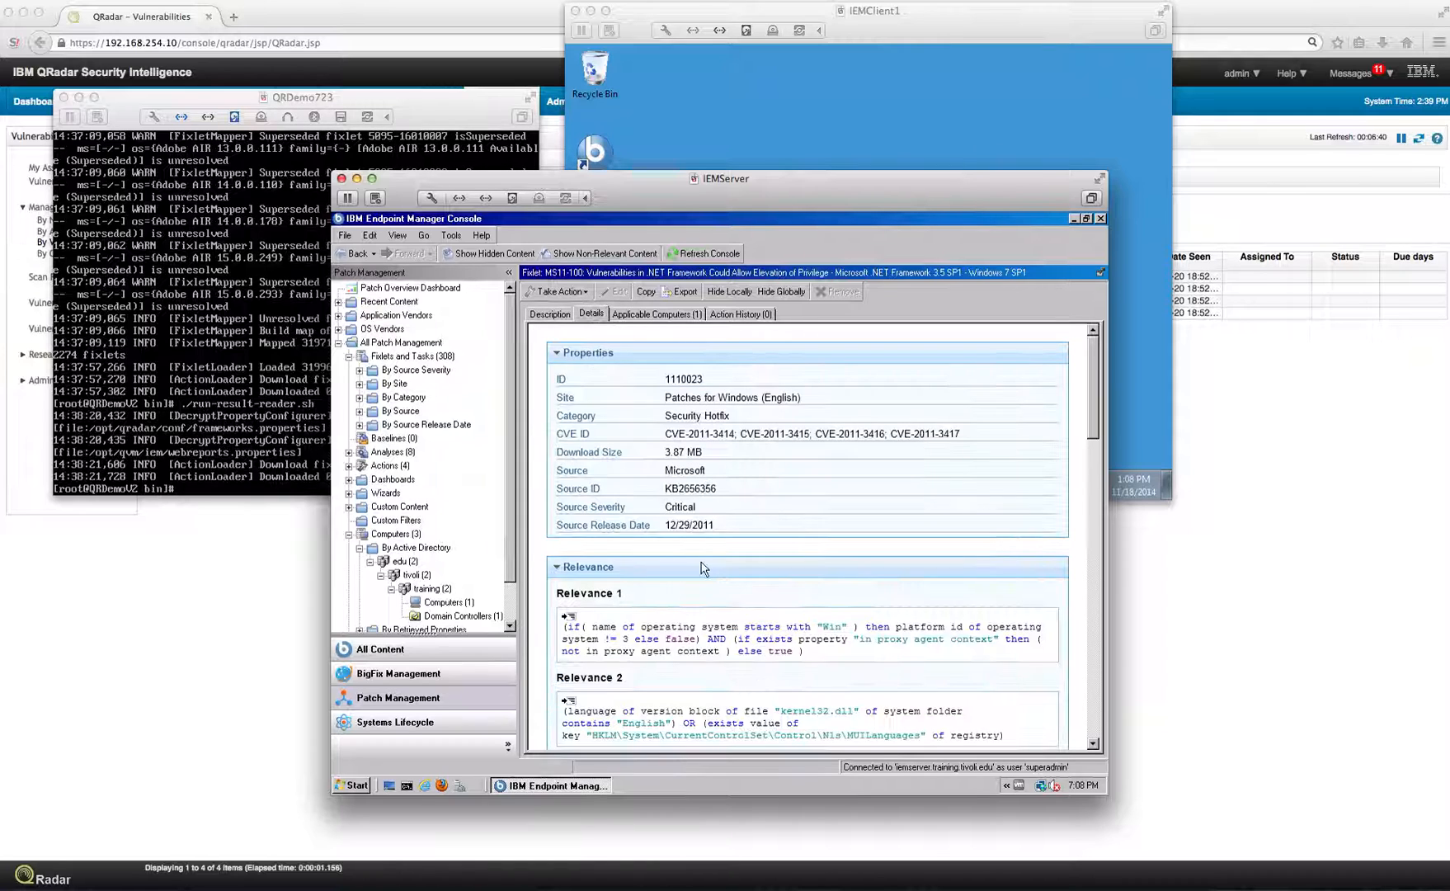
{"action": "mouse_move", "coordinate": [736, 622]}
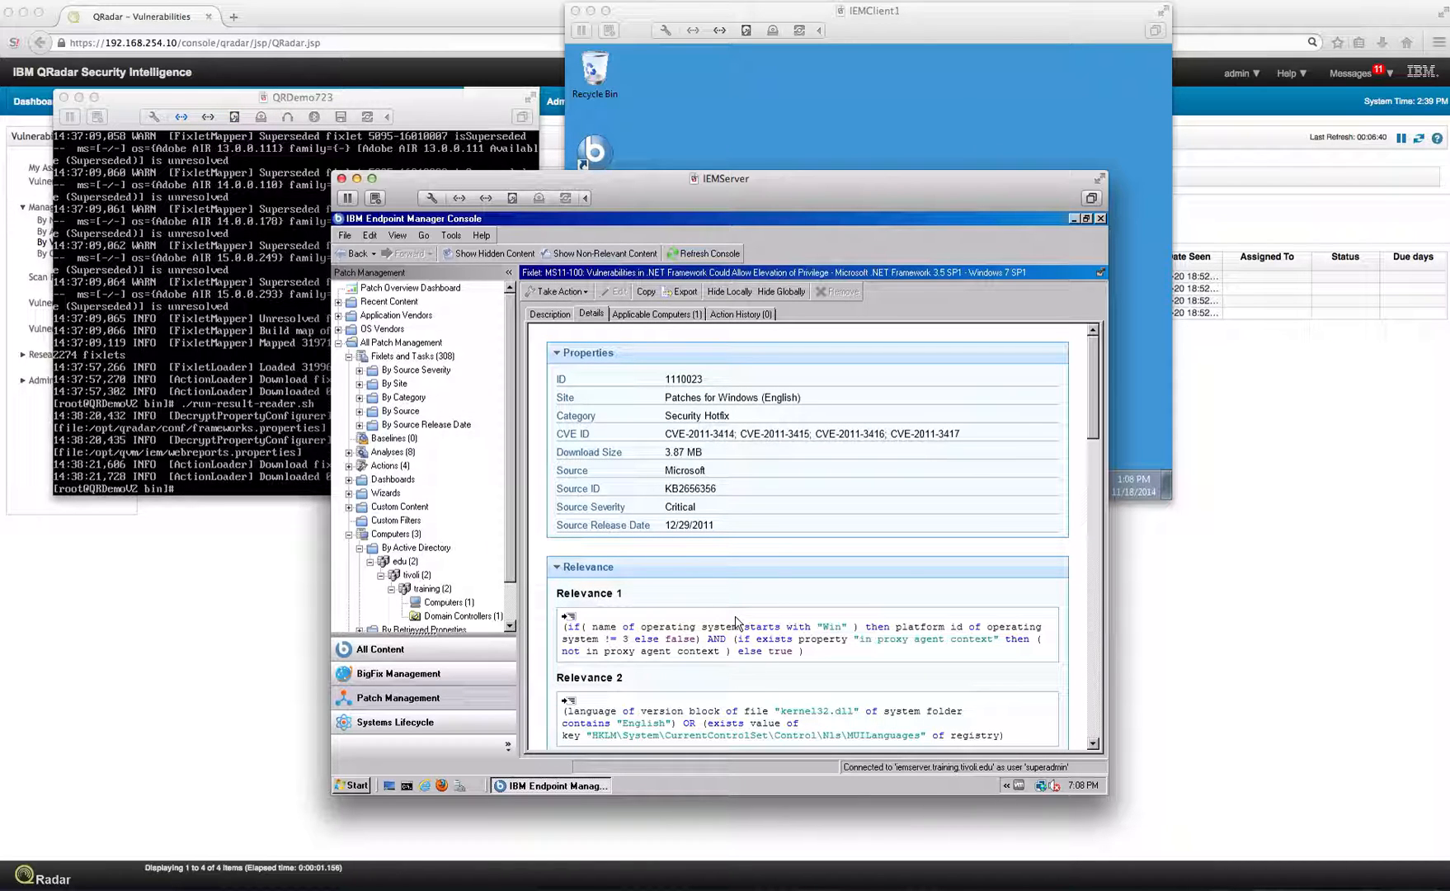
{"action": "mouse_move", "coordinate": [1097, 439]}
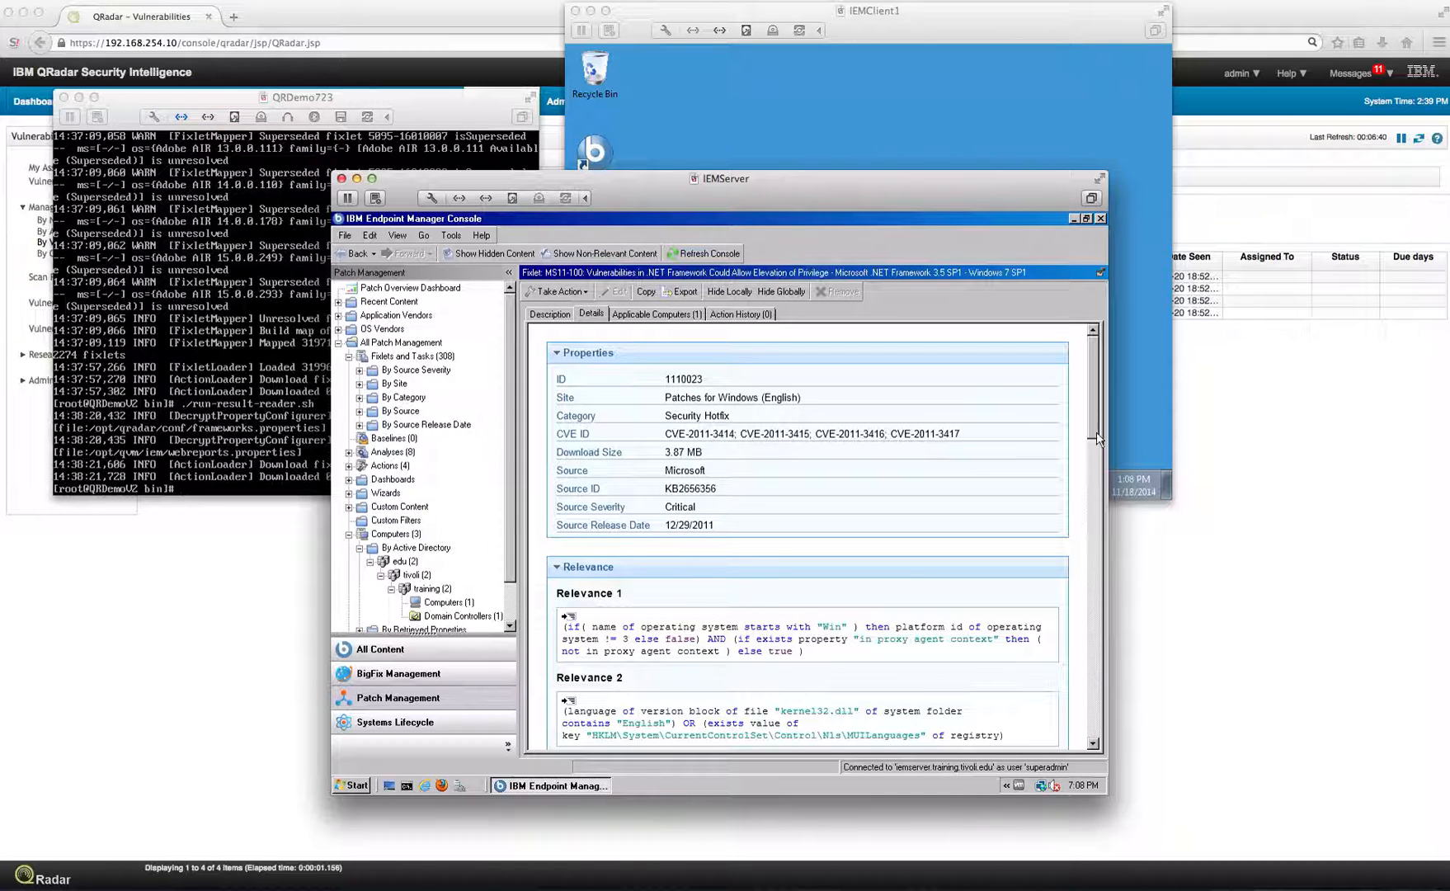
- Scroll through the fixlet's relevance conditions, action script and success criteria
{"action": "scroll", "scroll_direction": "down", "scroll_amount": 3}
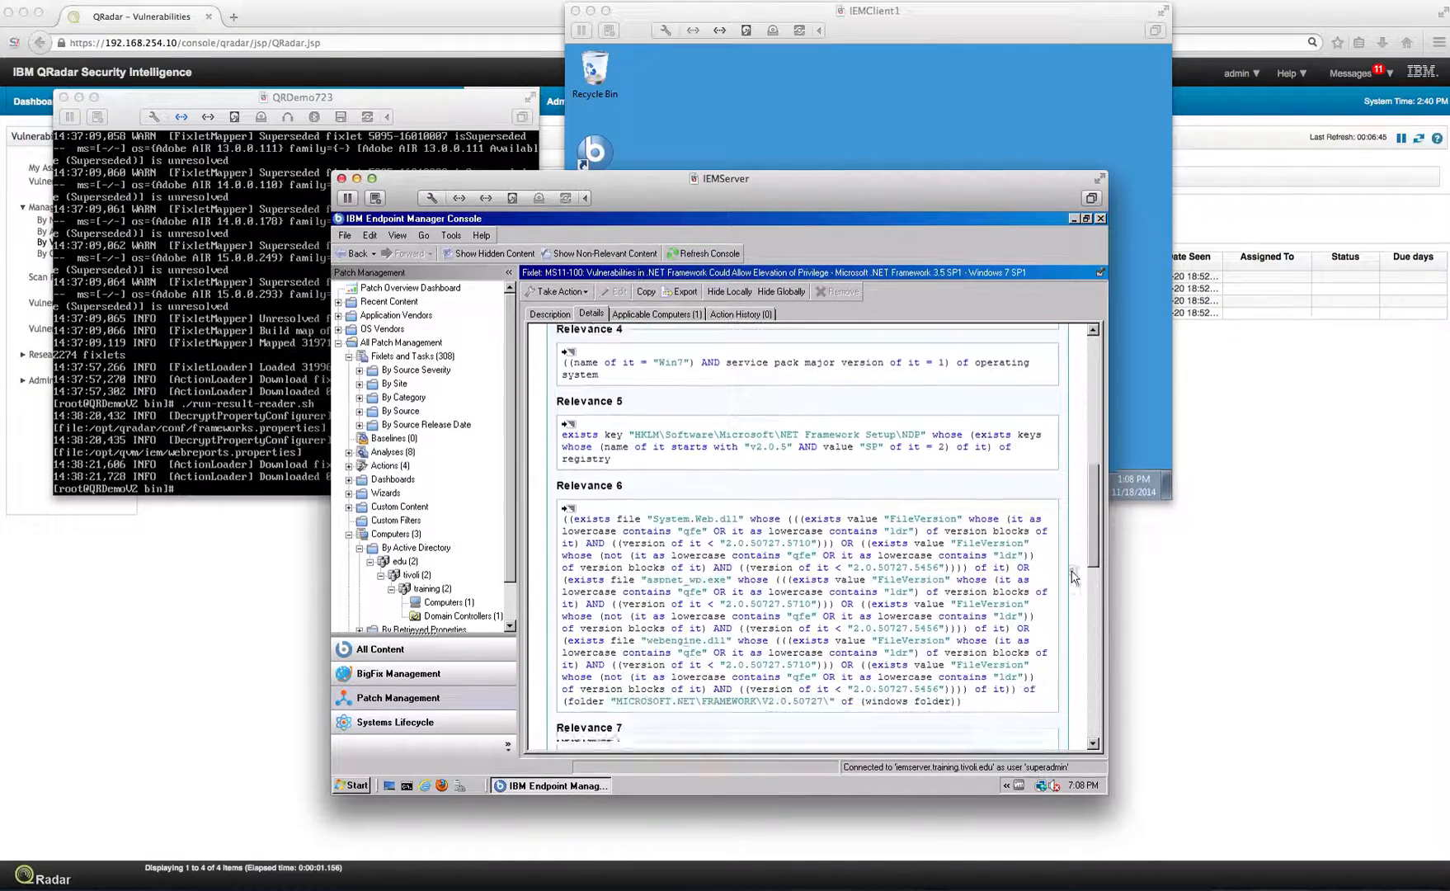
{"action": "scroll", "scroll_direction": "down", "scroll_amount": 3}
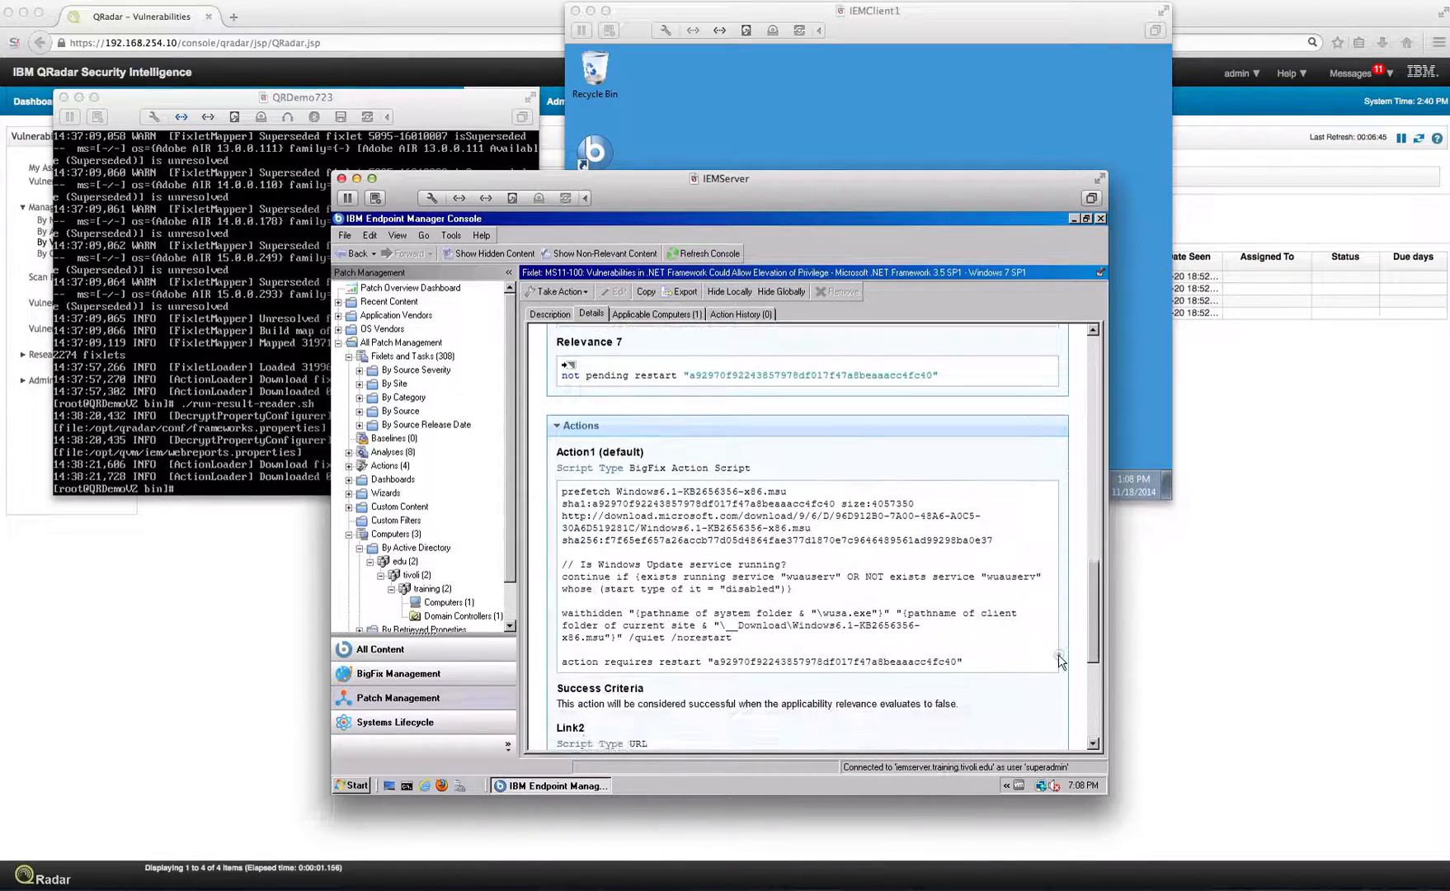
{"action": "scroll", "scroll_direction": "down", "scroll_amount": 3}
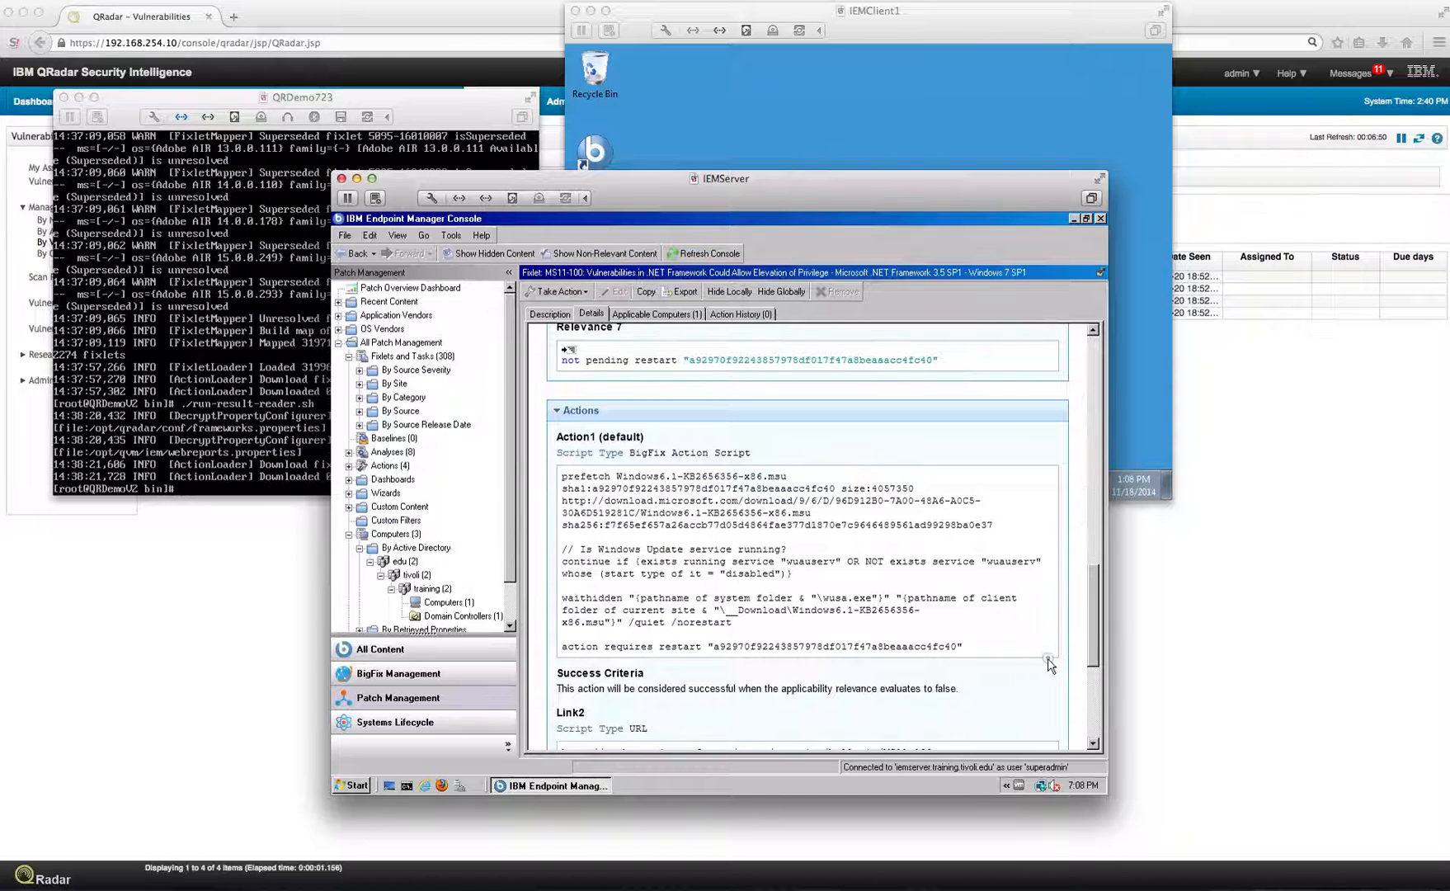
{"action": "scroll", "scroll_direction": "down", "scroll_amount": 3}
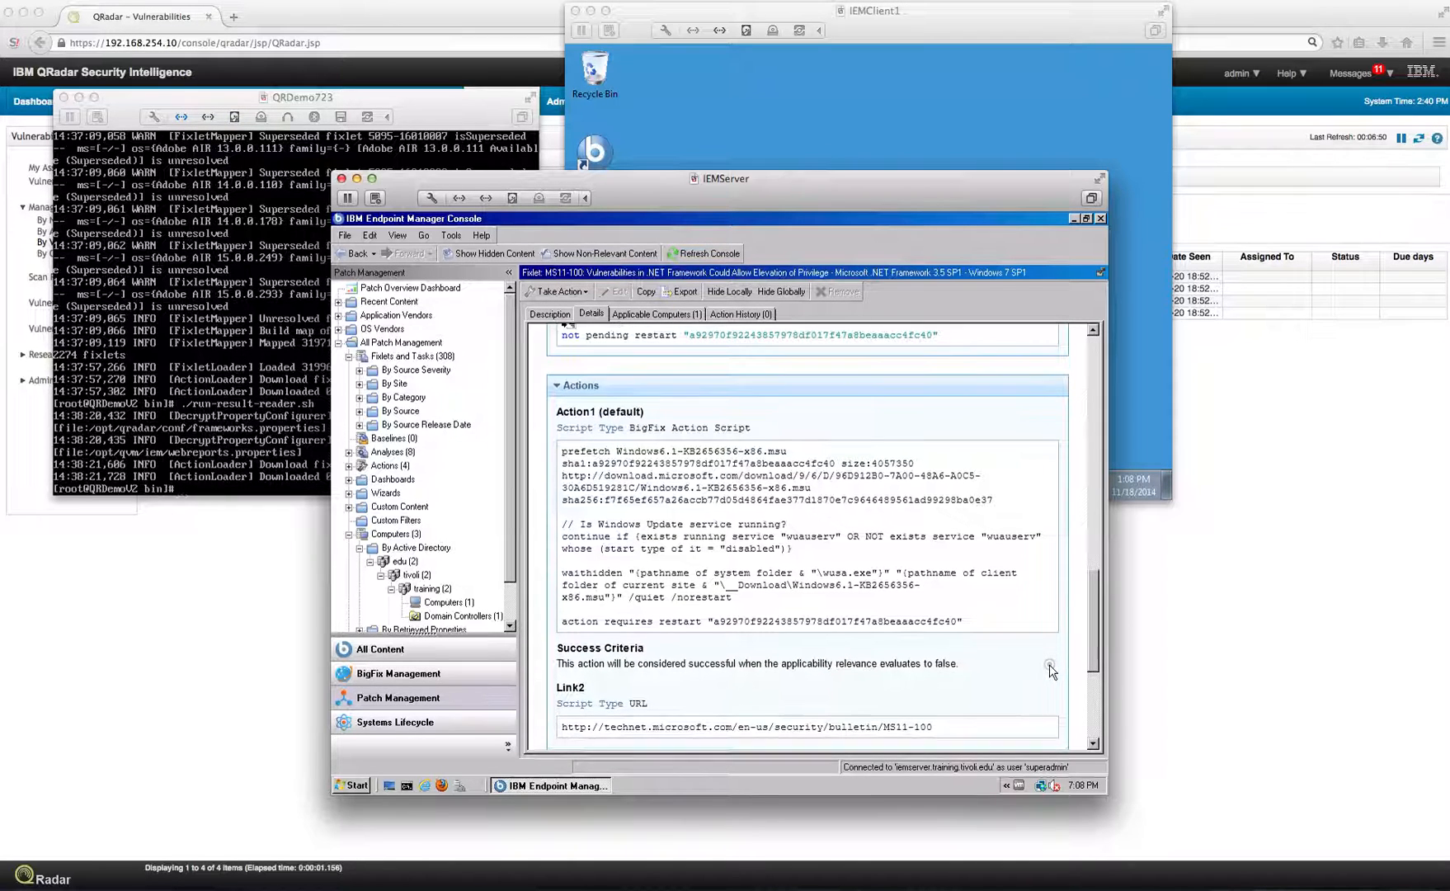
{"action": "scroll", "scroll_direction": "down", "scroll_amount": 3}
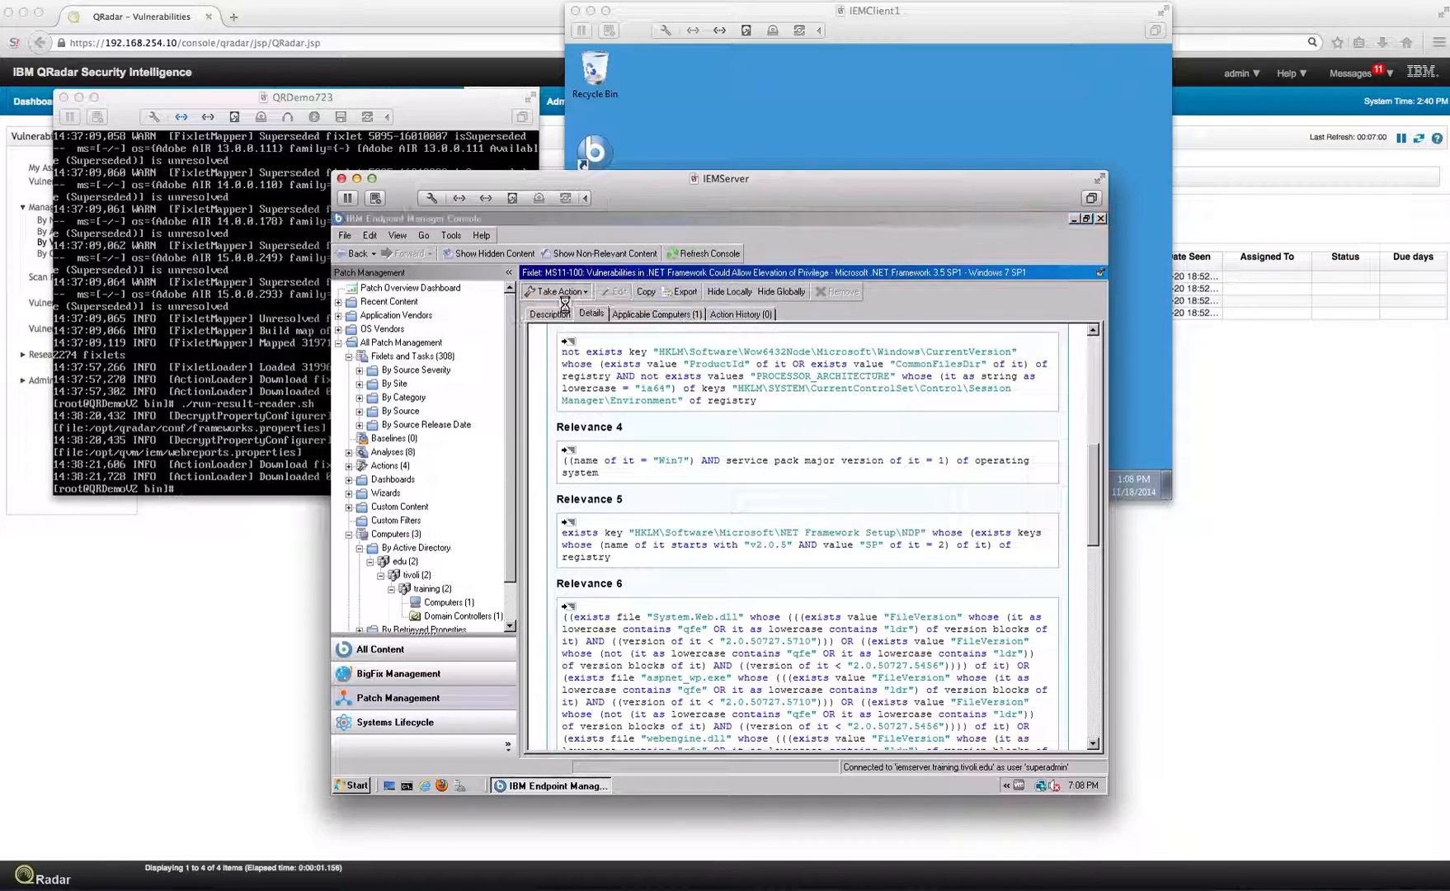
- Deploy the MS11-100 action to IEMCLIENT1 and refresh until it shows Pending Restart, then return to the QRadar terminal
{"action": "left_click", "coordinate": [554, 292]}
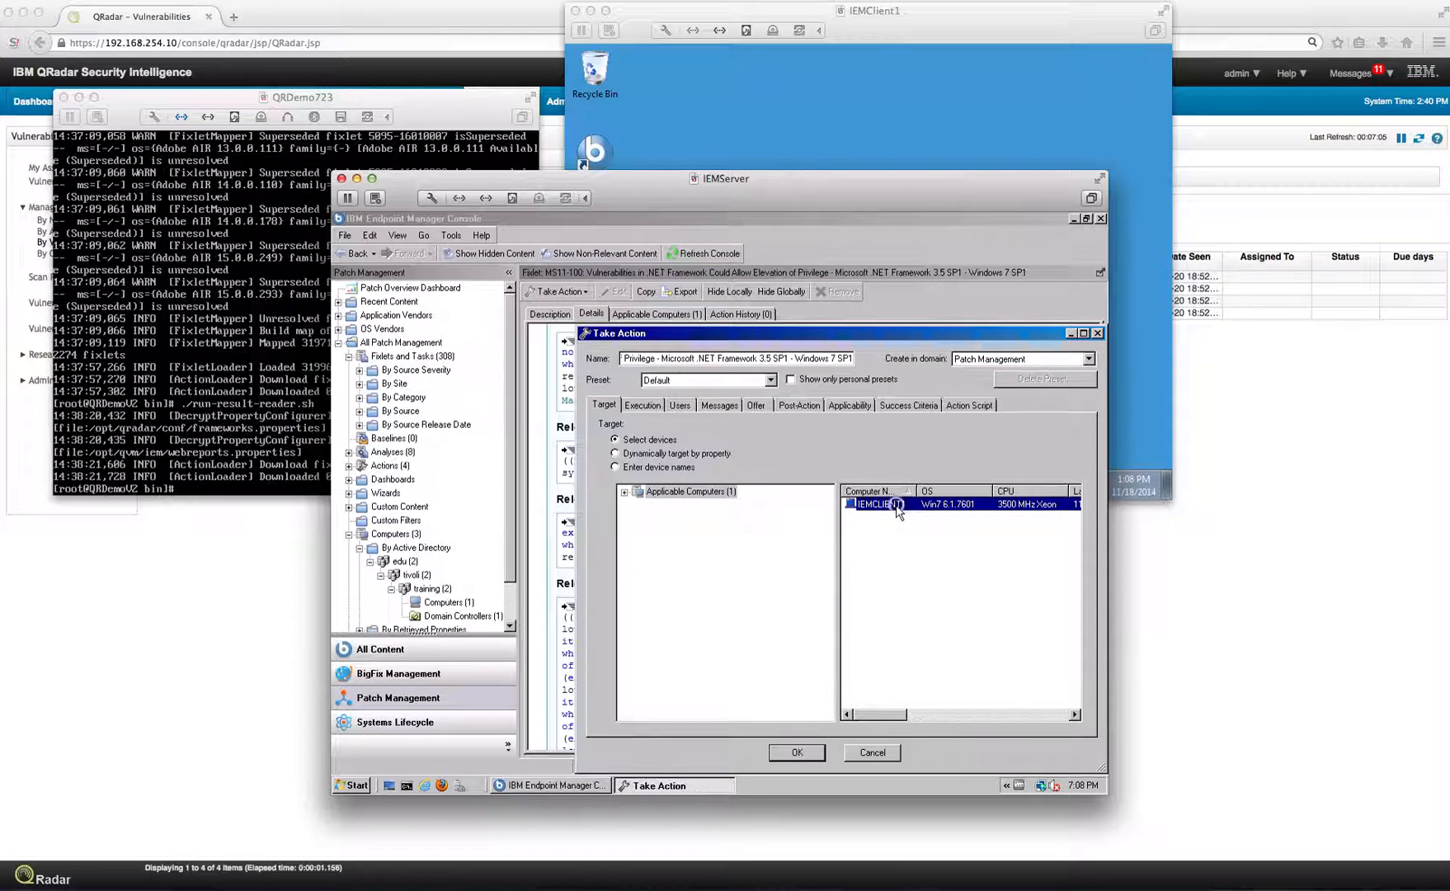
{"action": "left_click", "coordinate": [797, 752]}
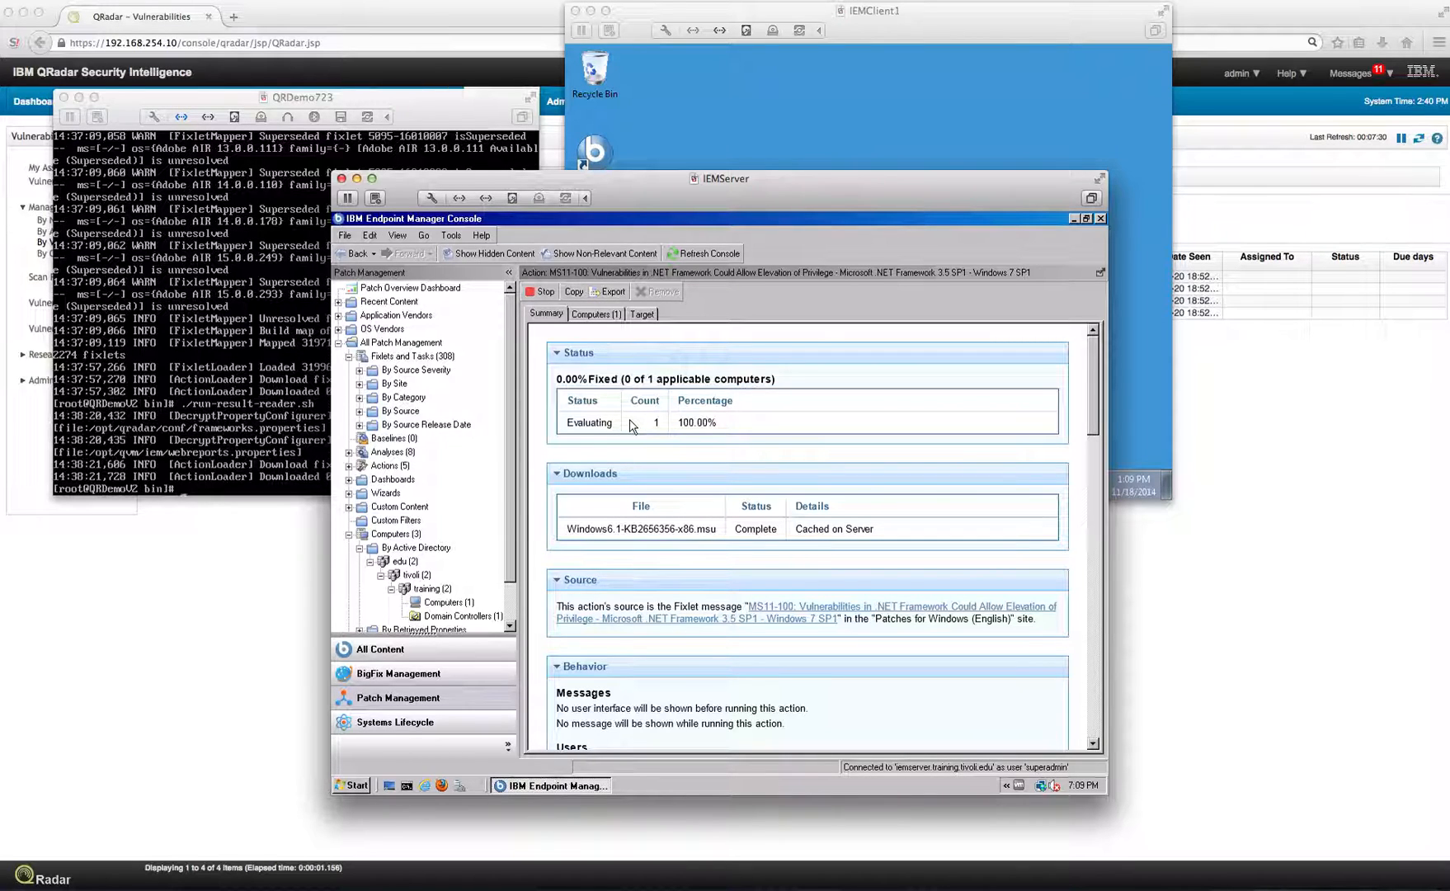
{"action": "left_click", "coordinate": [707, 254]}
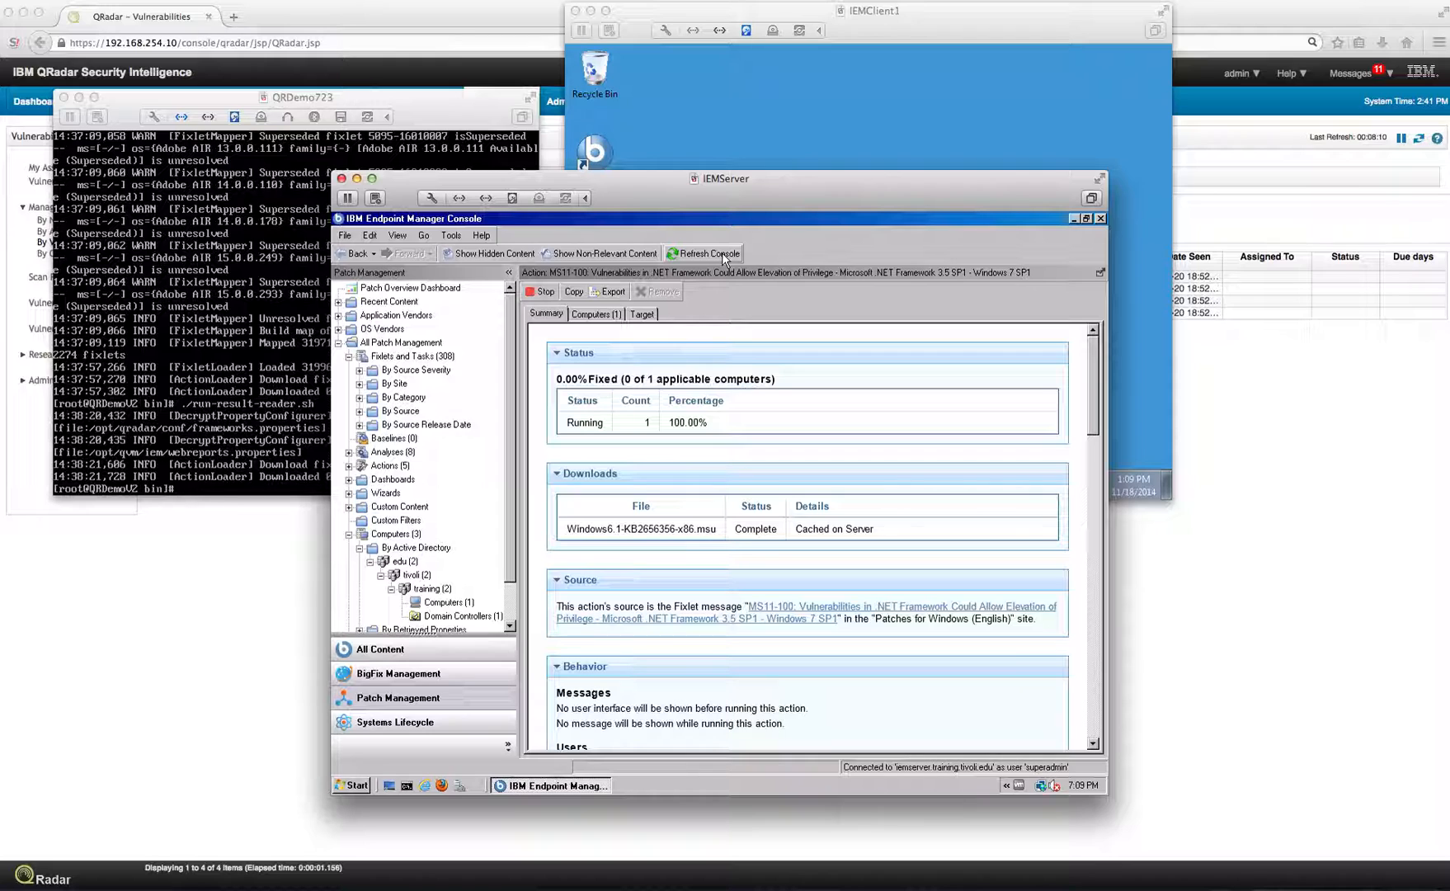
{"action": "left_click", "coordinate": [708, 254]}
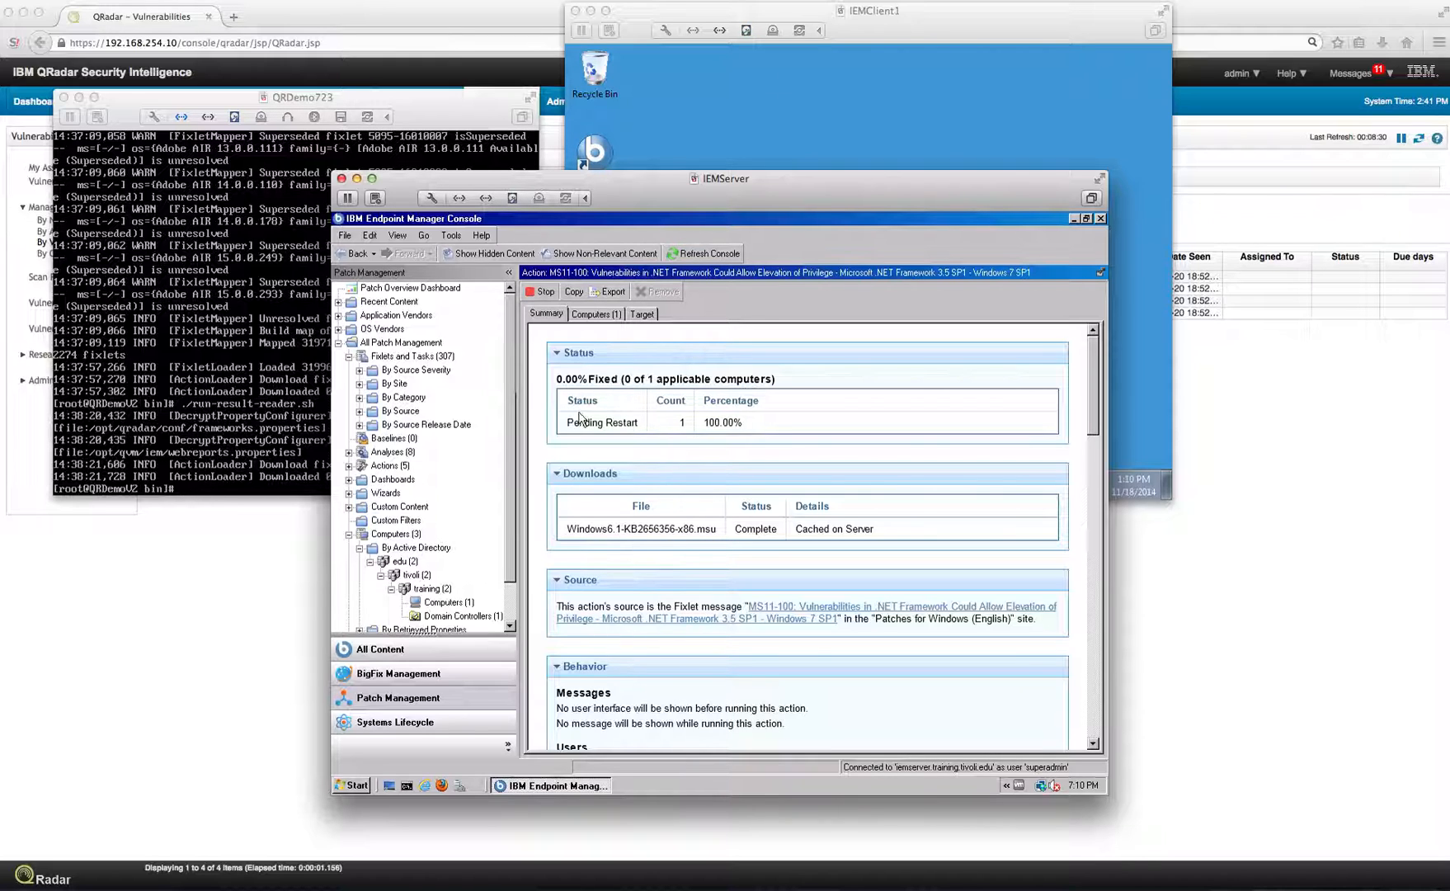
{"action": "mouse_move", "coordinate": [645, 432]}
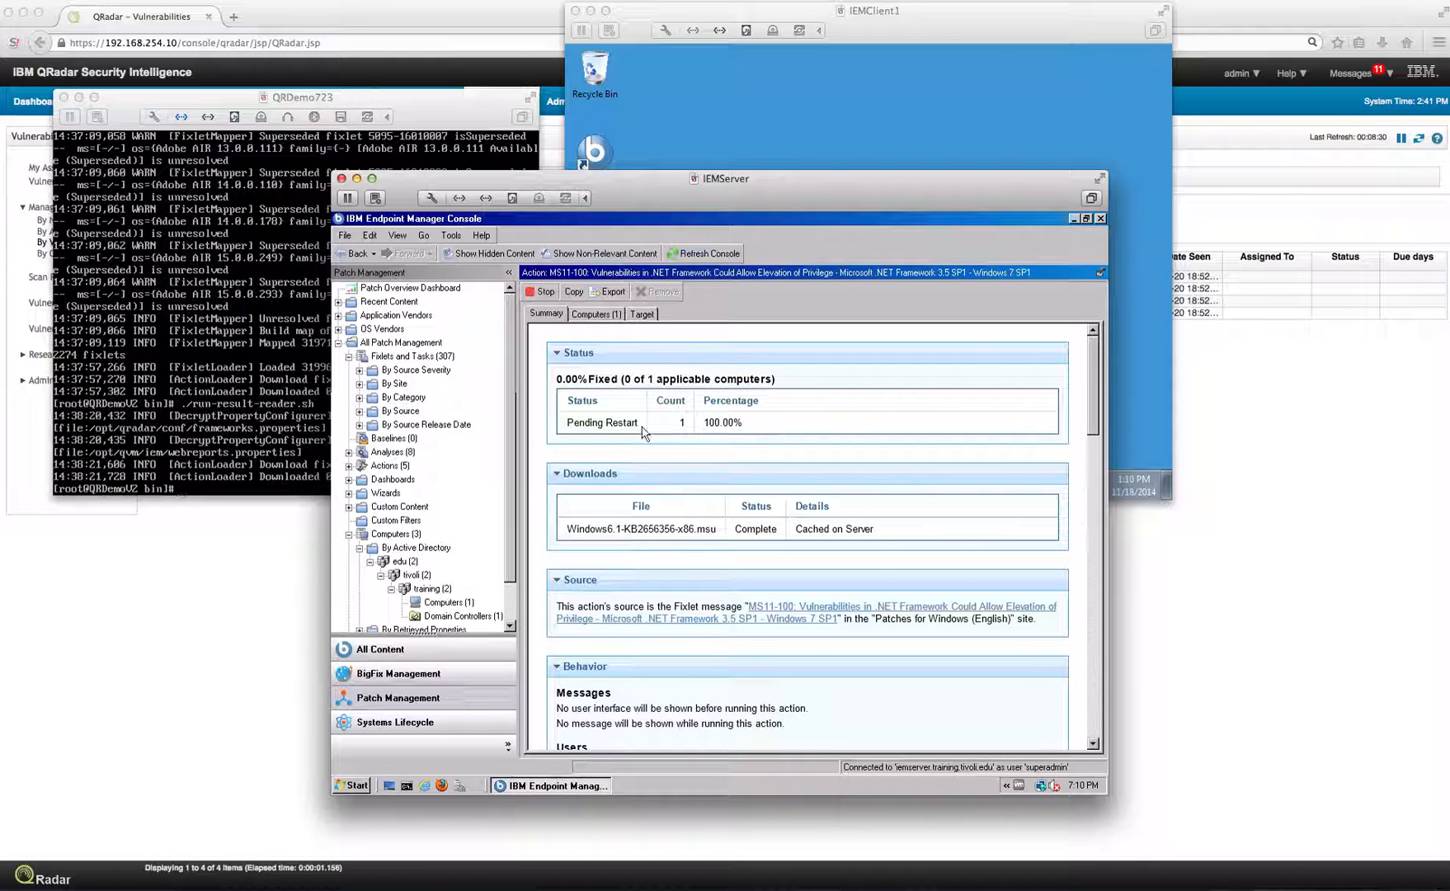
{"action": "mouse_move", "coordinate": [645, 436]}
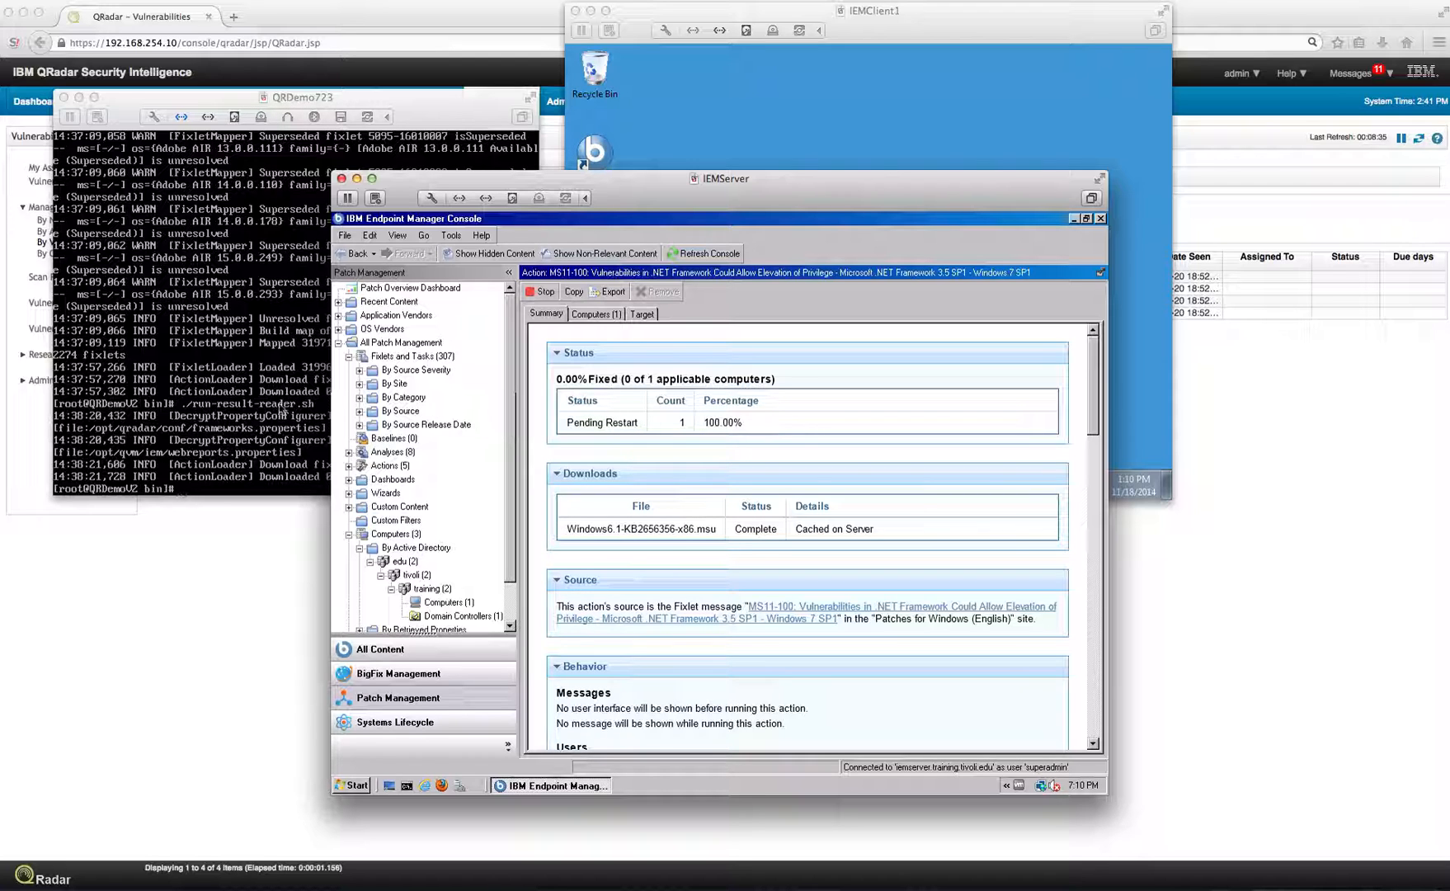
{"action": "left_click", "coordinate": [300, 97]}
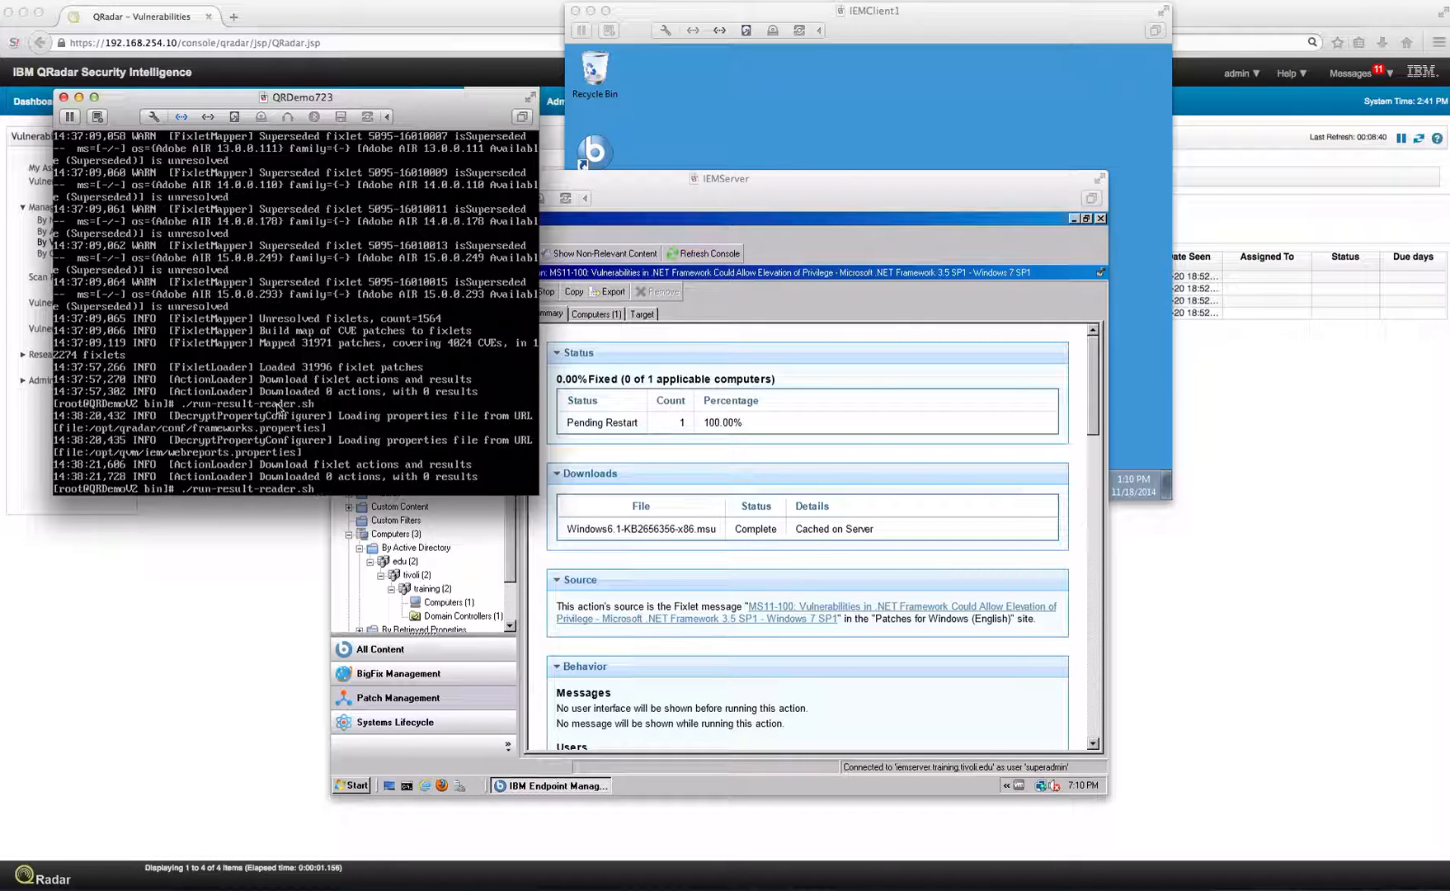
- Scroll the QRDemo723 terminal after relaunching ./run-result-reader.sh
{"action": "scroll", "scroll_direction": "down", "scroll_amount": 3}
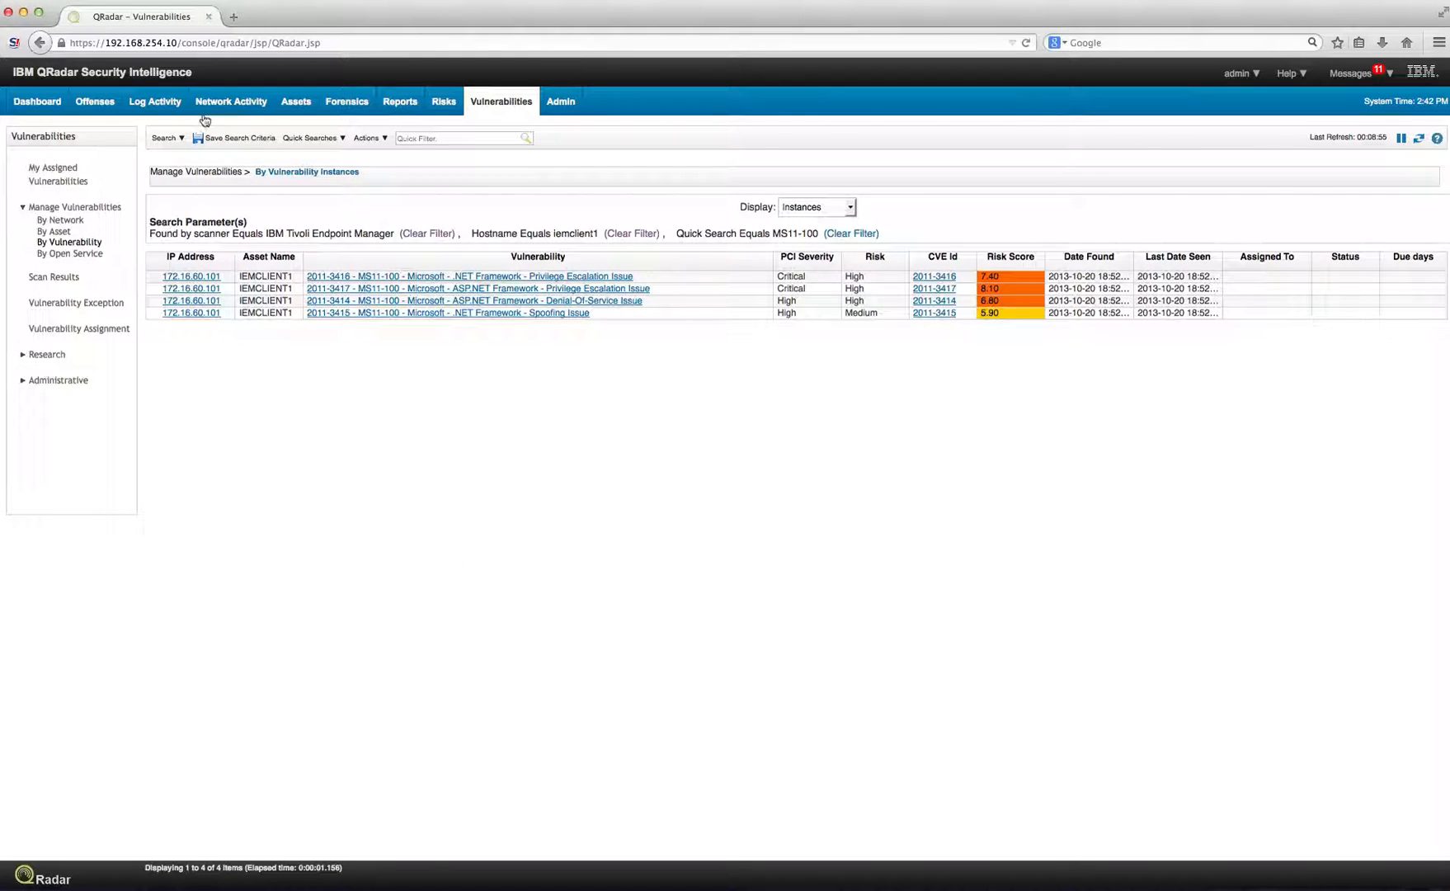
- Start a new vulnerability search with a Patch status Equals Pending Restart filter
{"action": "left_click", "coordinate": [165, 138]}
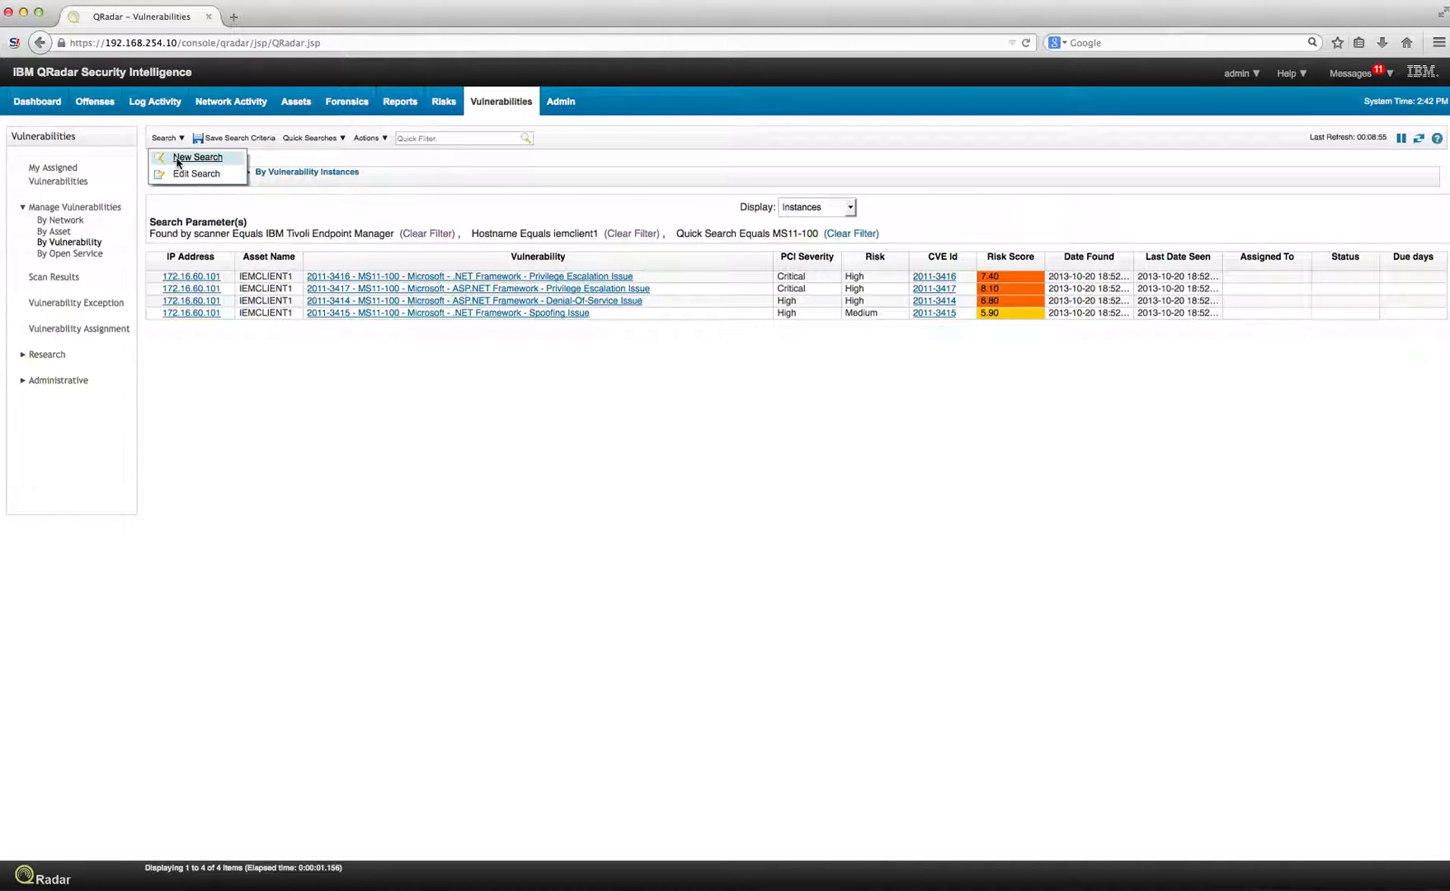
{"action": "left_click", "coordinate": [196, 156]}
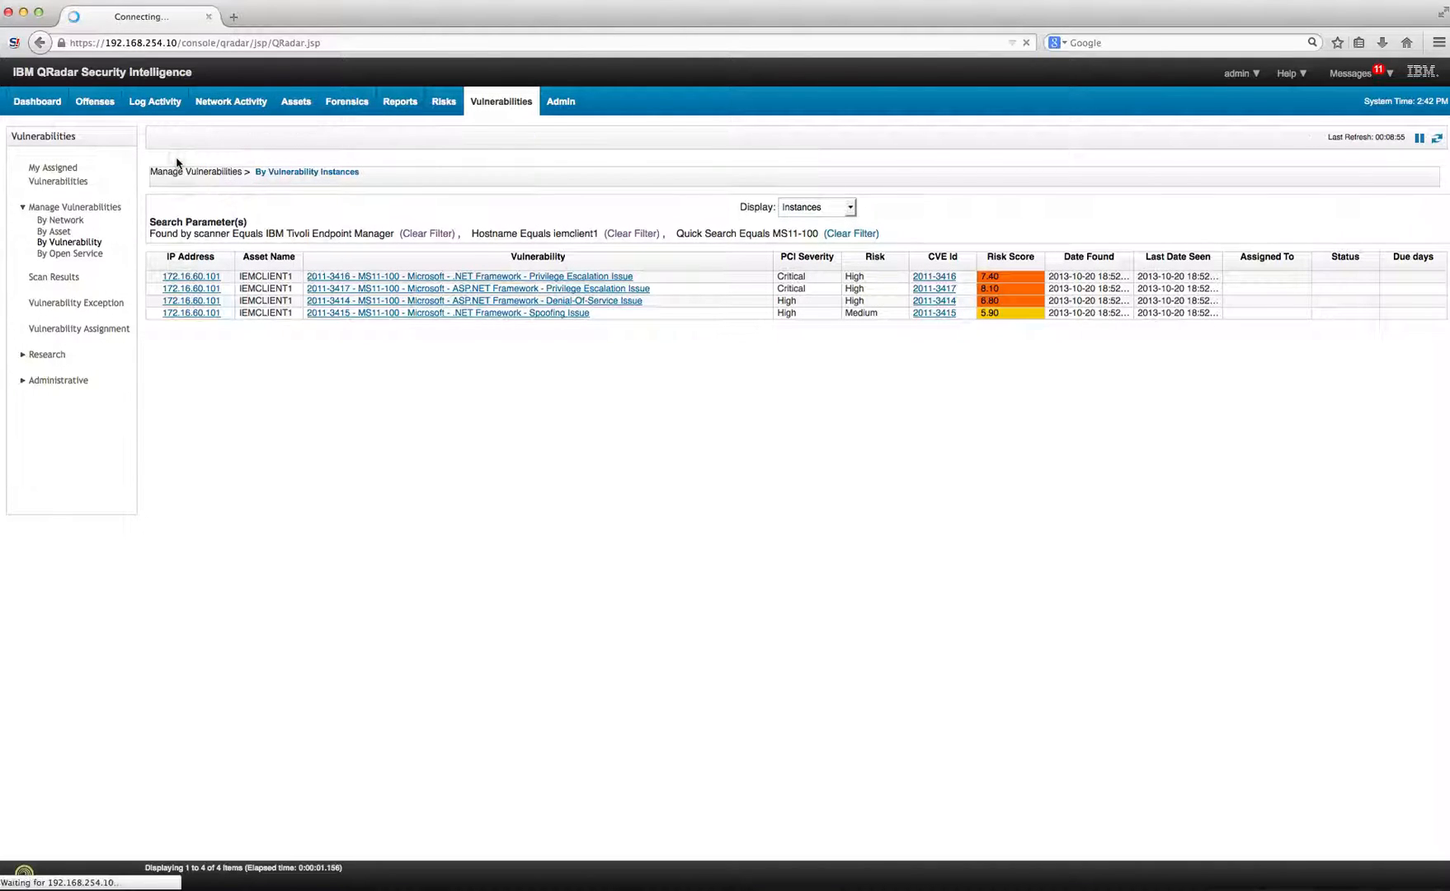
{"action": "left_click", "coordinate": [69, 241]}
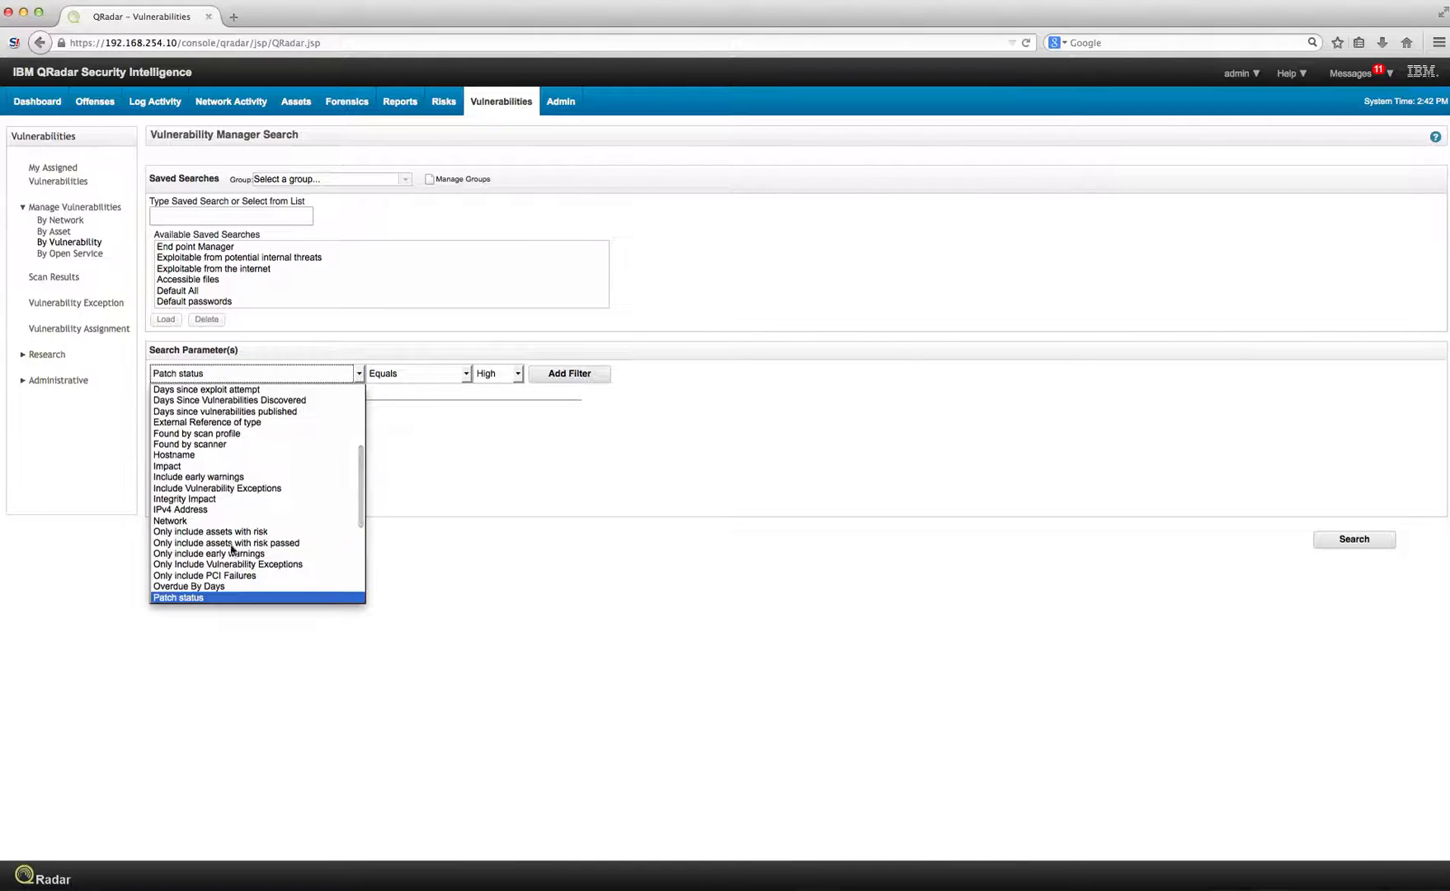
{"action": "left_click", "coordinate": [177, 598]}
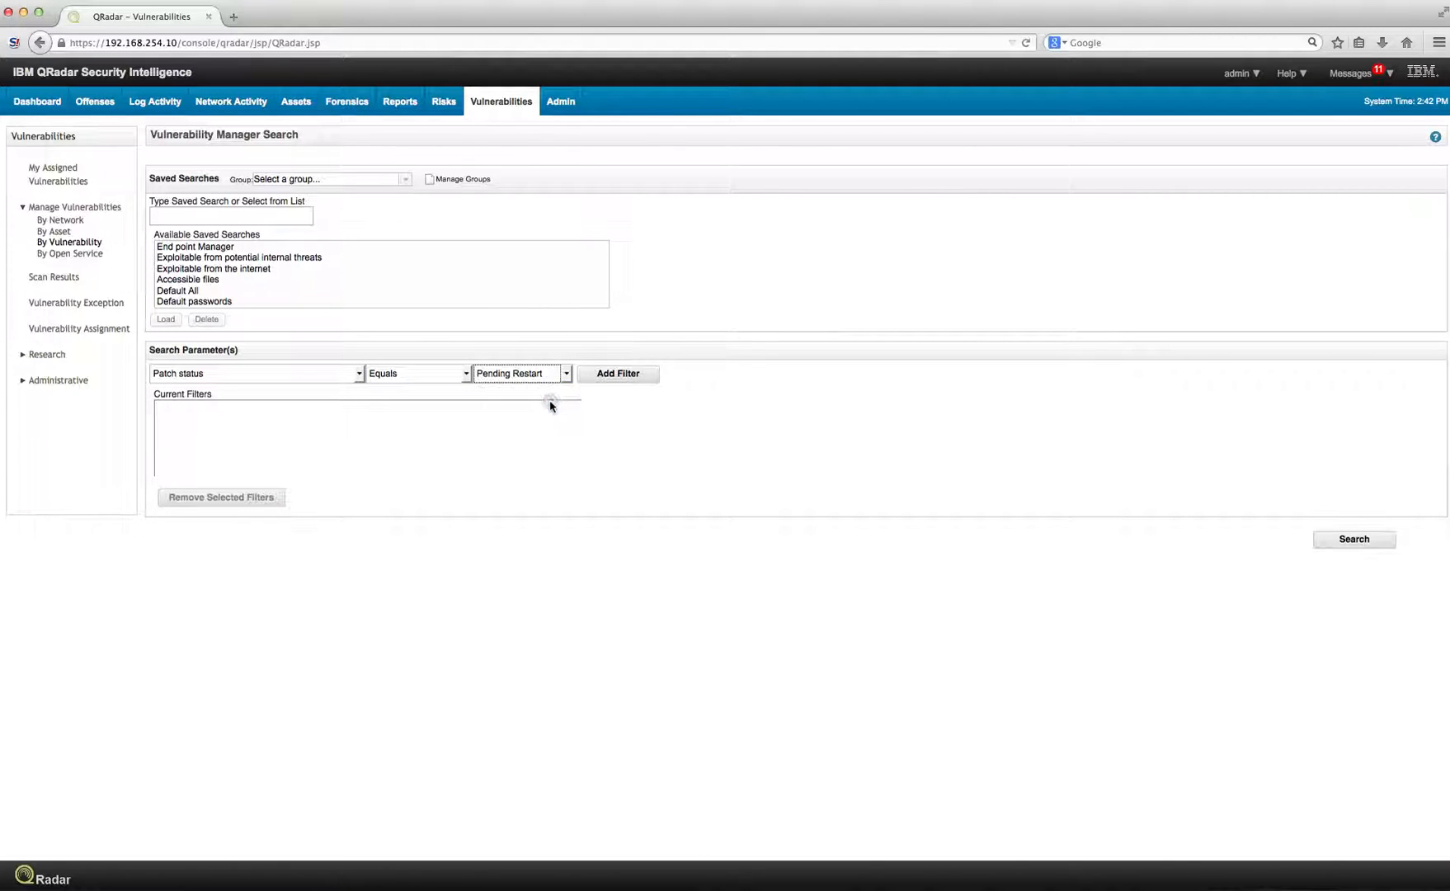
{"action": "left_click", "coordinate": [617, 373]}
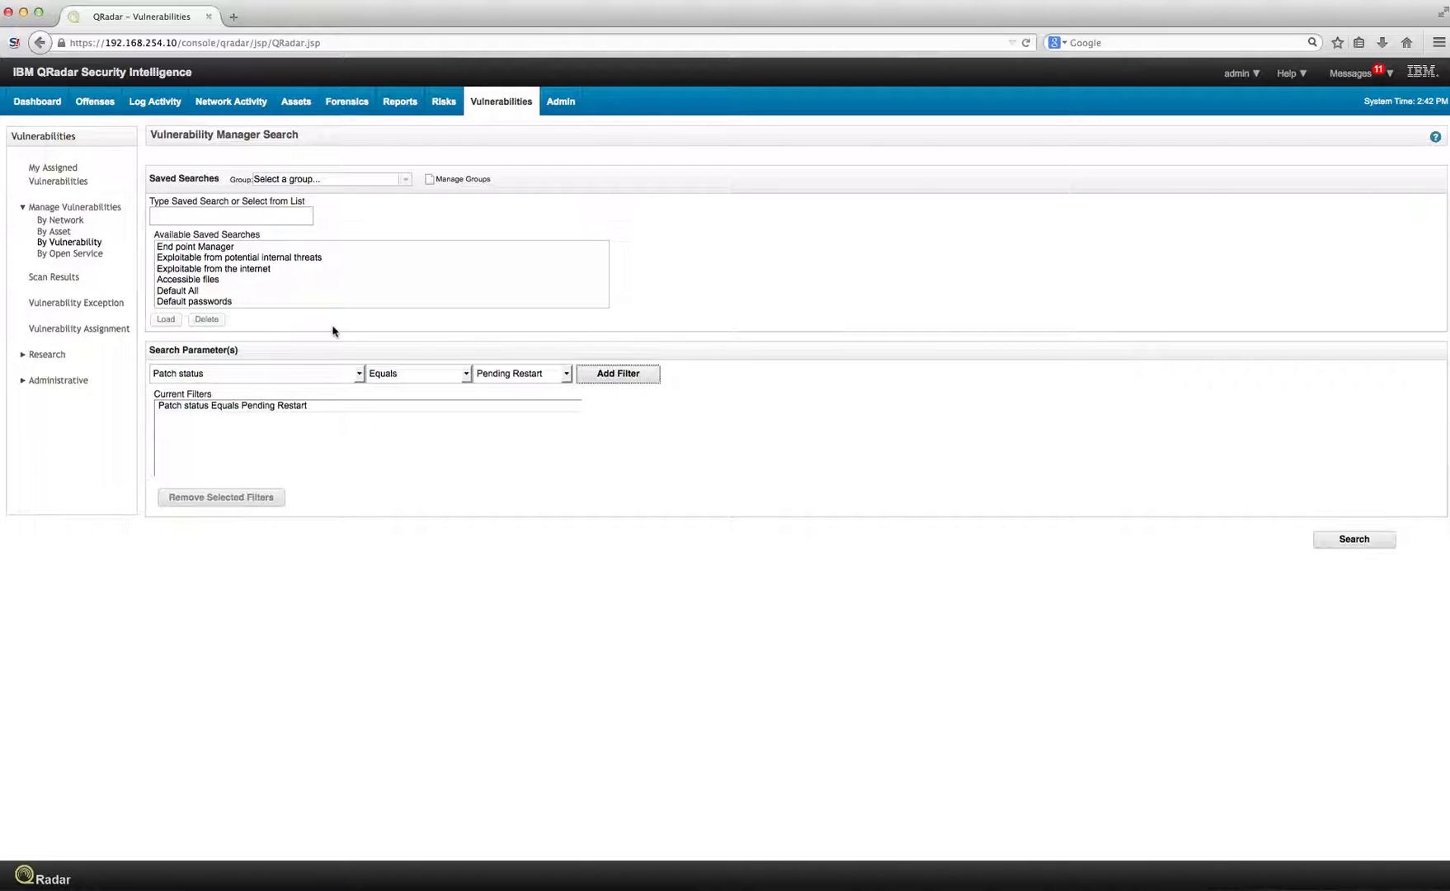
{"action": "mouse_move", "coordinate": [353, 375]}
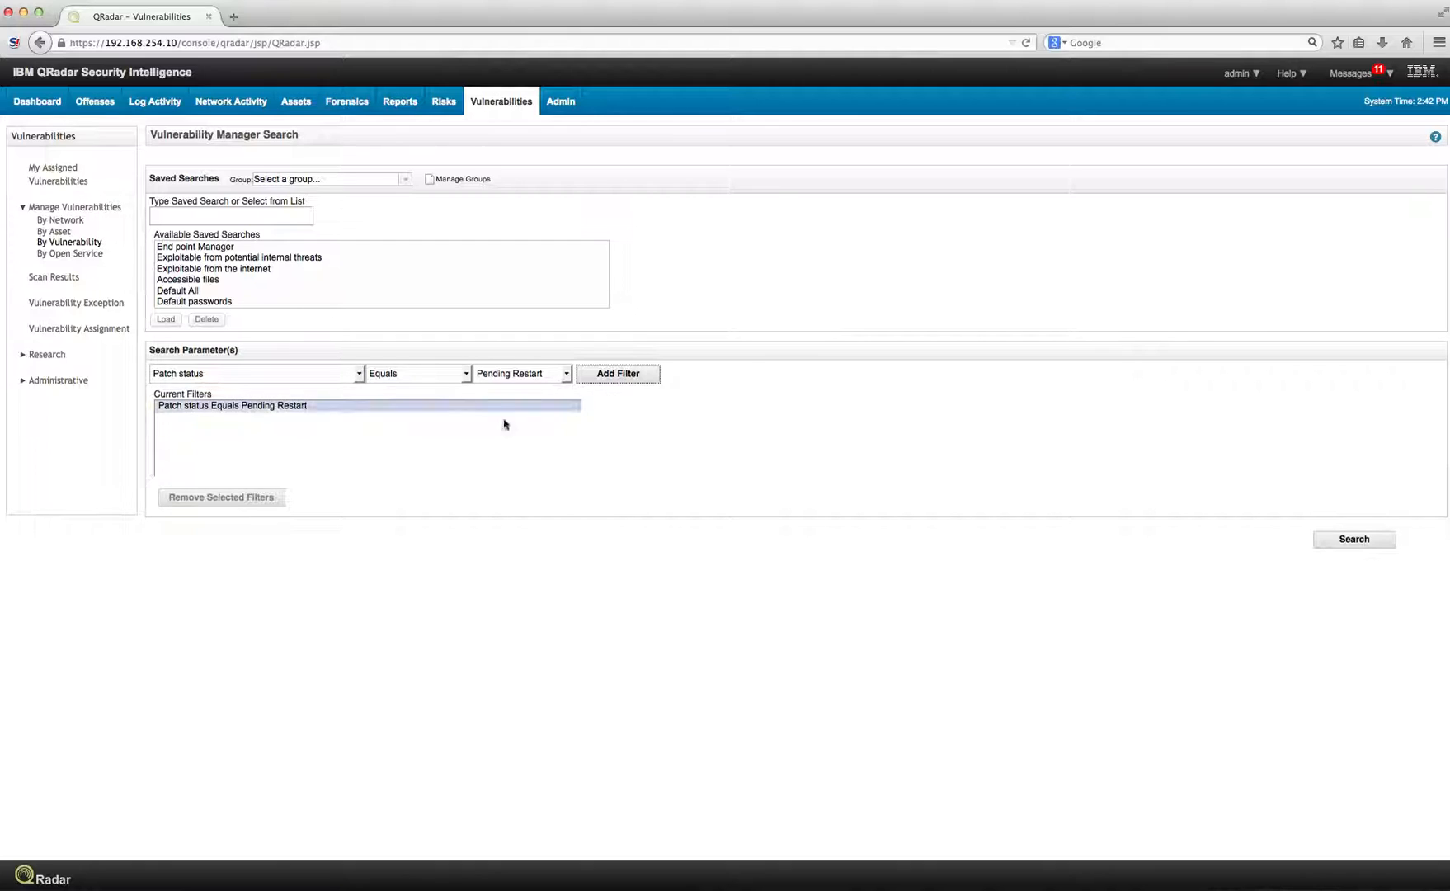
- Add a second filter, Hostname Equals iemclient1
{"action": "left_click", "coordinate": [254, 373]}
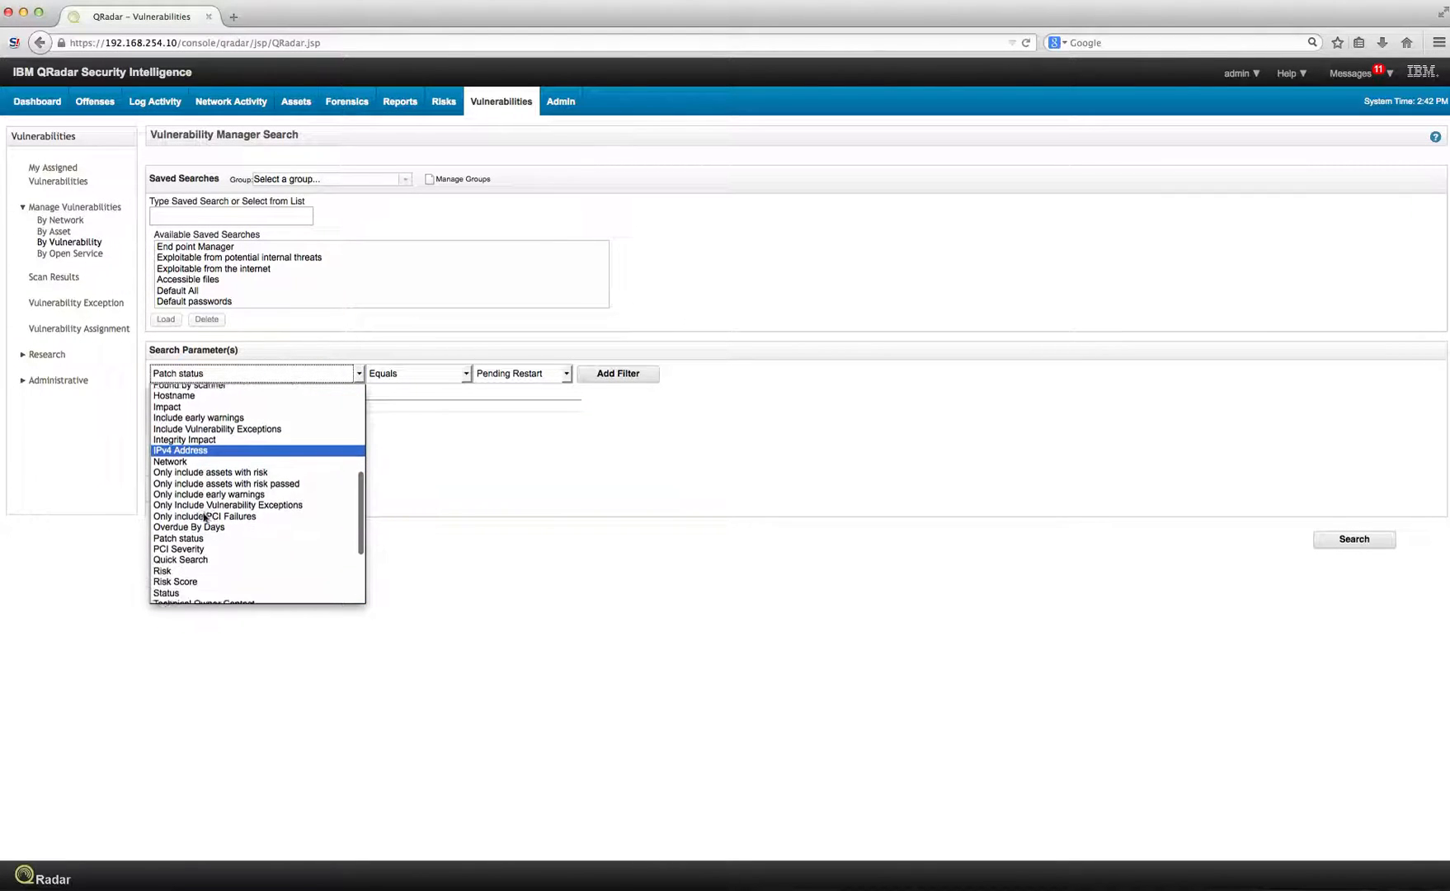
{"action": "scroll", "scroll_direction": "down", "scroll_amount": 3}
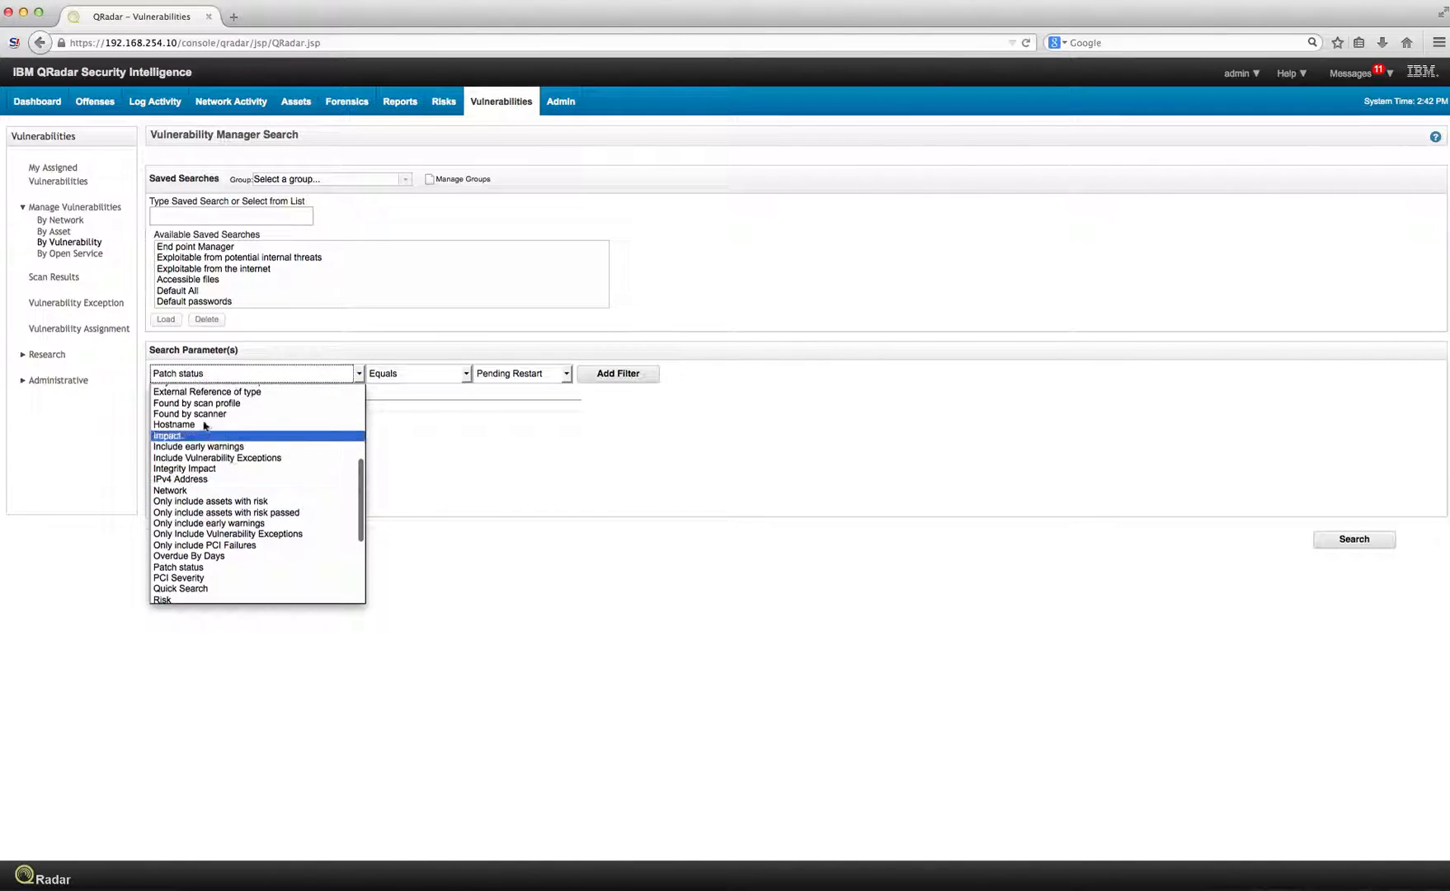
{"action": "left_click", "coordinate": [173, 424]}
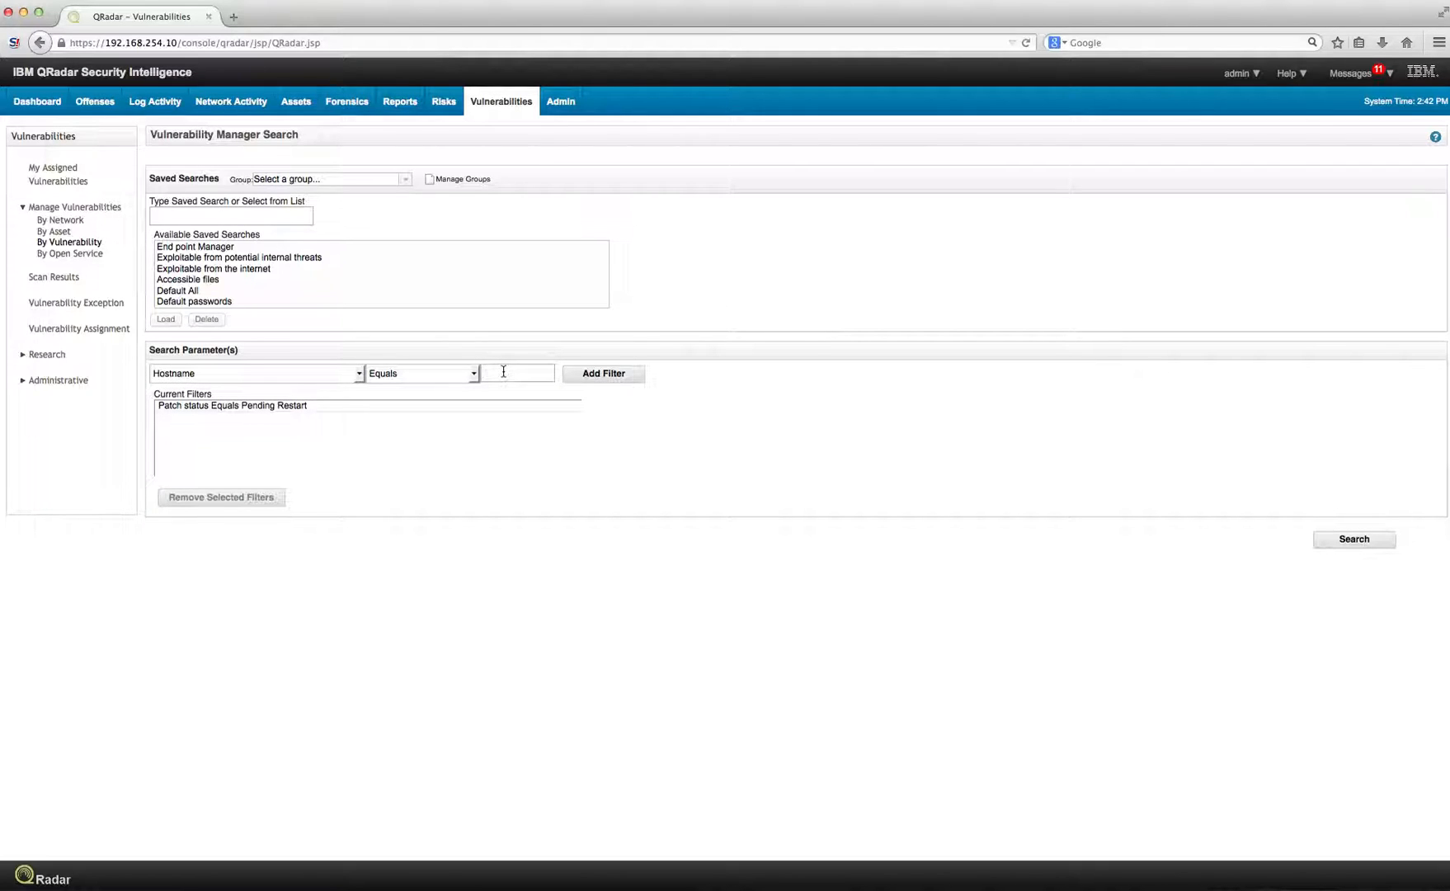
{"action": "type", "text": "io"}
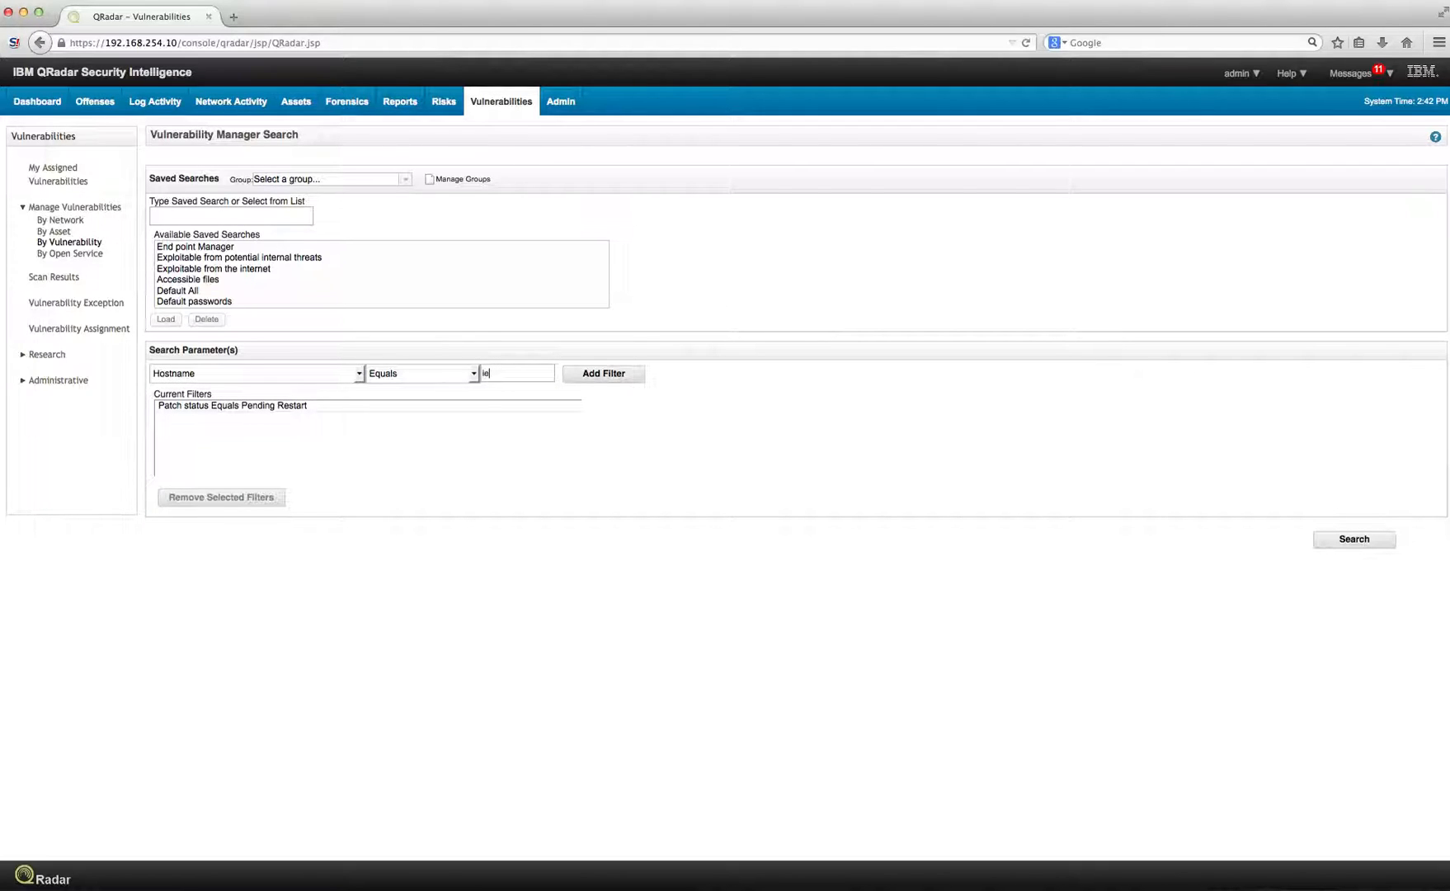
{"action": "type", "text": "emclient"}
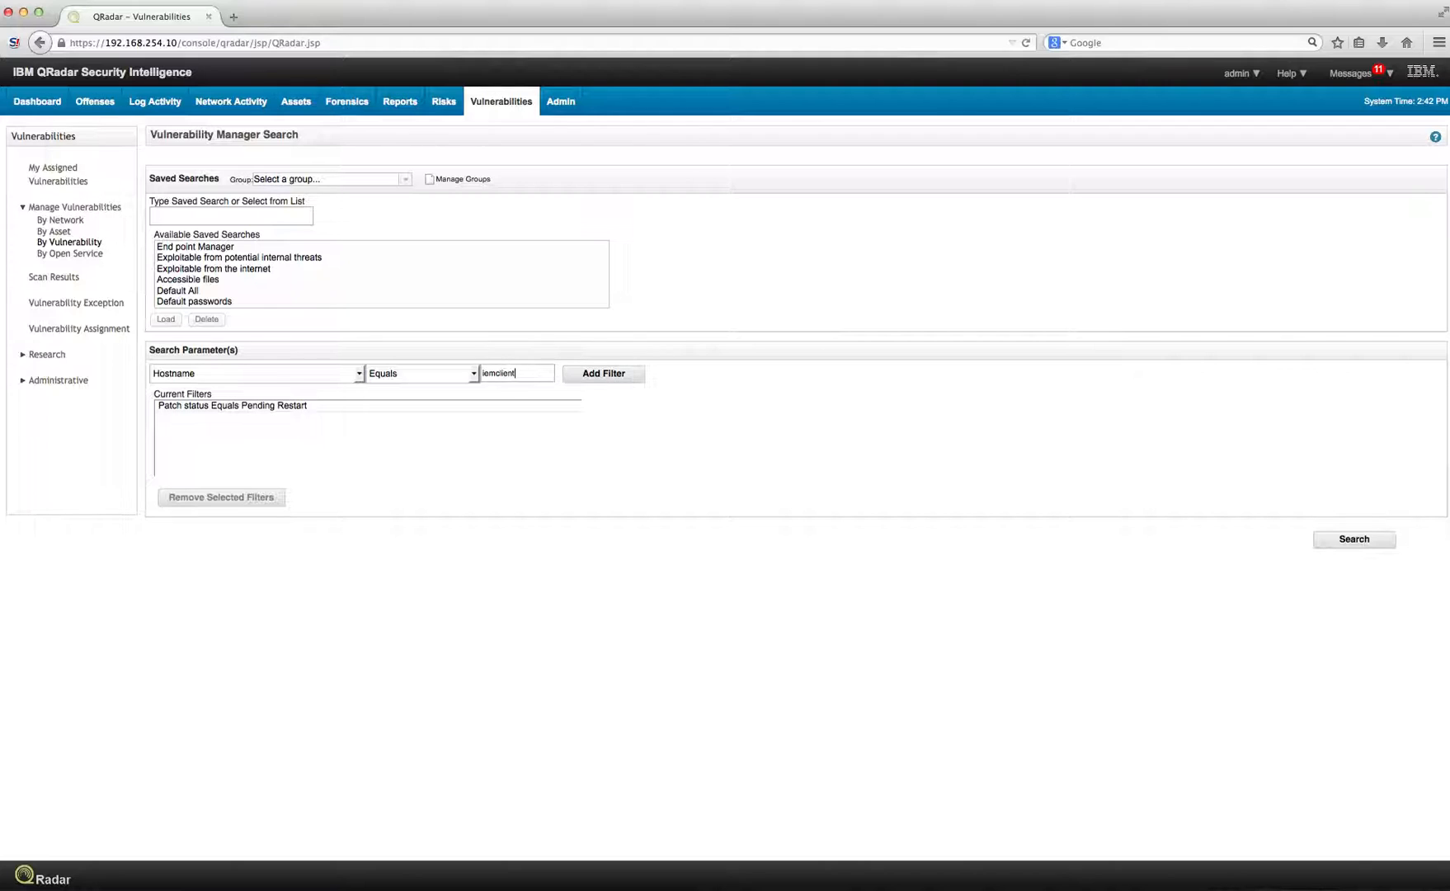
{"action": "left_click", "coordinate": [602, 372]}
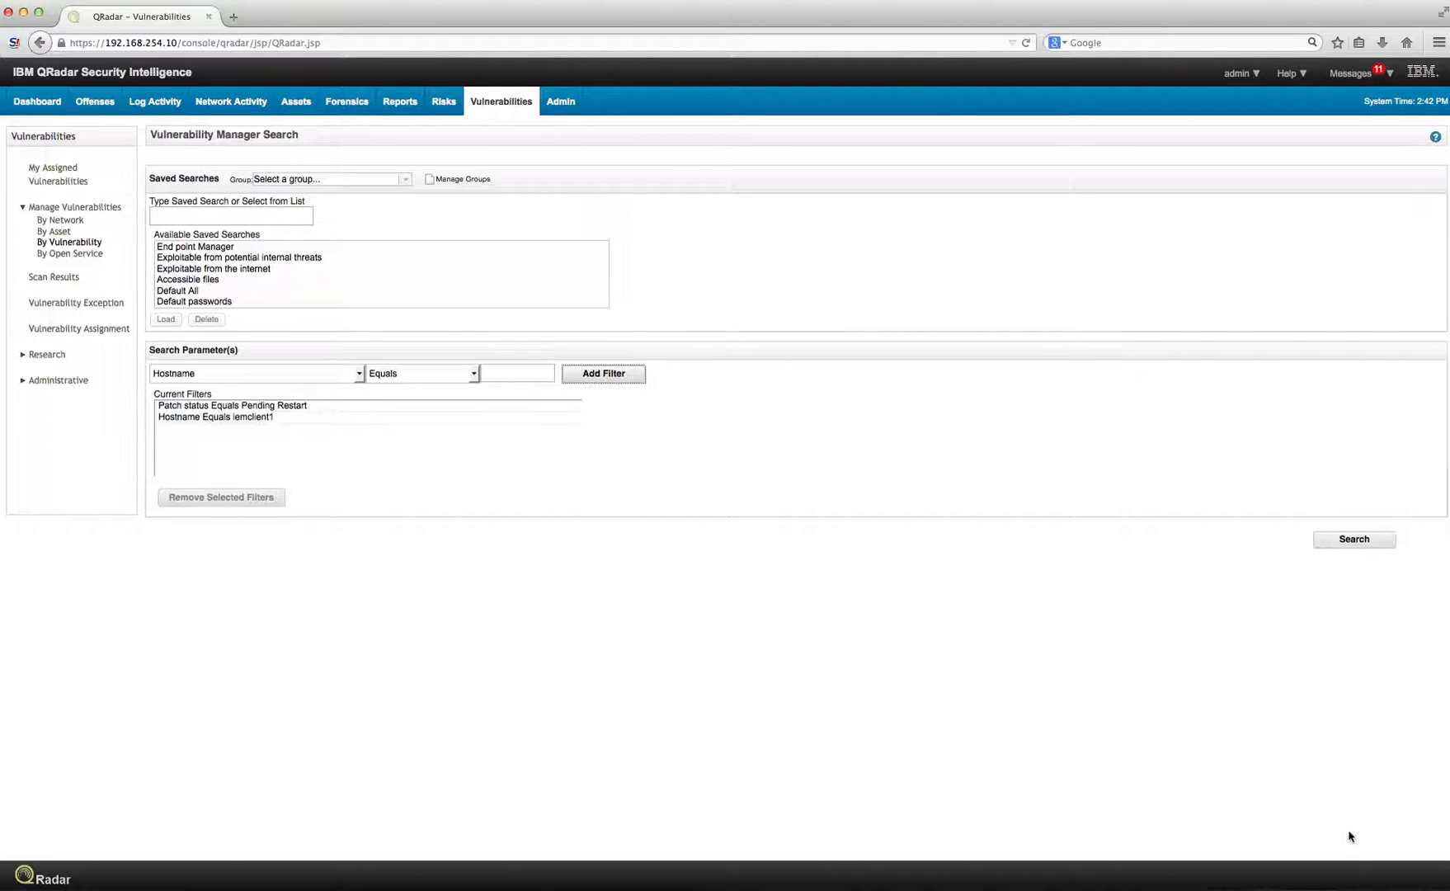
- Run the two-filter search, returning four MS11-100 .NET Framework vulnerabilities on IEMCLIENT1
{"action": "left_click", "coordinate": [1353, 539]}
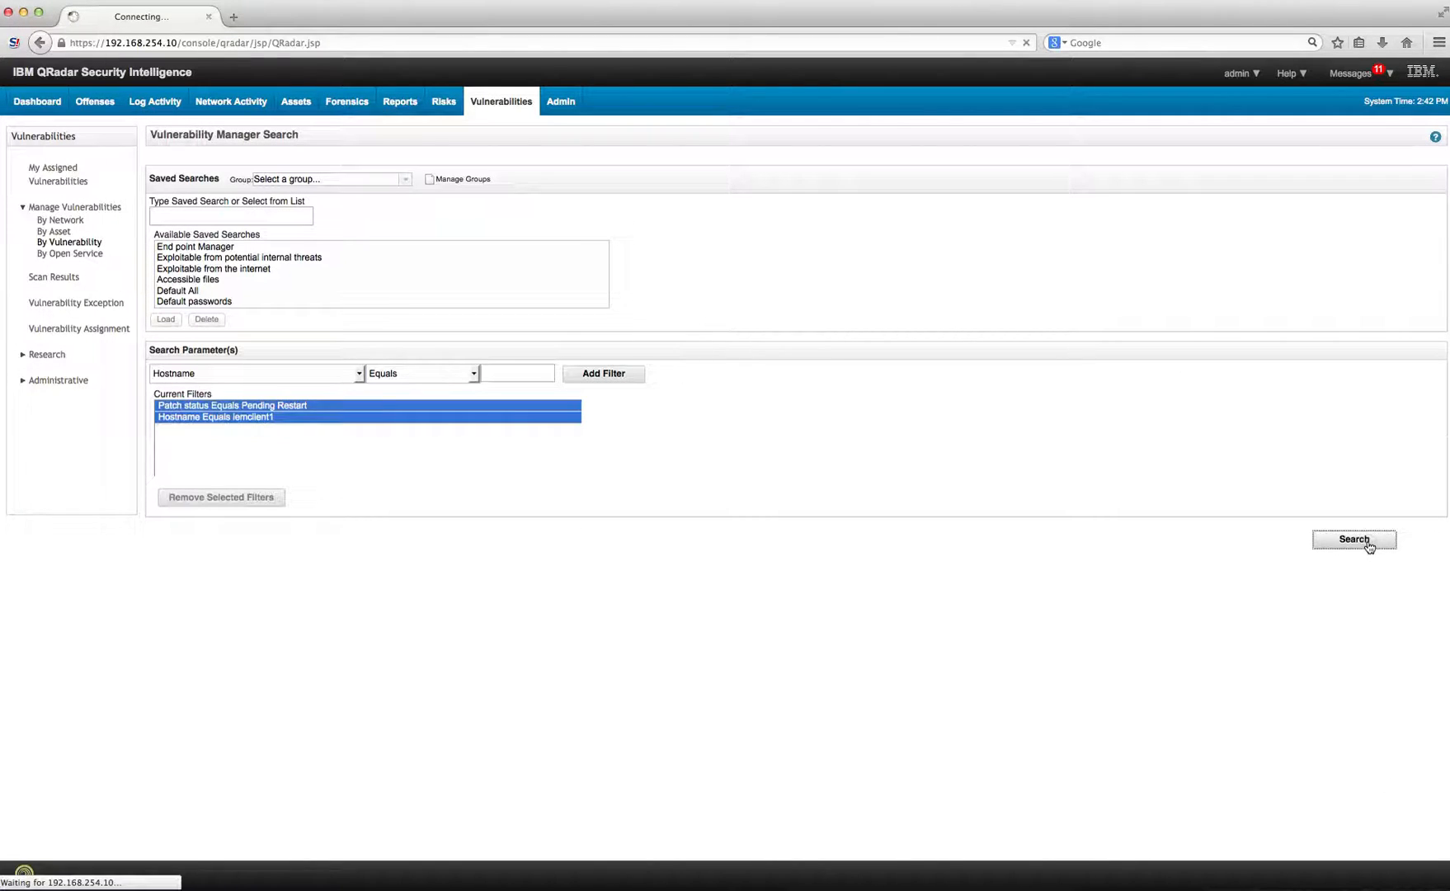
{"action": "left_click", "coordinate": [1353, 539]}
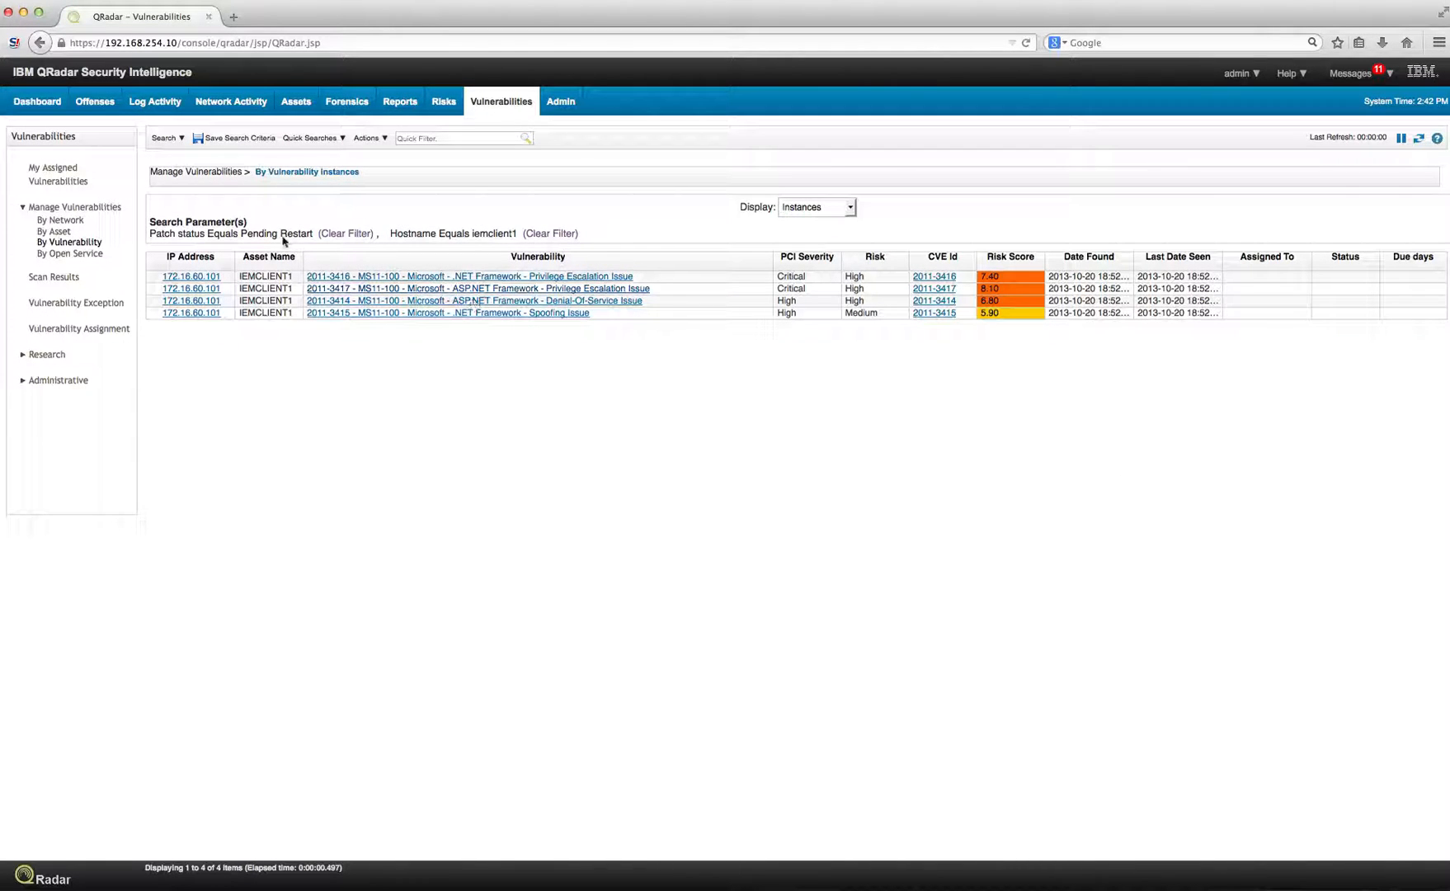
{"action": "mouse_move", "coordinate": [414, 323]}
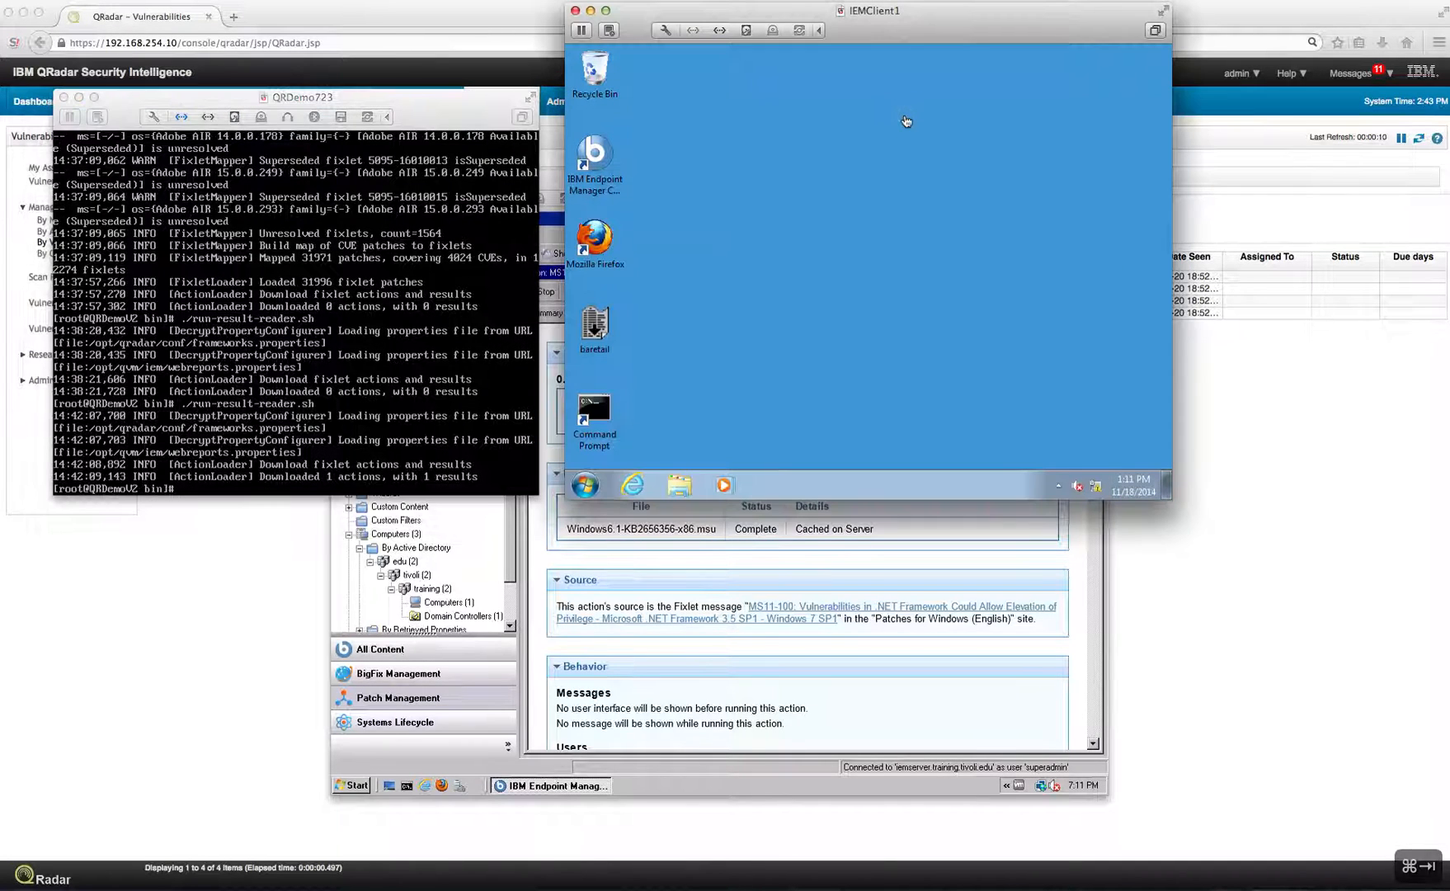
{"action": "mouse_move", "coordinate": [584, 485]}
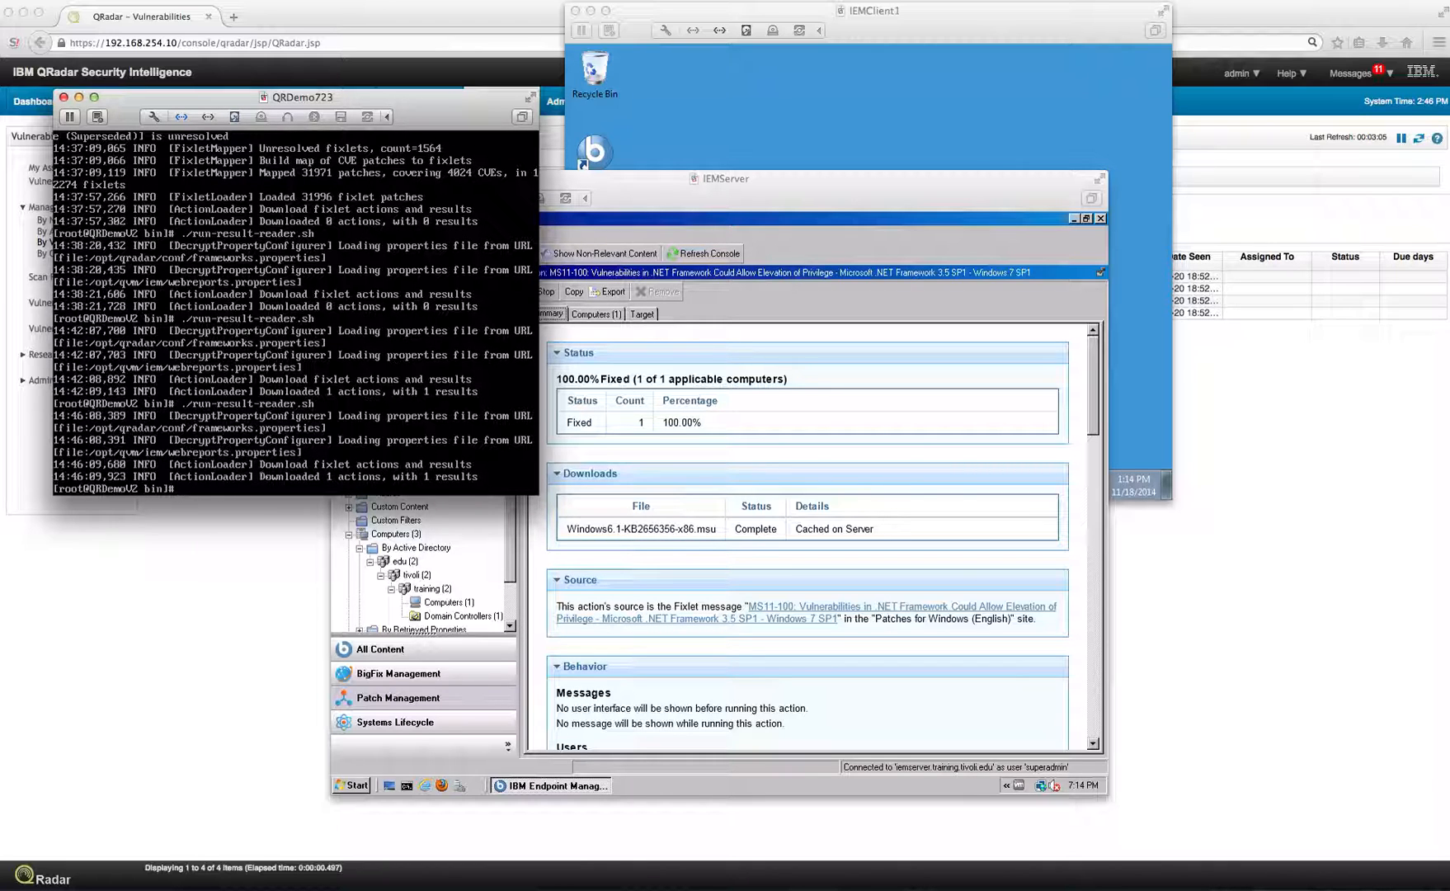
{"action": "mouse_move", "coordinate": [119, 643]}
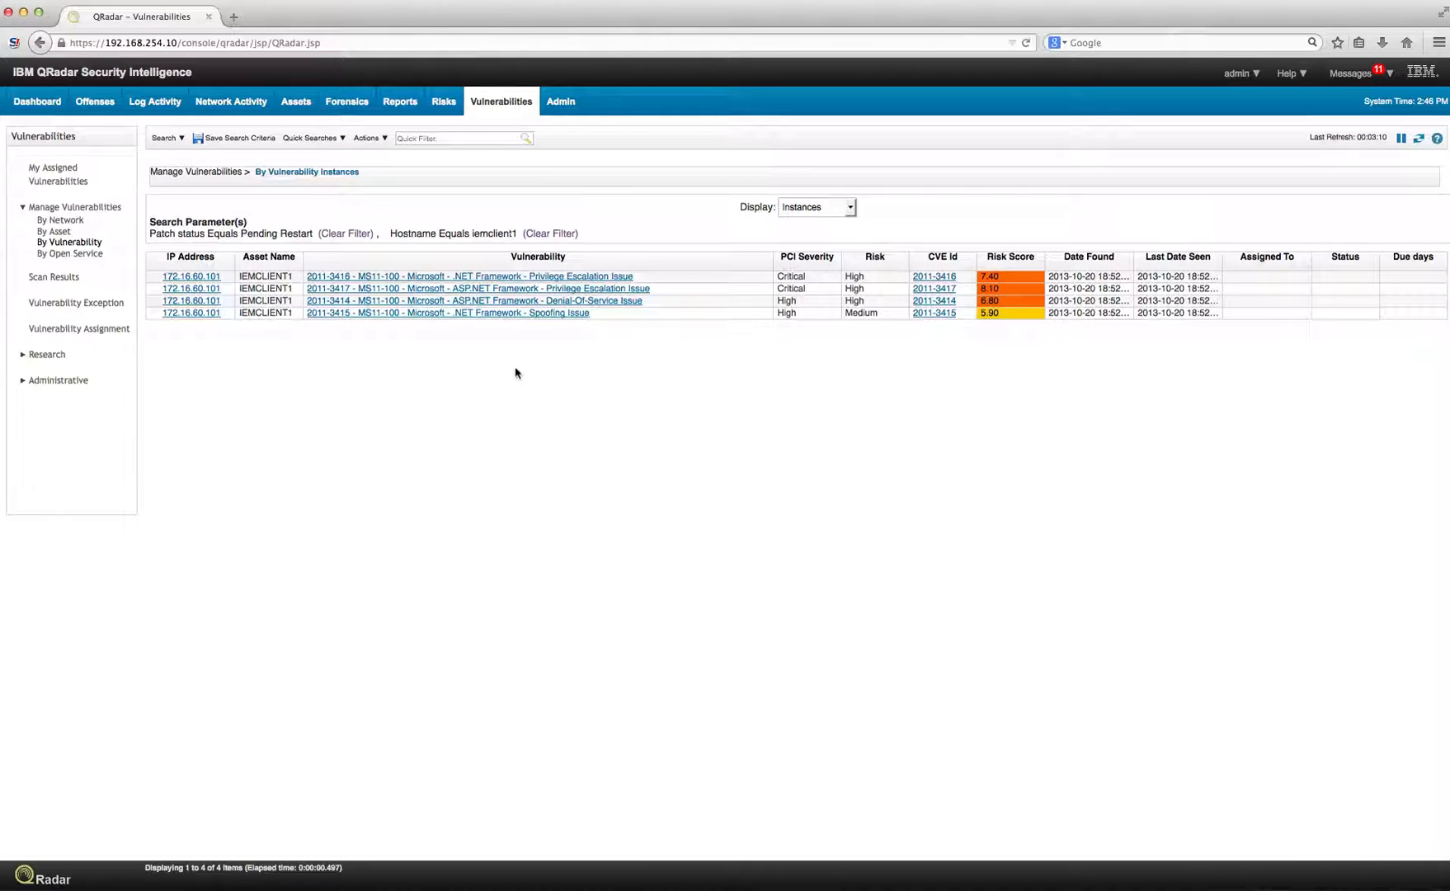
{"action": "mouse_move", "coordinate": [666, 241]}
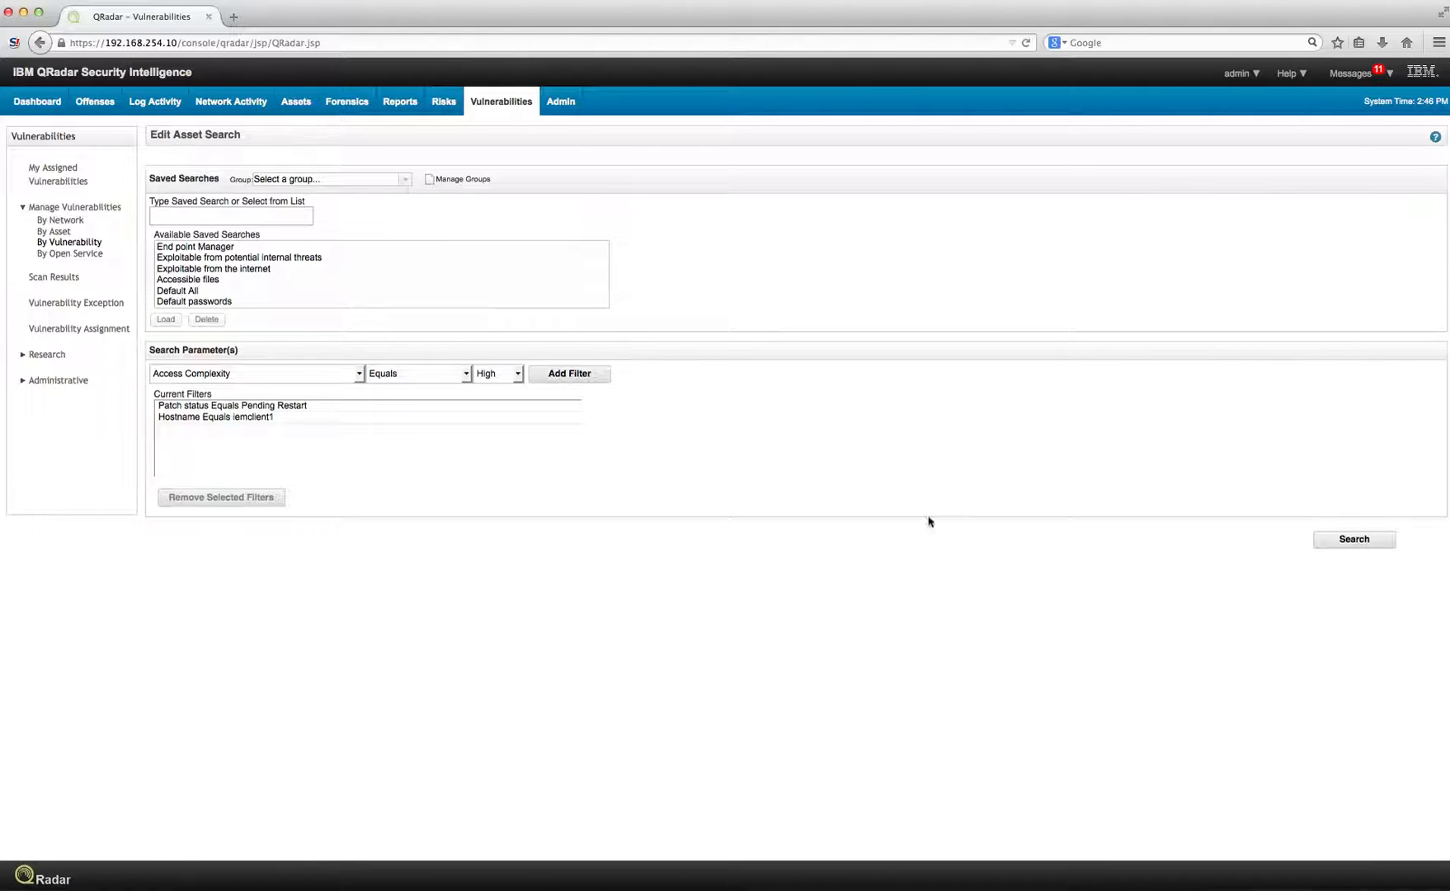
- Rerun the Pending Restart and iemclient1 search, which now returns no results
{"action": "left_click", "coordinate": [1352, 539]}
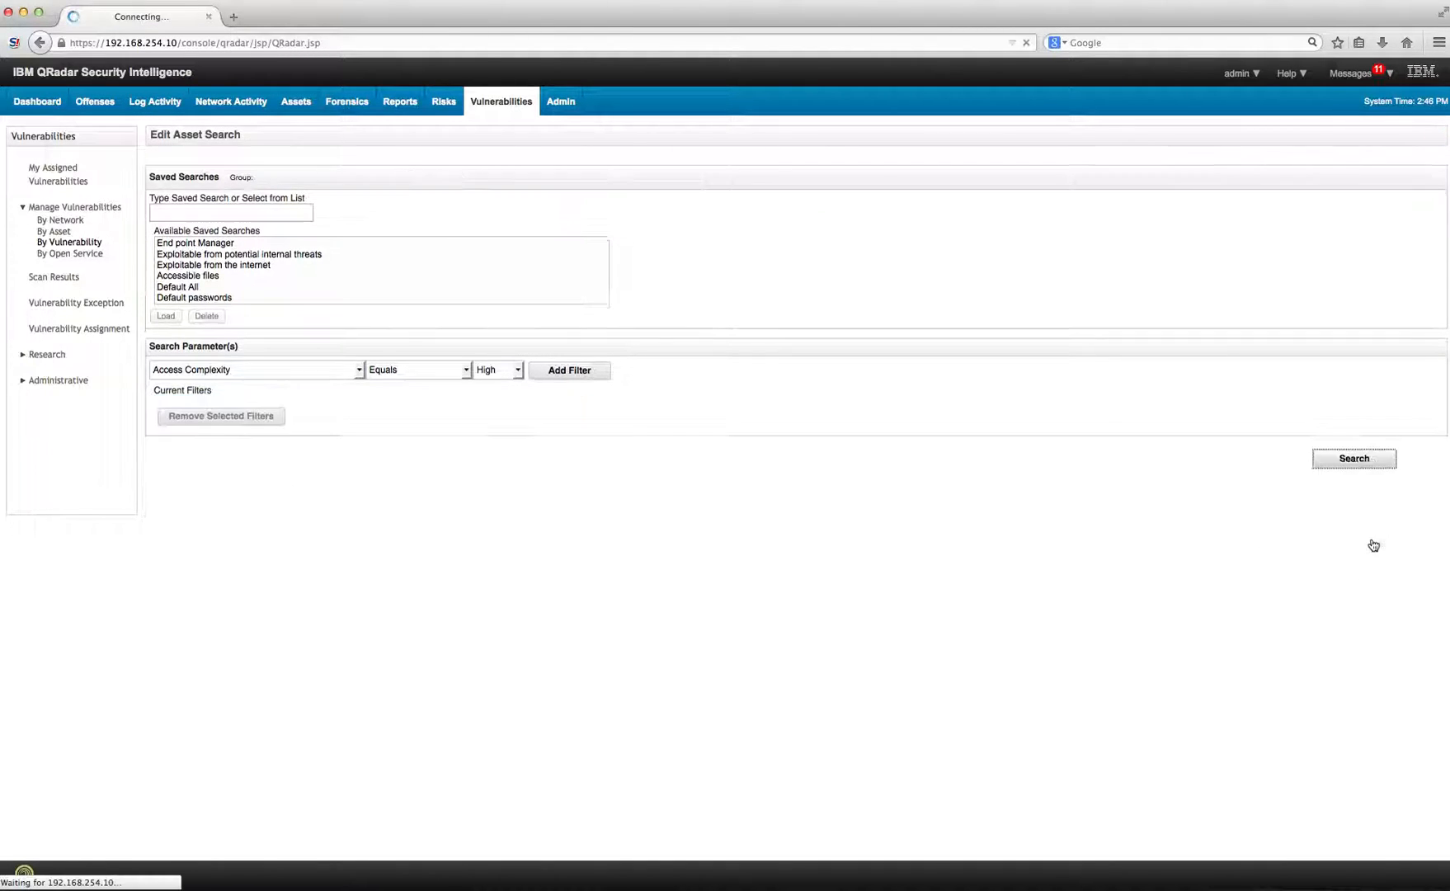
{"action": "left_click", "coordinate": [1353, 459]}
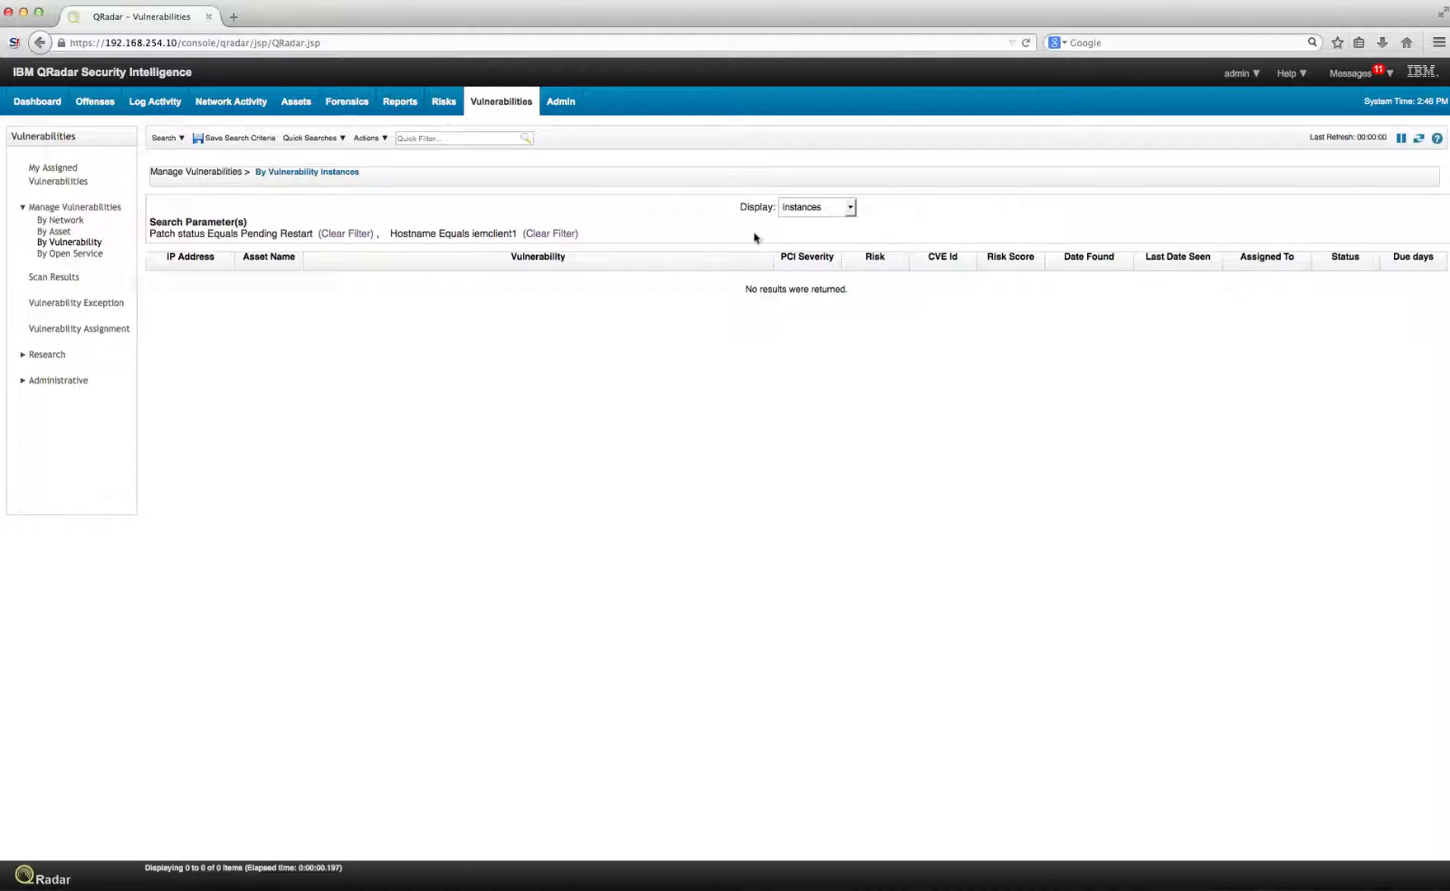
{"action": "mouse_move", "coordinate": [827, 303]}
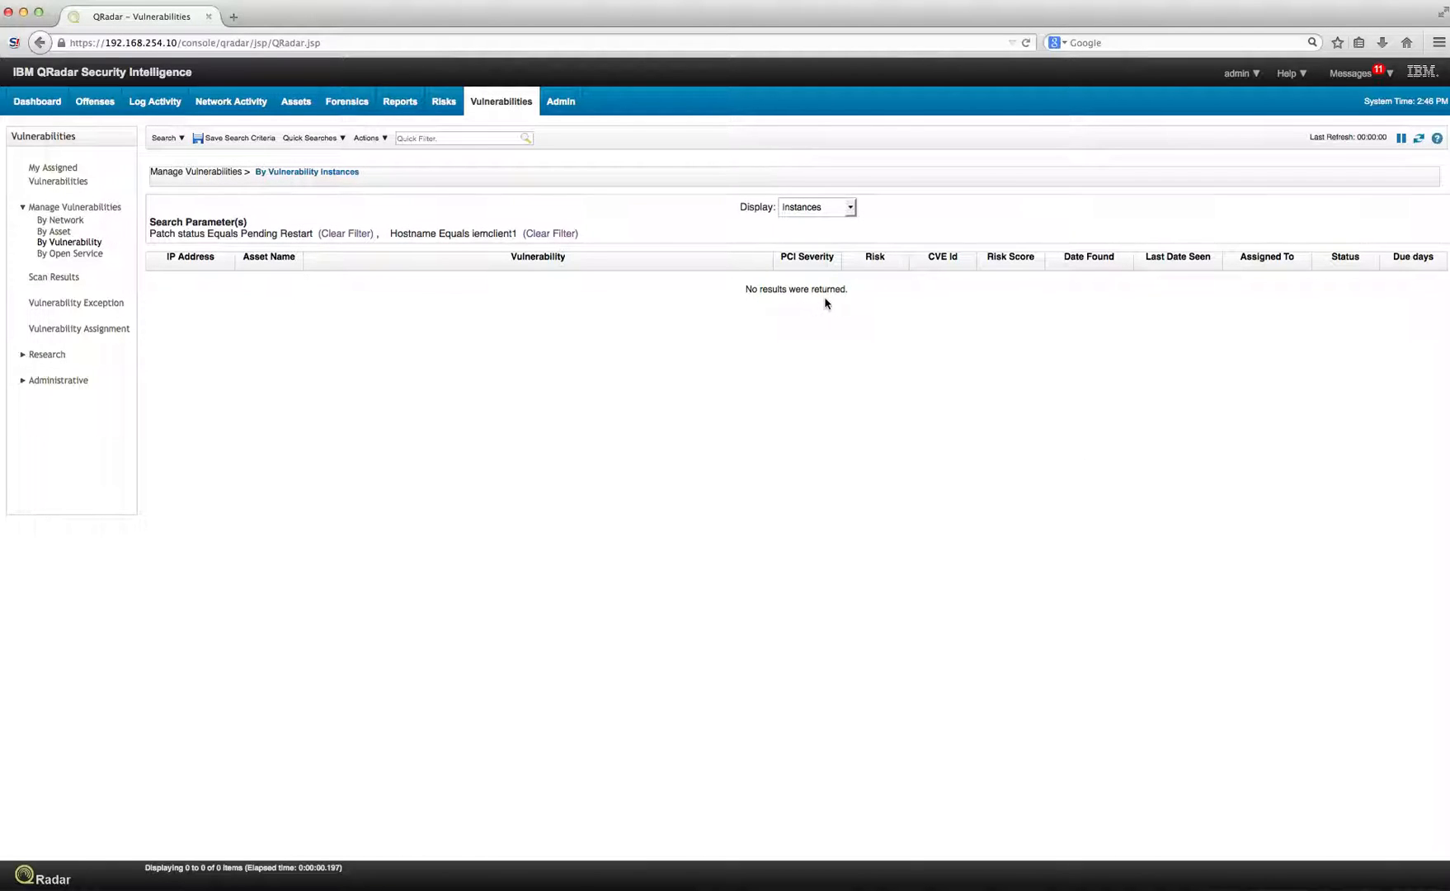
{"action": "mouse_move", "coordinate": [486, 266]}
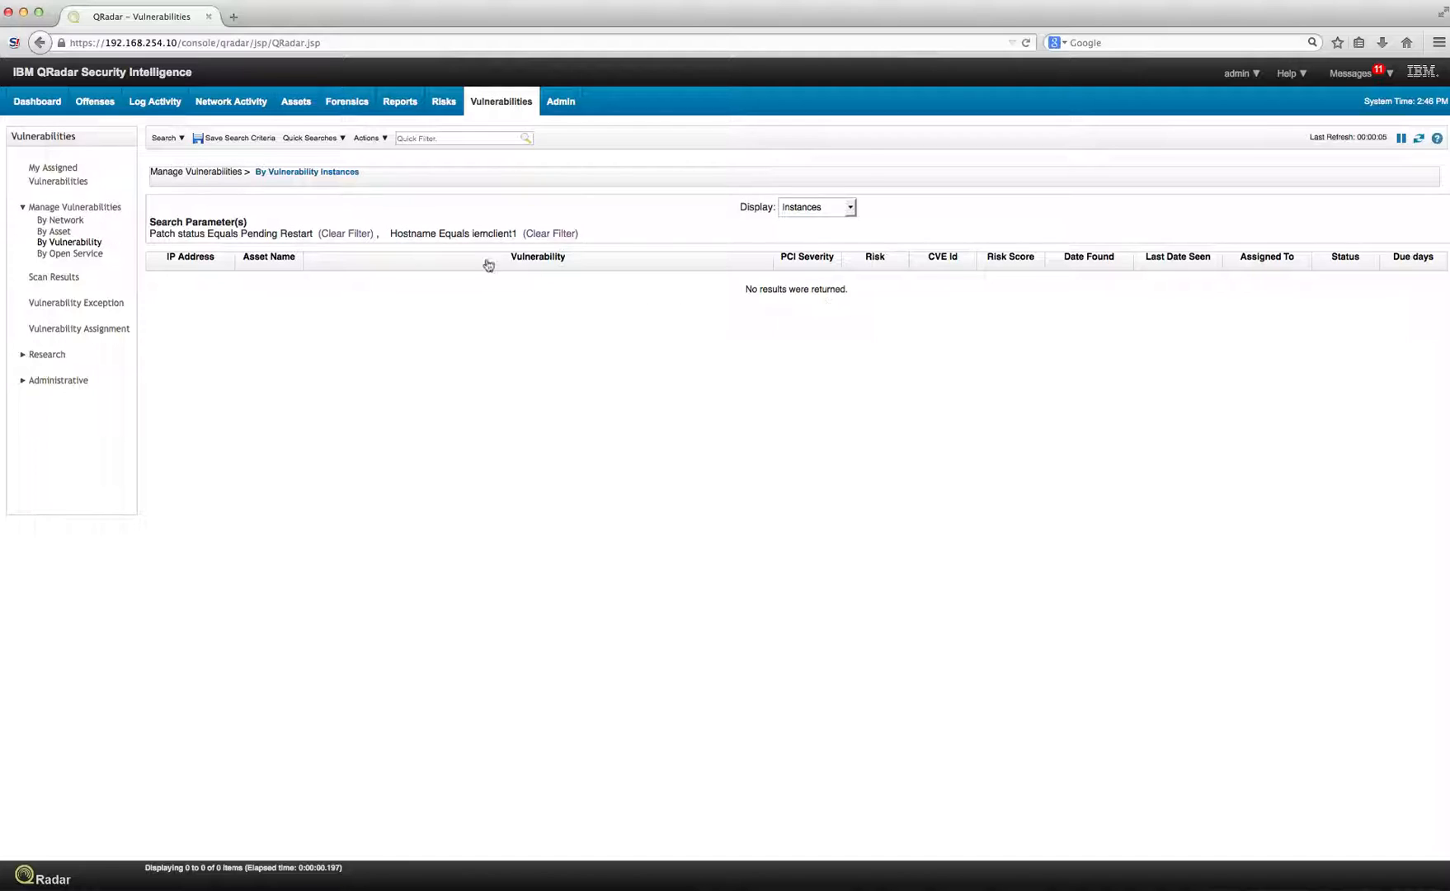
{"action": "mouse_move", "coordinate": [514, 246]}
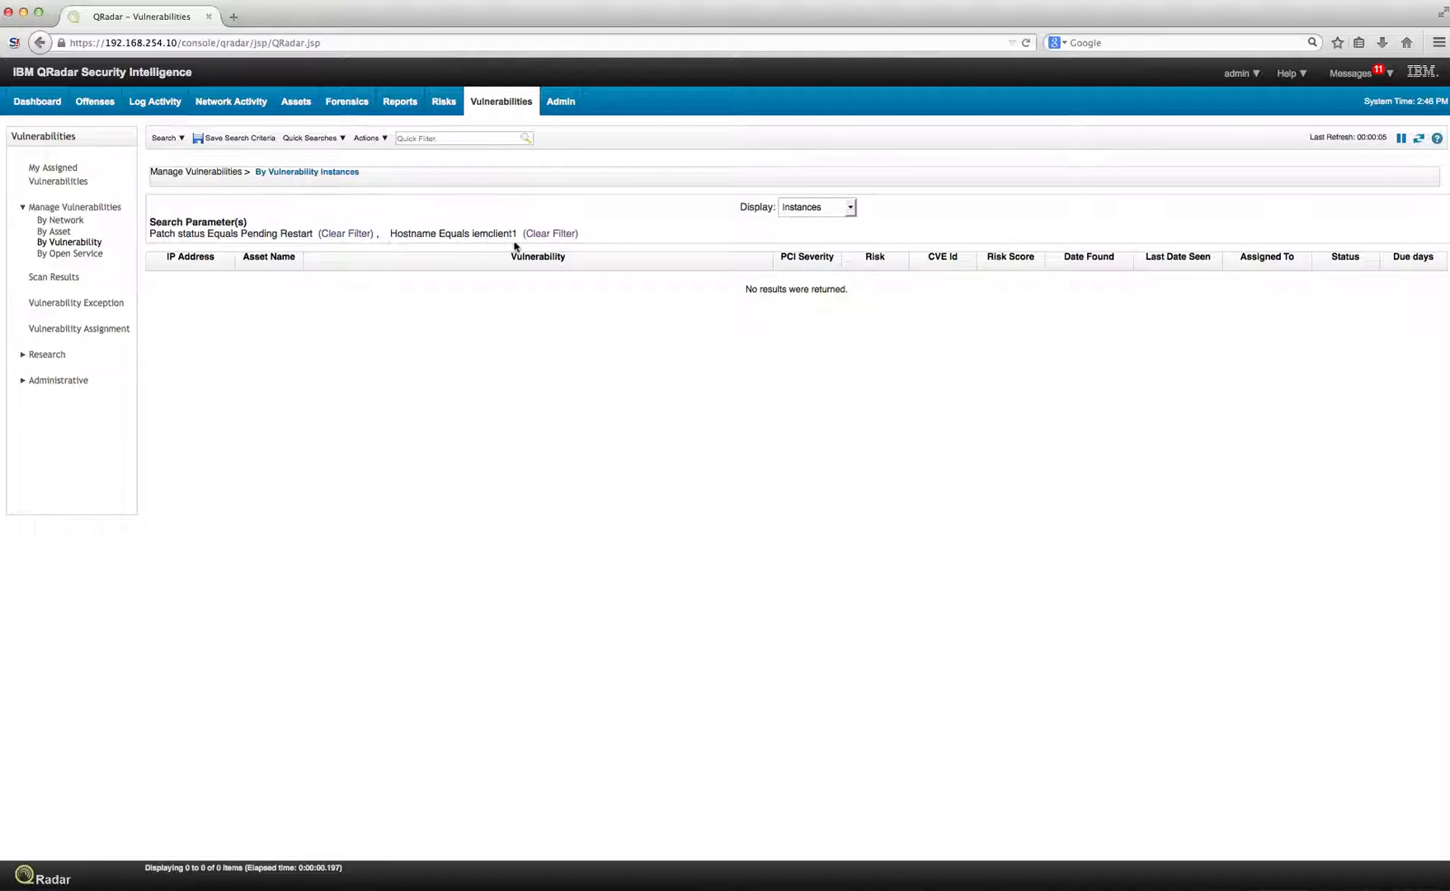
- Edit the current search and remove the Patch status Equals Pending Restart filter
{"action": "left_click", "coordinate": [165, 139]}
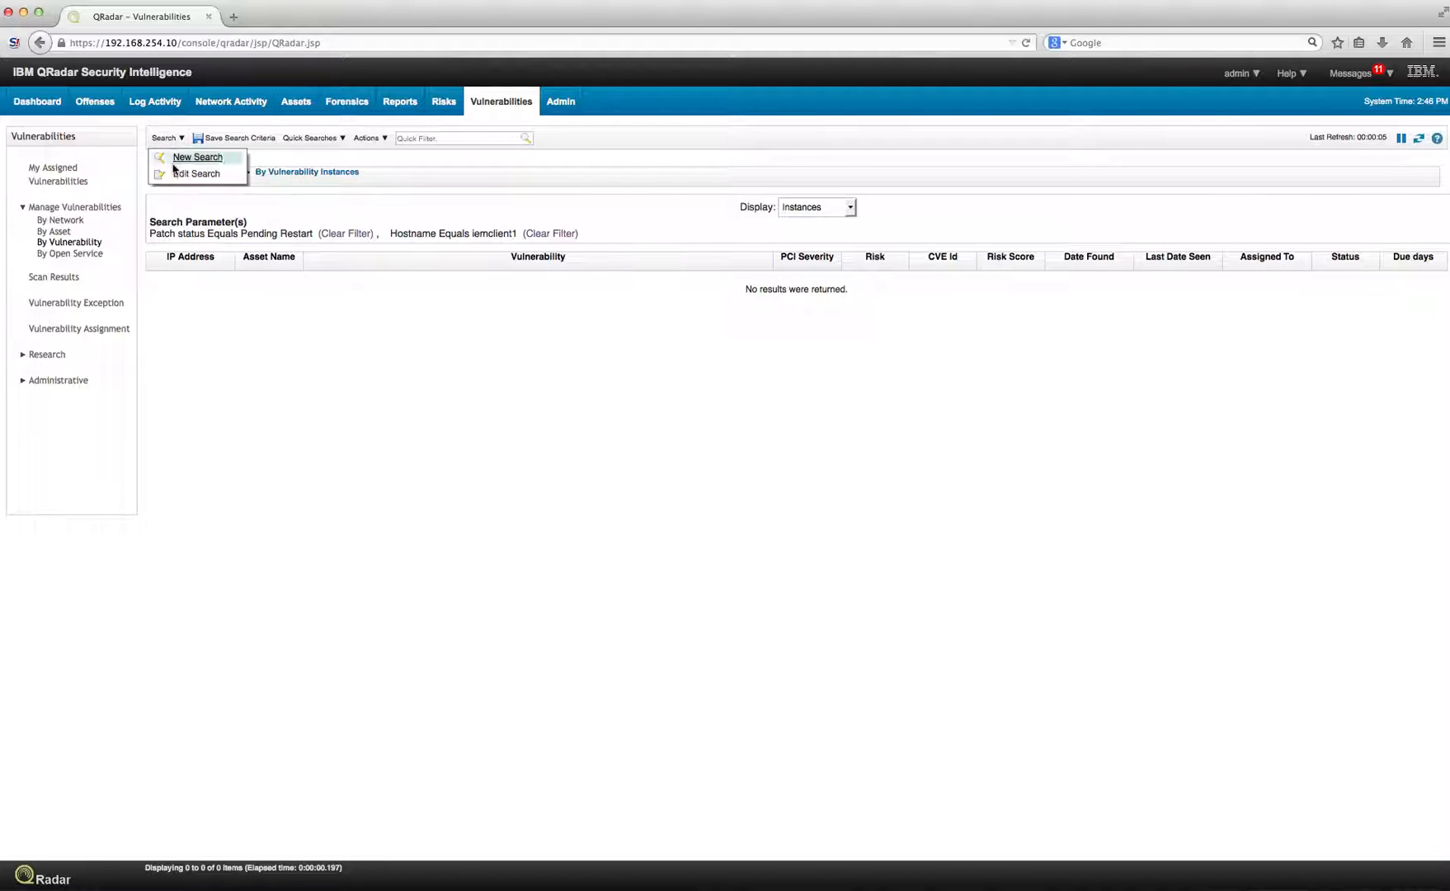
{"action": "left_click", "coordinate": [195, 173]}
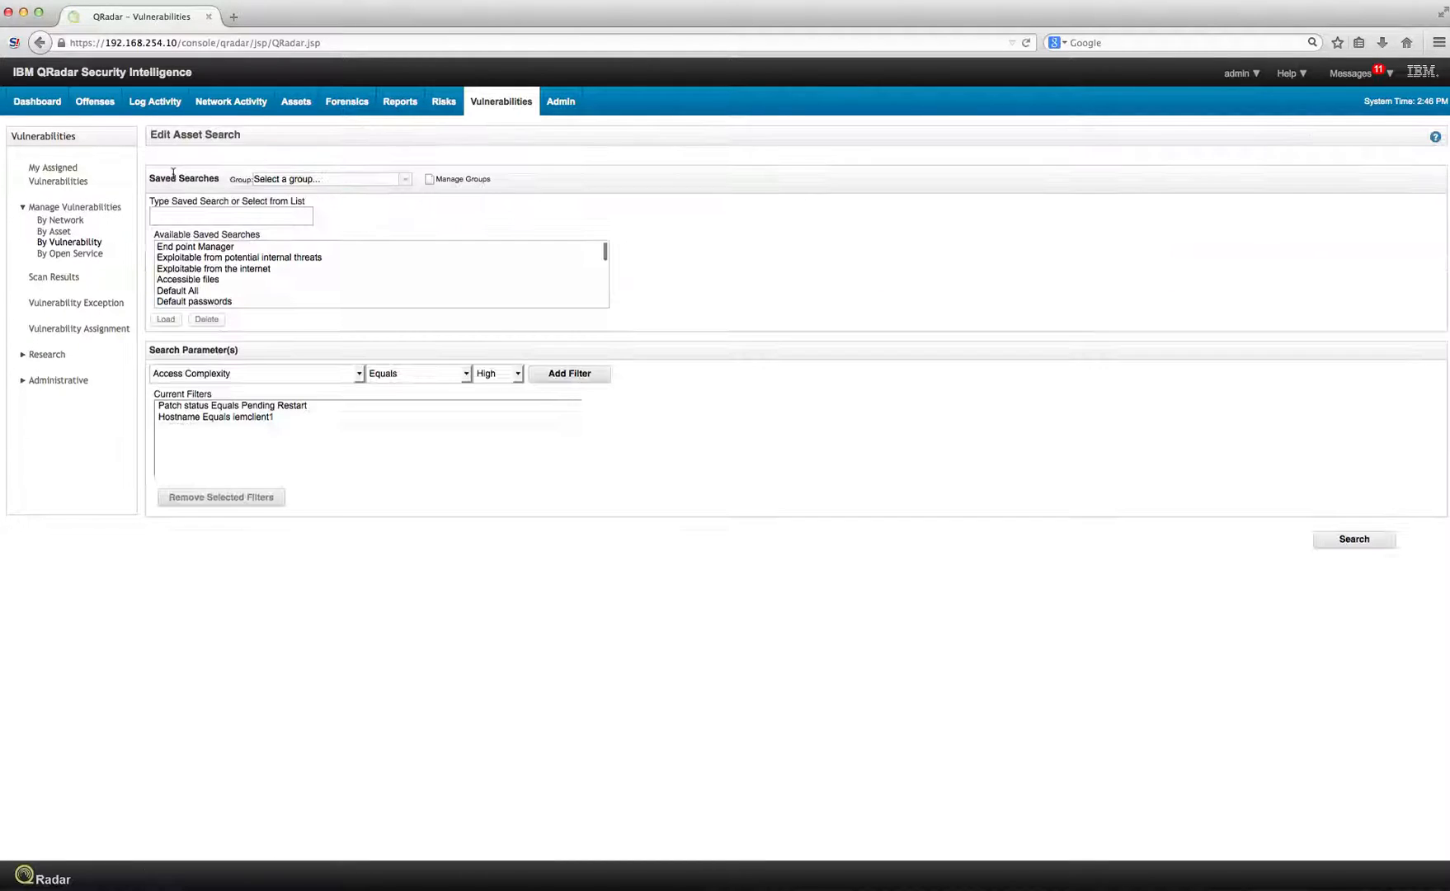
{"action": "left_click", "coordinate": [231, 405]}
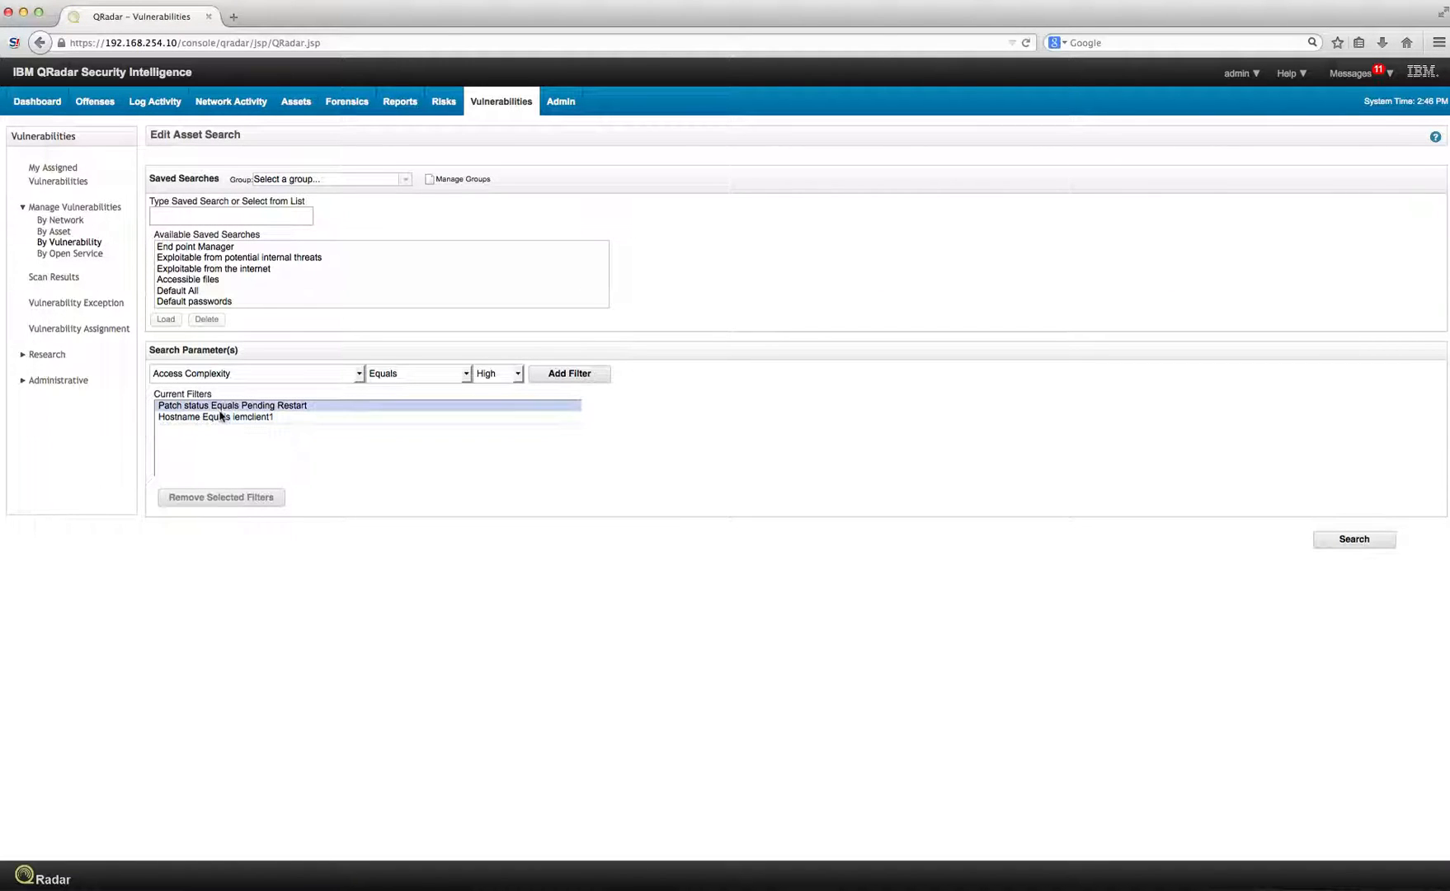
{"action": "left_click", "coordinate": [231, 405]}
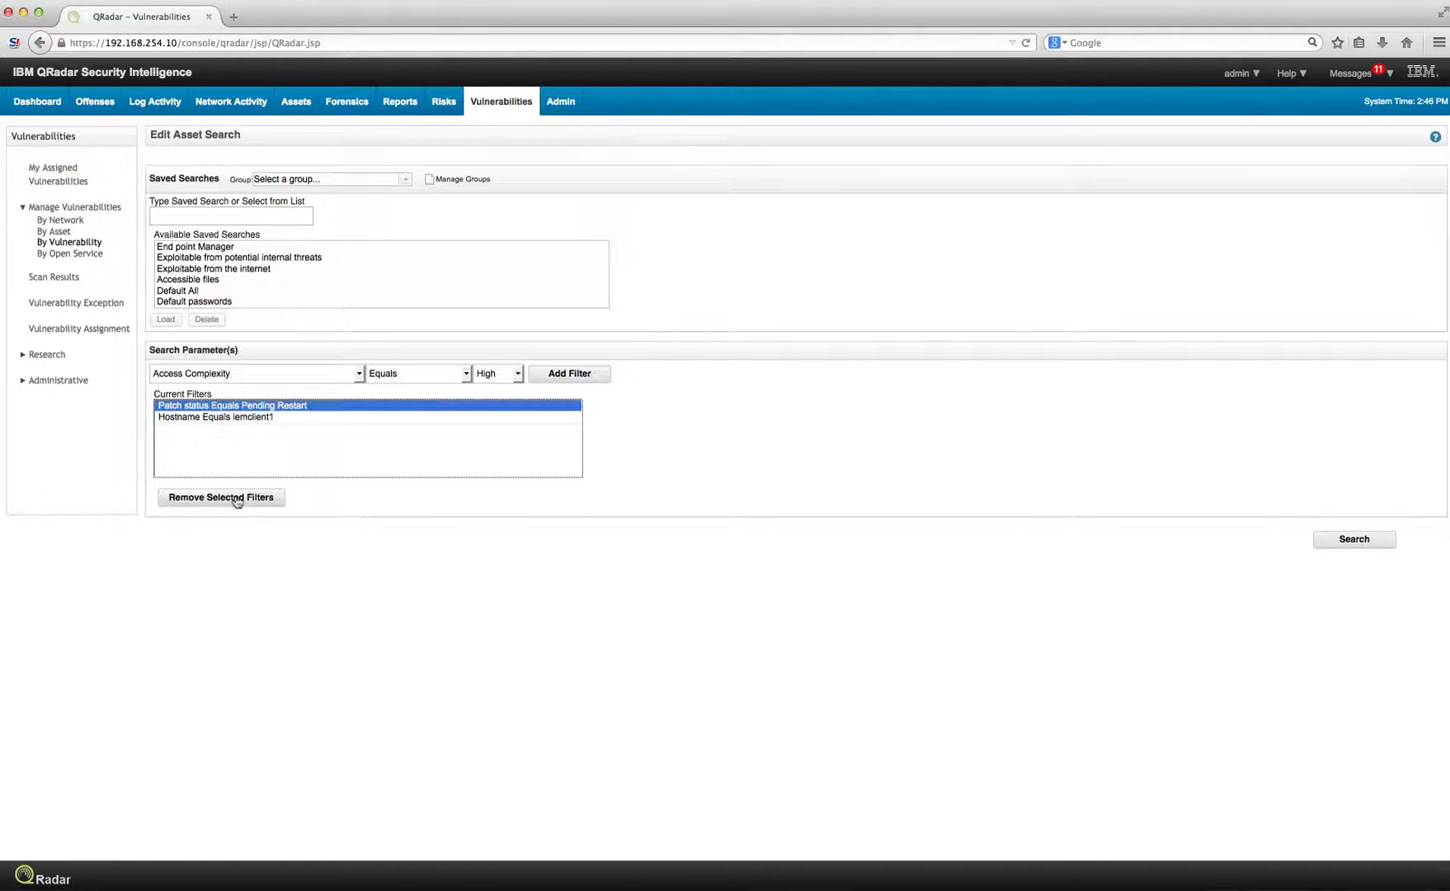
{"action": "left_click", "coordinate": [221, 497]}
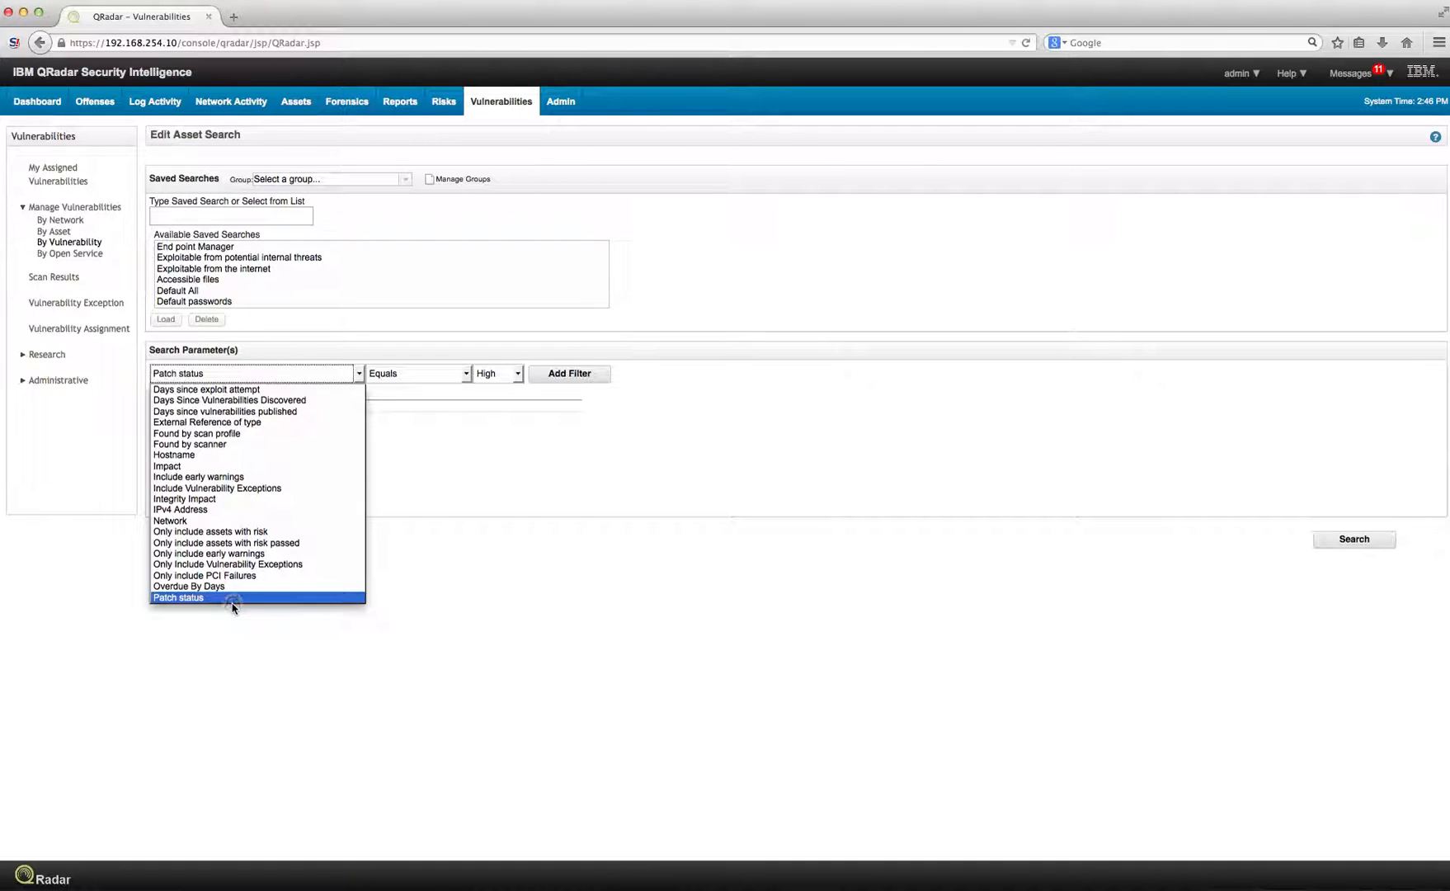
- Add Patch status Equals Fixed and run the search, listing the four MS11-100 instances on IEMCLIENT1
{"action": "left_click", "coordinate": [178, 597]}
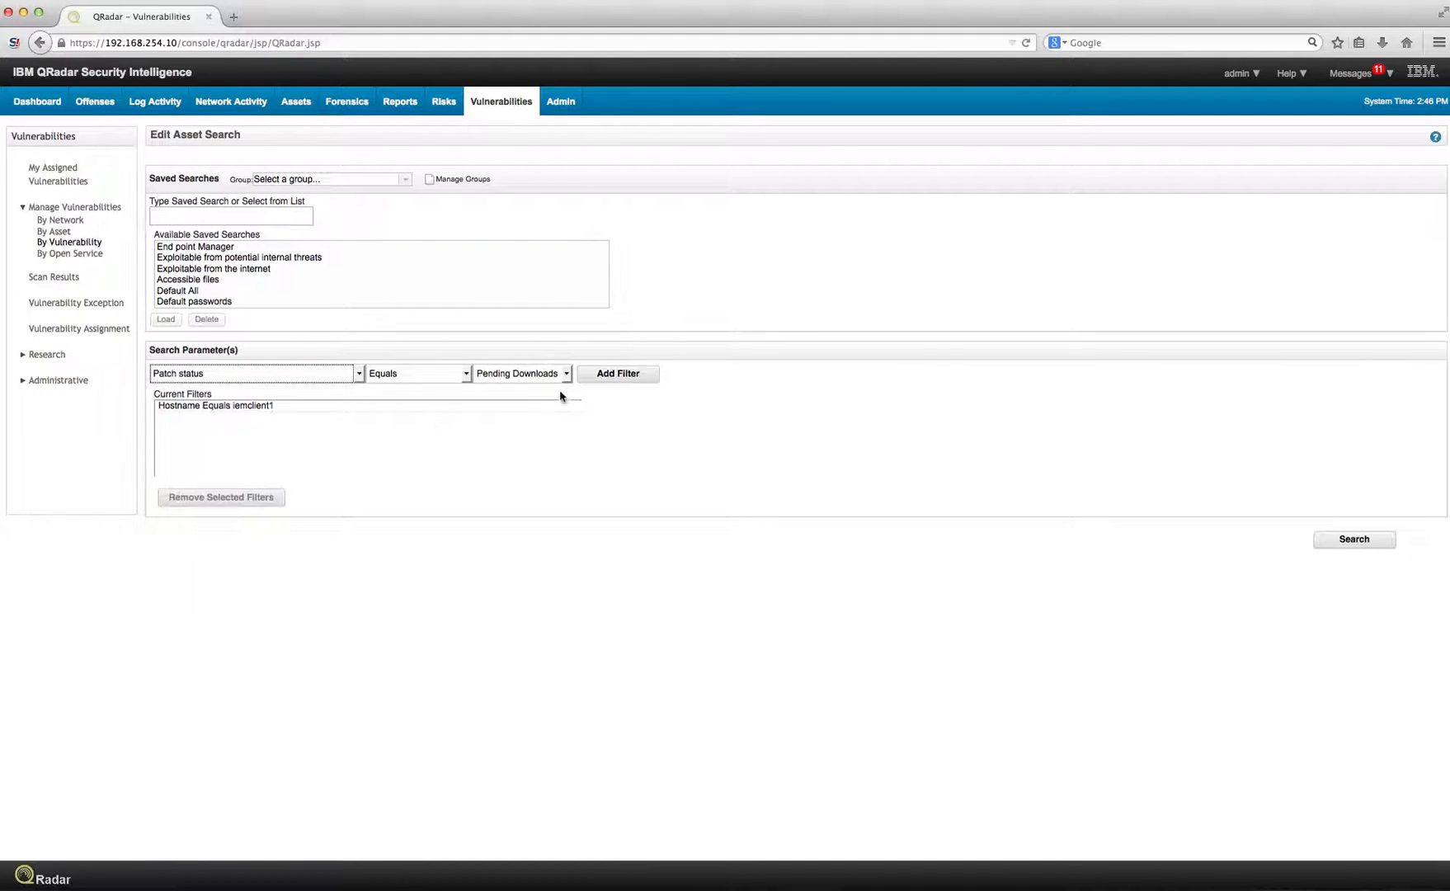
{"action": "left_click", "coordinate": [521, 373]}
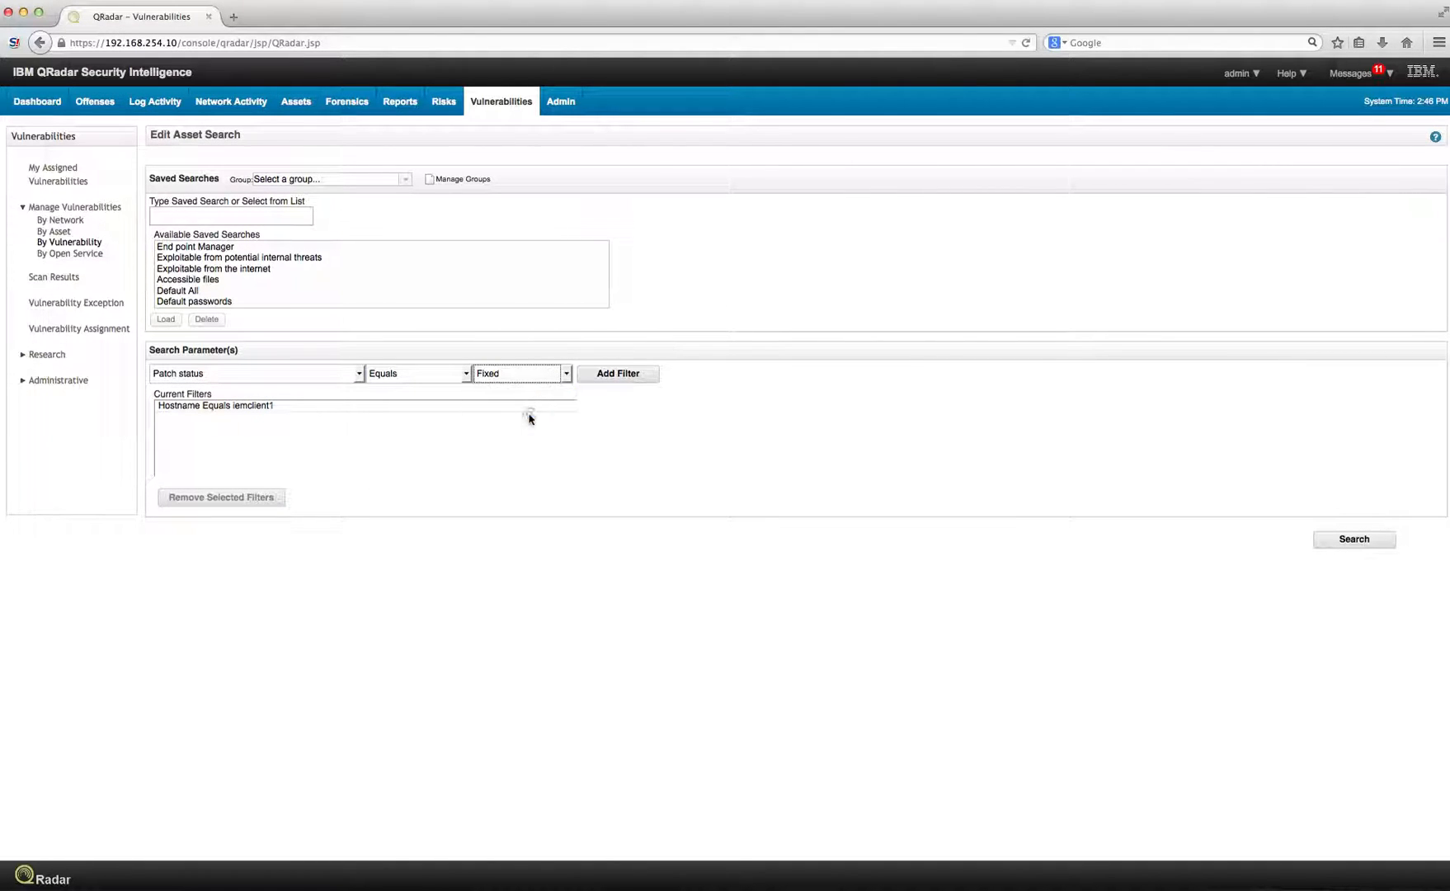
{"action": "left_click", "coordinate": [617, 372]}
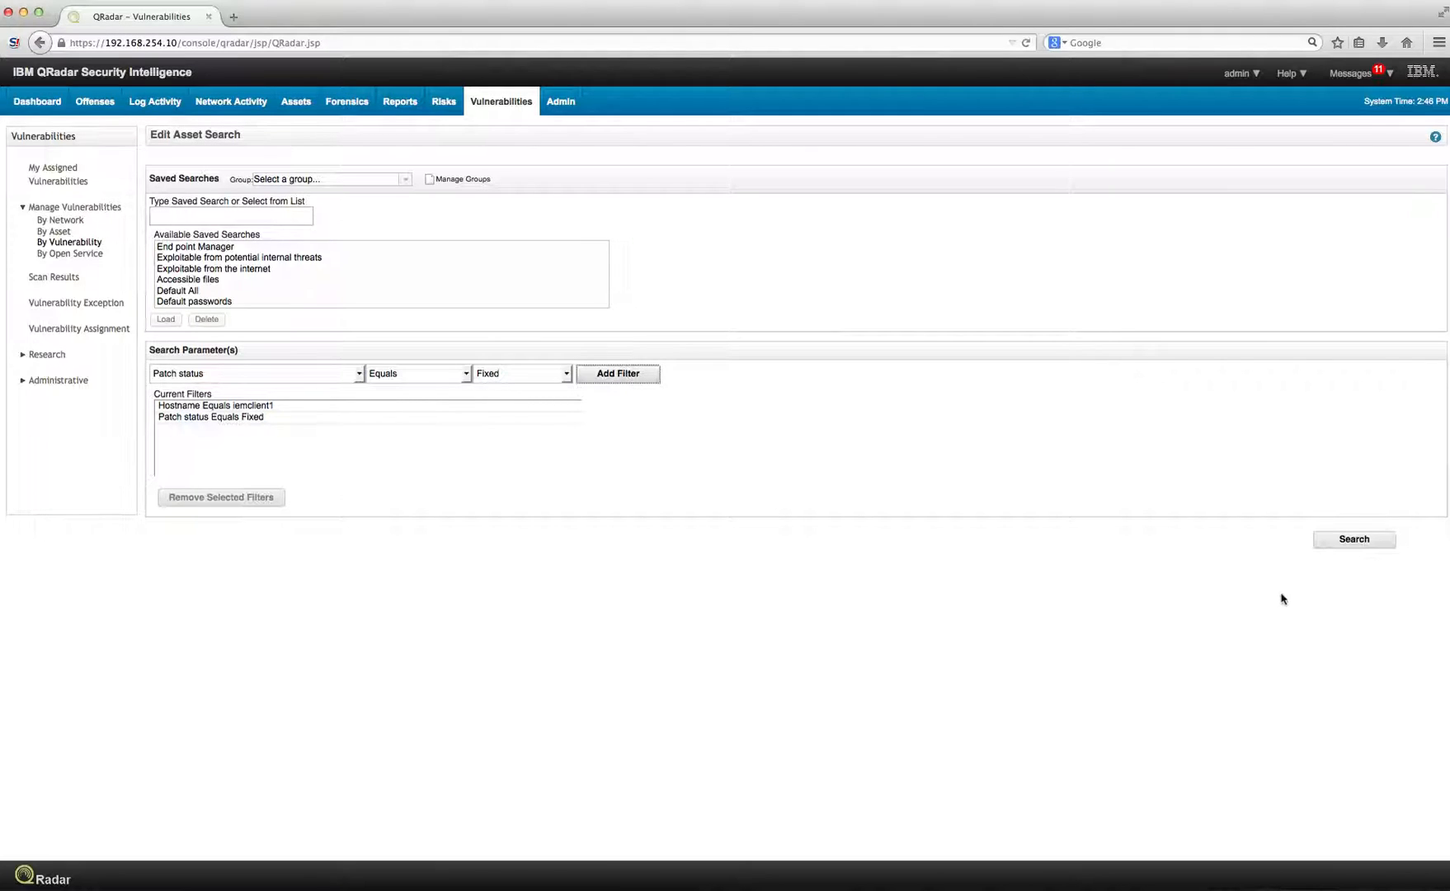
{"action": "left_click", "coordinate": [1353, 539]}
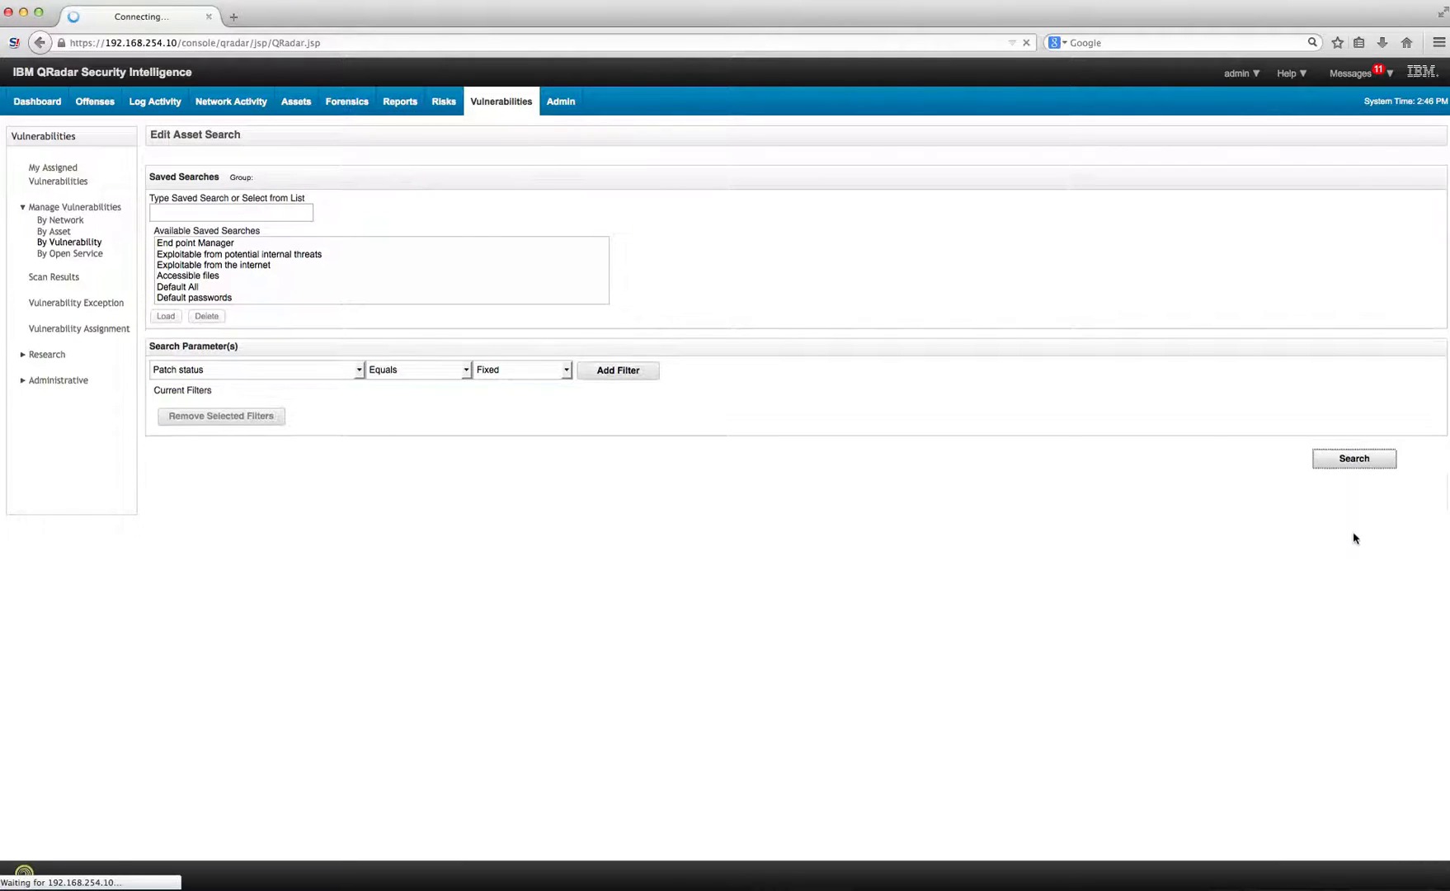
{"action": "left_click", "coordinate": [1352, 459]}
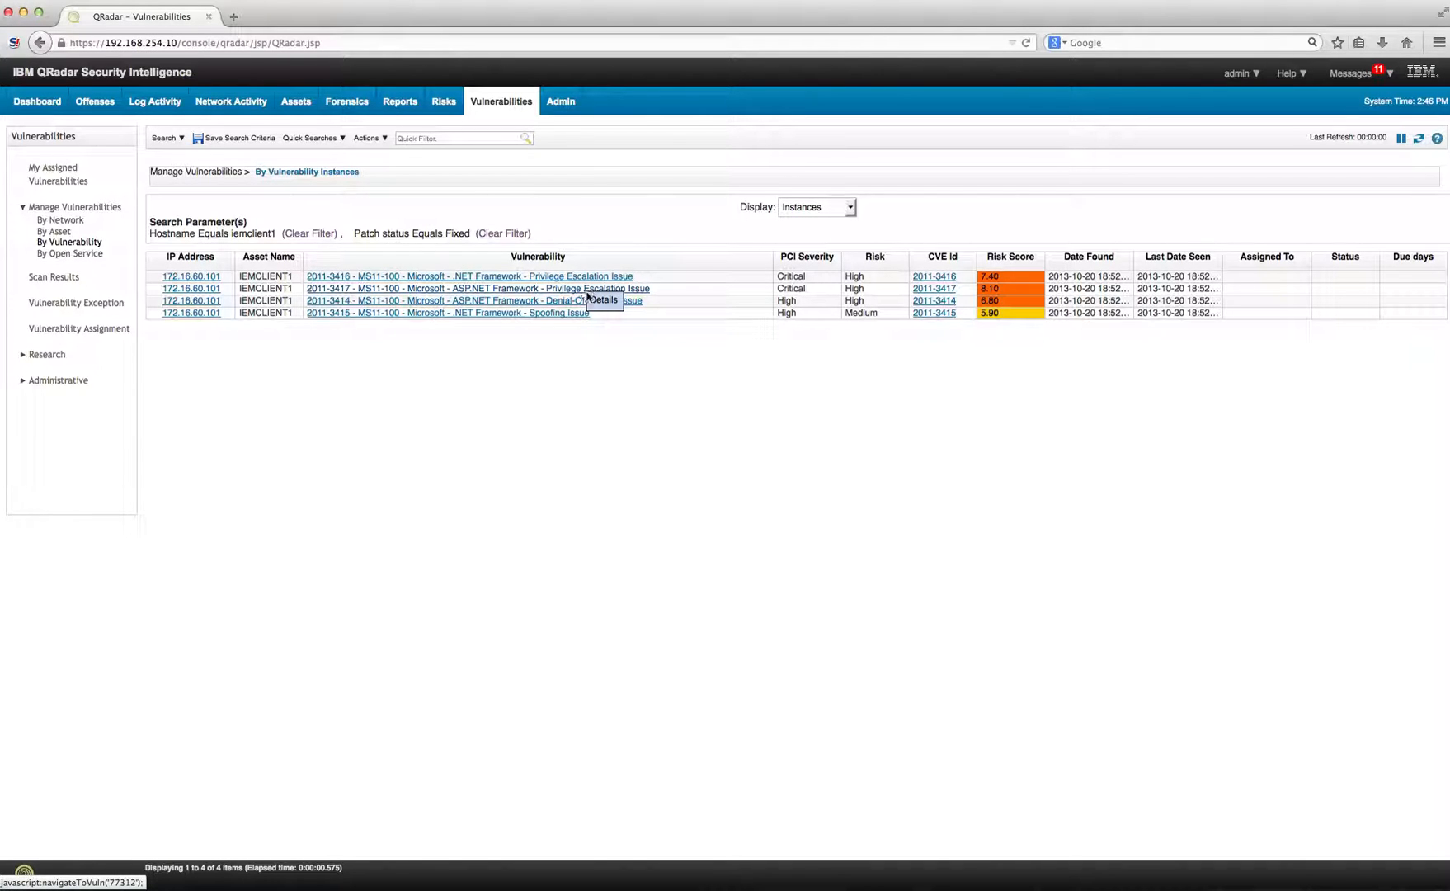
{"action": "mouse_move", "coordinate": [478, 215]}
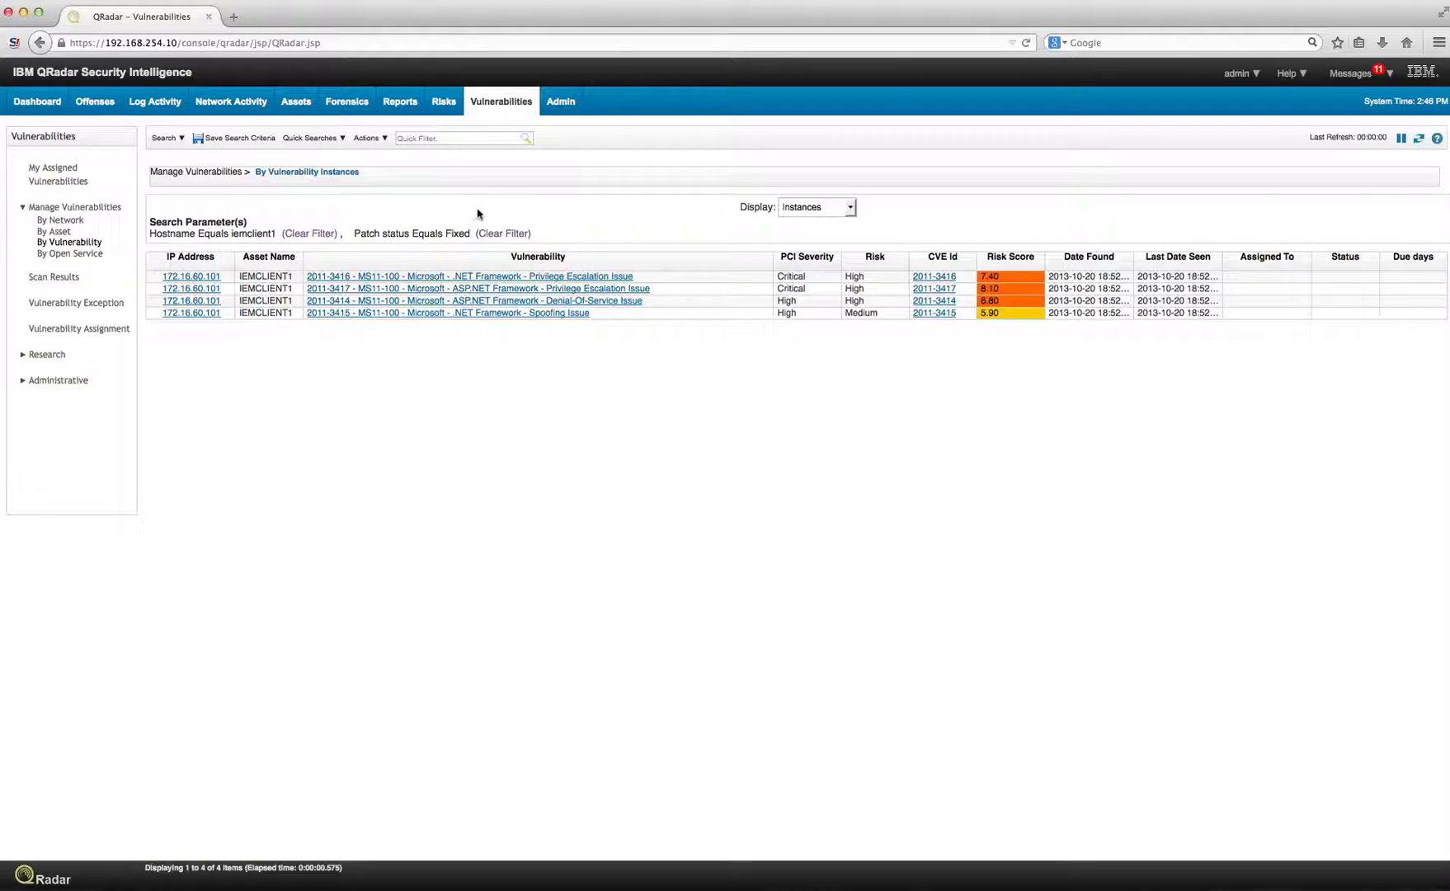
{"action": "mouse_move", "coordinate": [501, 208]}
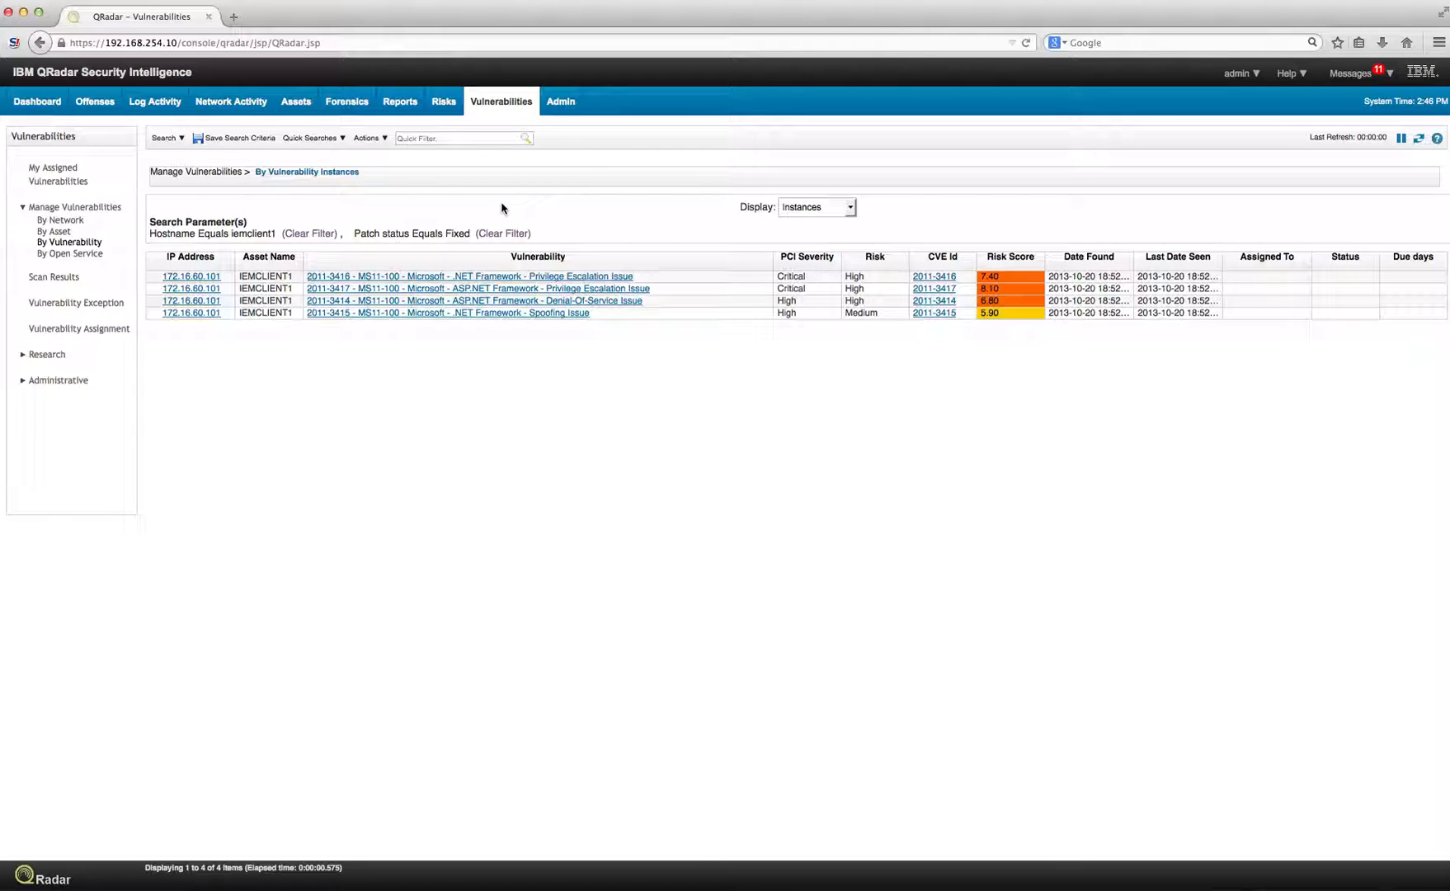
- Switch to the Log Activity page showing the live event stream
{"action": "left_click", "coordinate": [368, 138]}
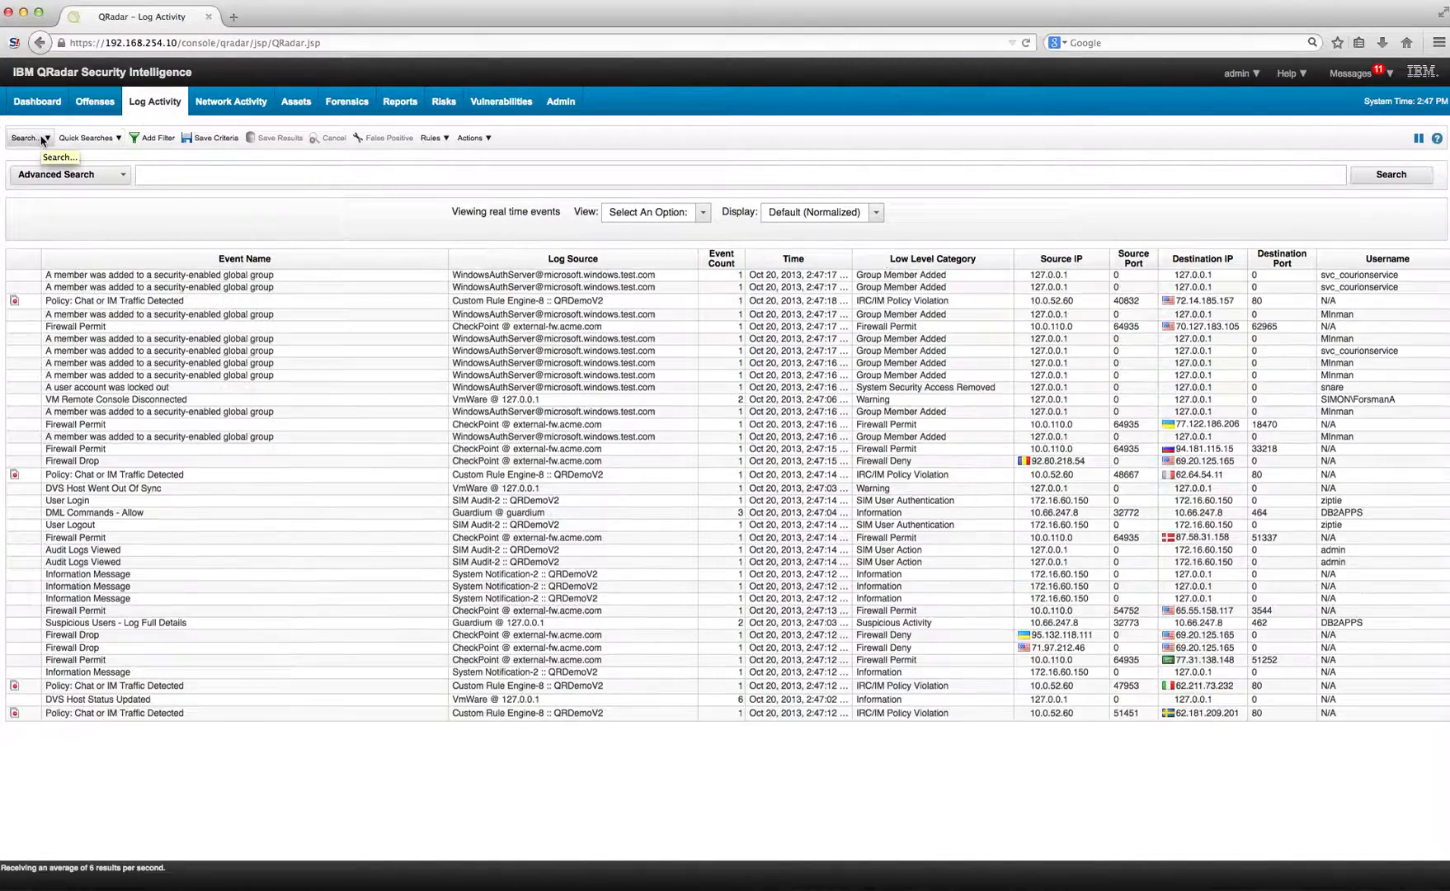
- Start a new event search and choose Log Source [Indexed] as the filter parameter
{"action": "left_click", "coordinate": [25, 138]}
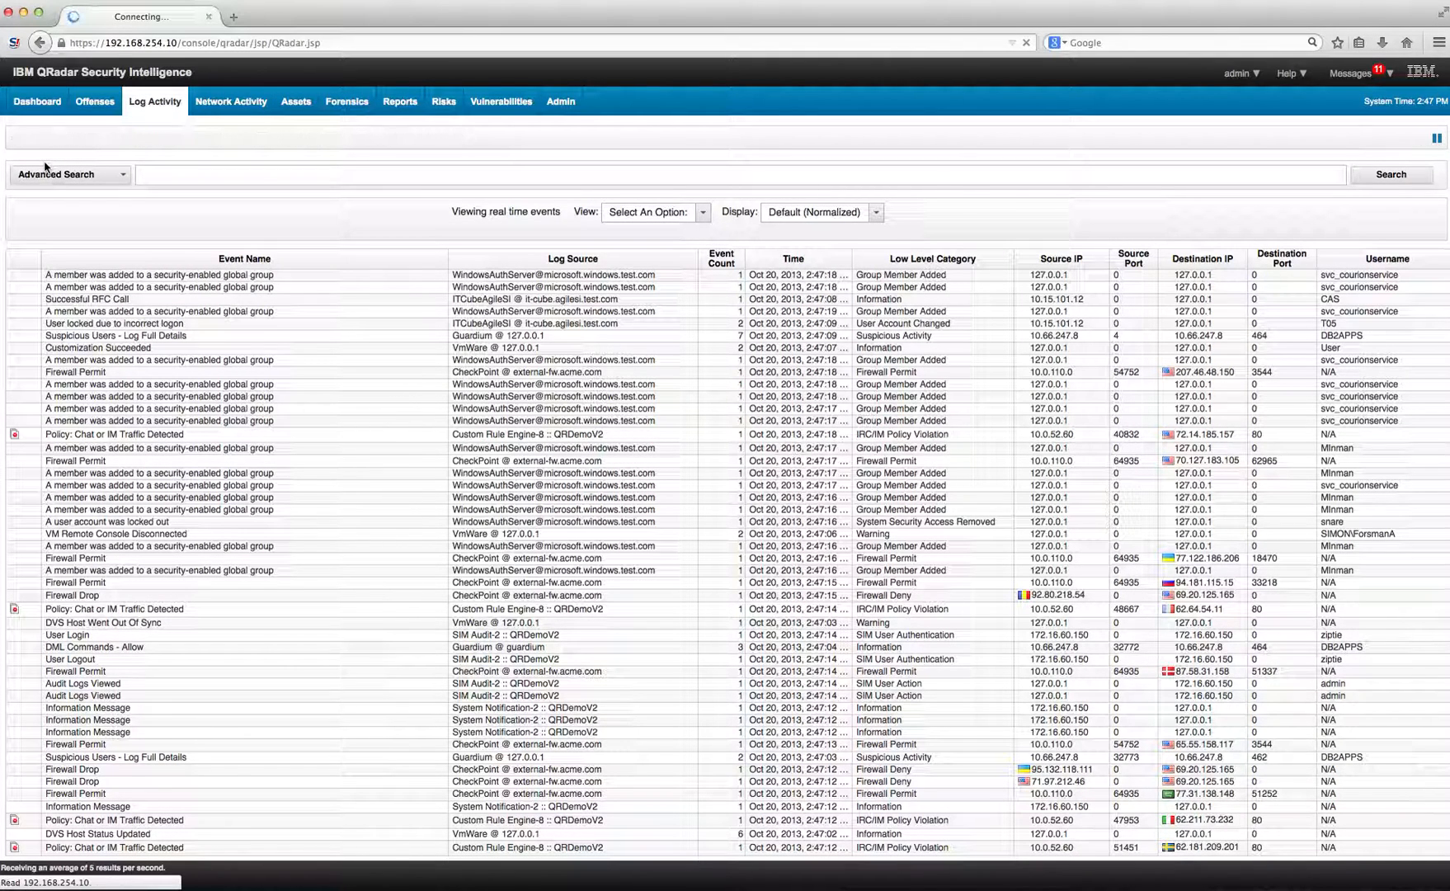
{"action": "left_click", "coordinate": [64, 173]}
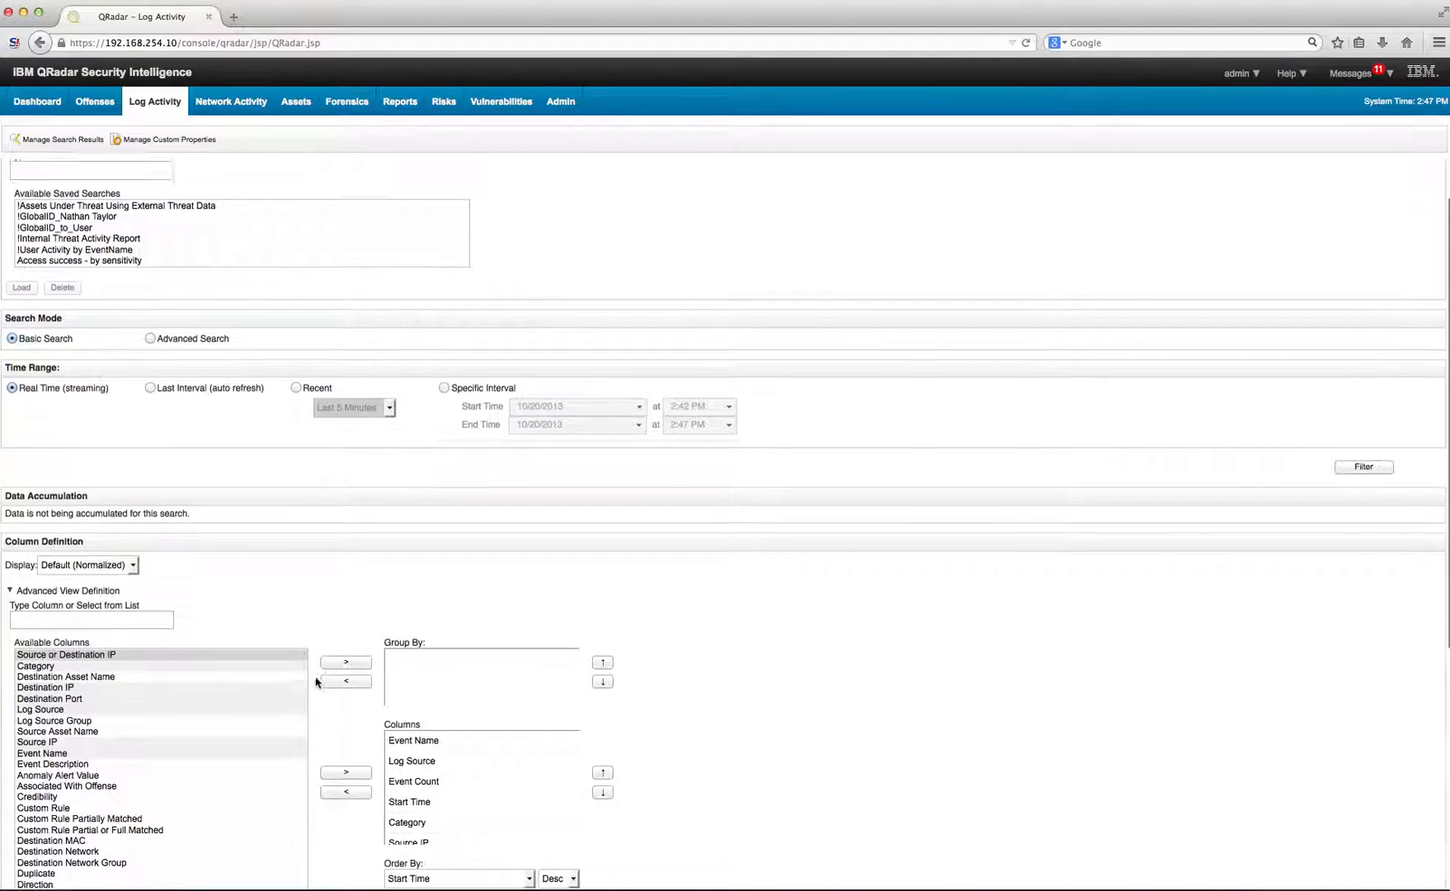
{"action": "scroll", "scroll_direction": "down", "scroll_amount": 3}
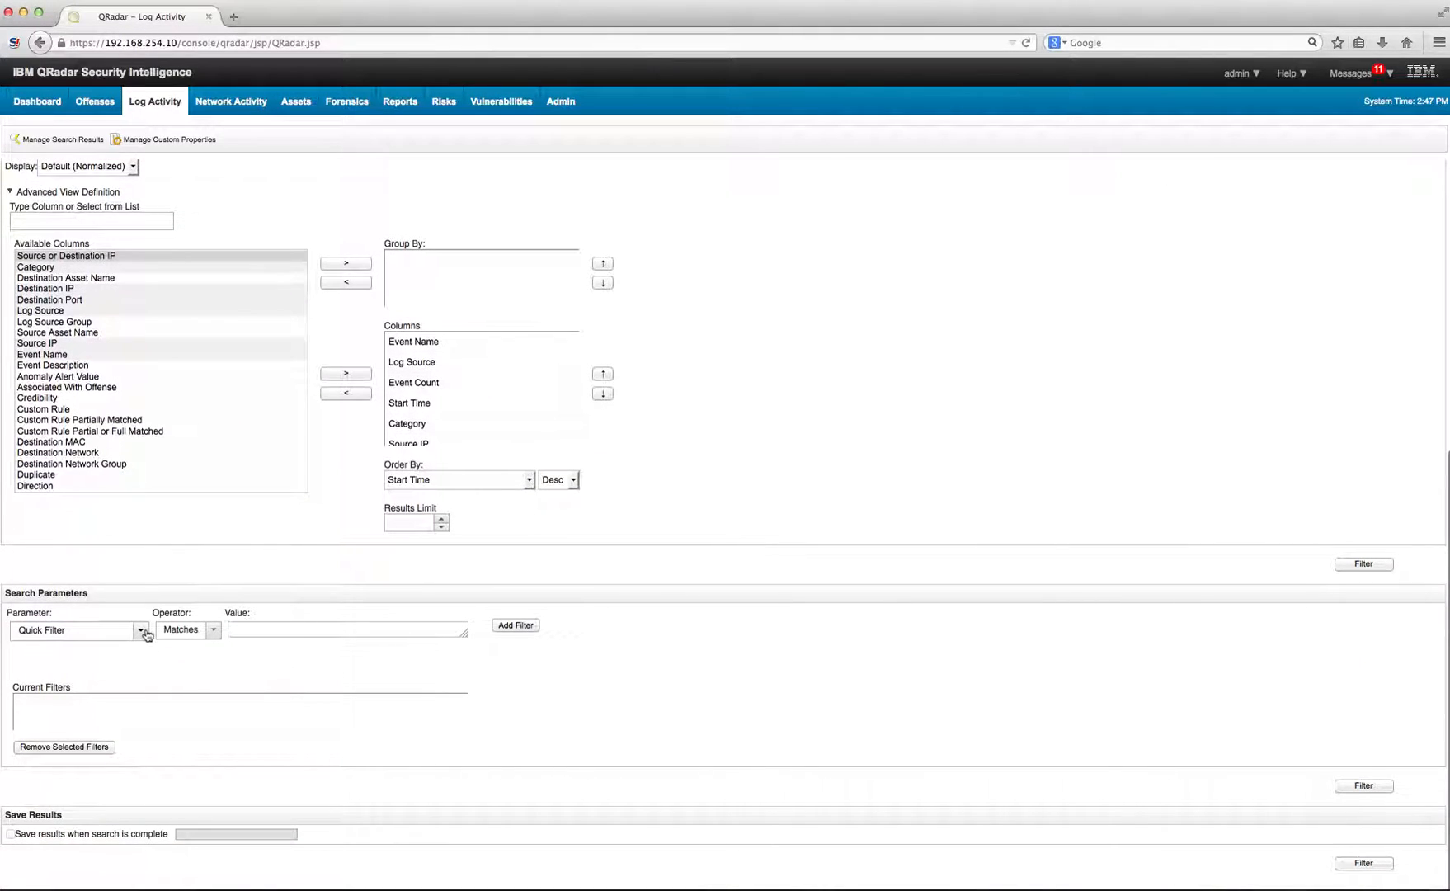
{"action": "left_click", "coordinate": [140, 630]}
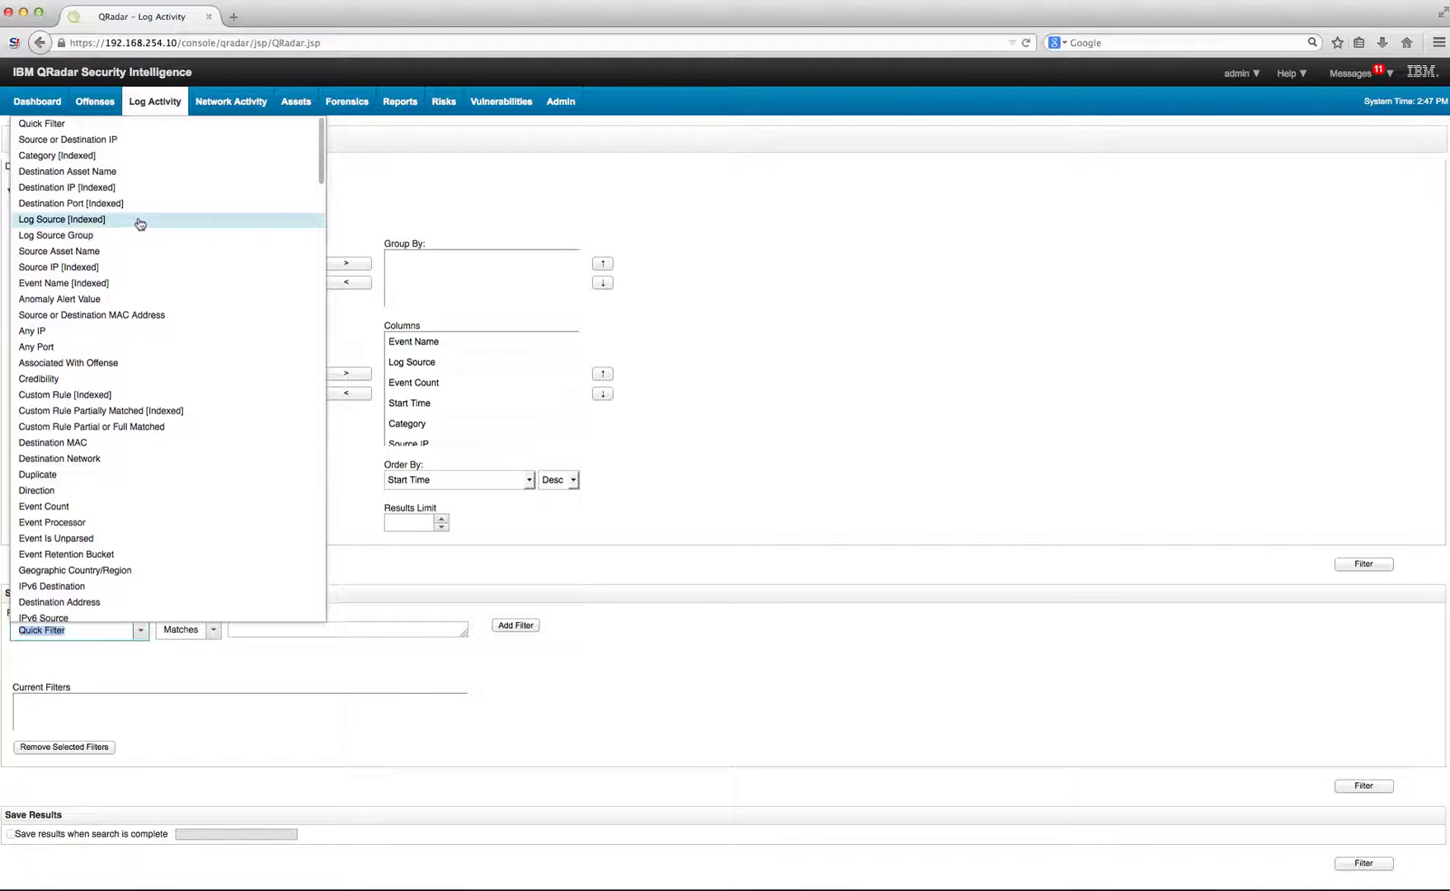
{"action": "left_click", "coordinate": [63, 219]}
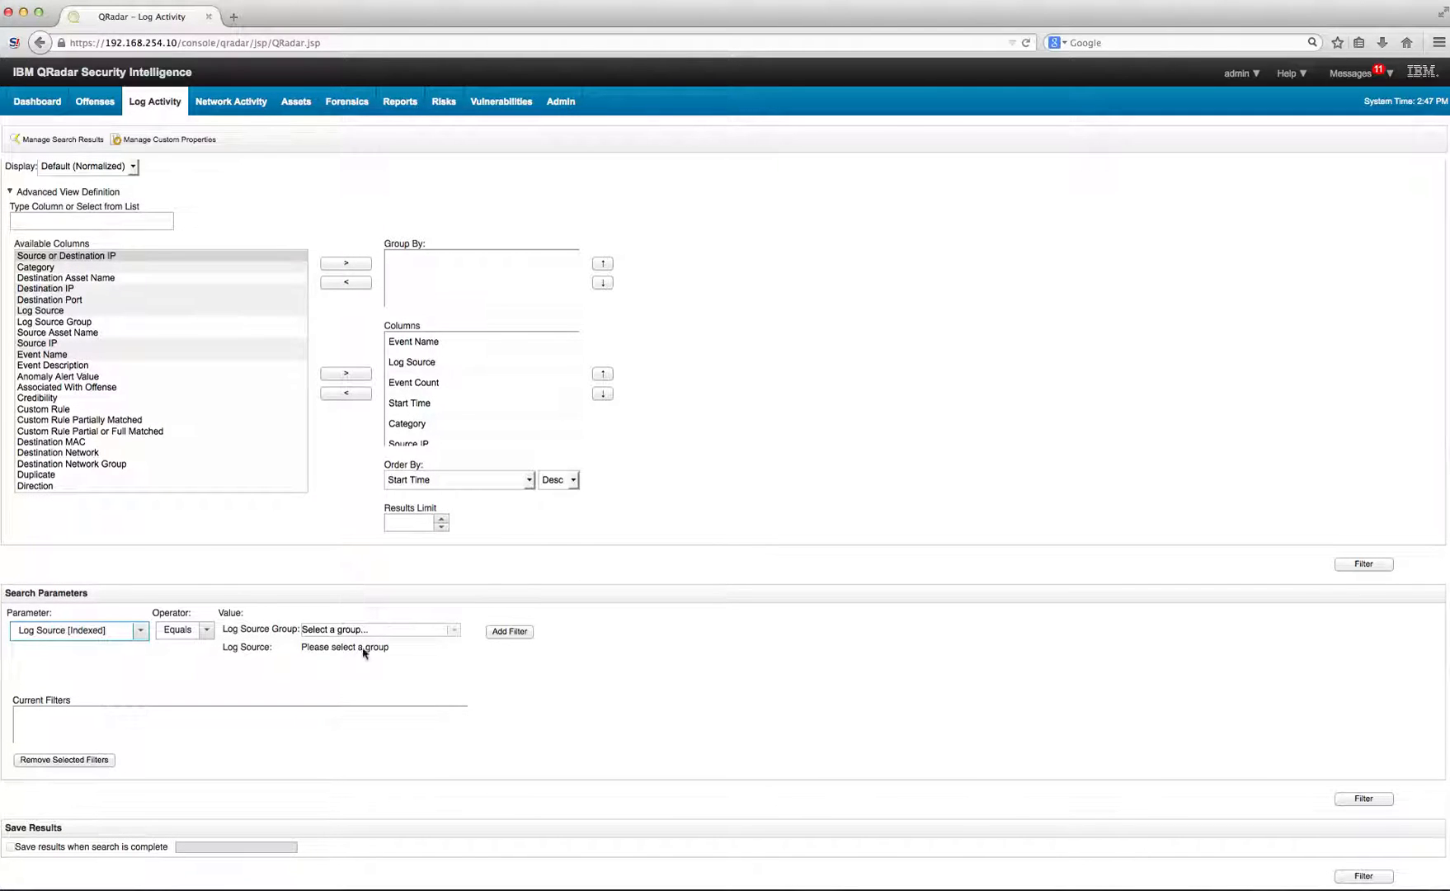
- Pick log source group Other and log source IEM, adding the Log Source is IEM filter
{"action": "left_click", "coordinate": [454, 629]}
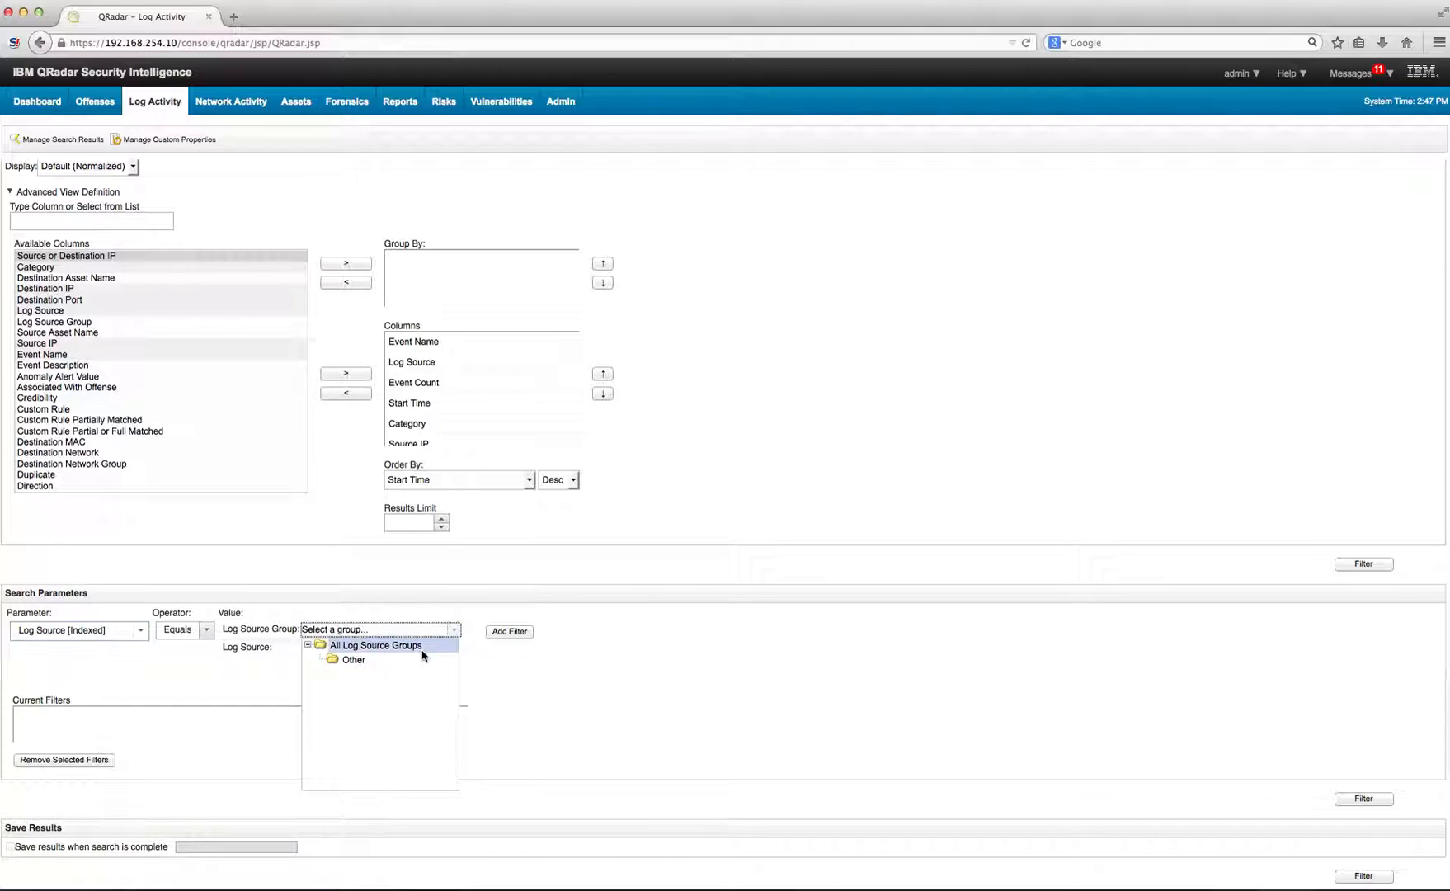
{"action": "left_click", "coordinate": [353, 660]}
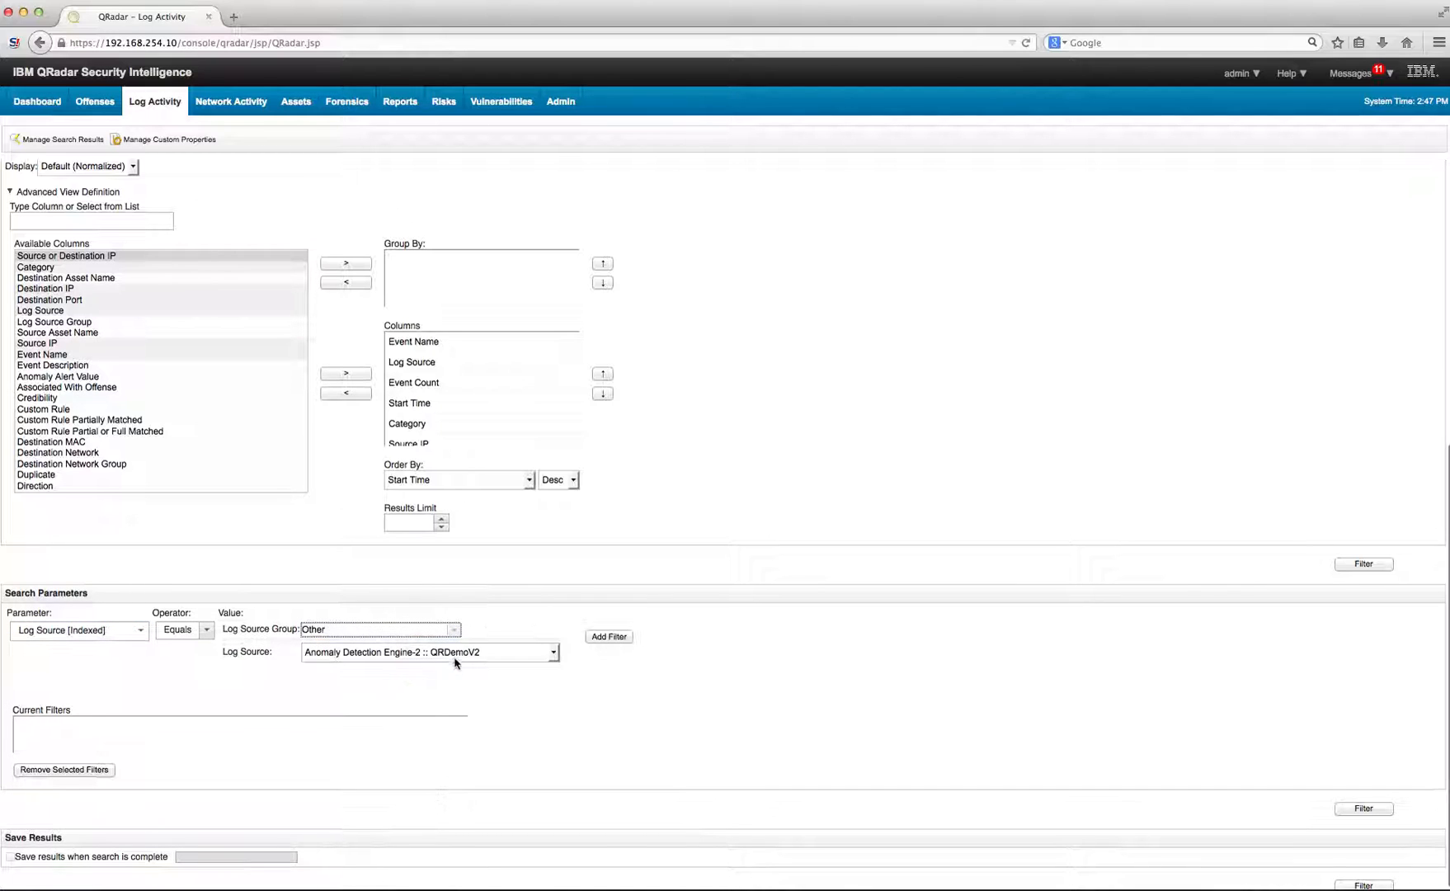
{"action": "left_click", "coordinate": [553, 651]}
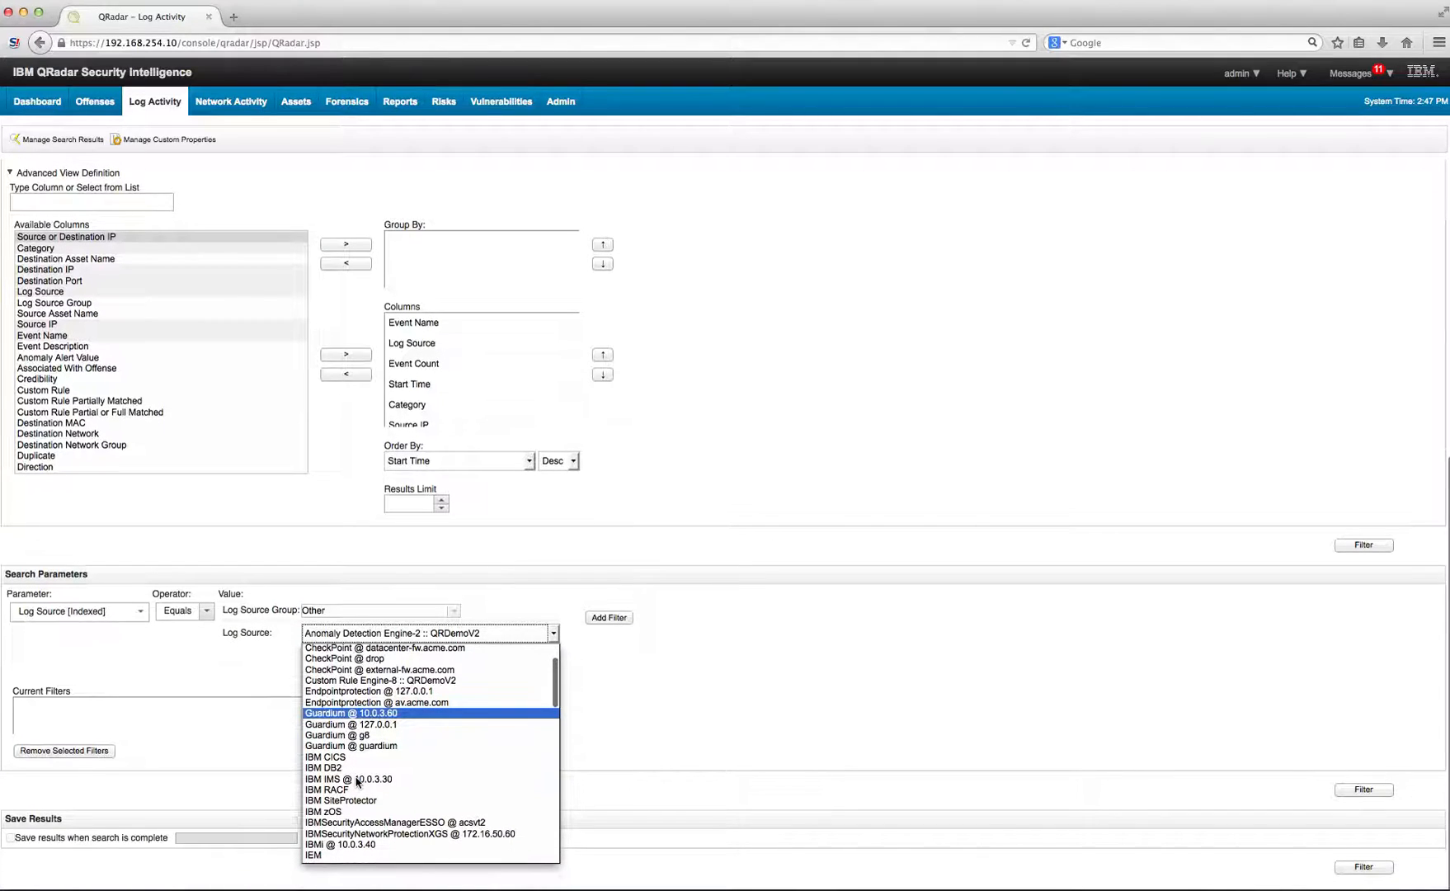
{"action": "scroll", "scroll_direction": "down", "scroll_amount": 3}
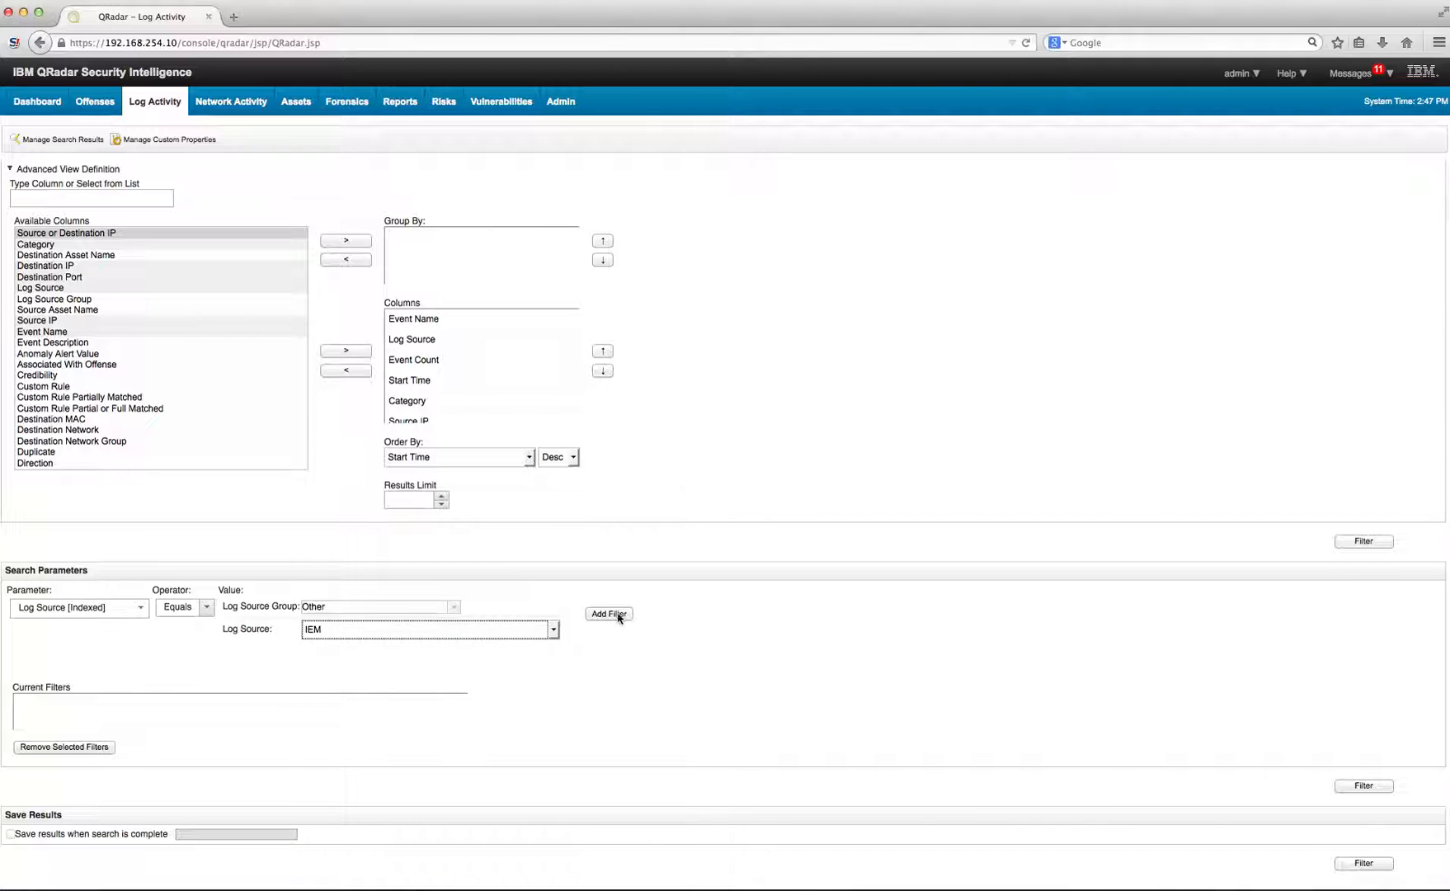
{"action": "left_click", "coordinate": [607, 614]}
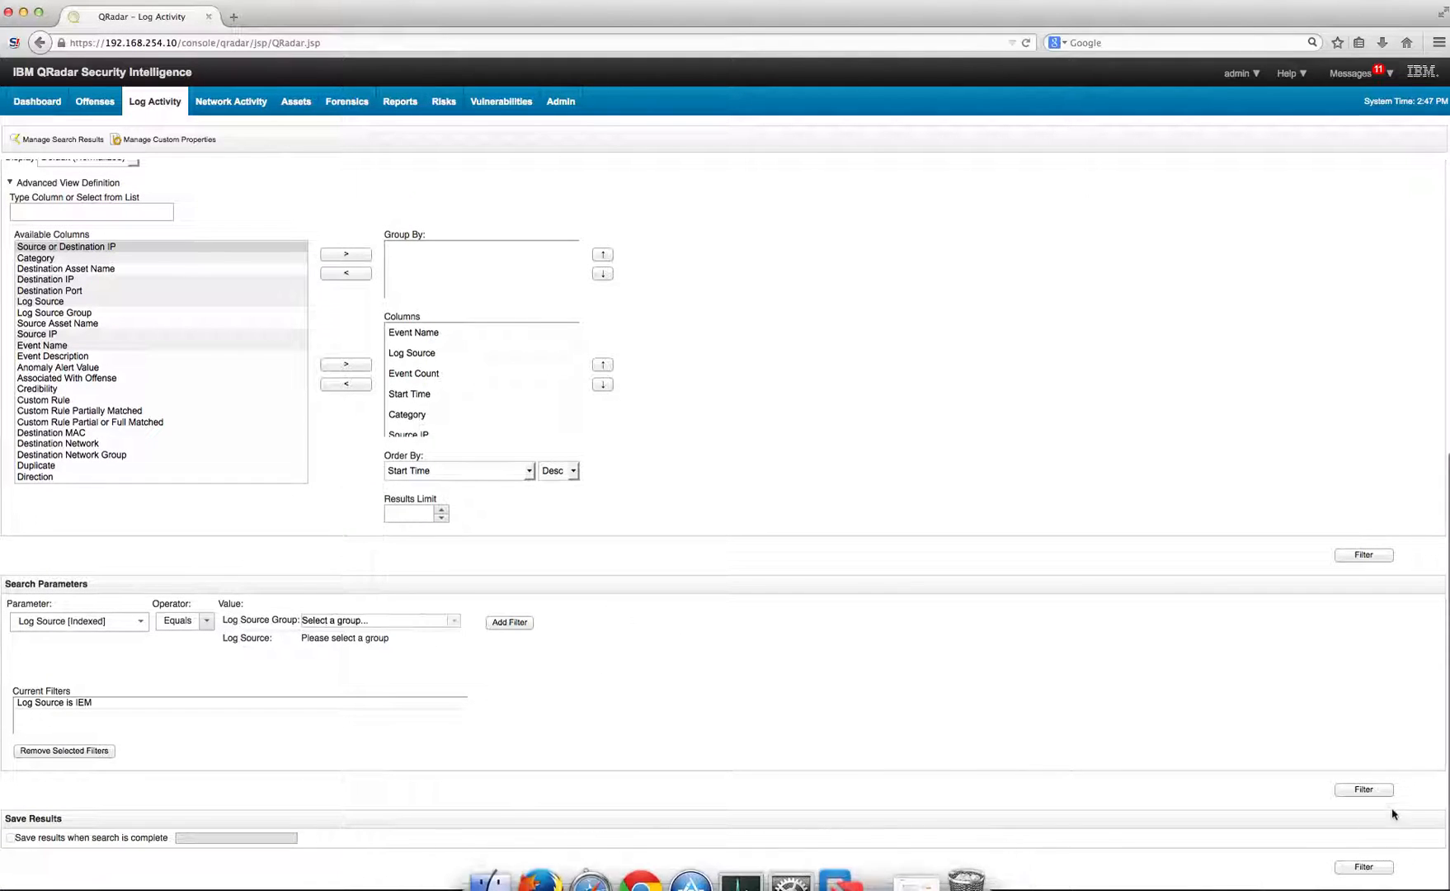
- Run the IEM search over the Last 30 Minutes, returning one Security Hotfix - Attempted event
{"action": "left_click", "coordinate": [1362, 789]}
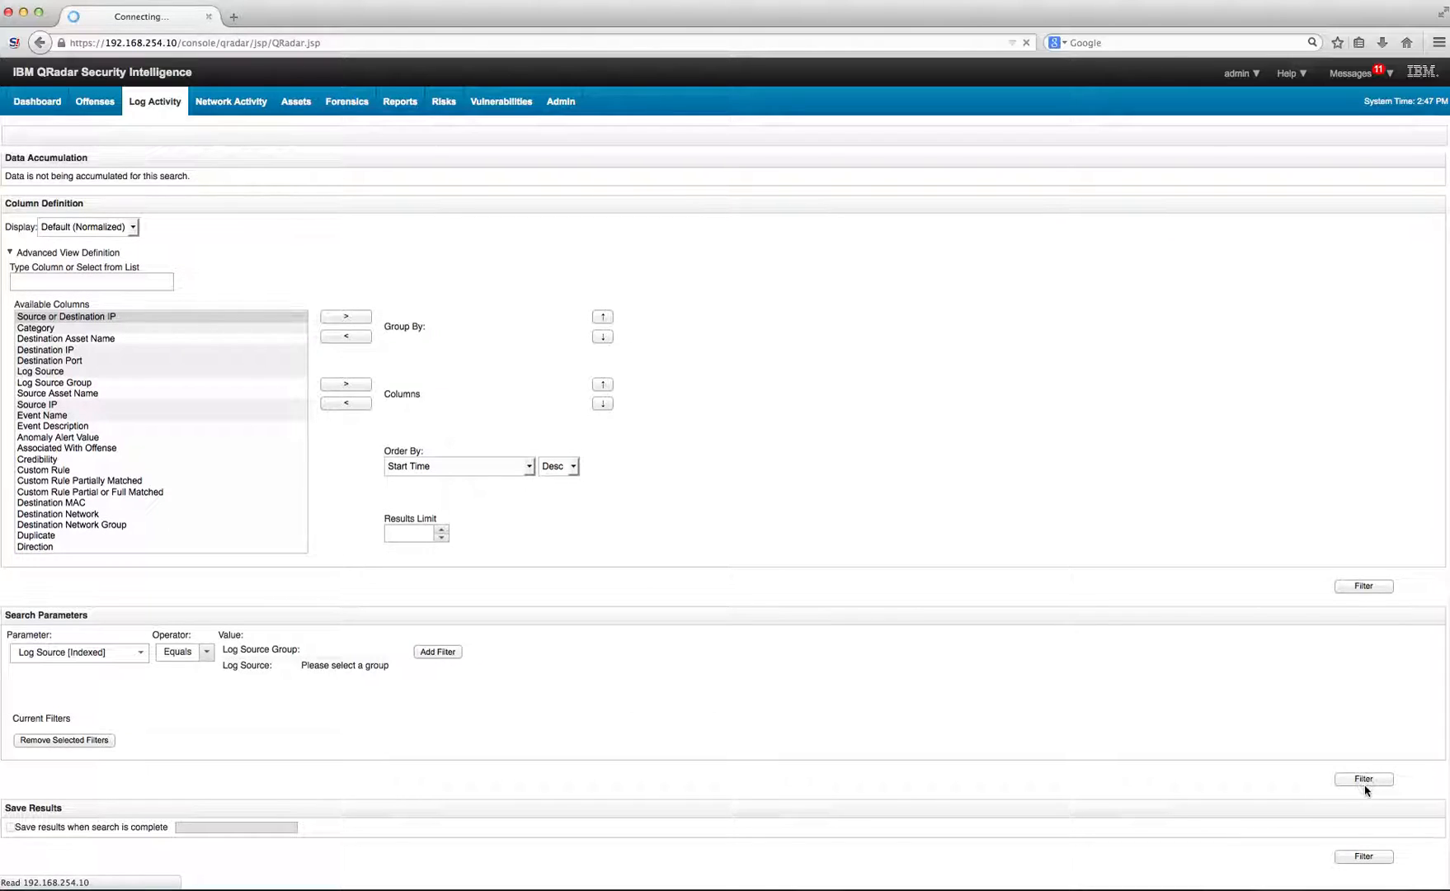
{"action": "left_click", "coordinate": [1363, 779]}
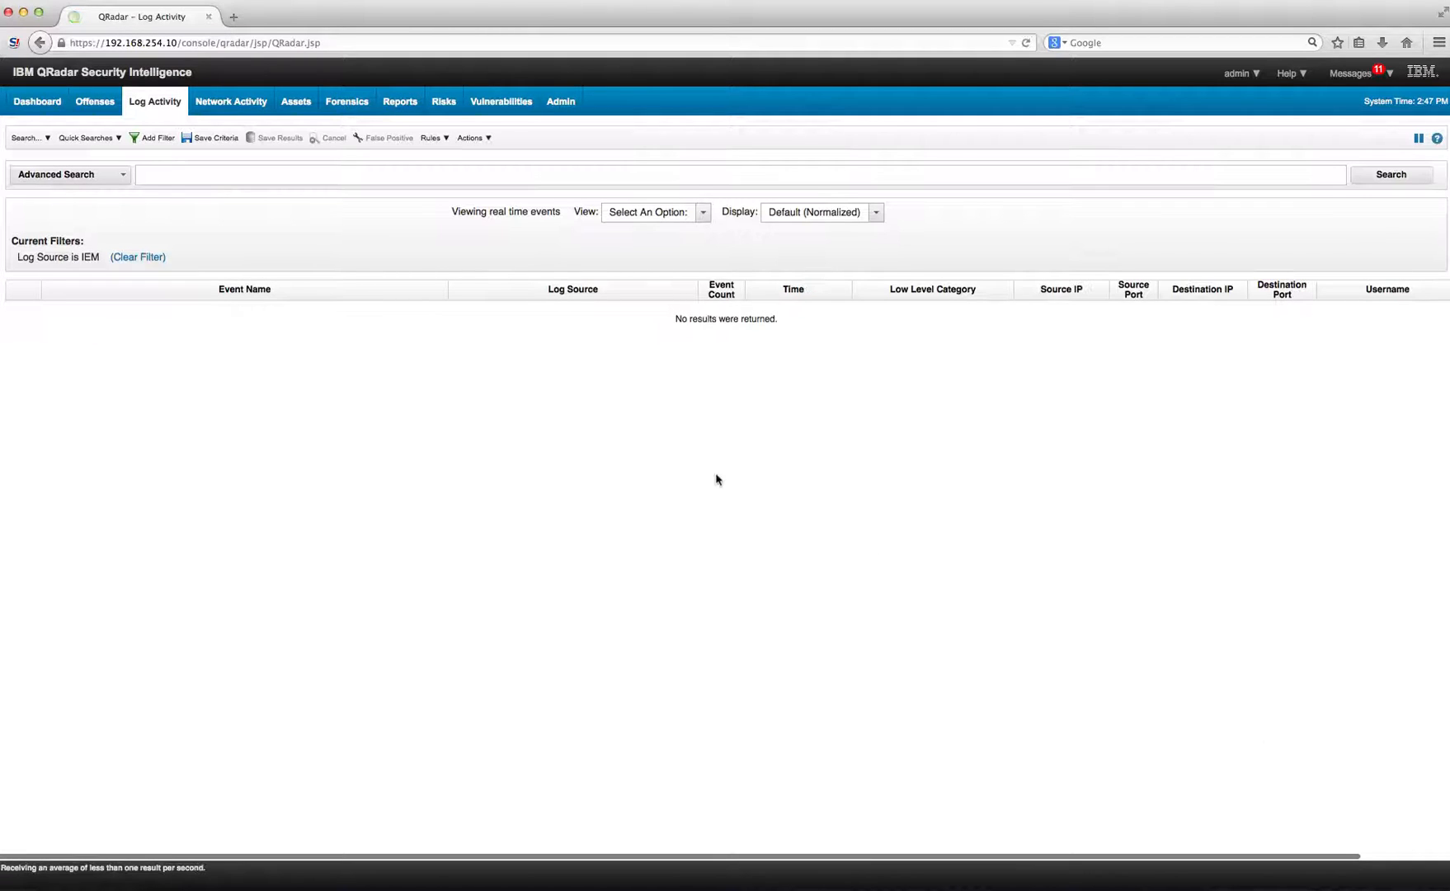
{"action": "left_click", "coordinate": [701, 211]}
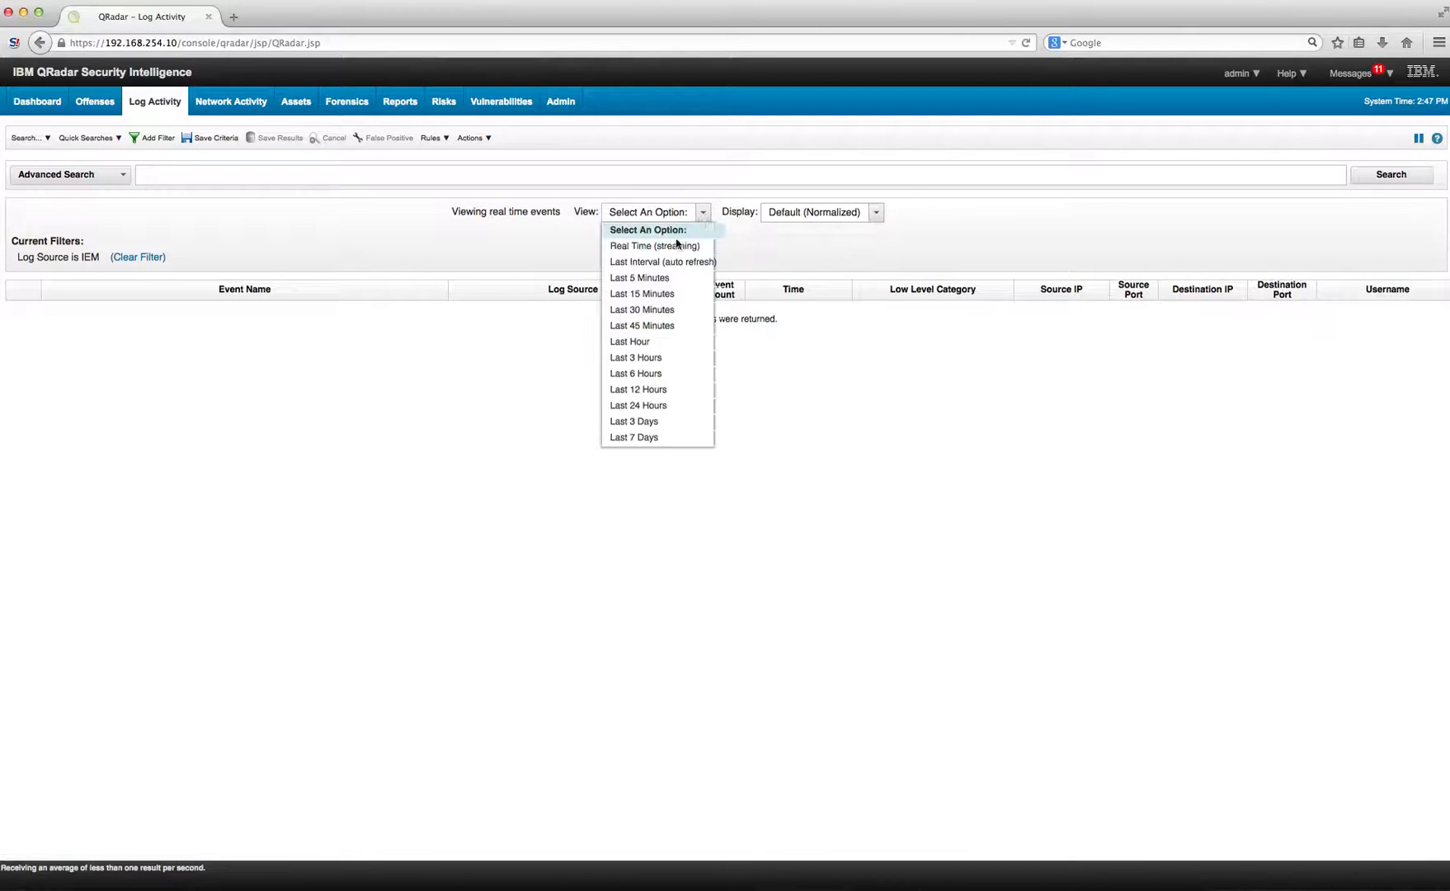
{"action": "mouse_move", "coordinate": [641, 309]}
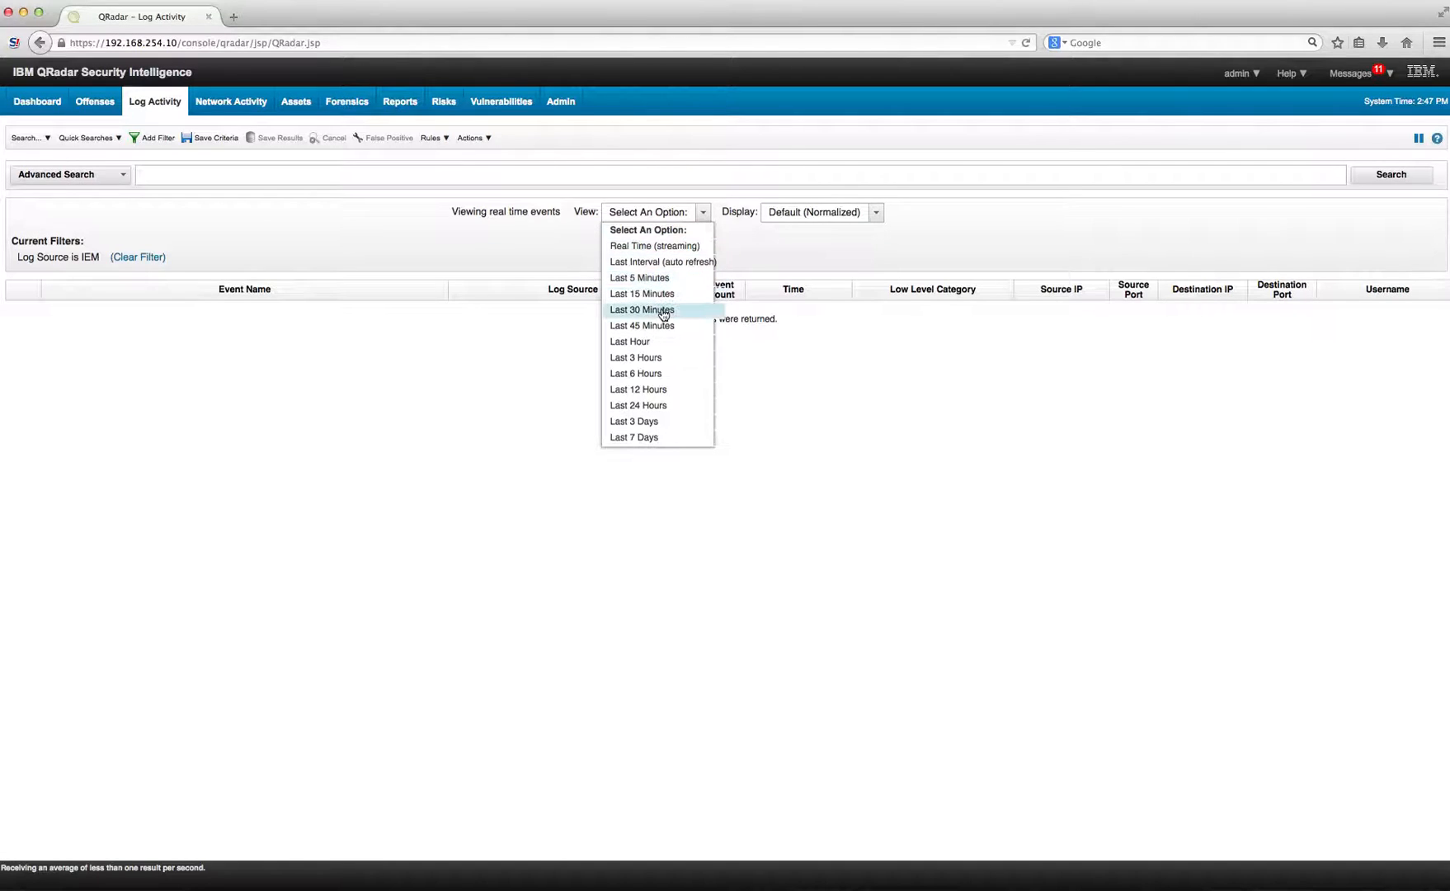
{"action": "left_click", "coordinate": [642, 308]}
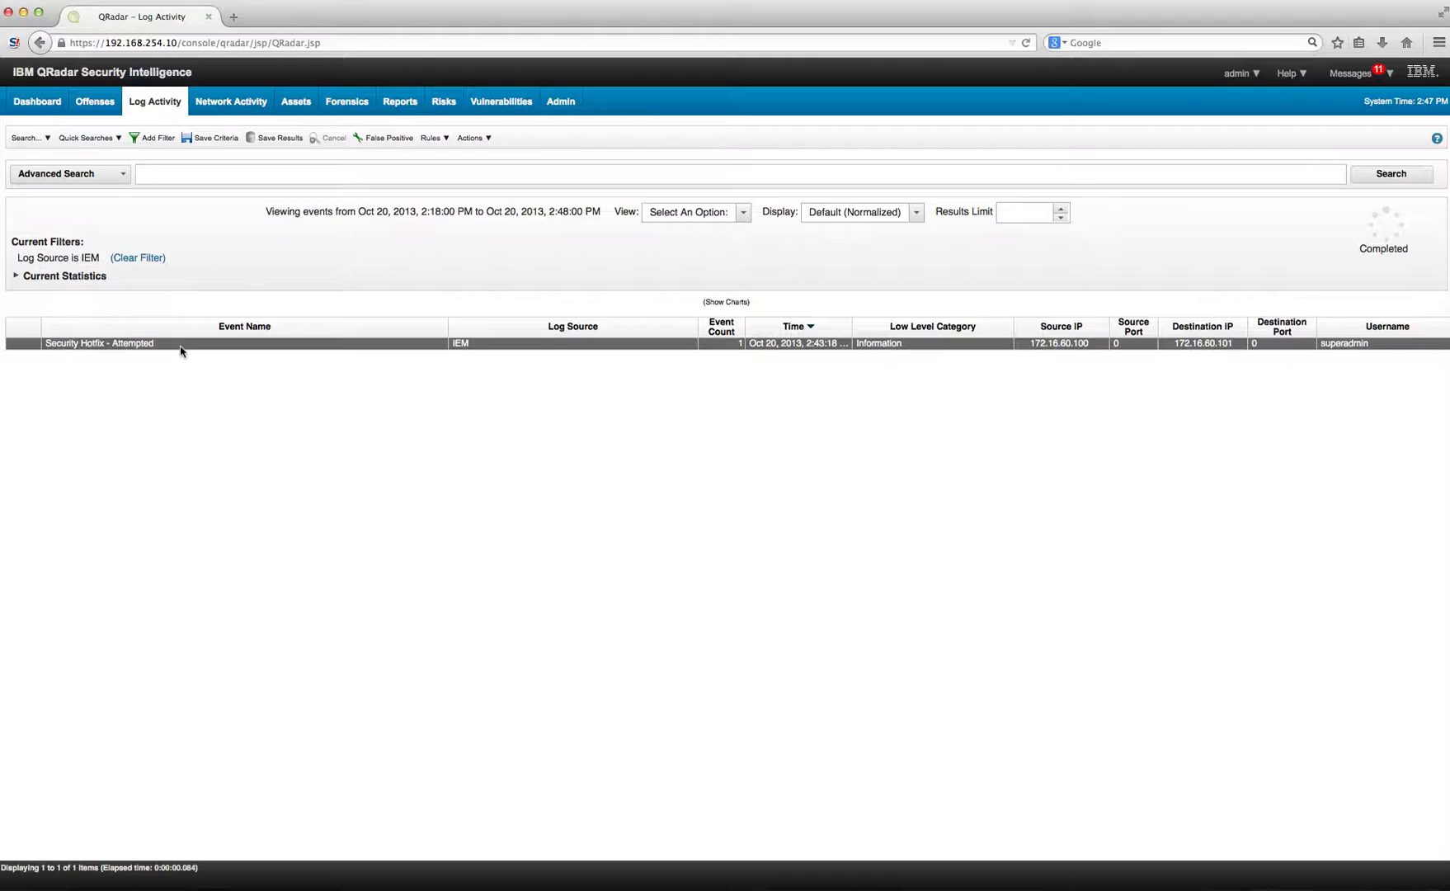
{"action": "mouse_move", "coordinate": [707, 269]}
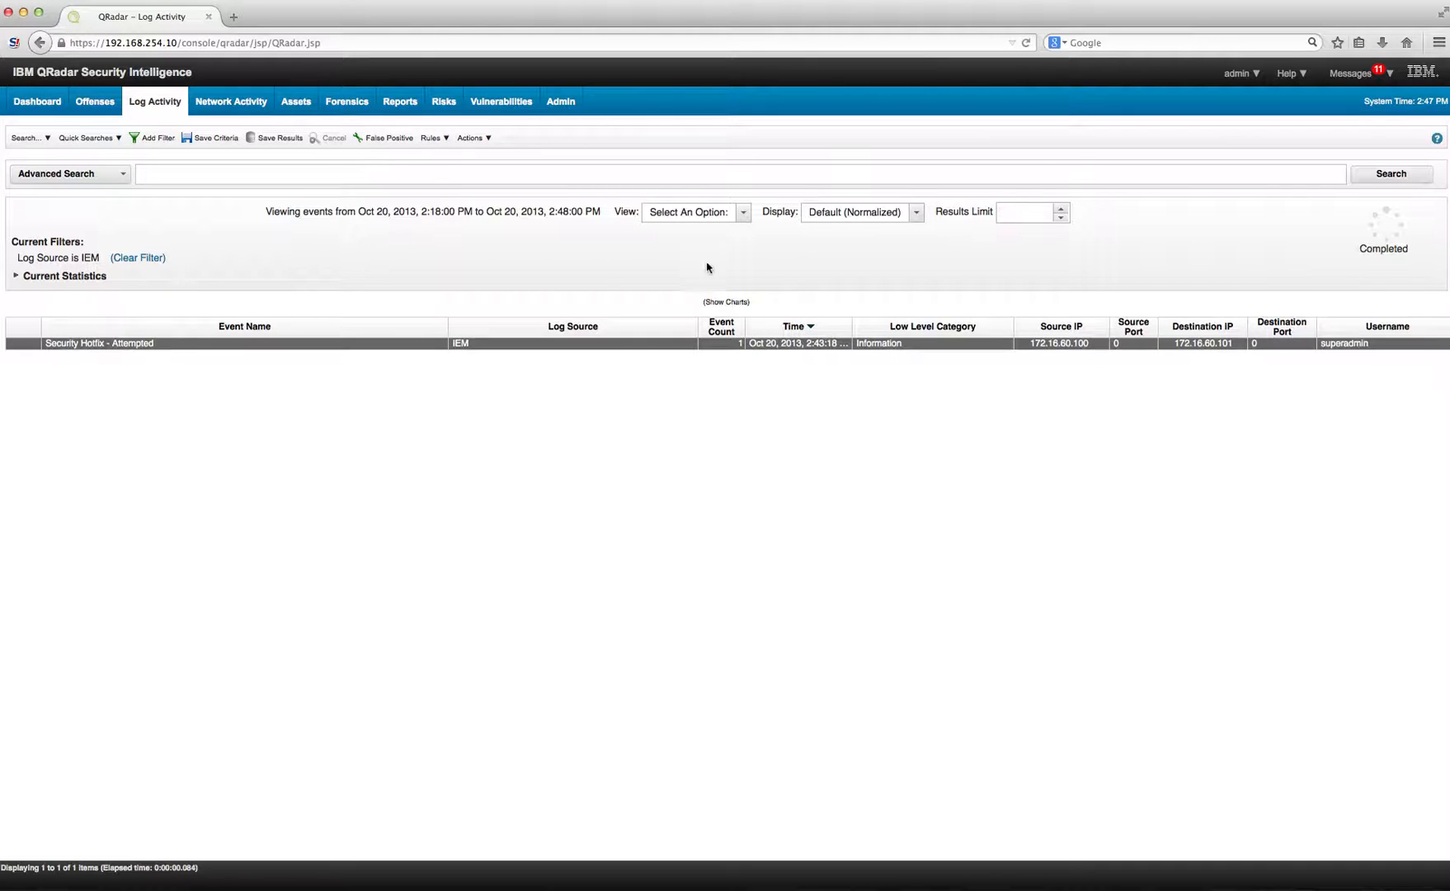
- Widen the time range to 6 hours, listing two Security Hotfix - Attempted and two User Login events
{"action": "left_click", "coordinate": [742, 211]}
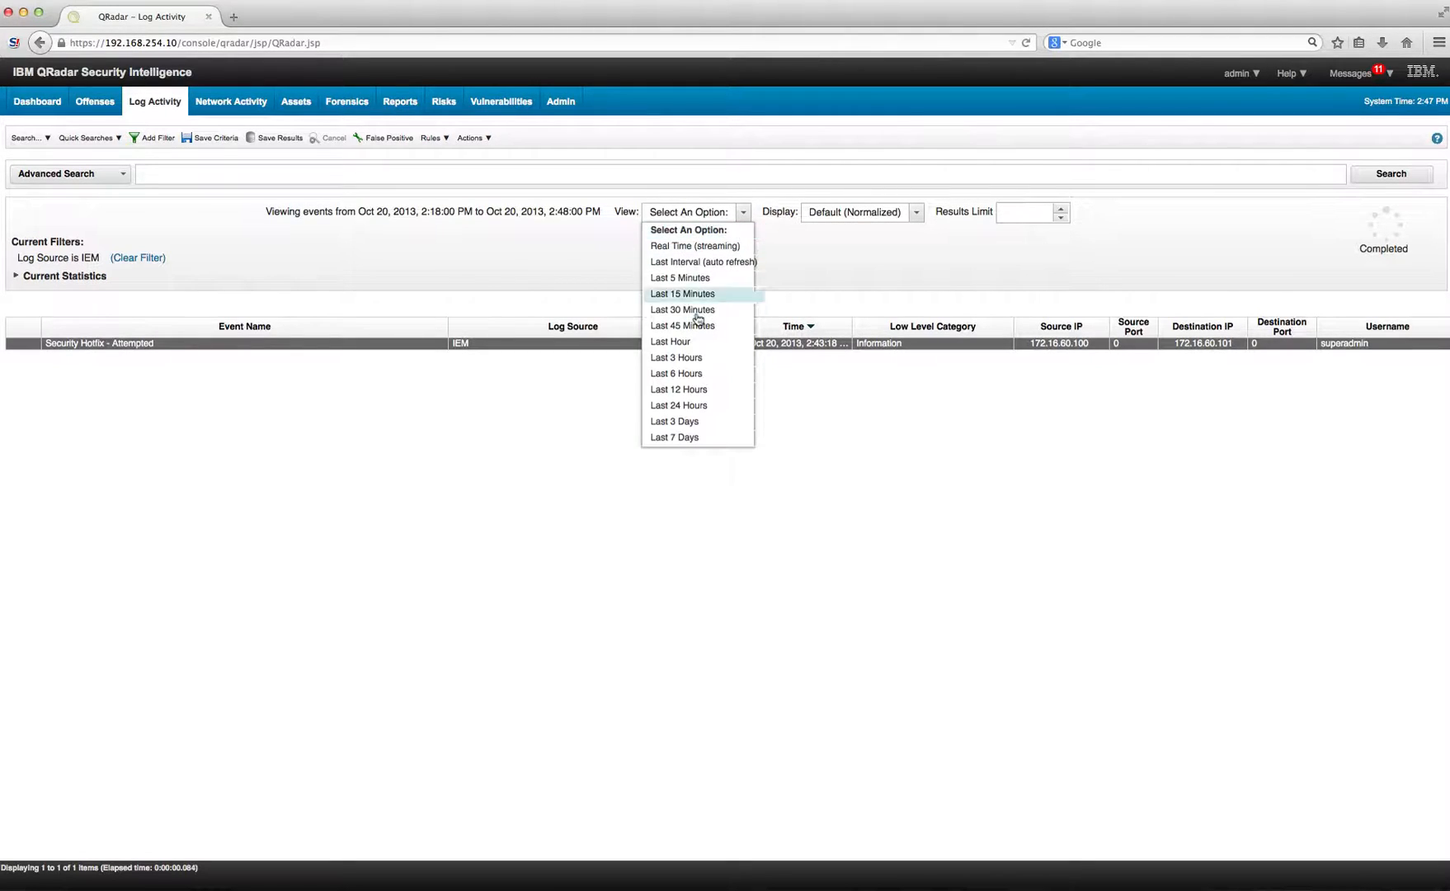
{"action": "mouse_move", "coordinate": [677, 358]}
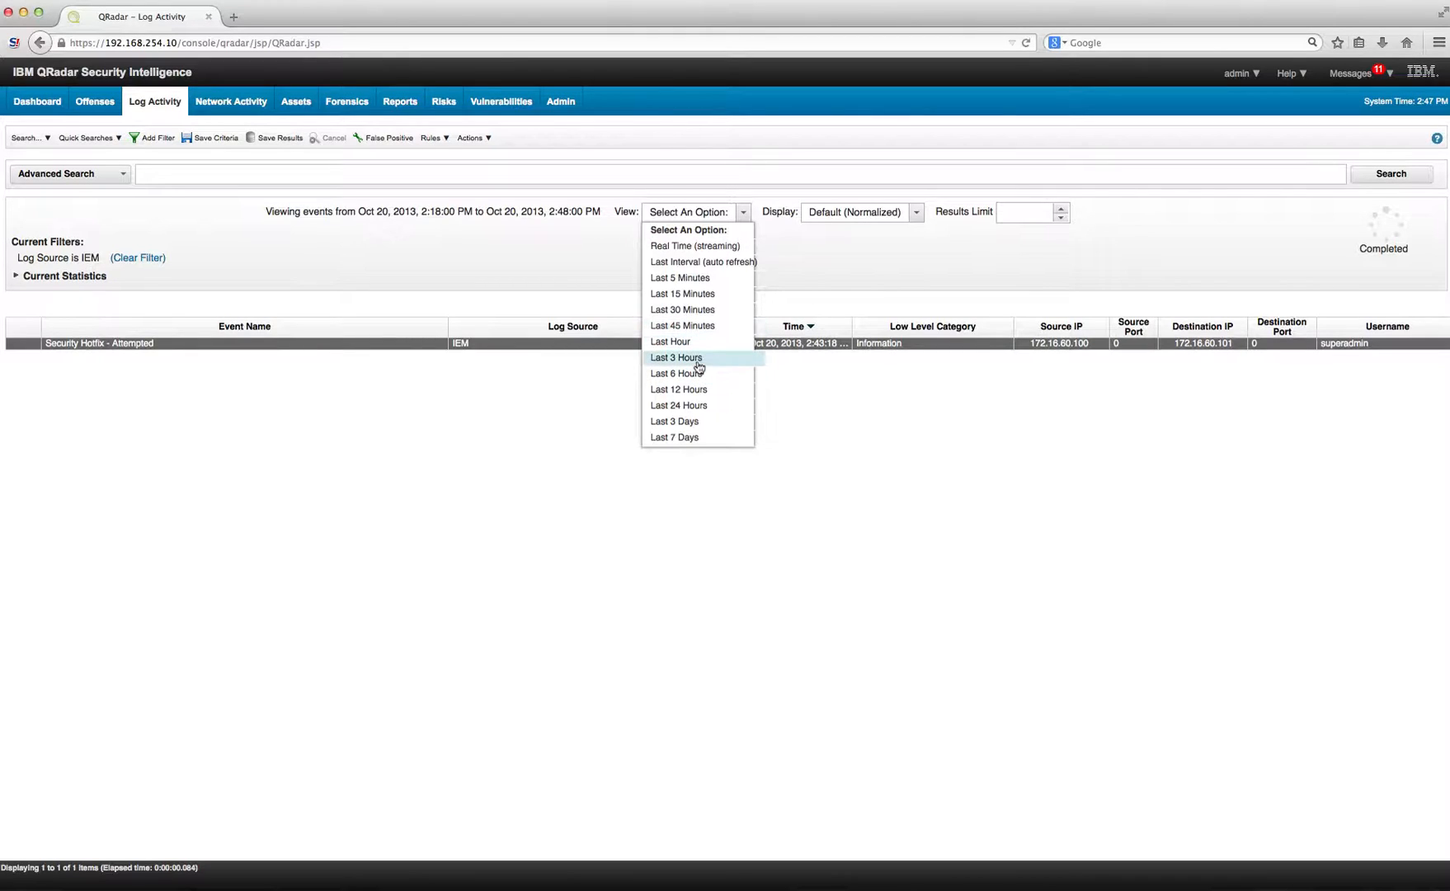
{"action": "left_click", "coordinate": [678, 373]}
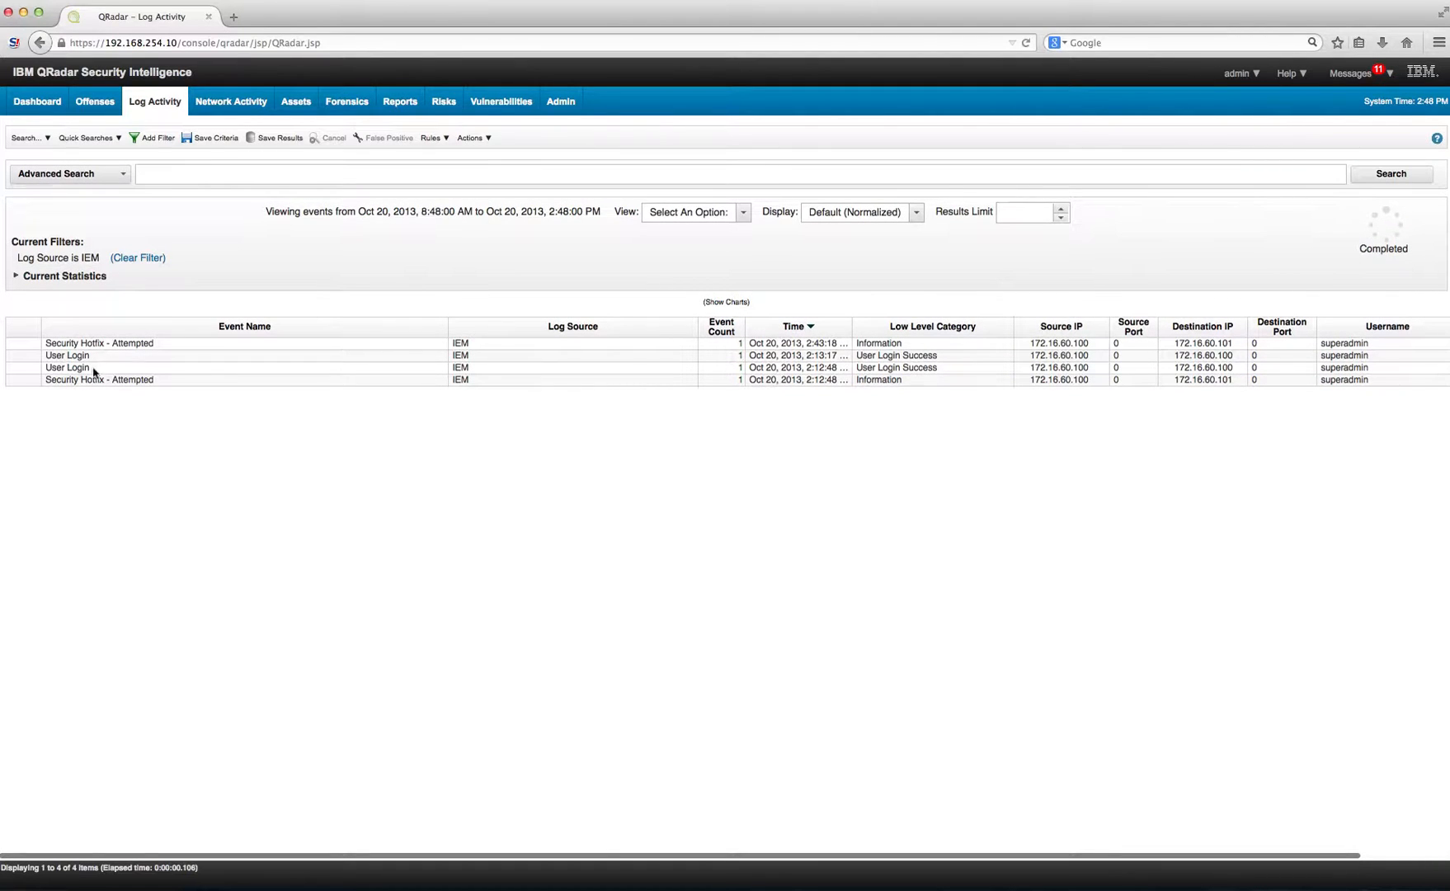
{"action": "mouse_move", "coordinate": [120, 360]}
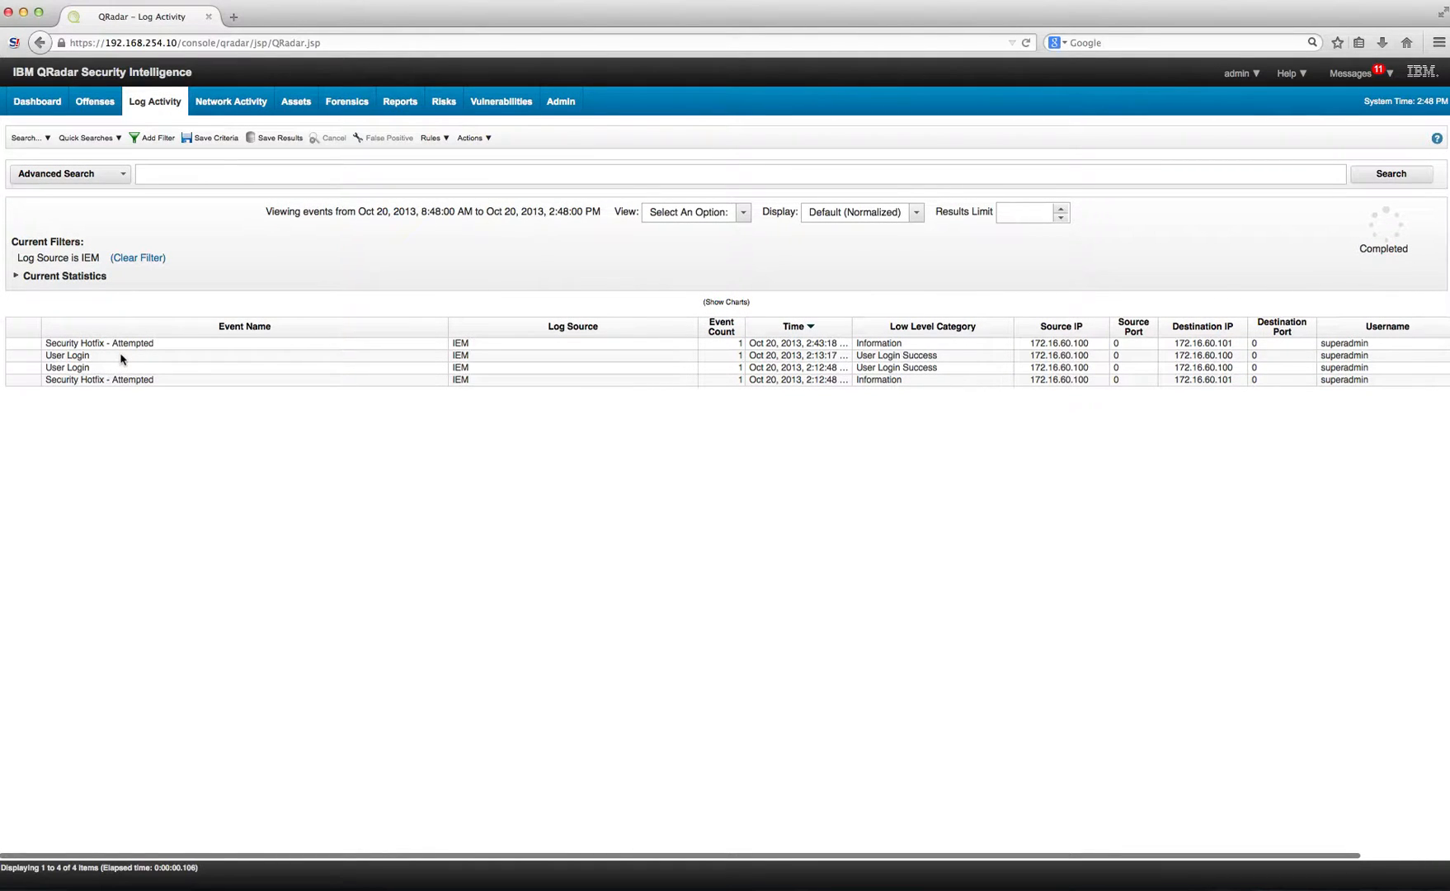
{"action": "mouse_move", "coordinate": [338, 414]}
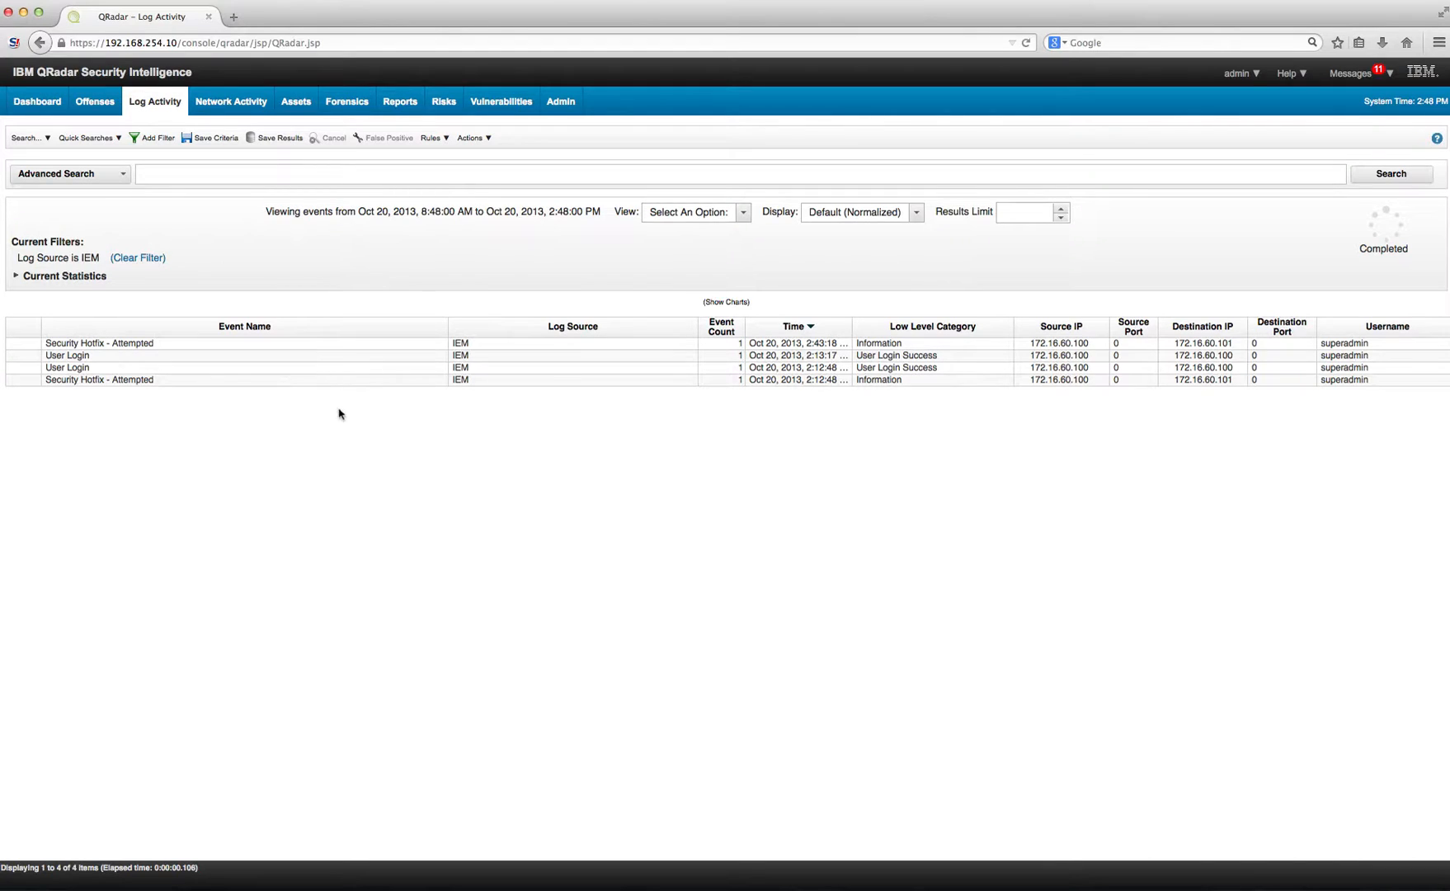
{"action": "mouse_move", "coordinate": [783, 386]}
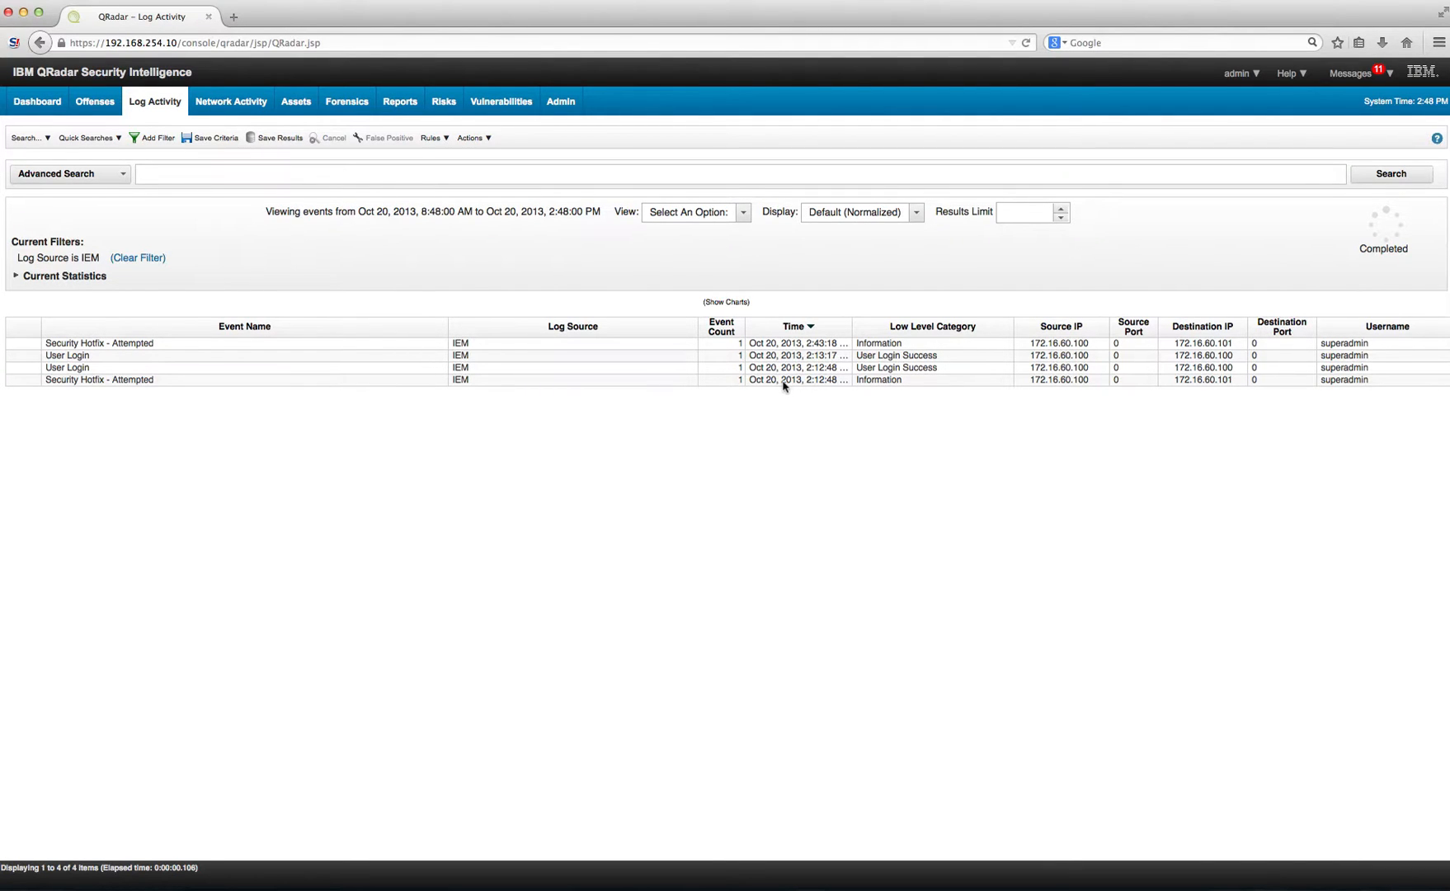